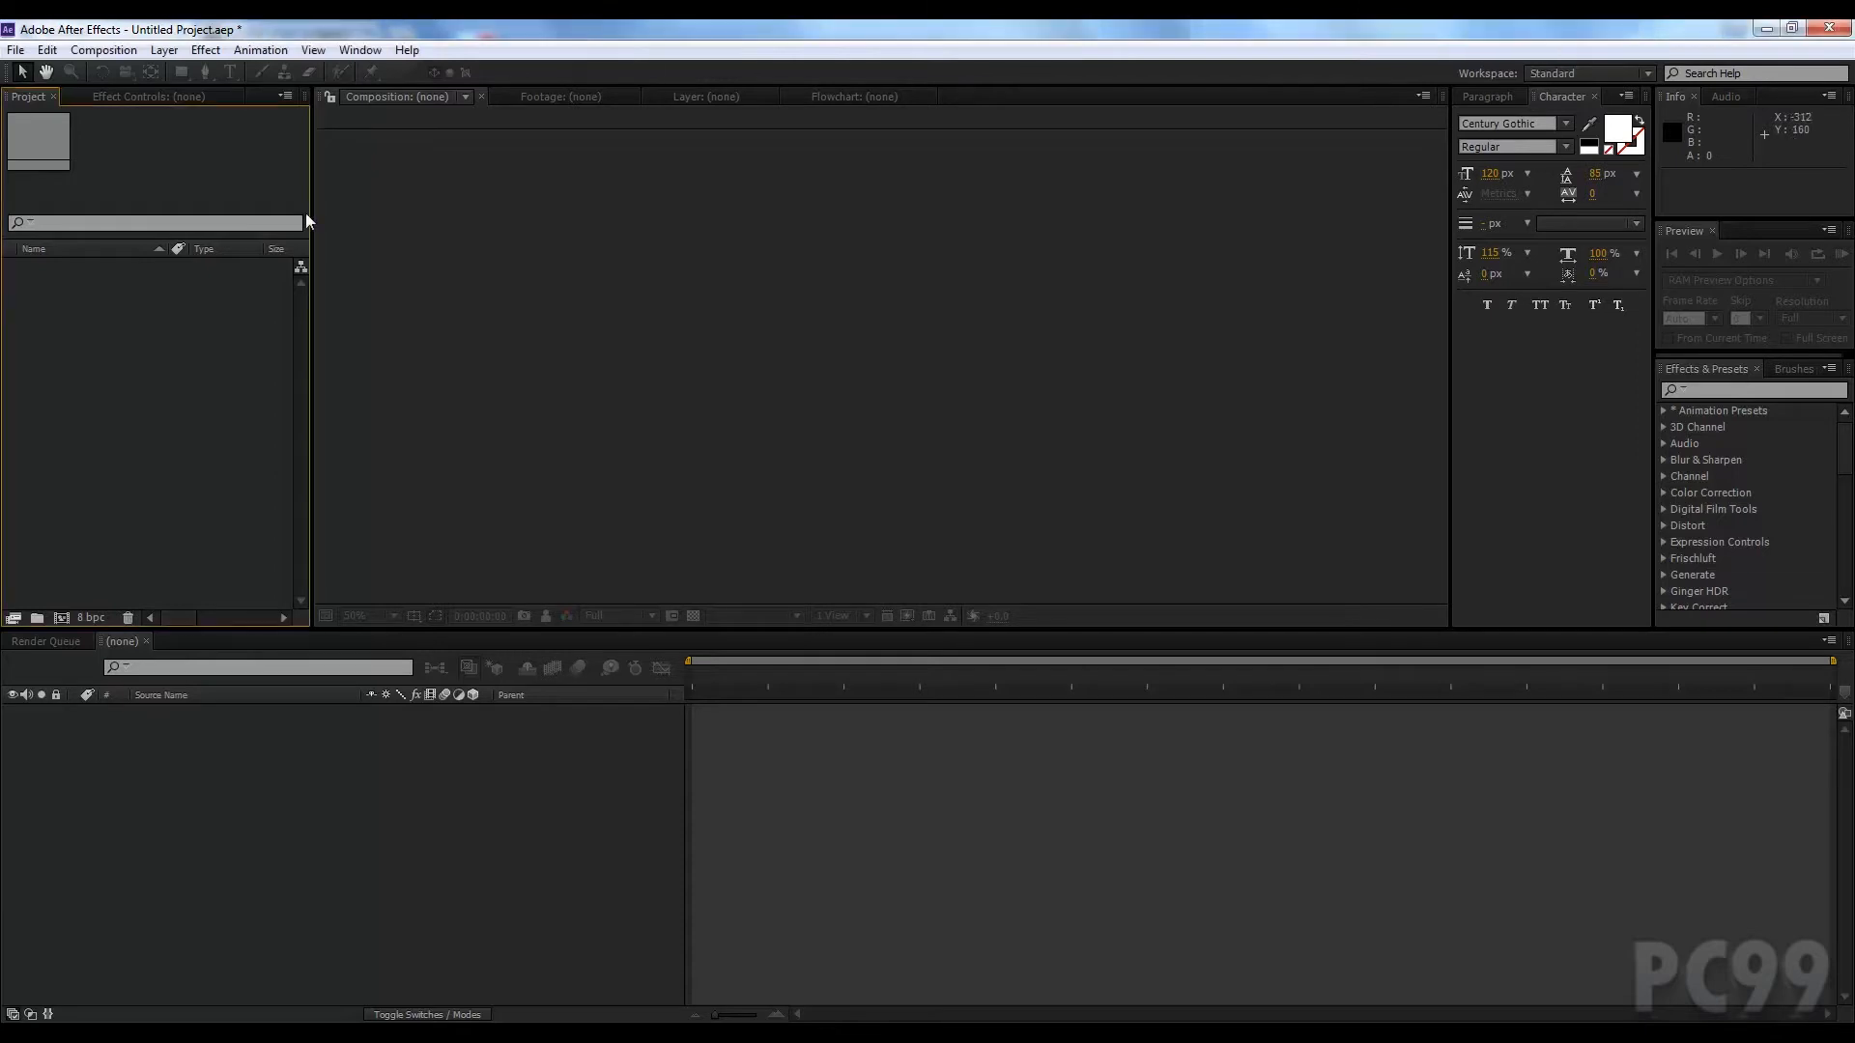
{"action": "mouse_move", "coordinate": [185, 353]}
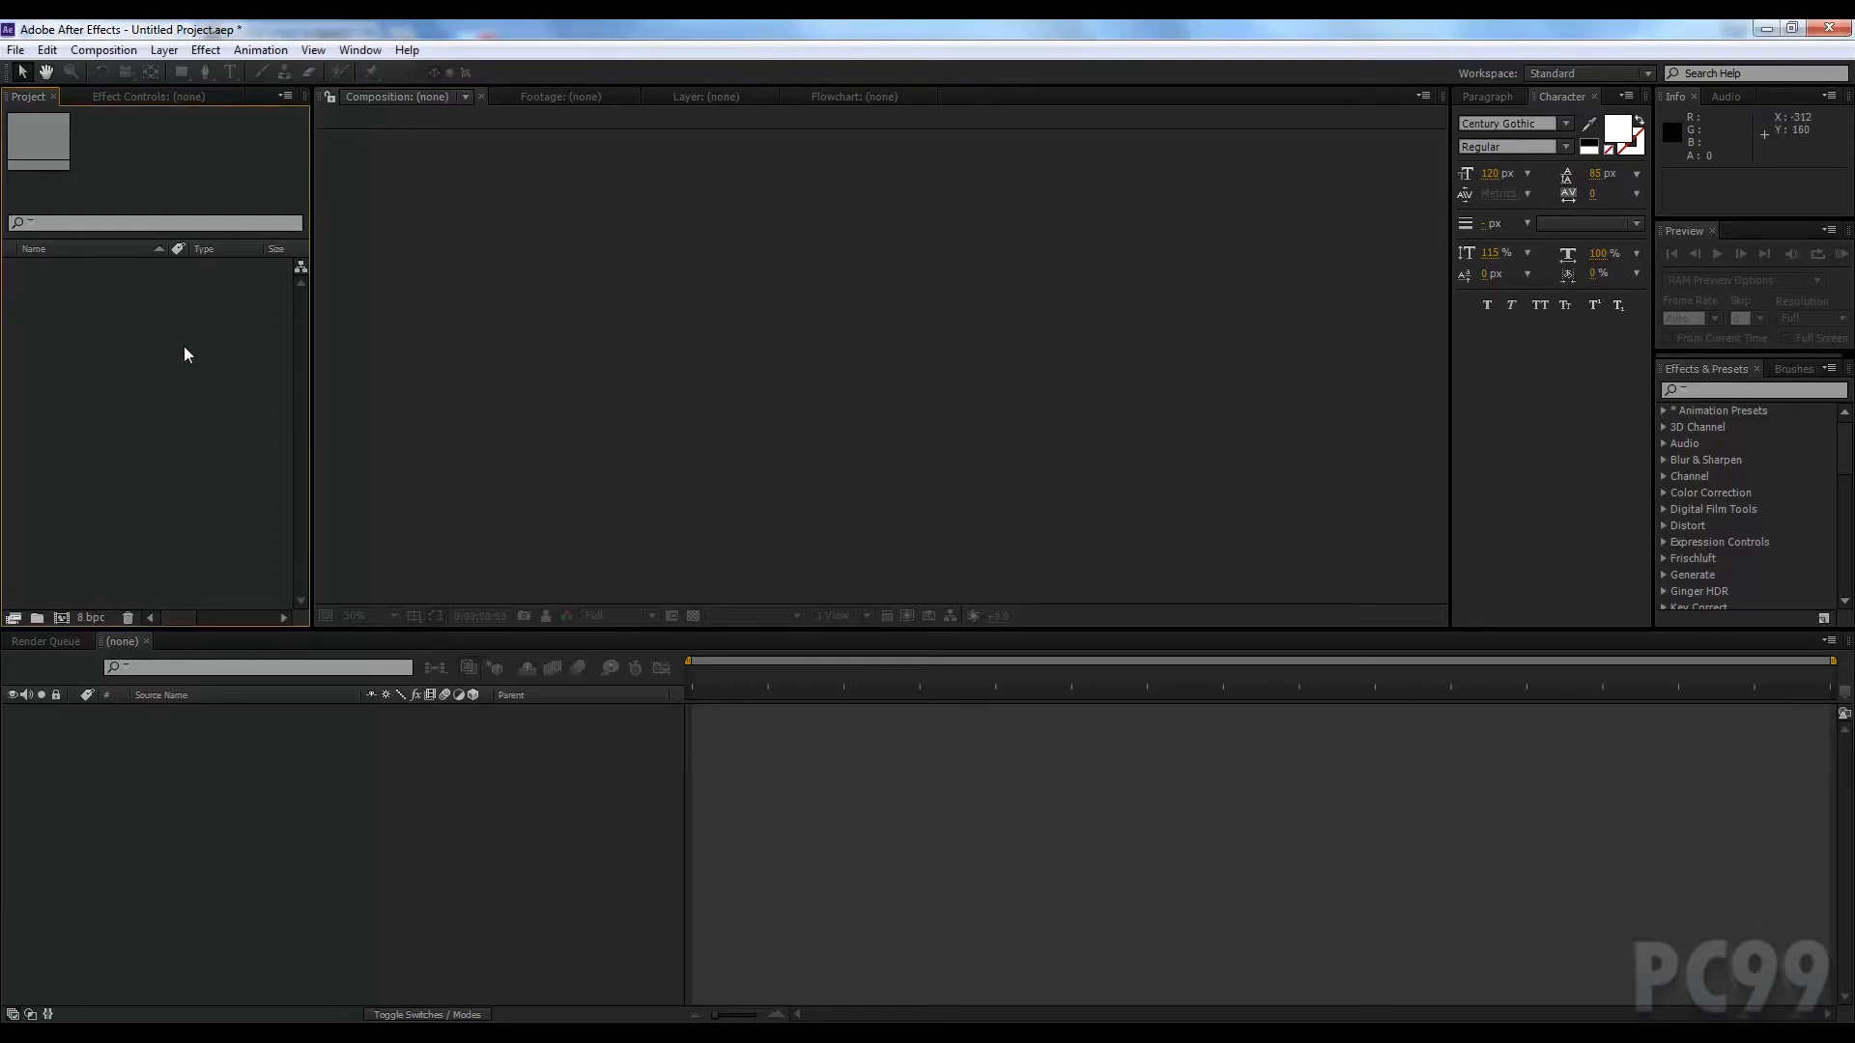
{"action": "mouse_move", "coordinate": [170, 388]}
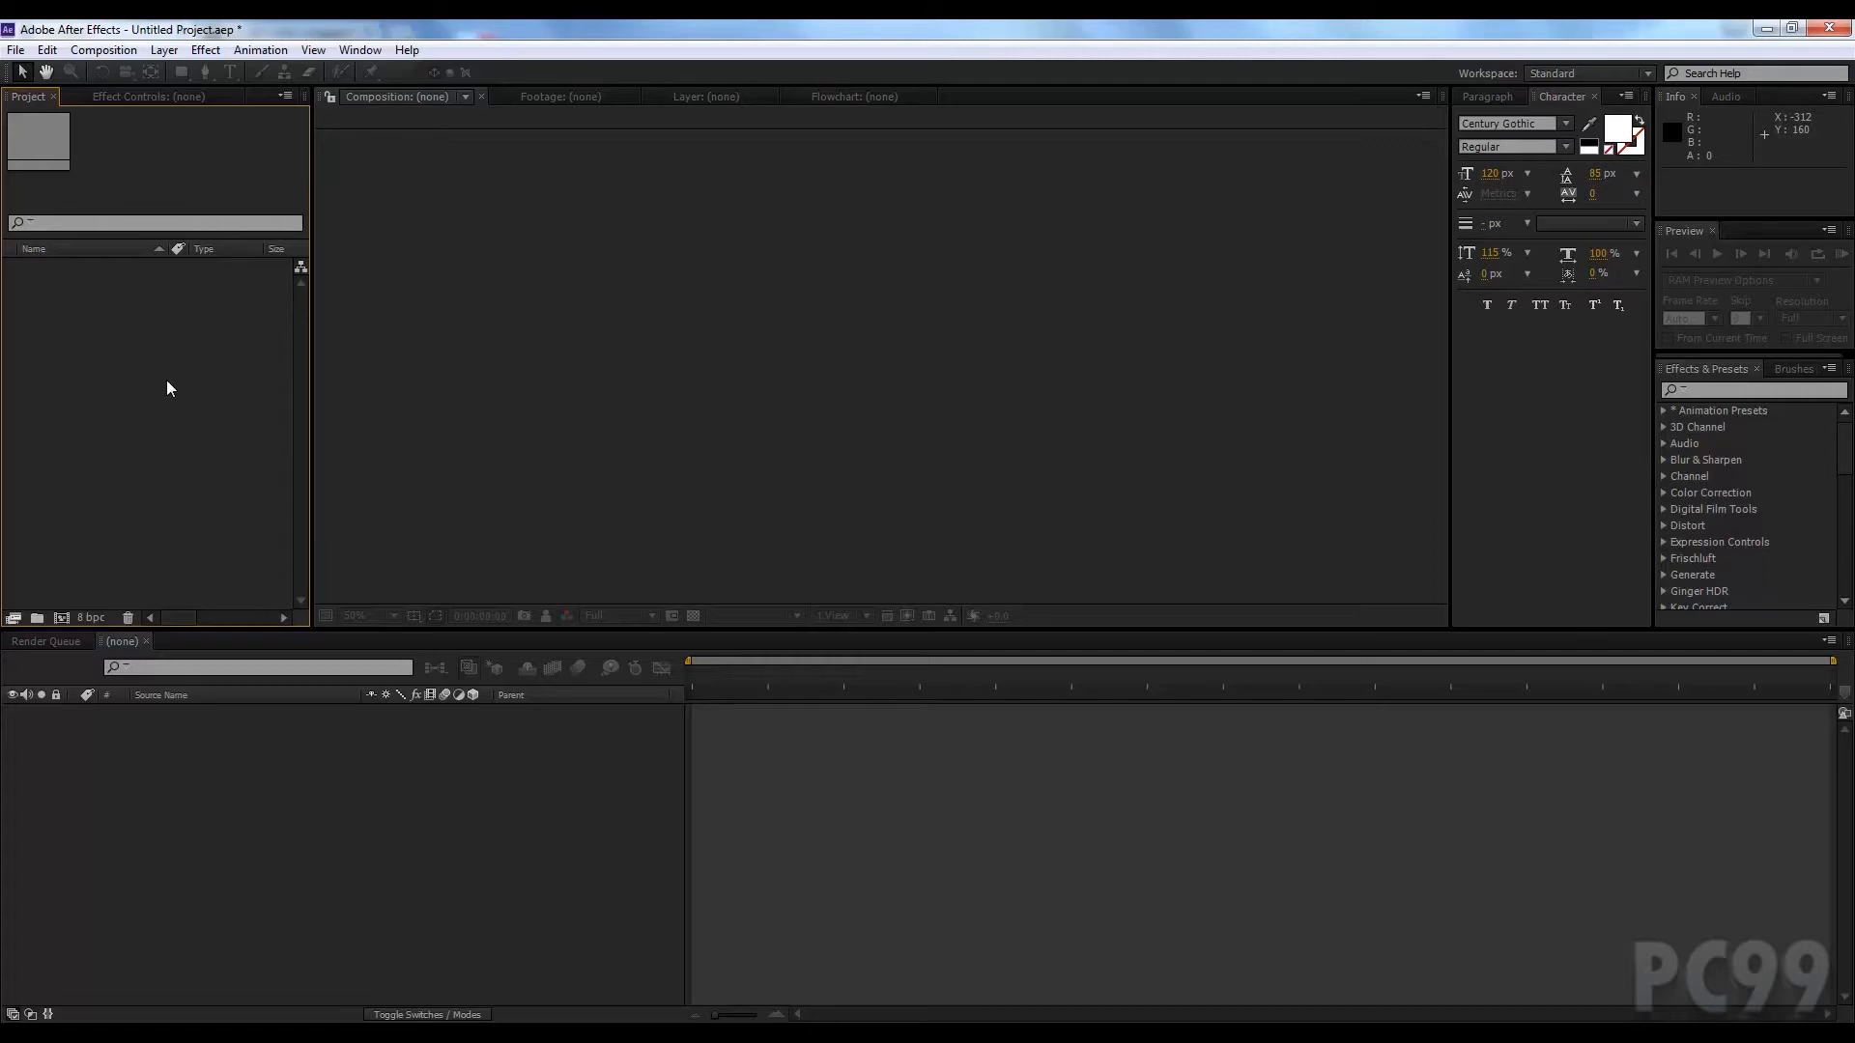
{"action": "mouse_move", "coordinate": [257, 415]}
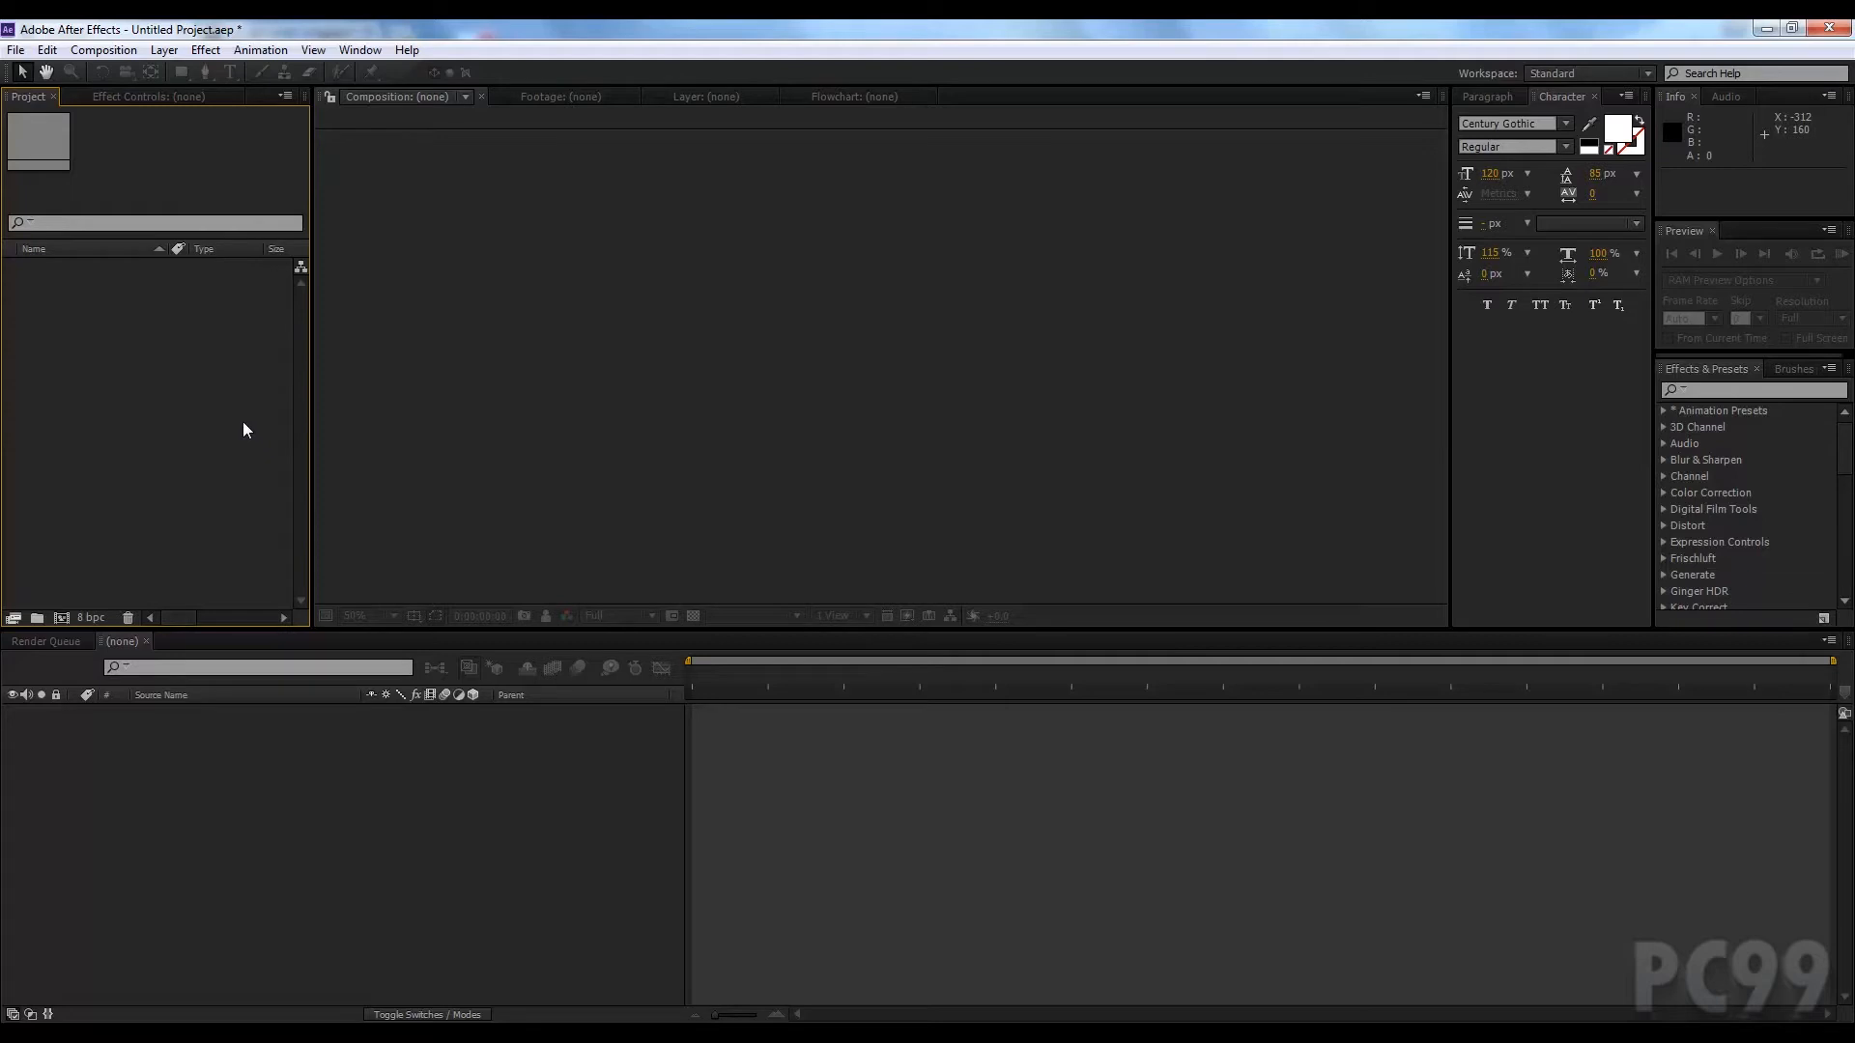
{"action": "mouse_move", "coordinate": [102, 155]}
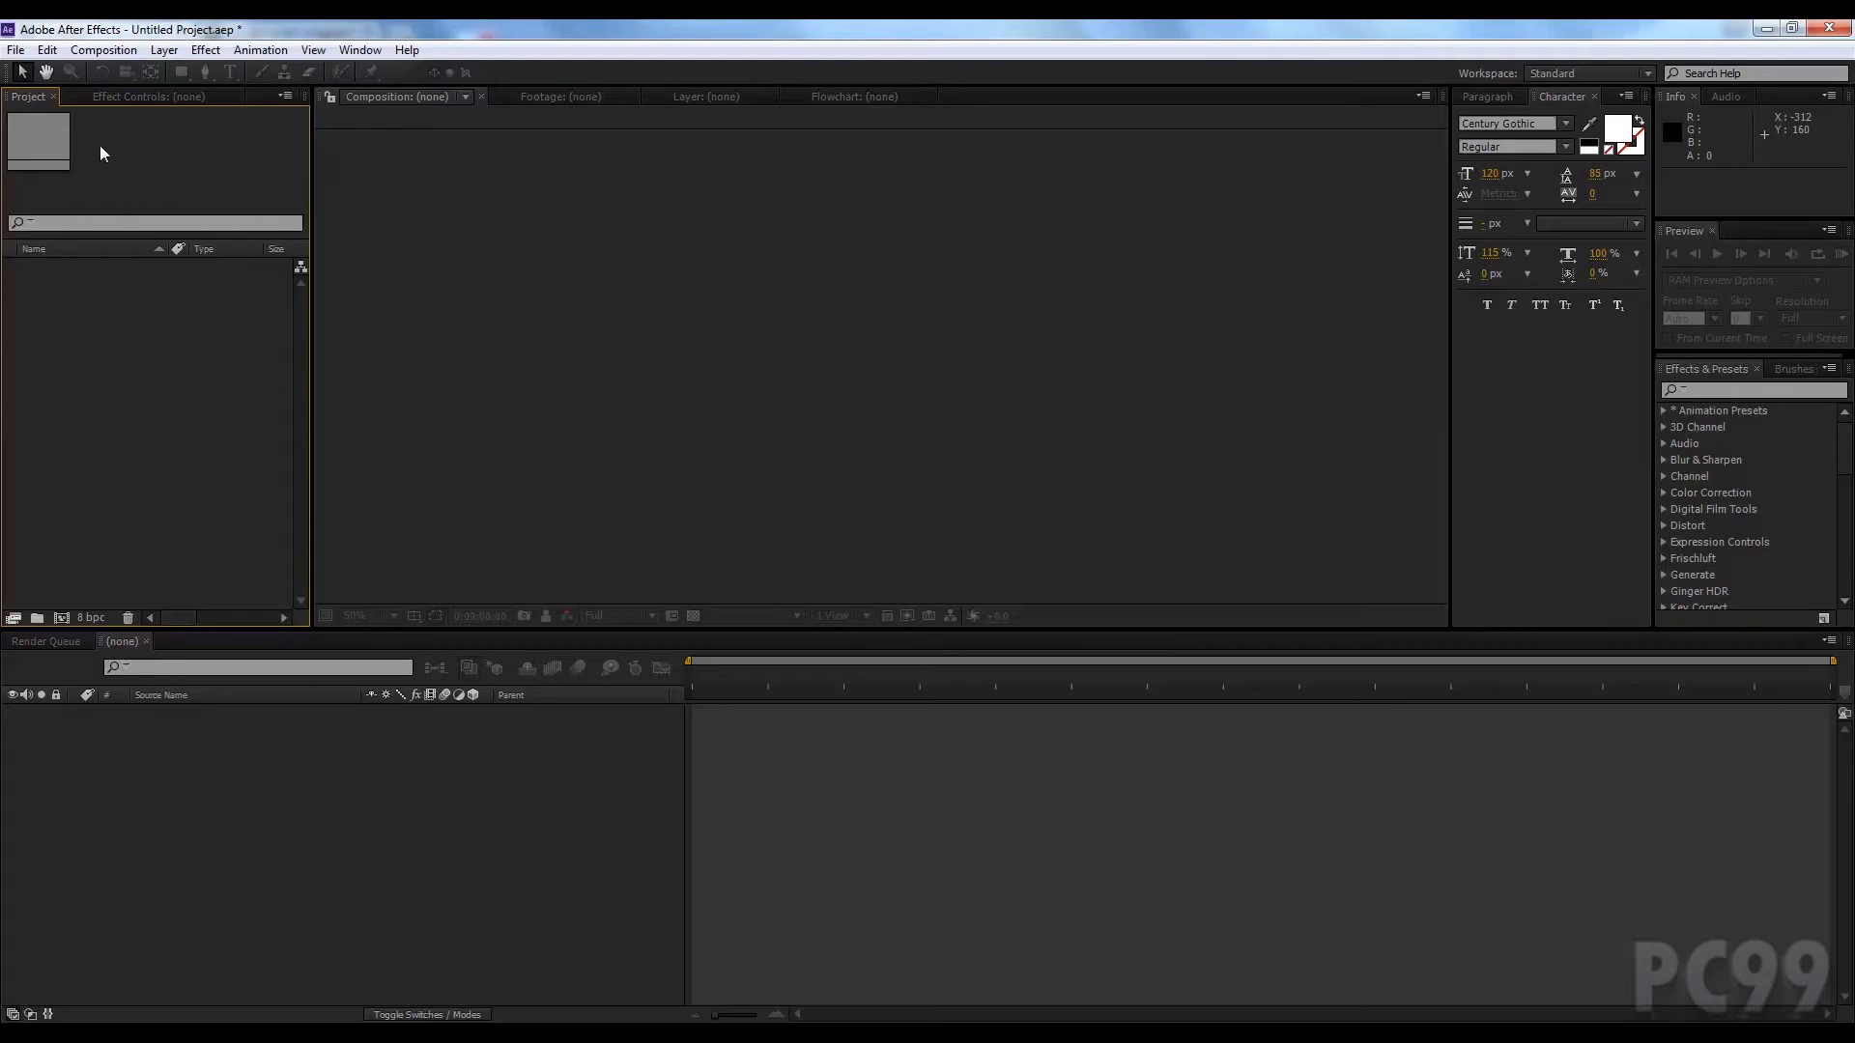
{"action": "mouse_move", "coordinate": [77, 215]}
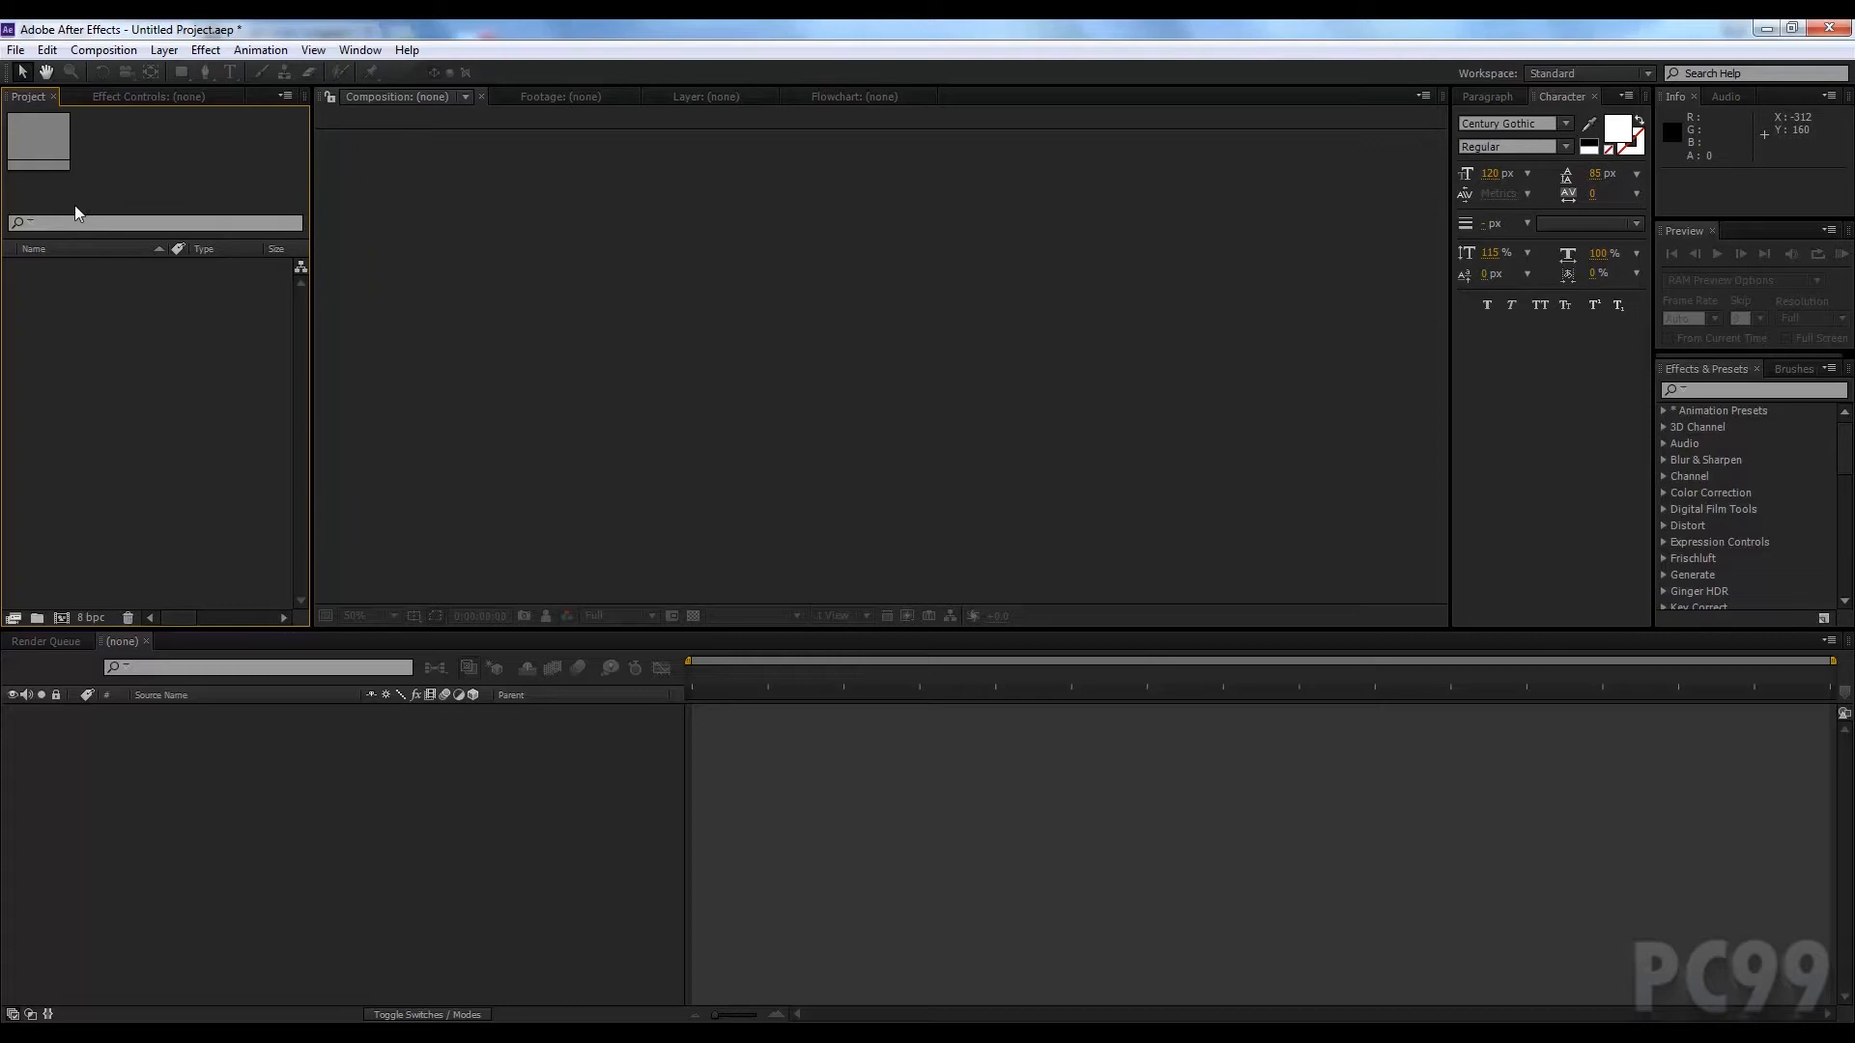
{"action": "mouse_move", "coordinate": [131, 249]}
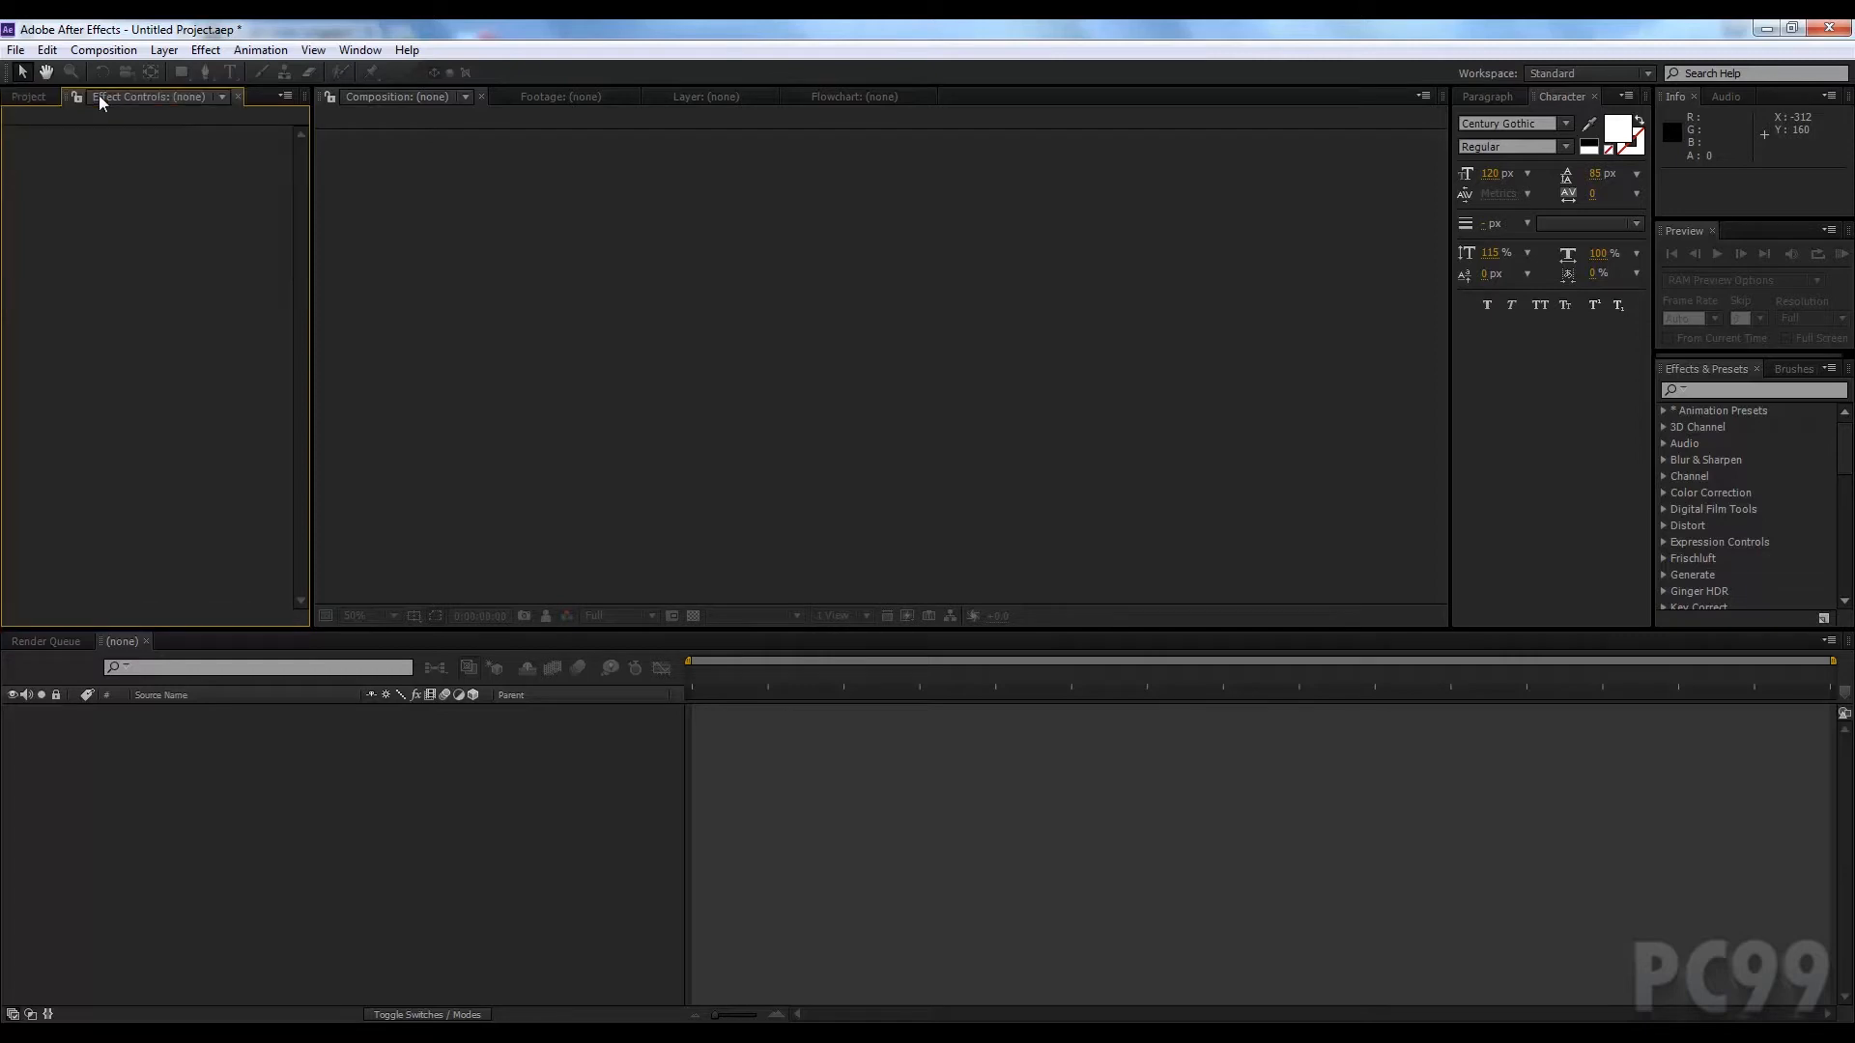
Step: Bring Project forward, close Character/Paragraph, check Audio and Info tabs, then close Brushes
{"action": "left_click", "coordinate": [27, 96]}
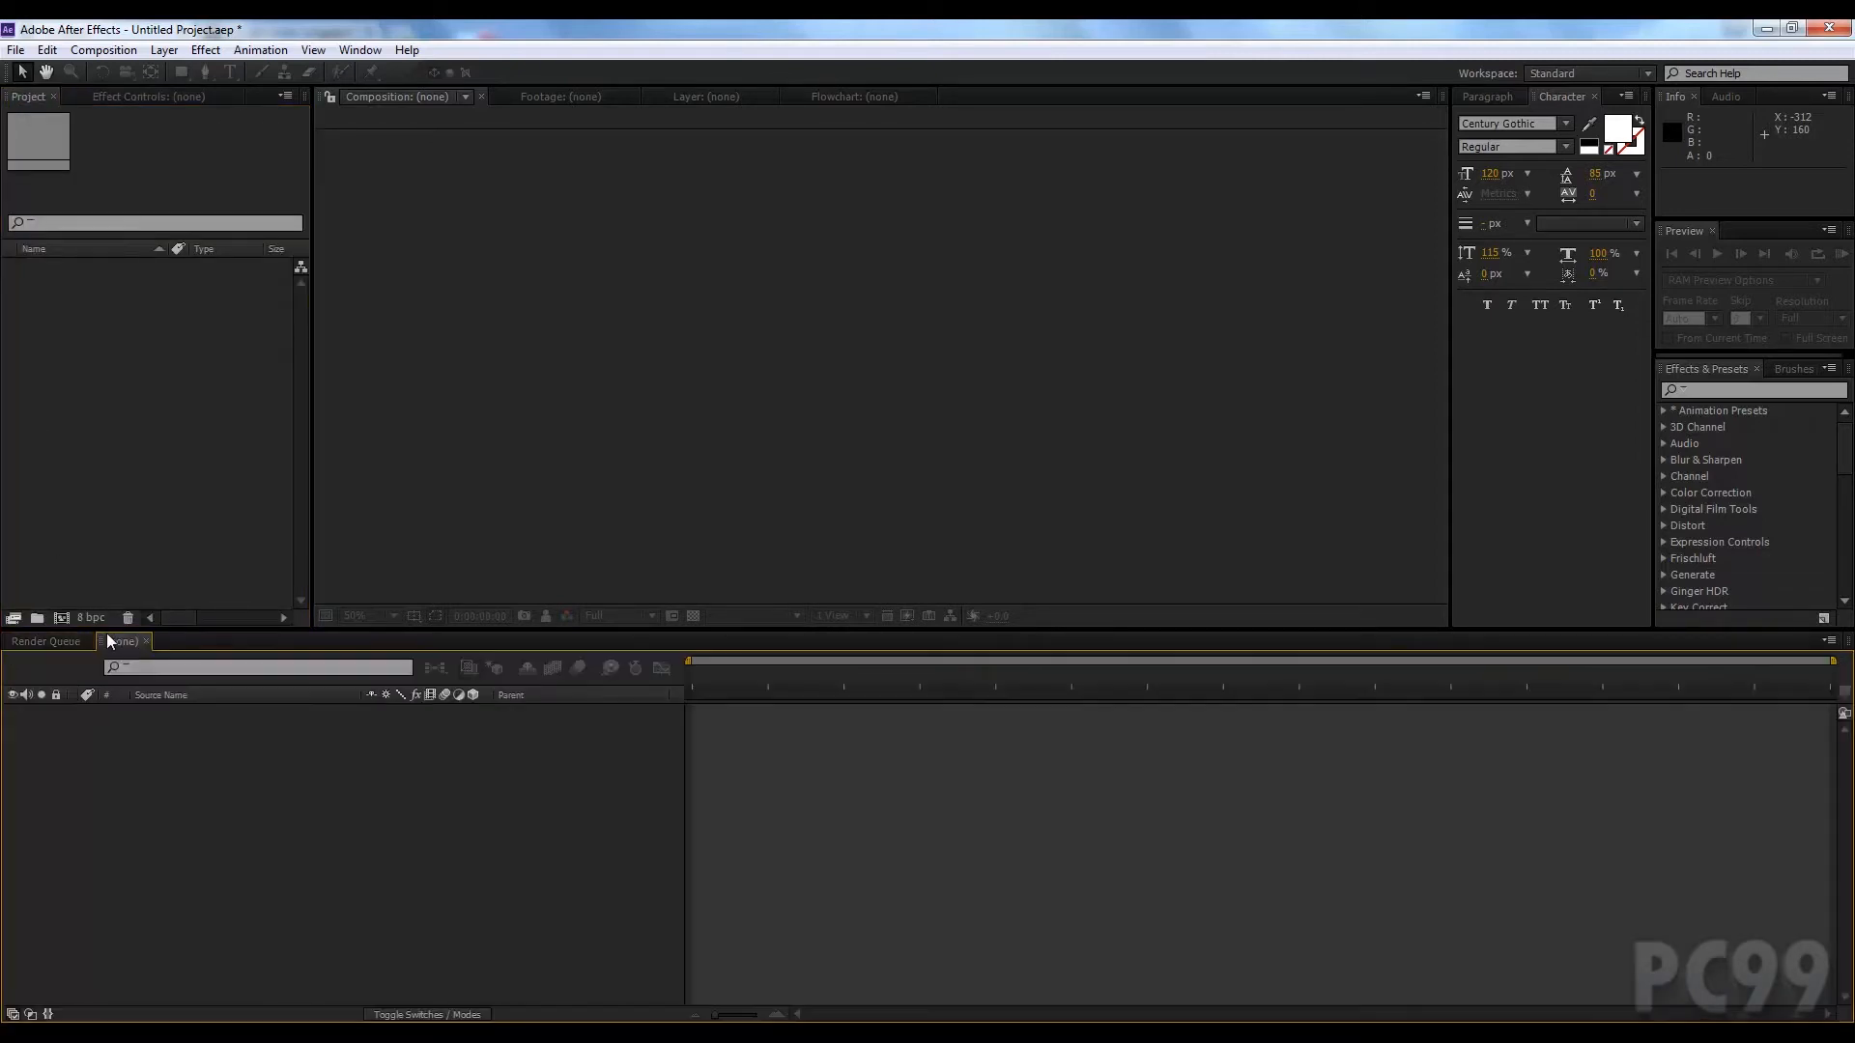
{"action": "mouse_move", "coordinate": [517, 771]}
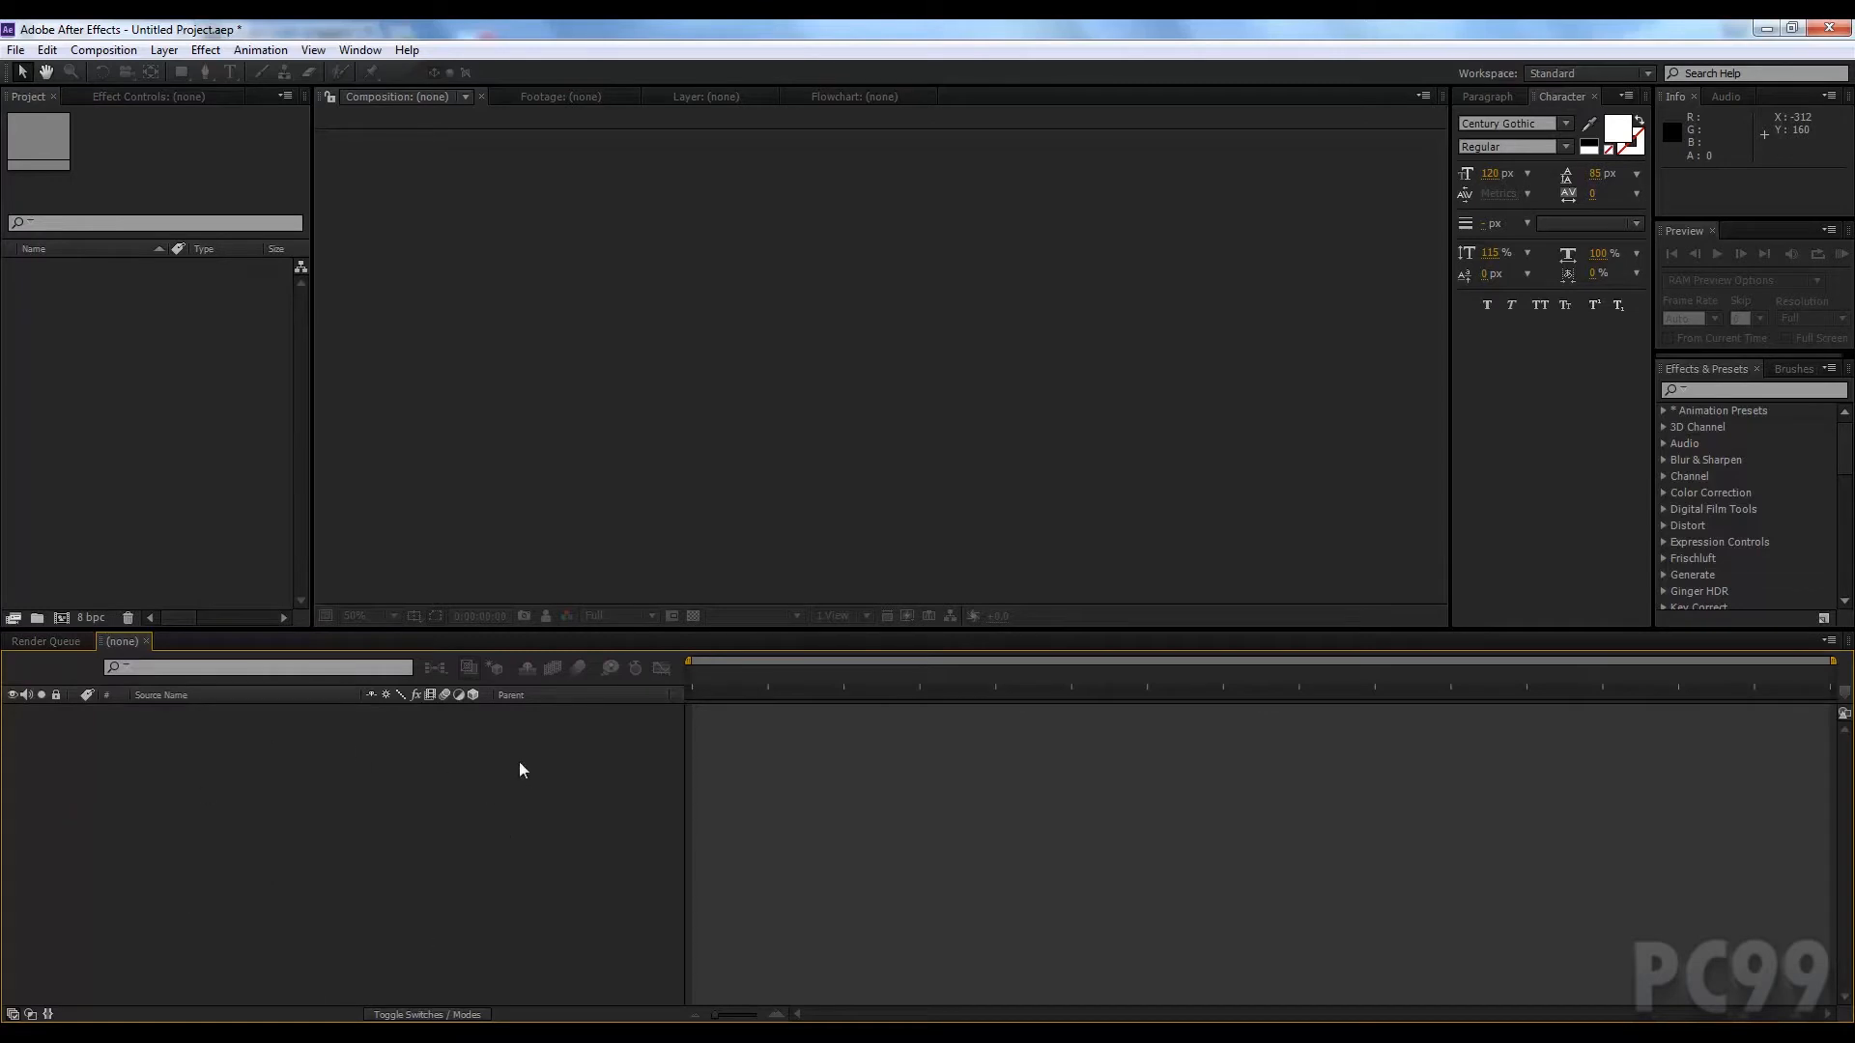
{"action": "mouse_move", "coordinate": [576, 92]}
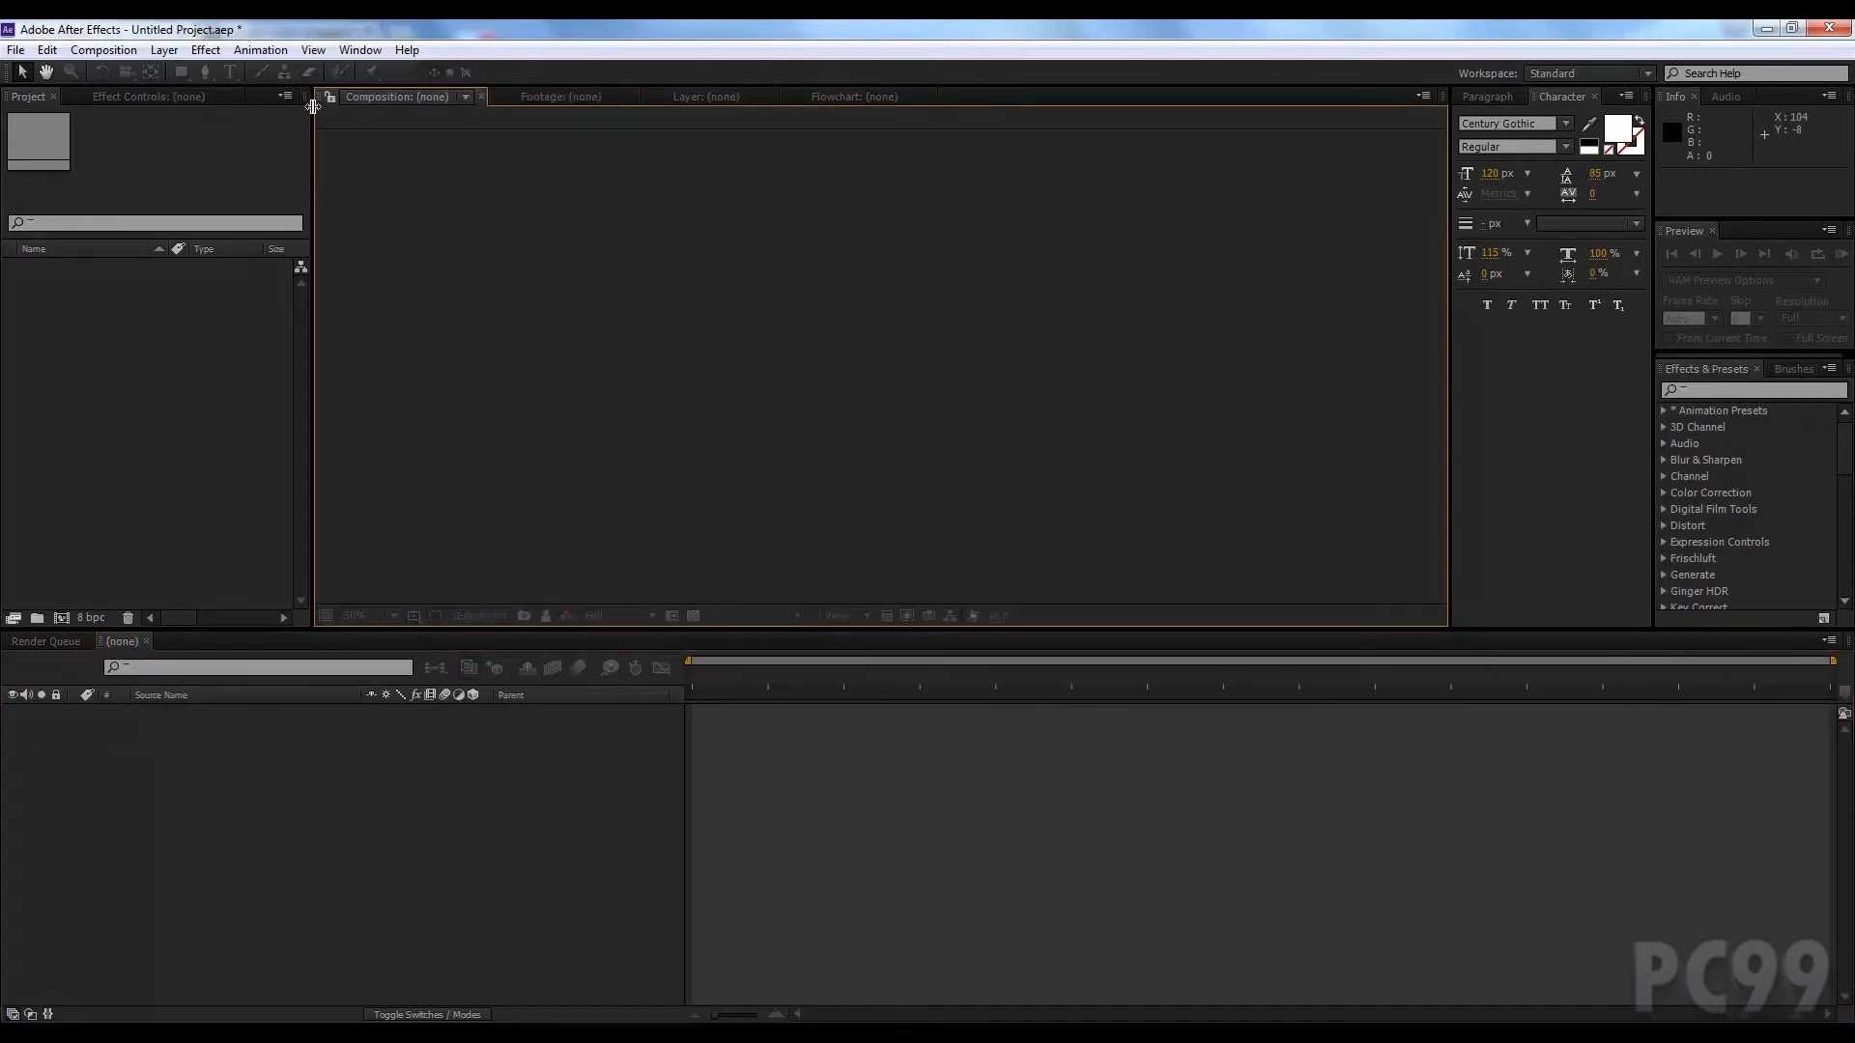
{"action": "mouse_move", "coordinate": [790, 409]}
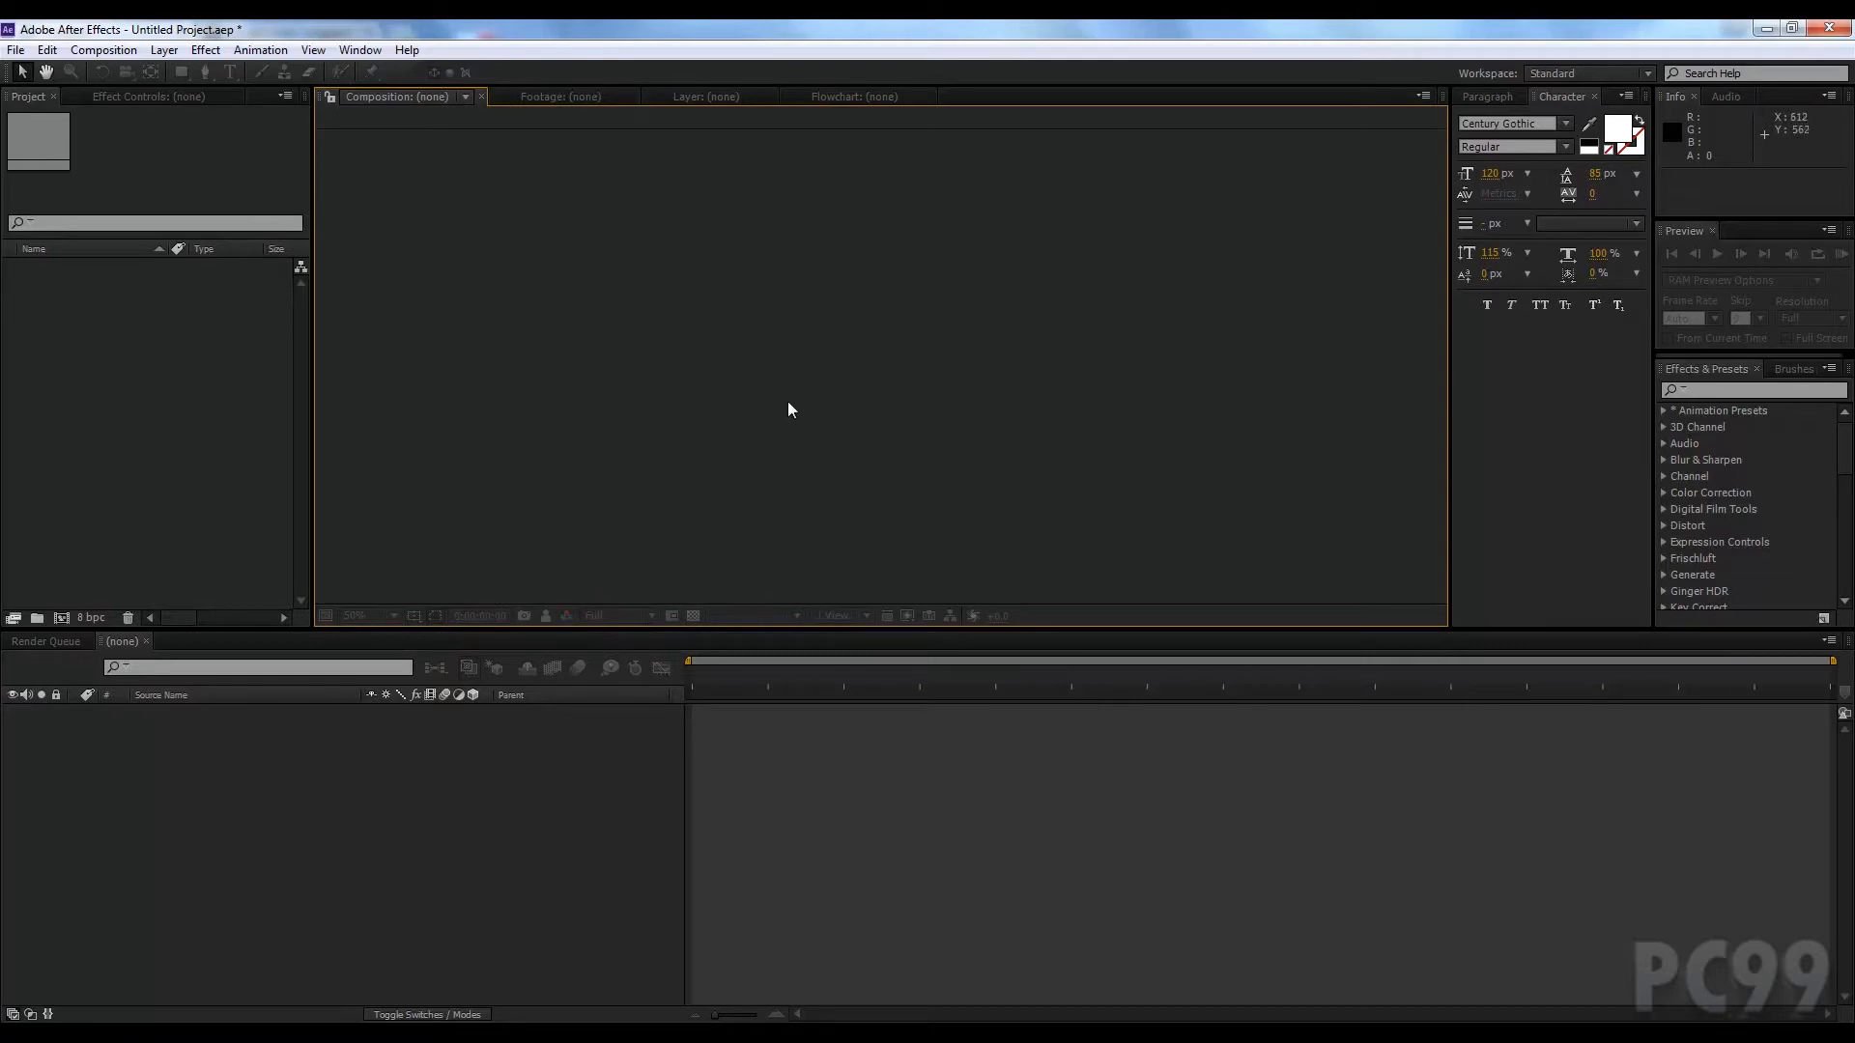
{"action": "mouse_move", "coordinate": [1515, 116]}
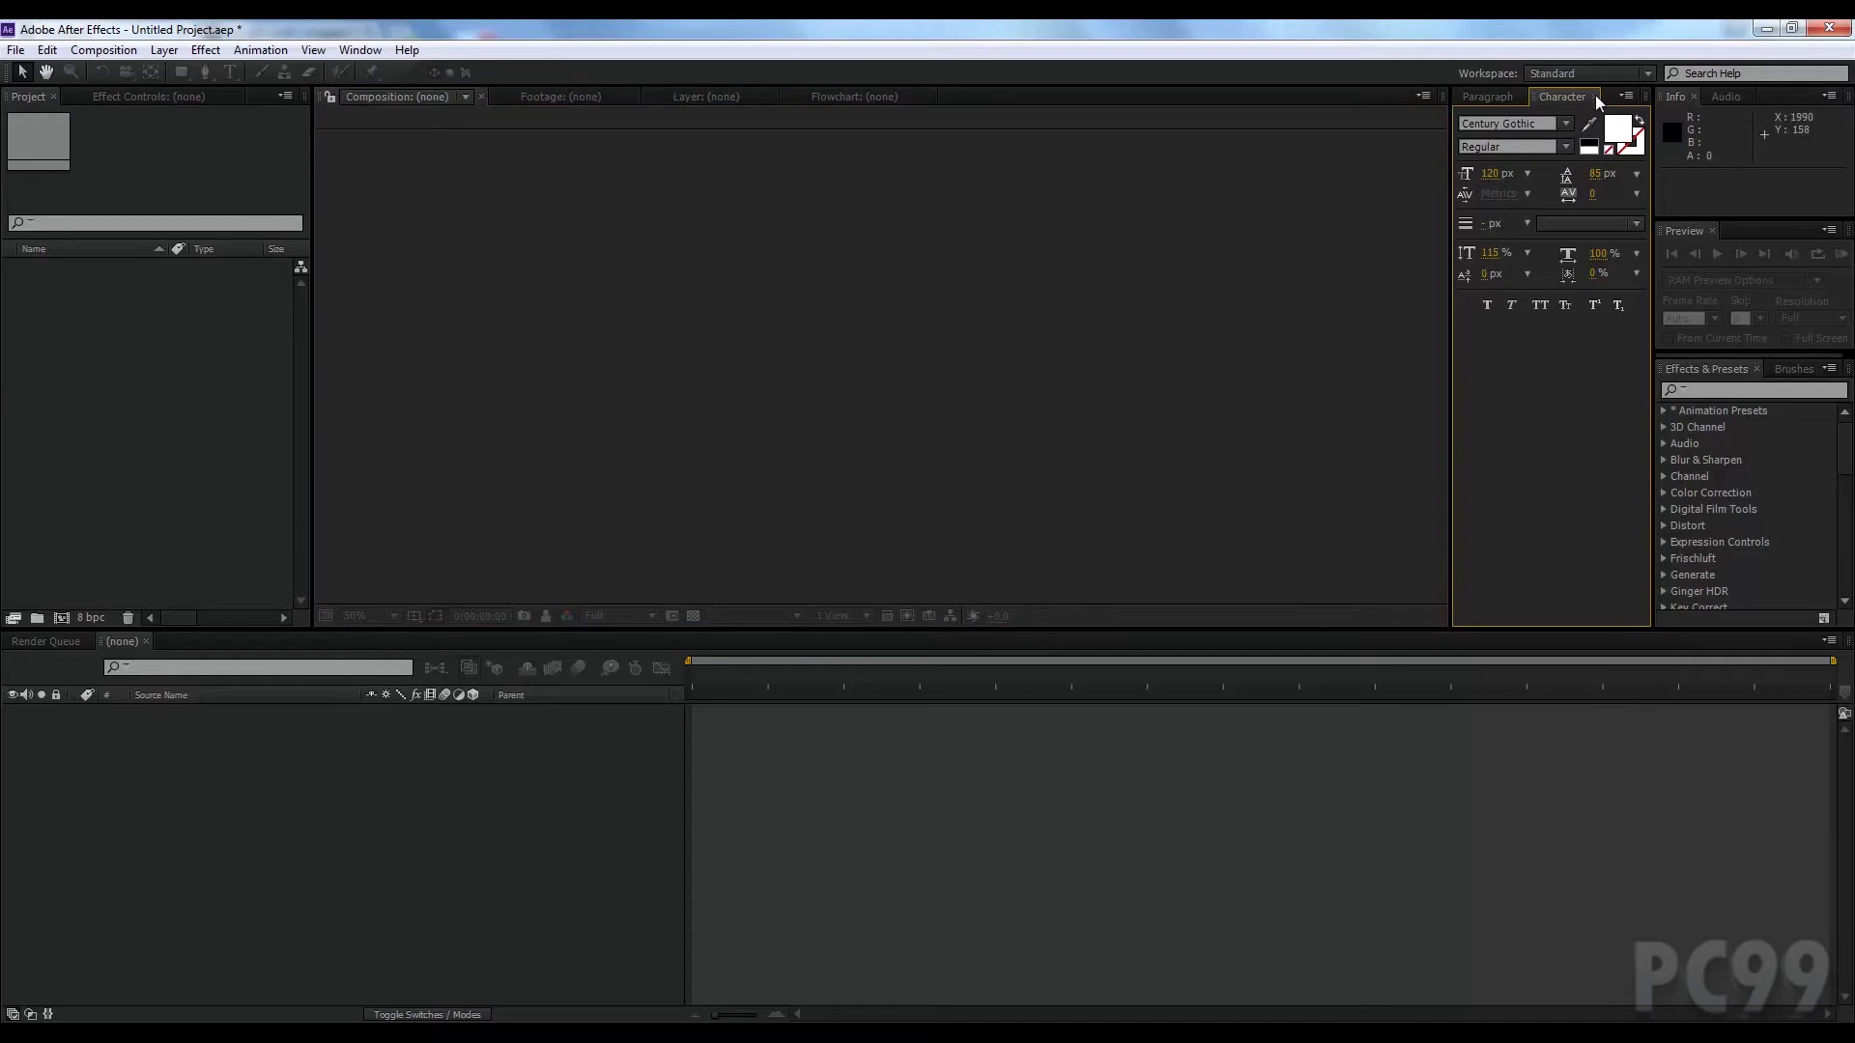
{"action": "left_click", "coordinate": [1595, 96]}
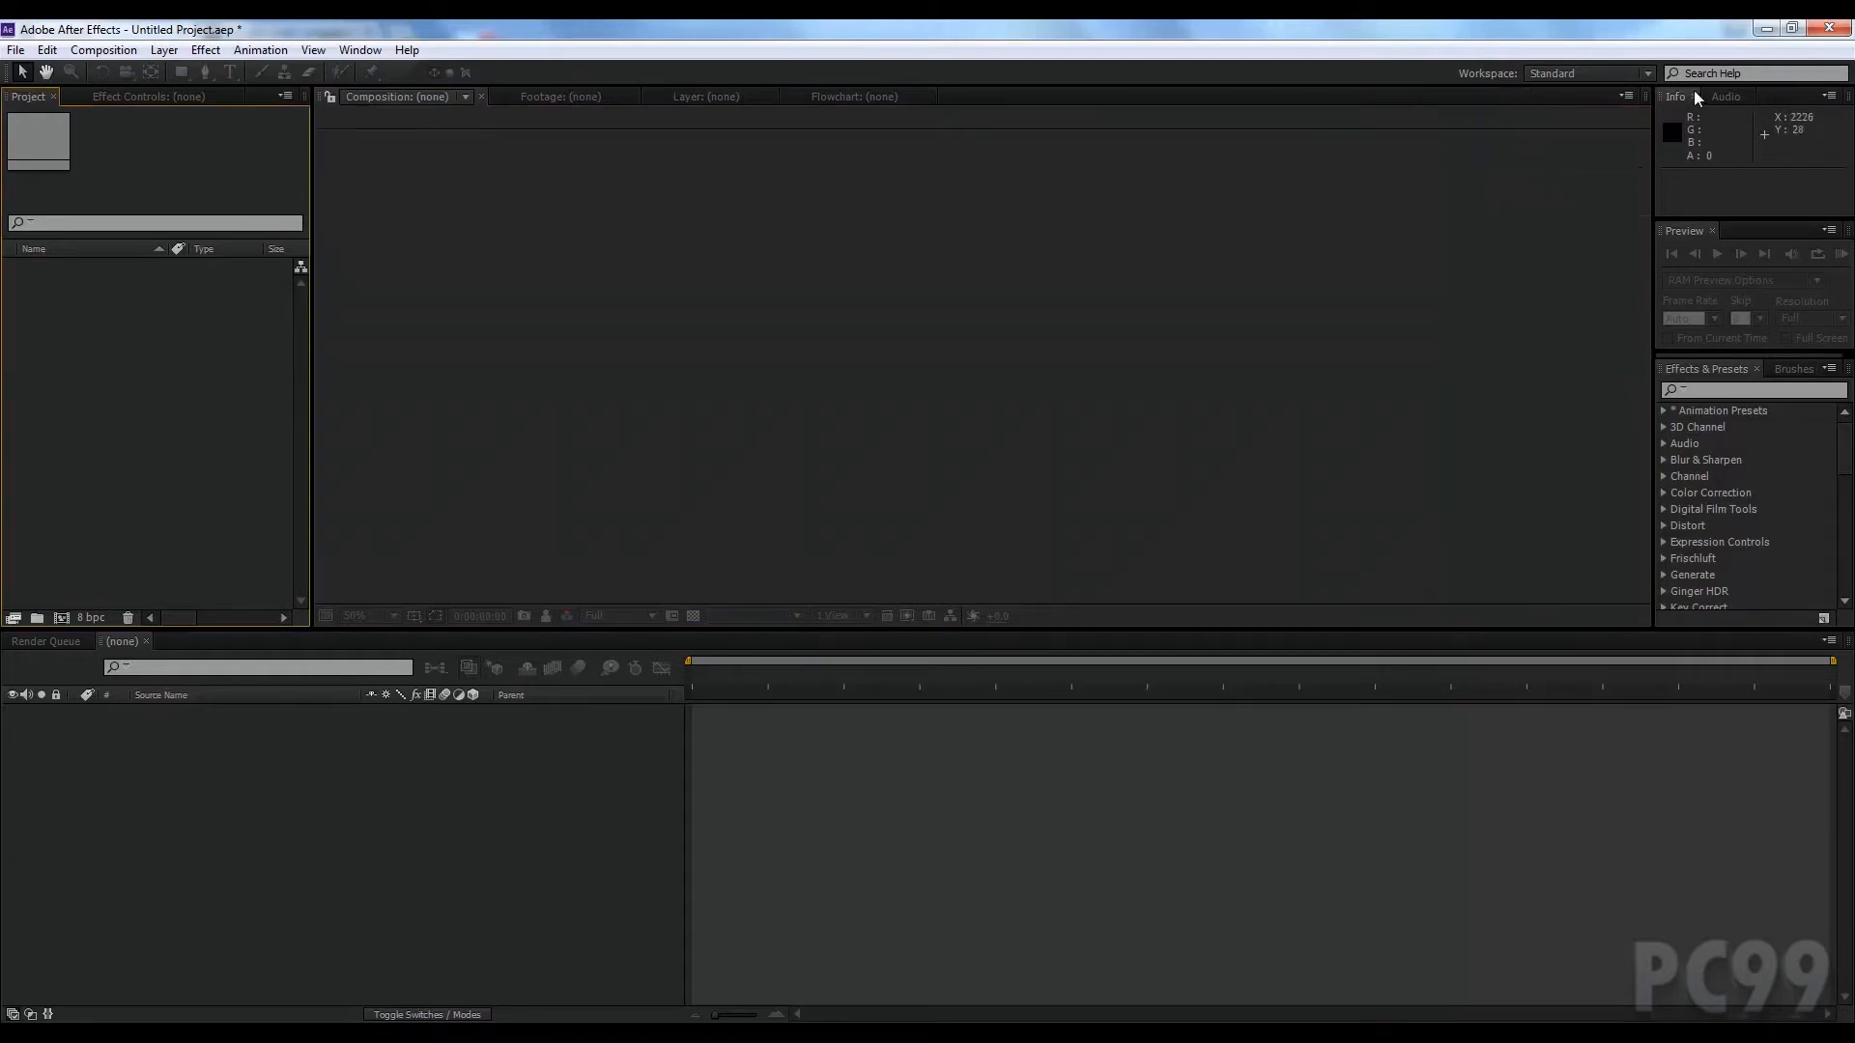
{"action": "left_click", "coordinate": [1725, 97]}
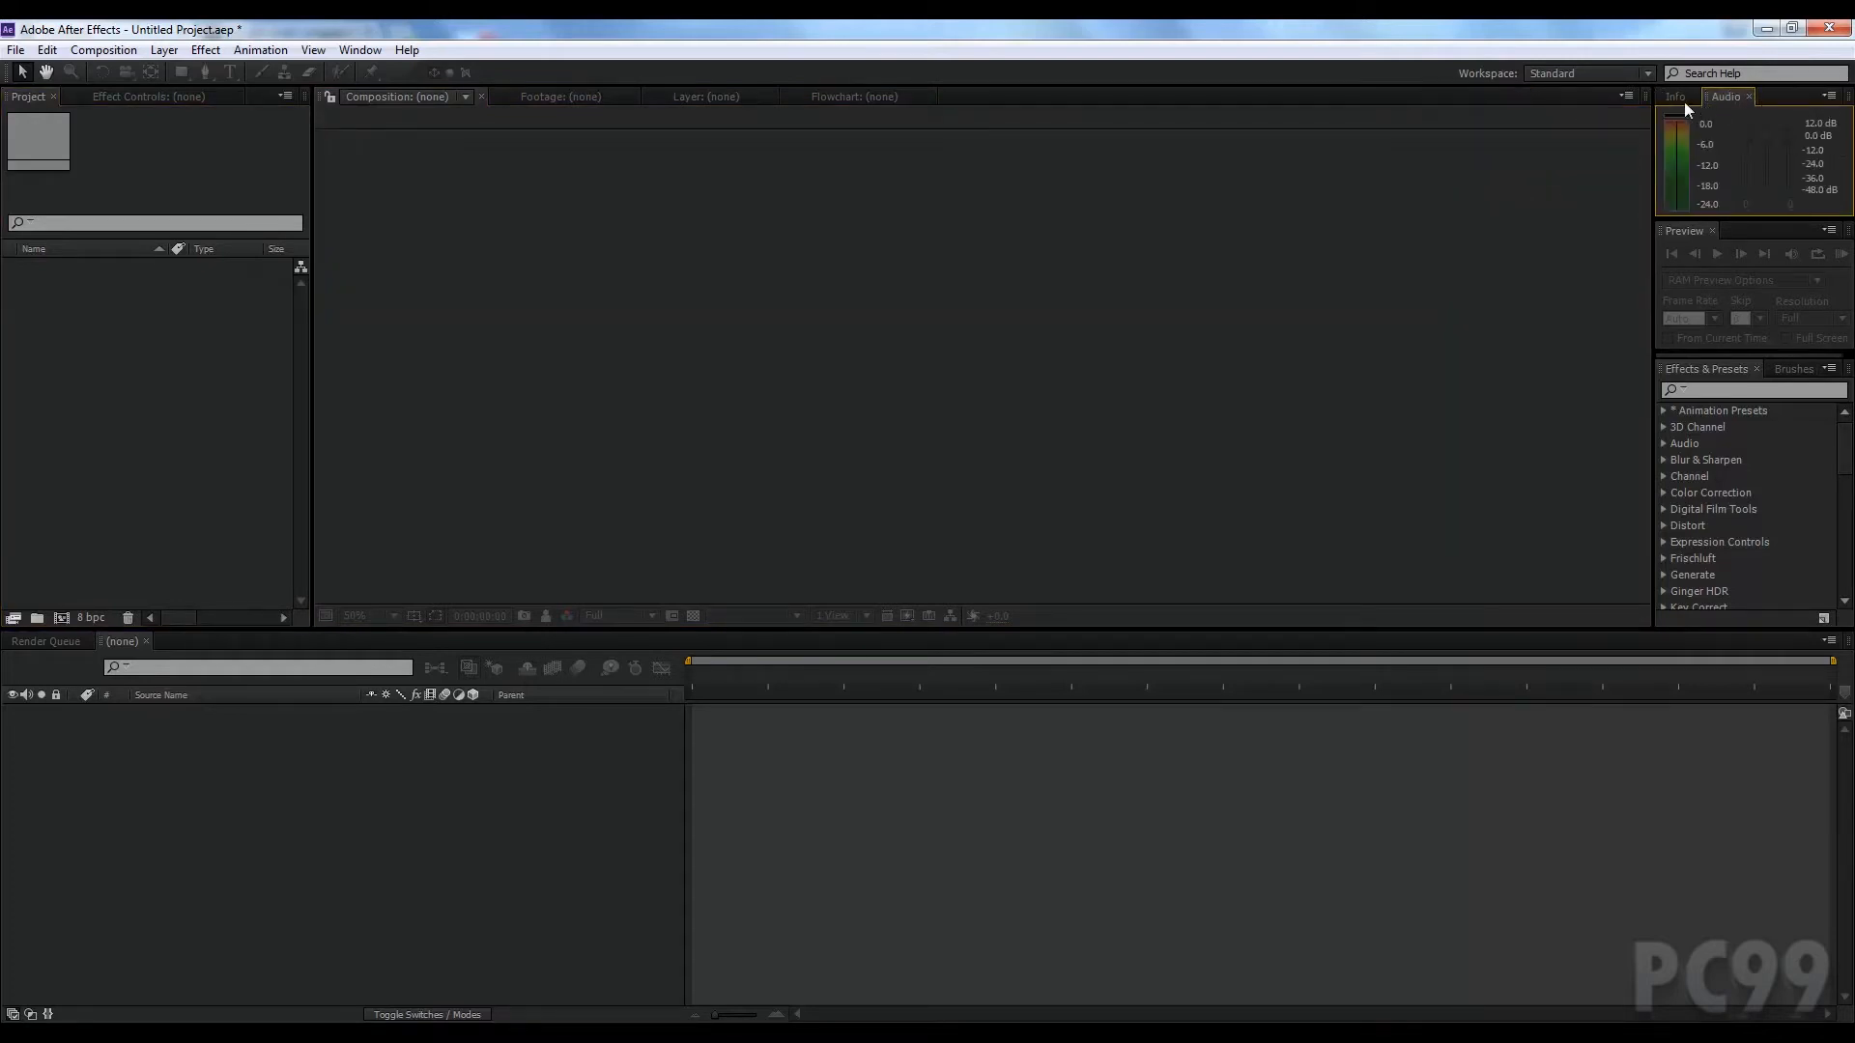
{"action": "left_click", "coordinate": [1673, 96]}
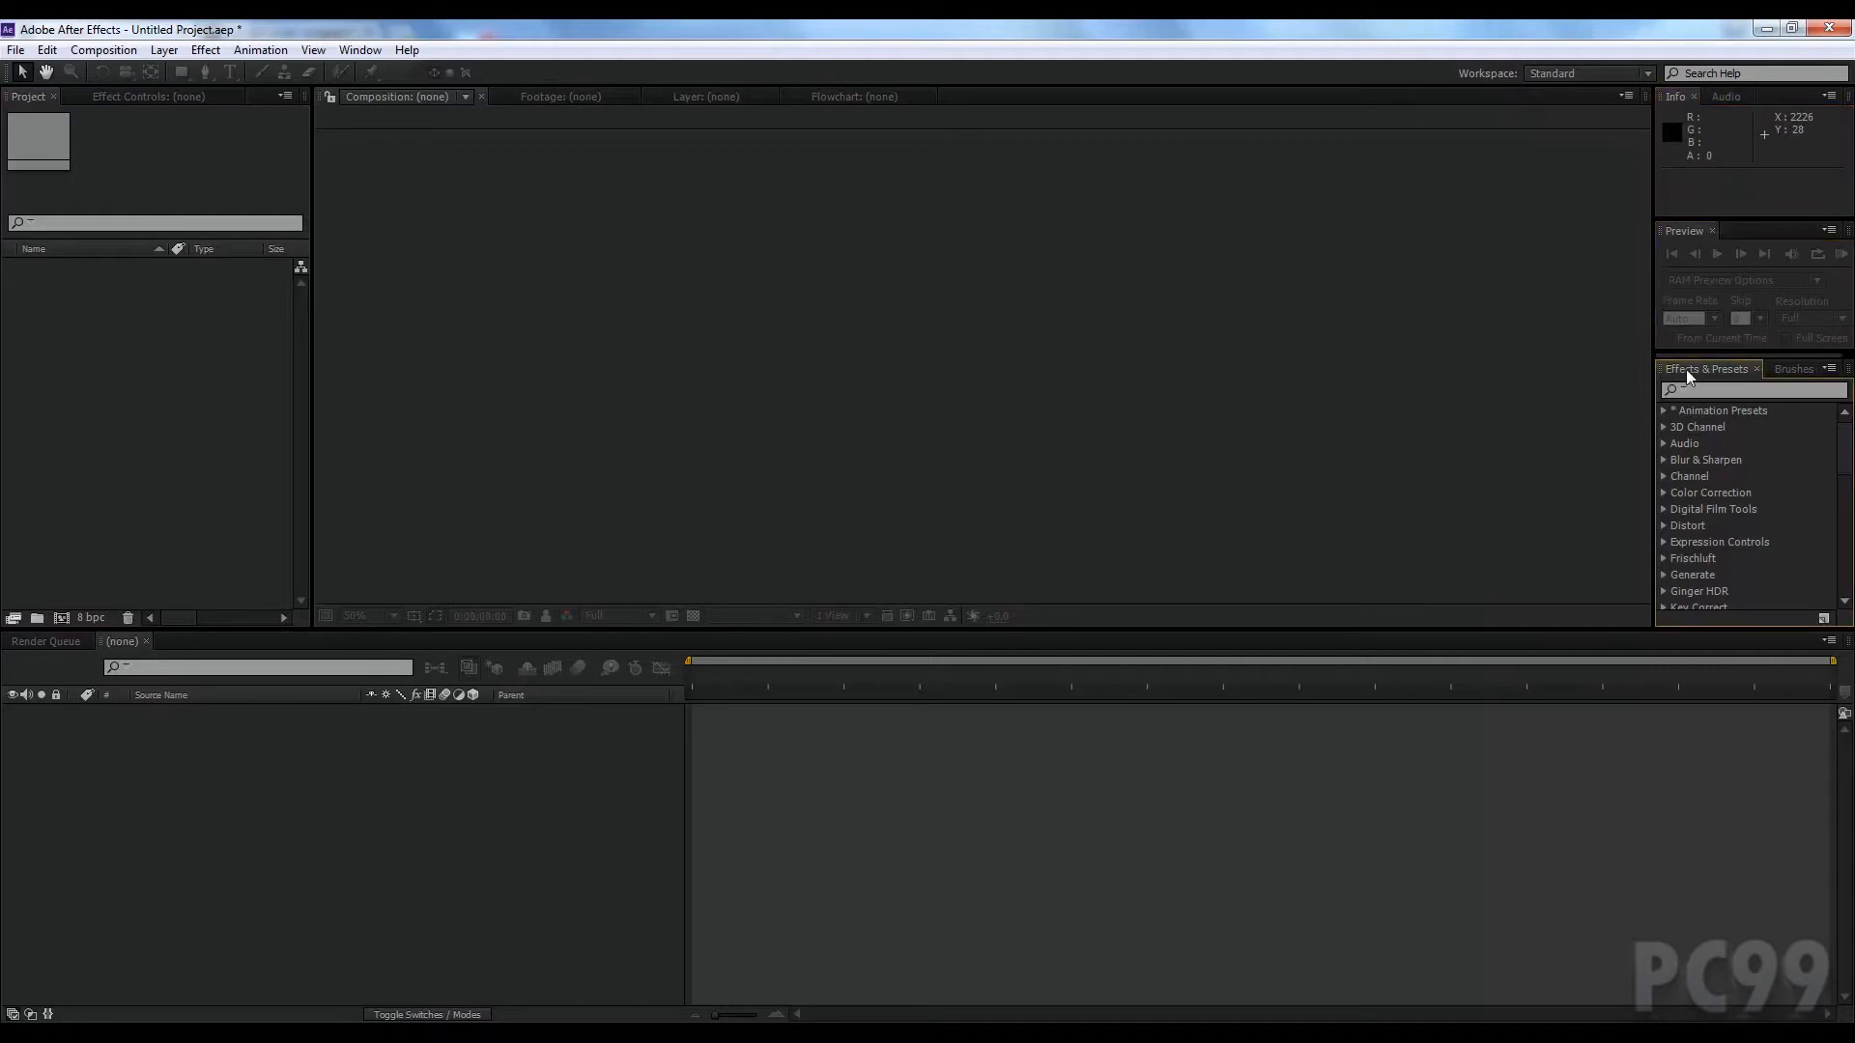
{"action": "left_click", "coordinate": [1793, 367]}
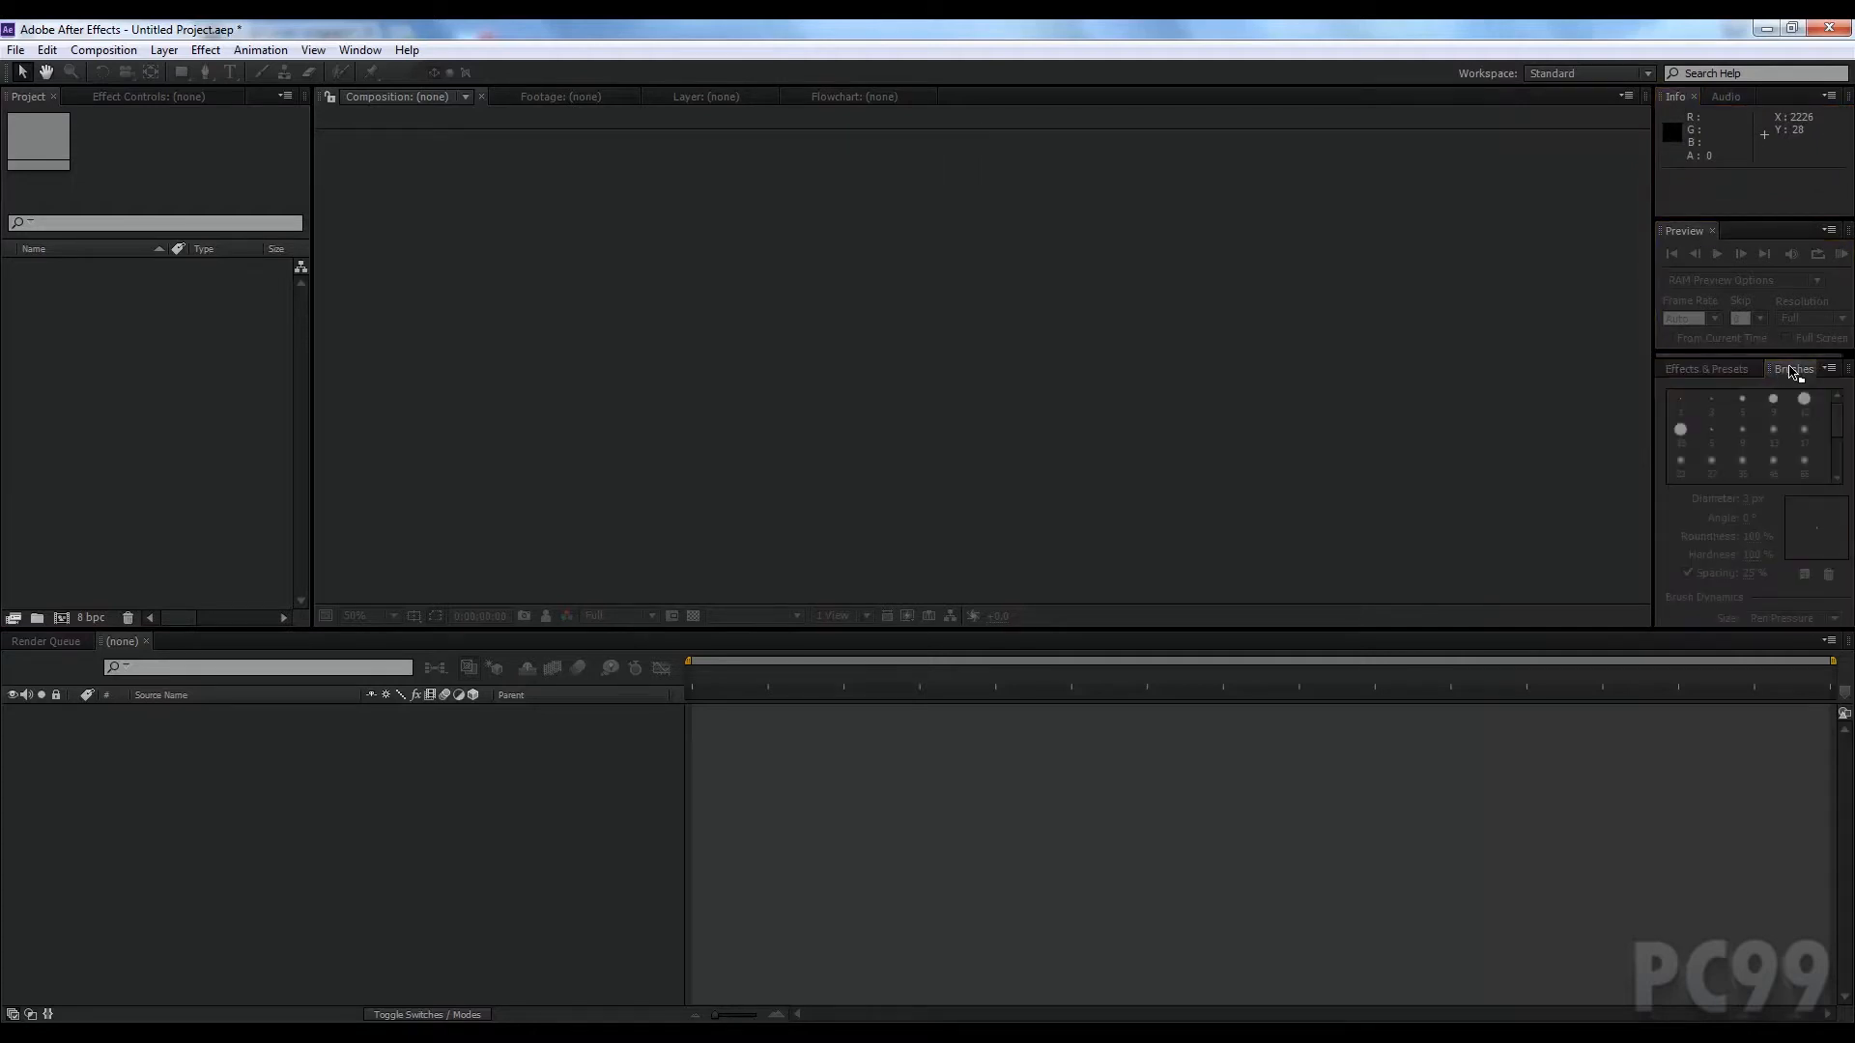
{"action": "left_click", "coordinate": [1705, 367]}
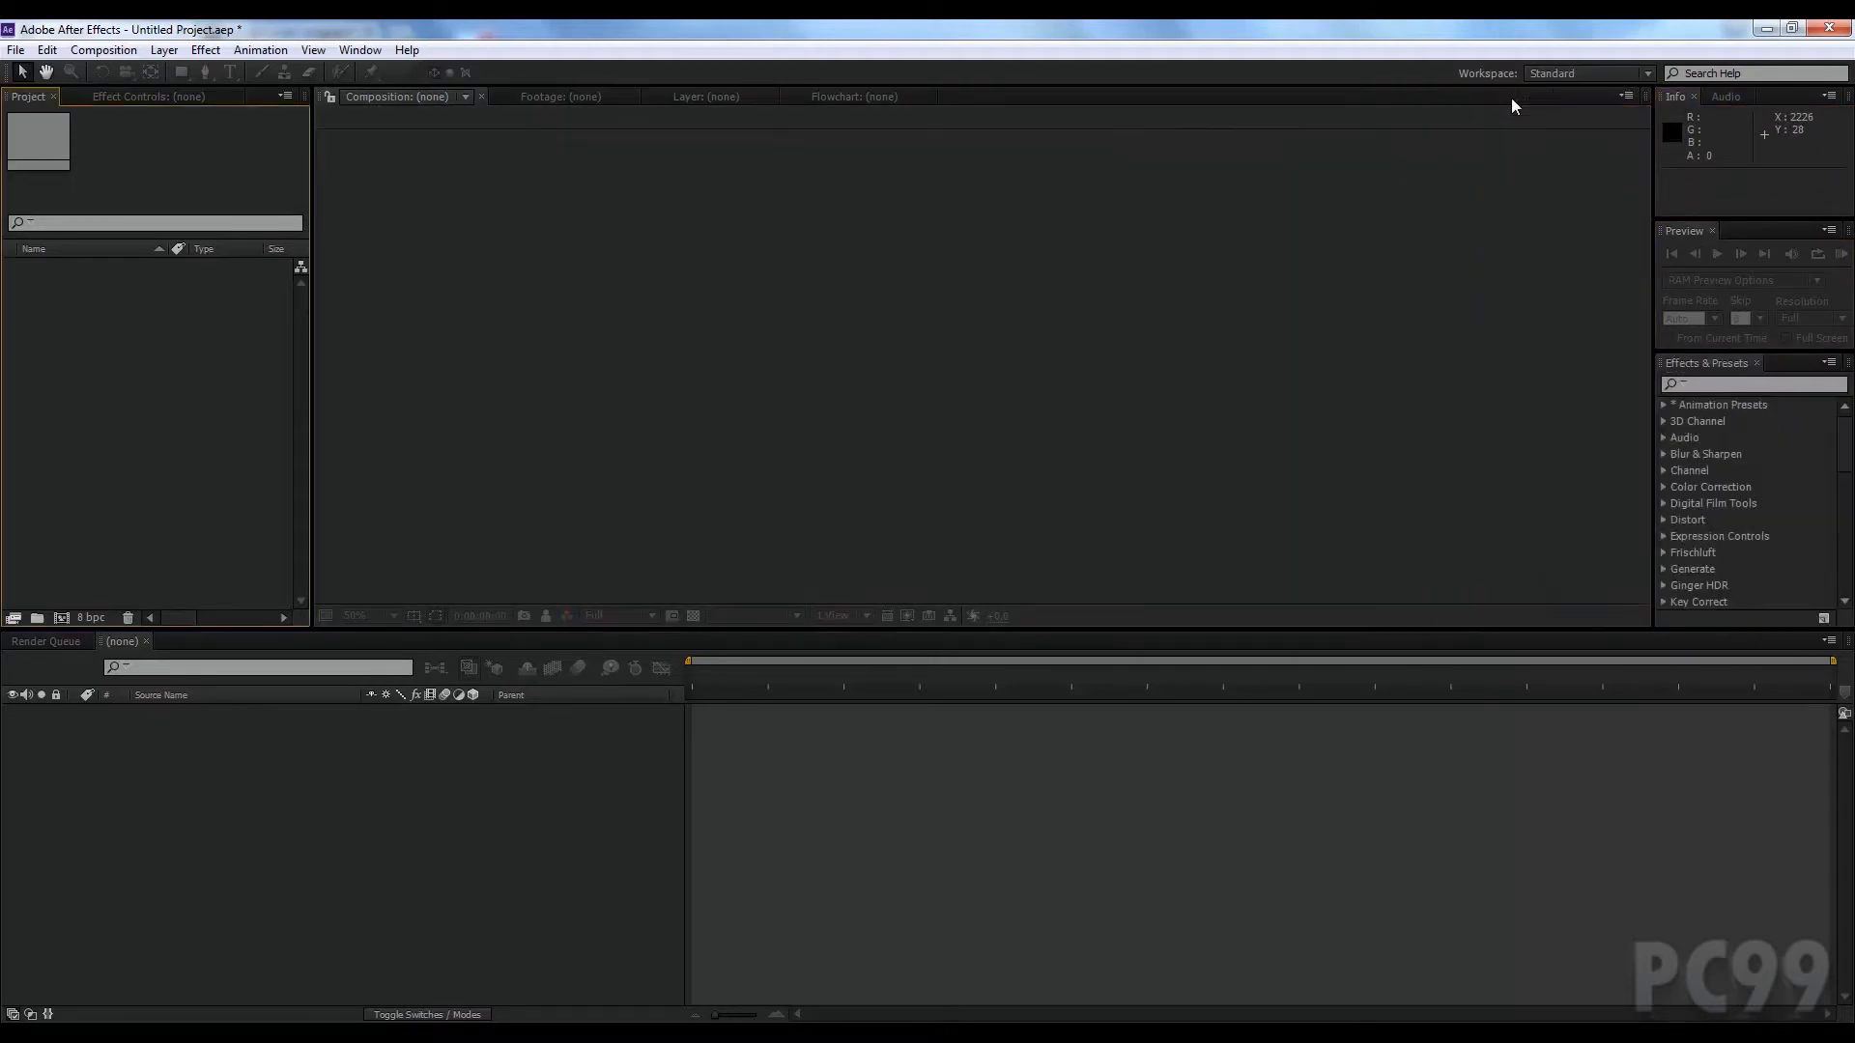
{"action": "mouse_move", "coordinate": [151, 461]}
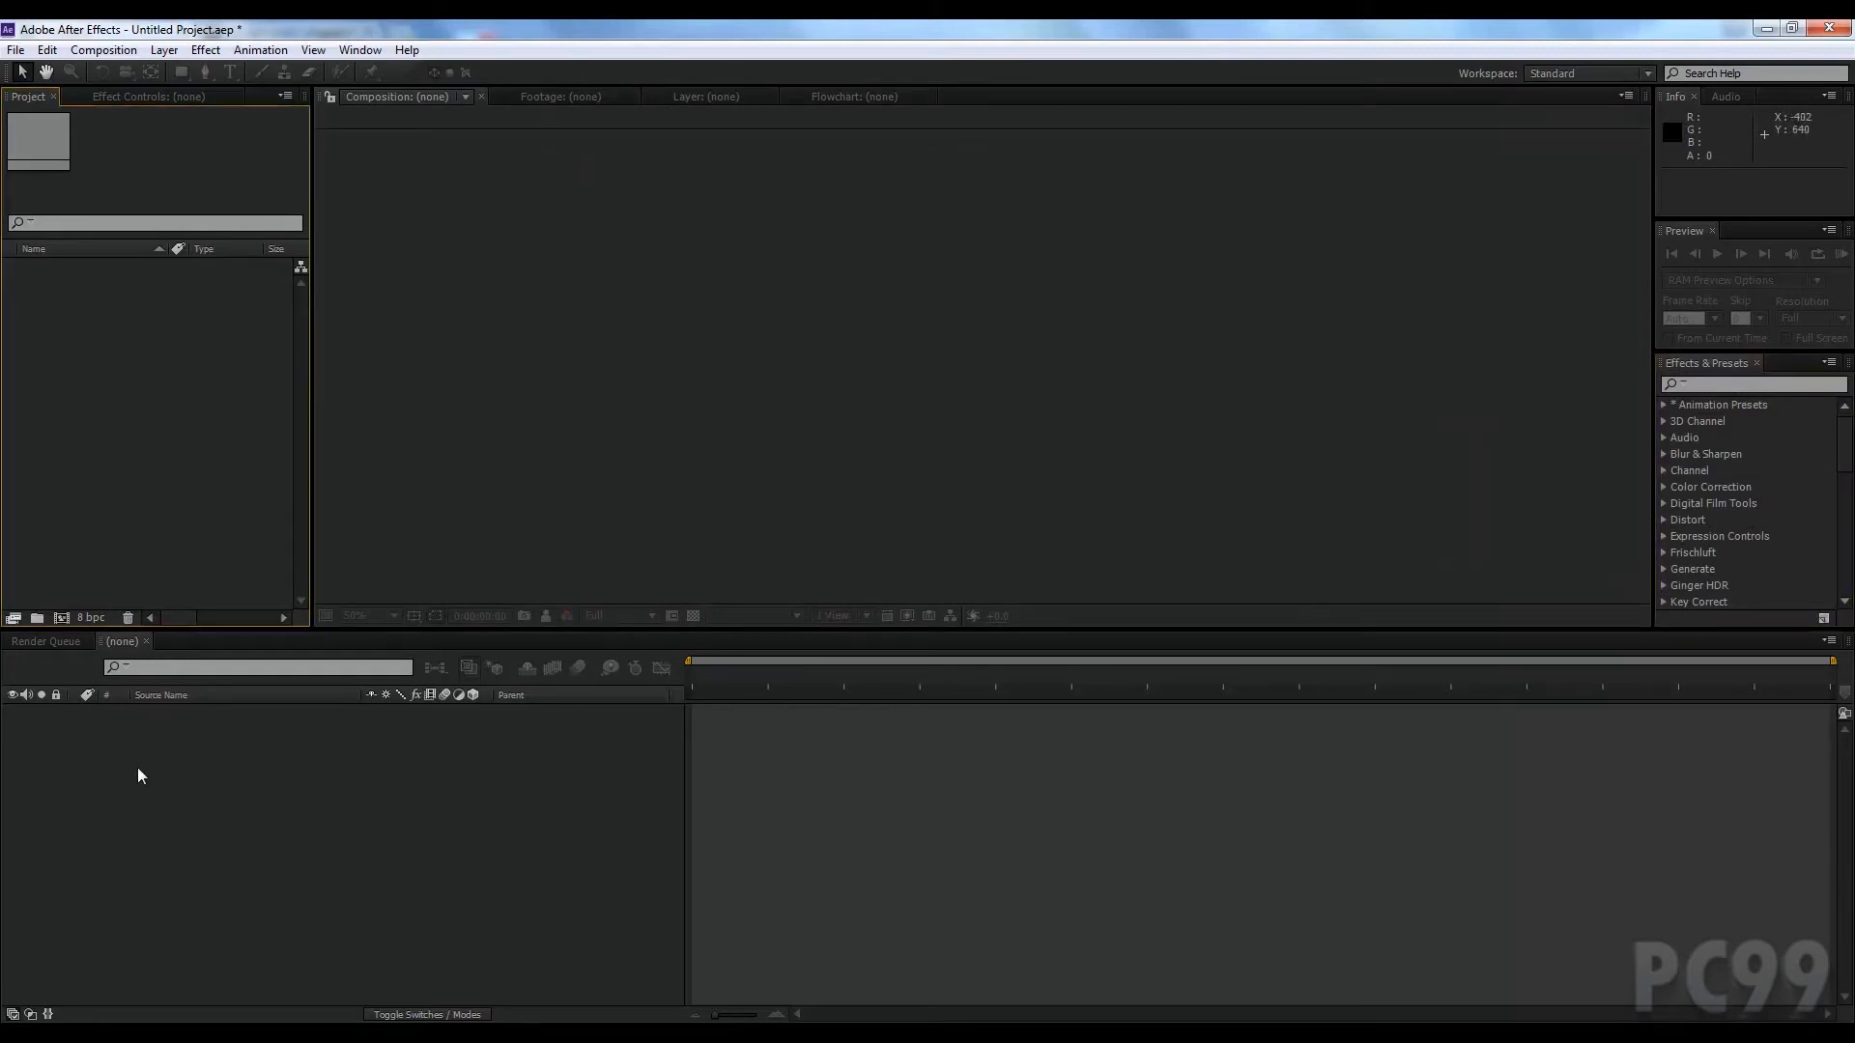
{"action": "mouse_move", "coordinate": [578, 305]}
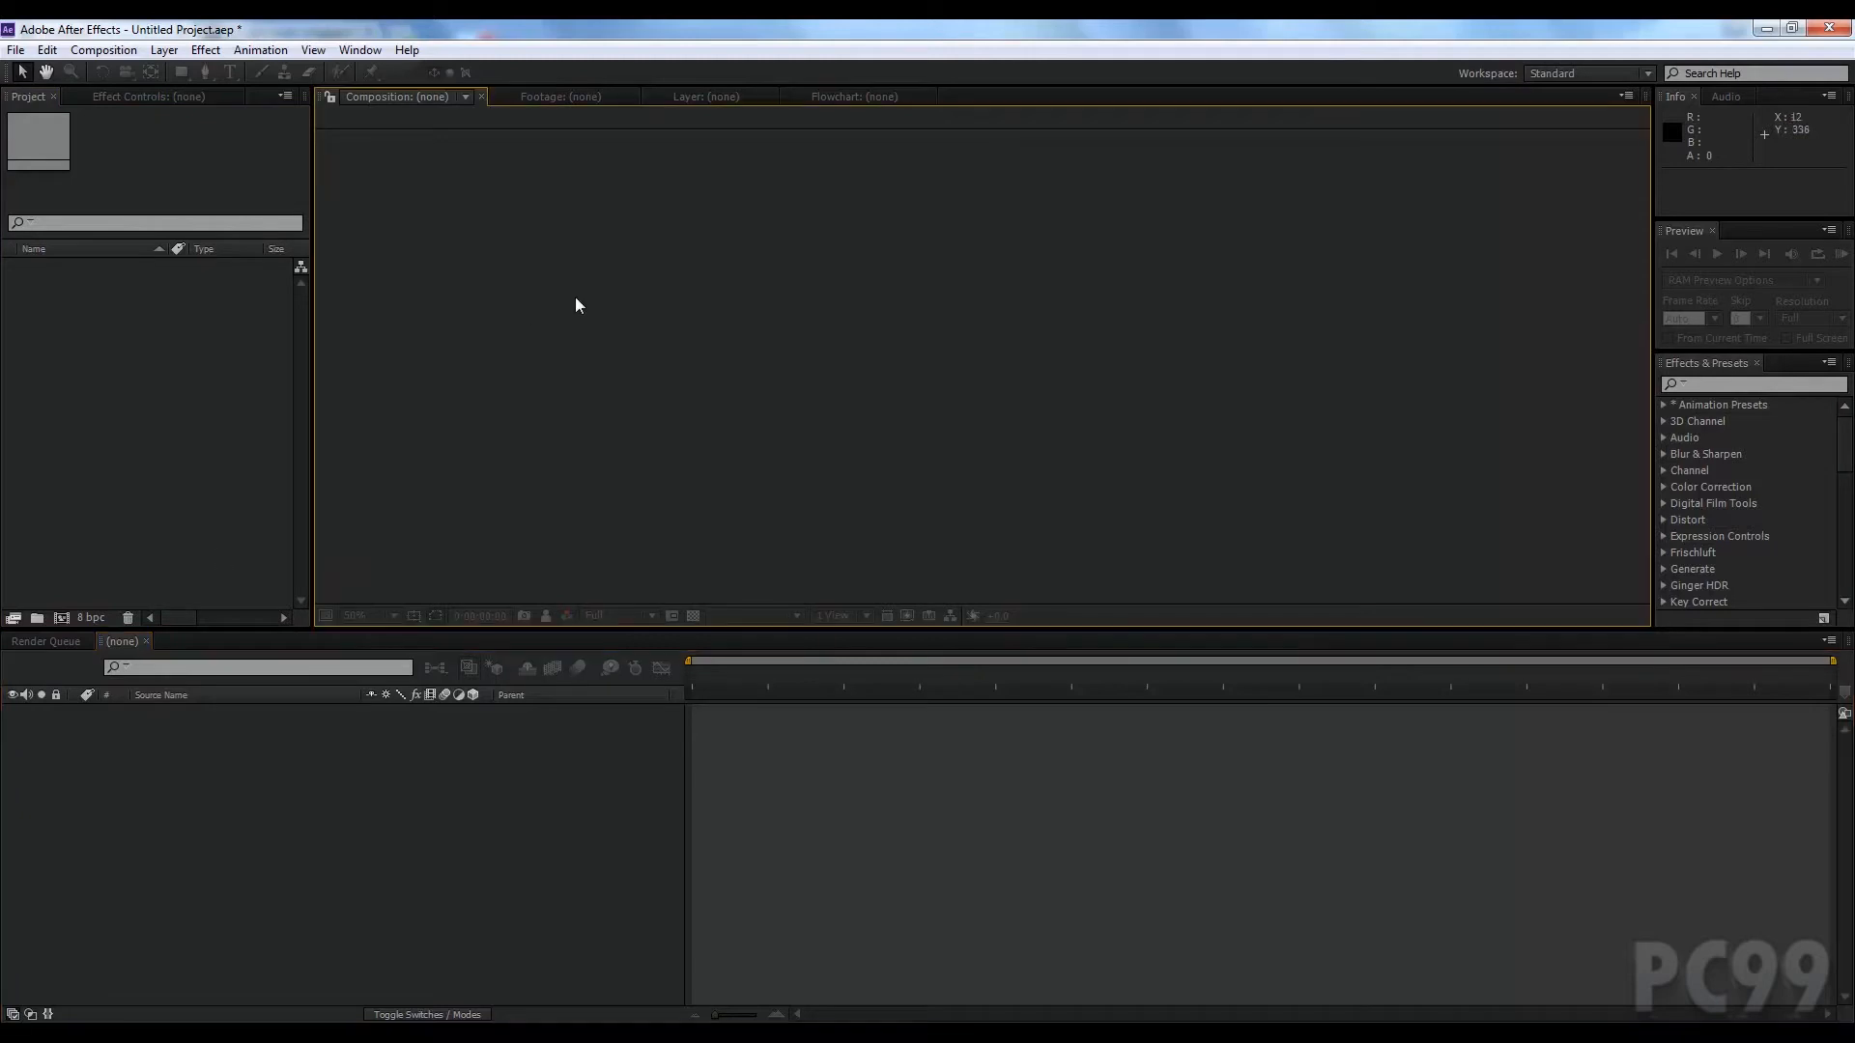
{"action": "mouse_move", "coordinate": [475, 292]}
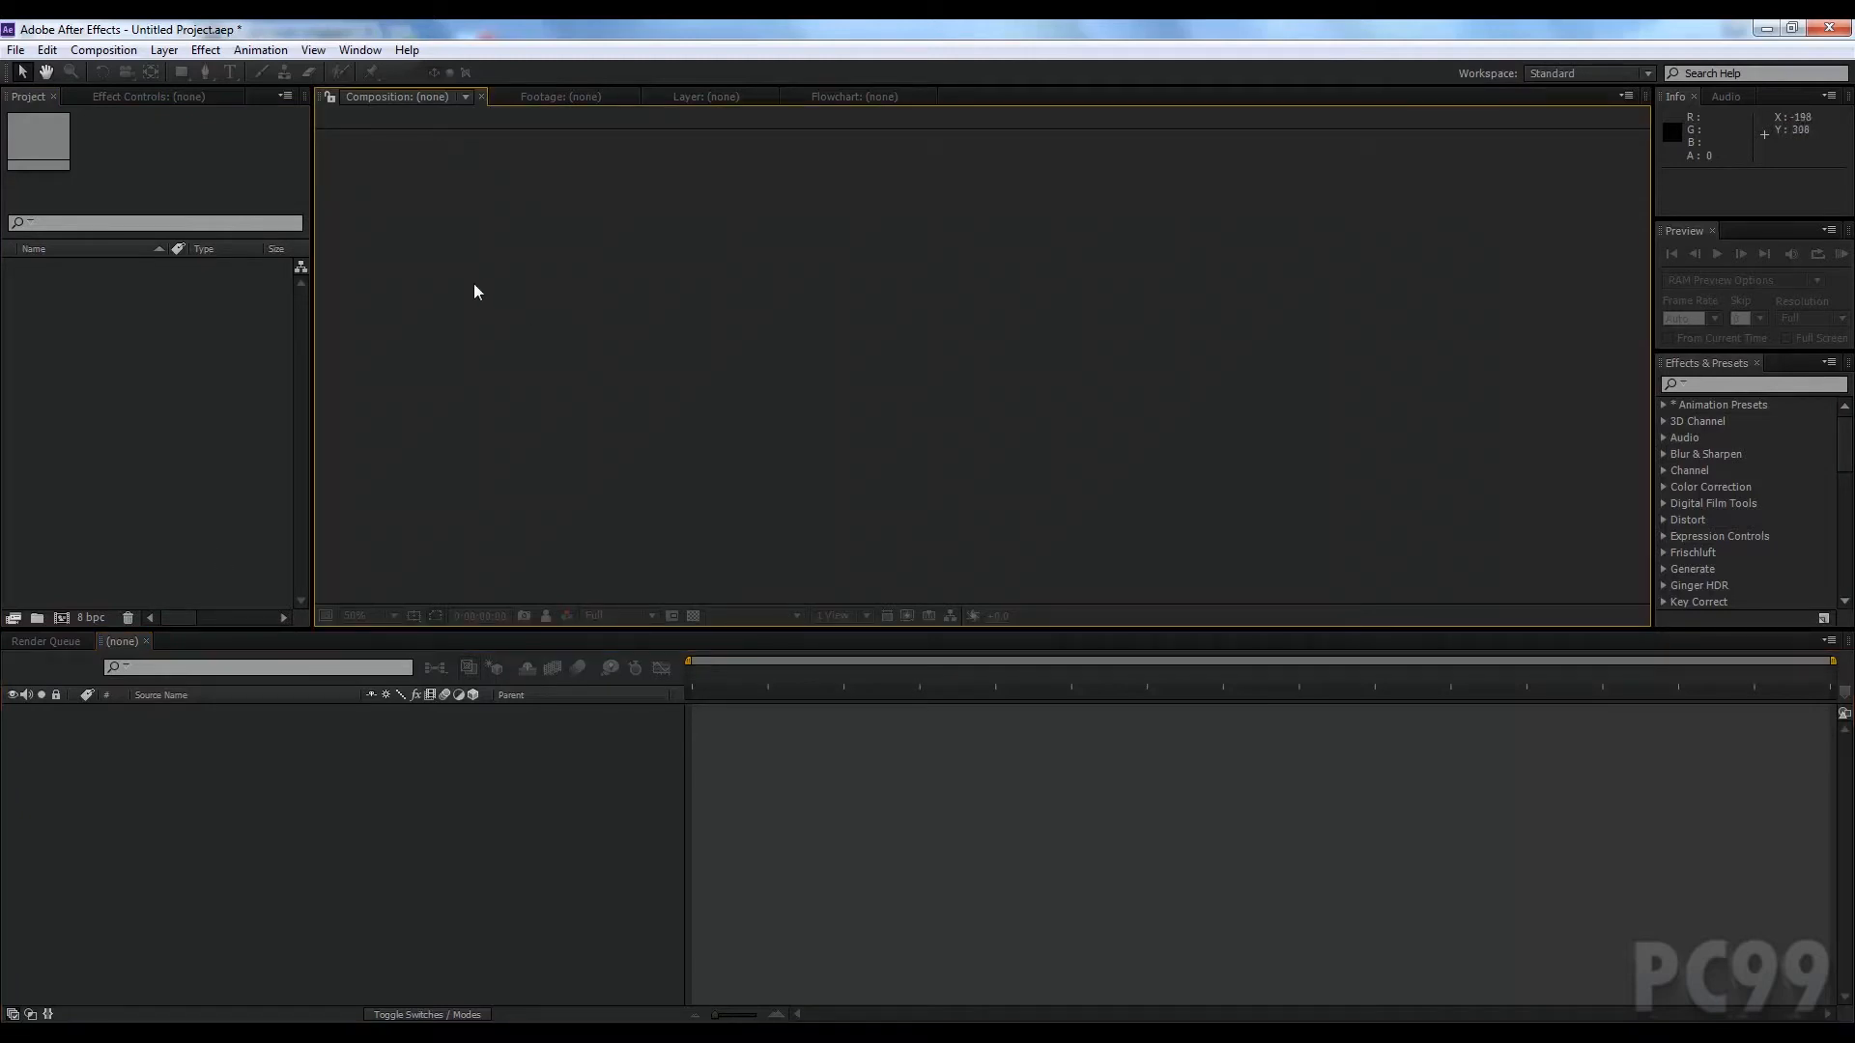
{"action": "mouse_move", "coordinate": [85, 367]}
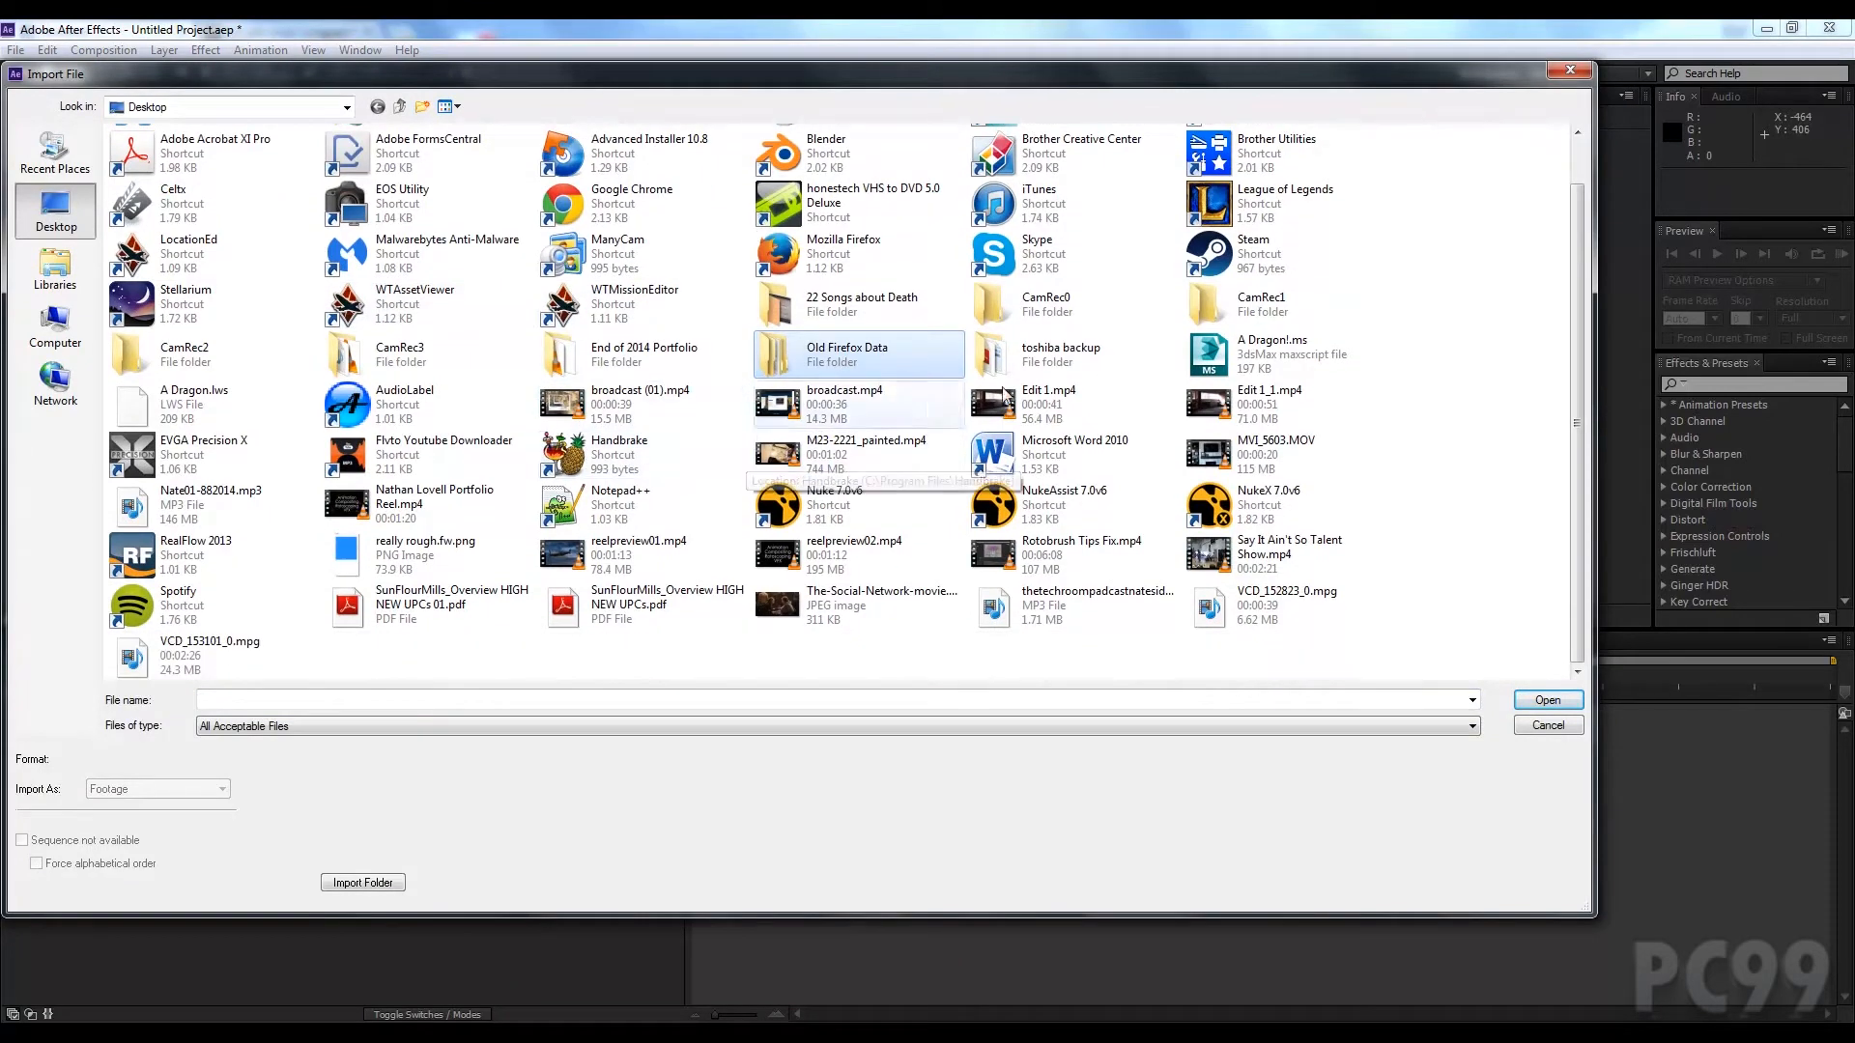
Step: Import the video file and select the Edit 1_1.mp4 footage to view its details
{"action": "left_click", "coordinate": [1546, 700]}
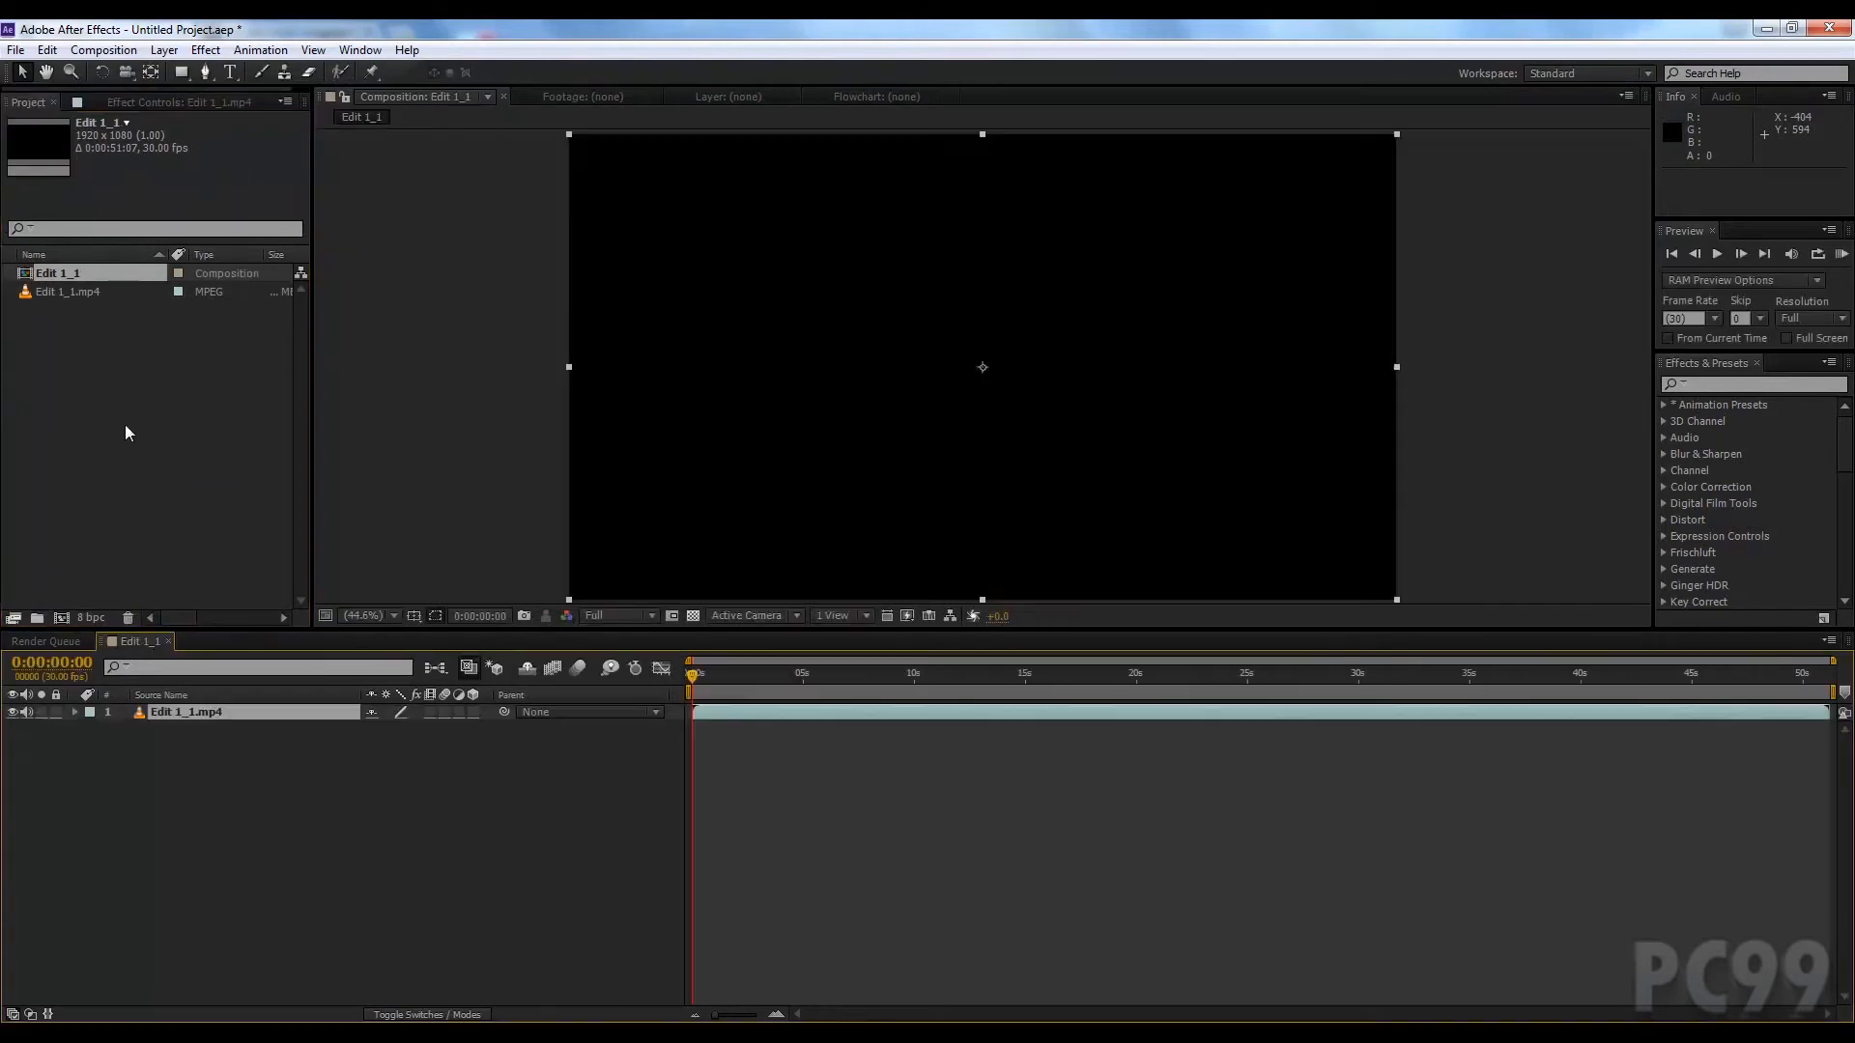
{"action": "mouse_move", "coordinate": [163, 29]}
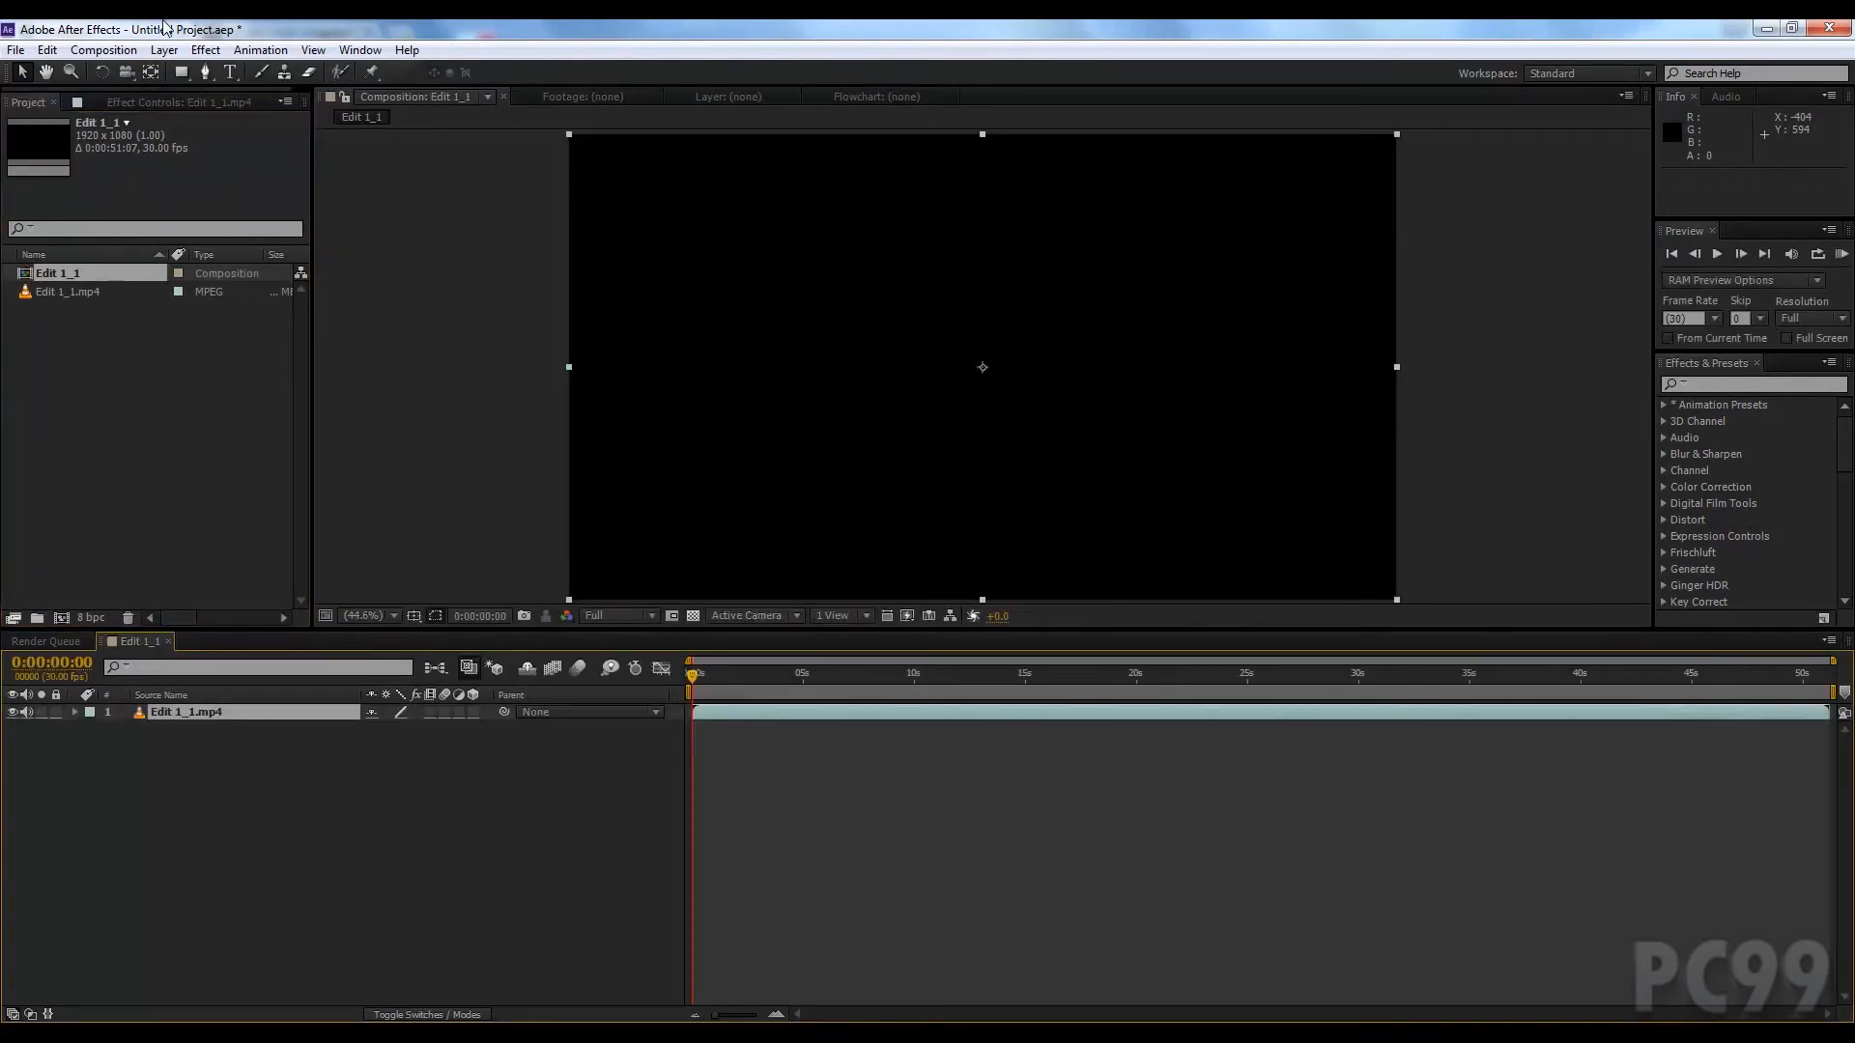
{"action": "mouse_move", "coordinate": [460, 909]}
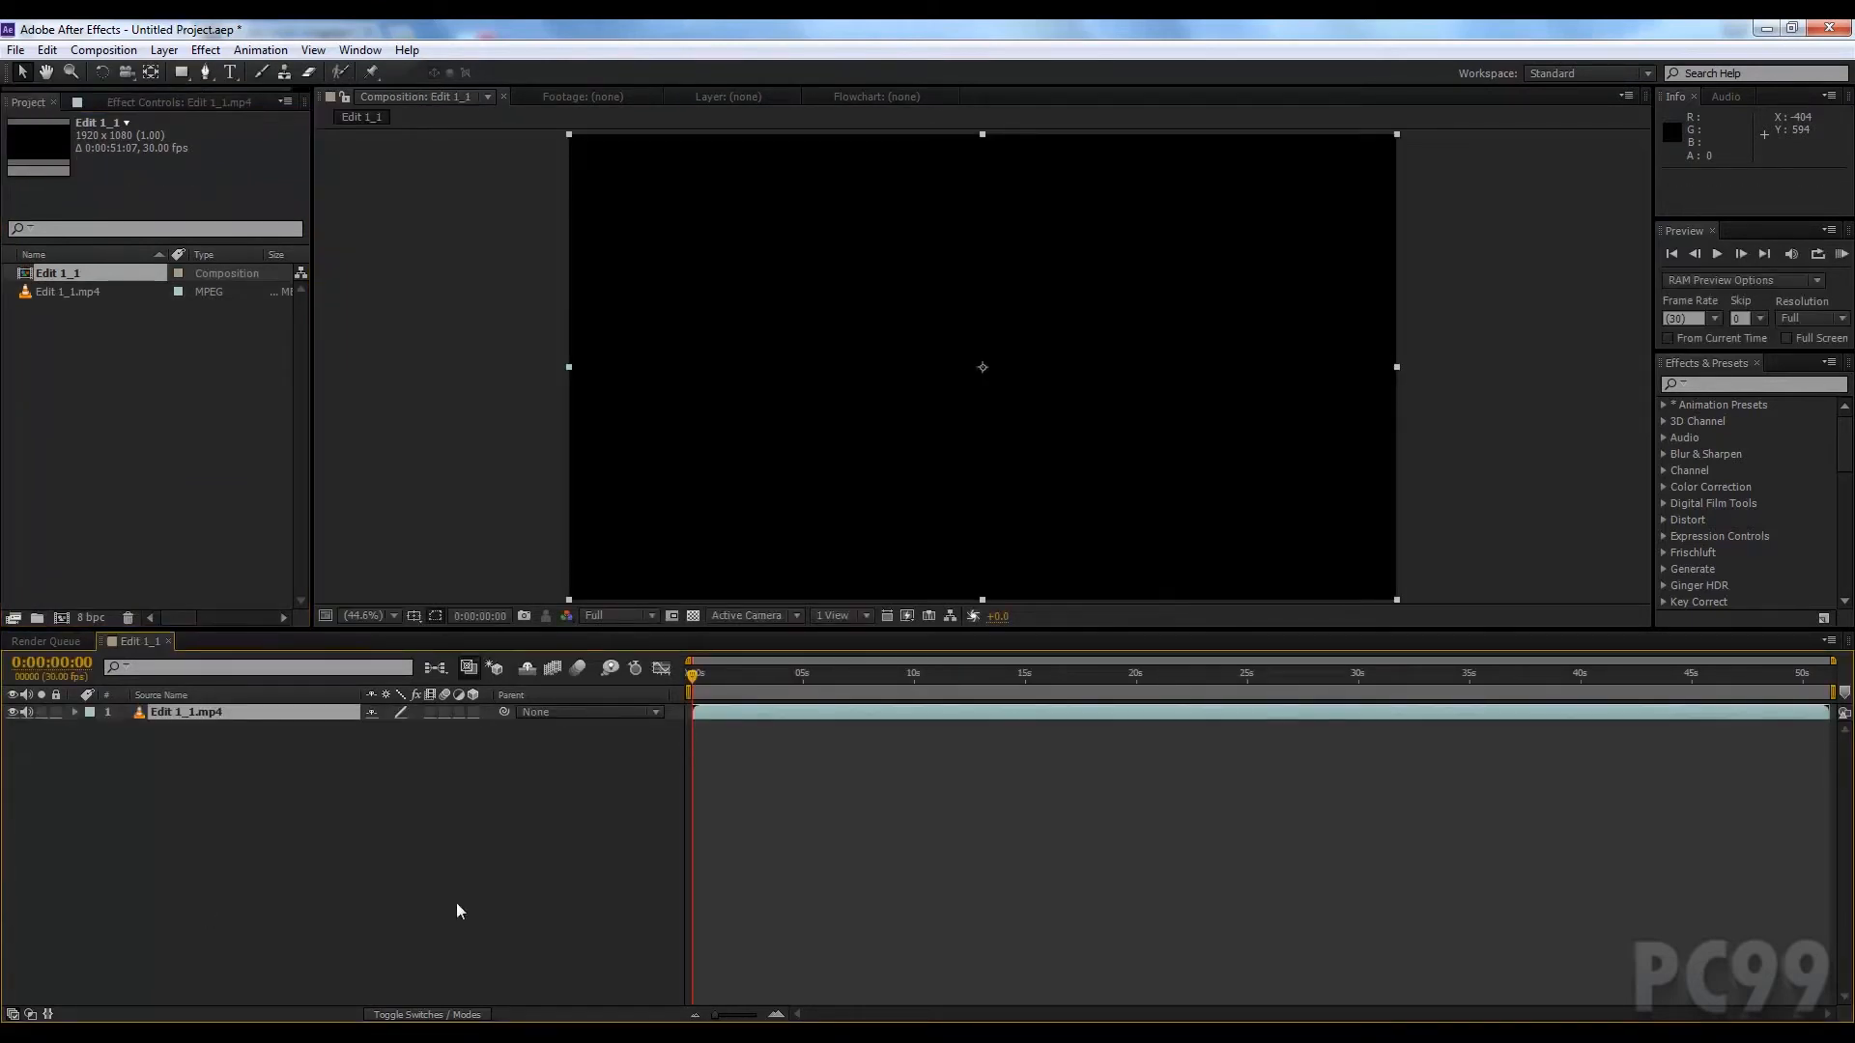
{"action": "mouse_move", "coordinate": [26, 150]}
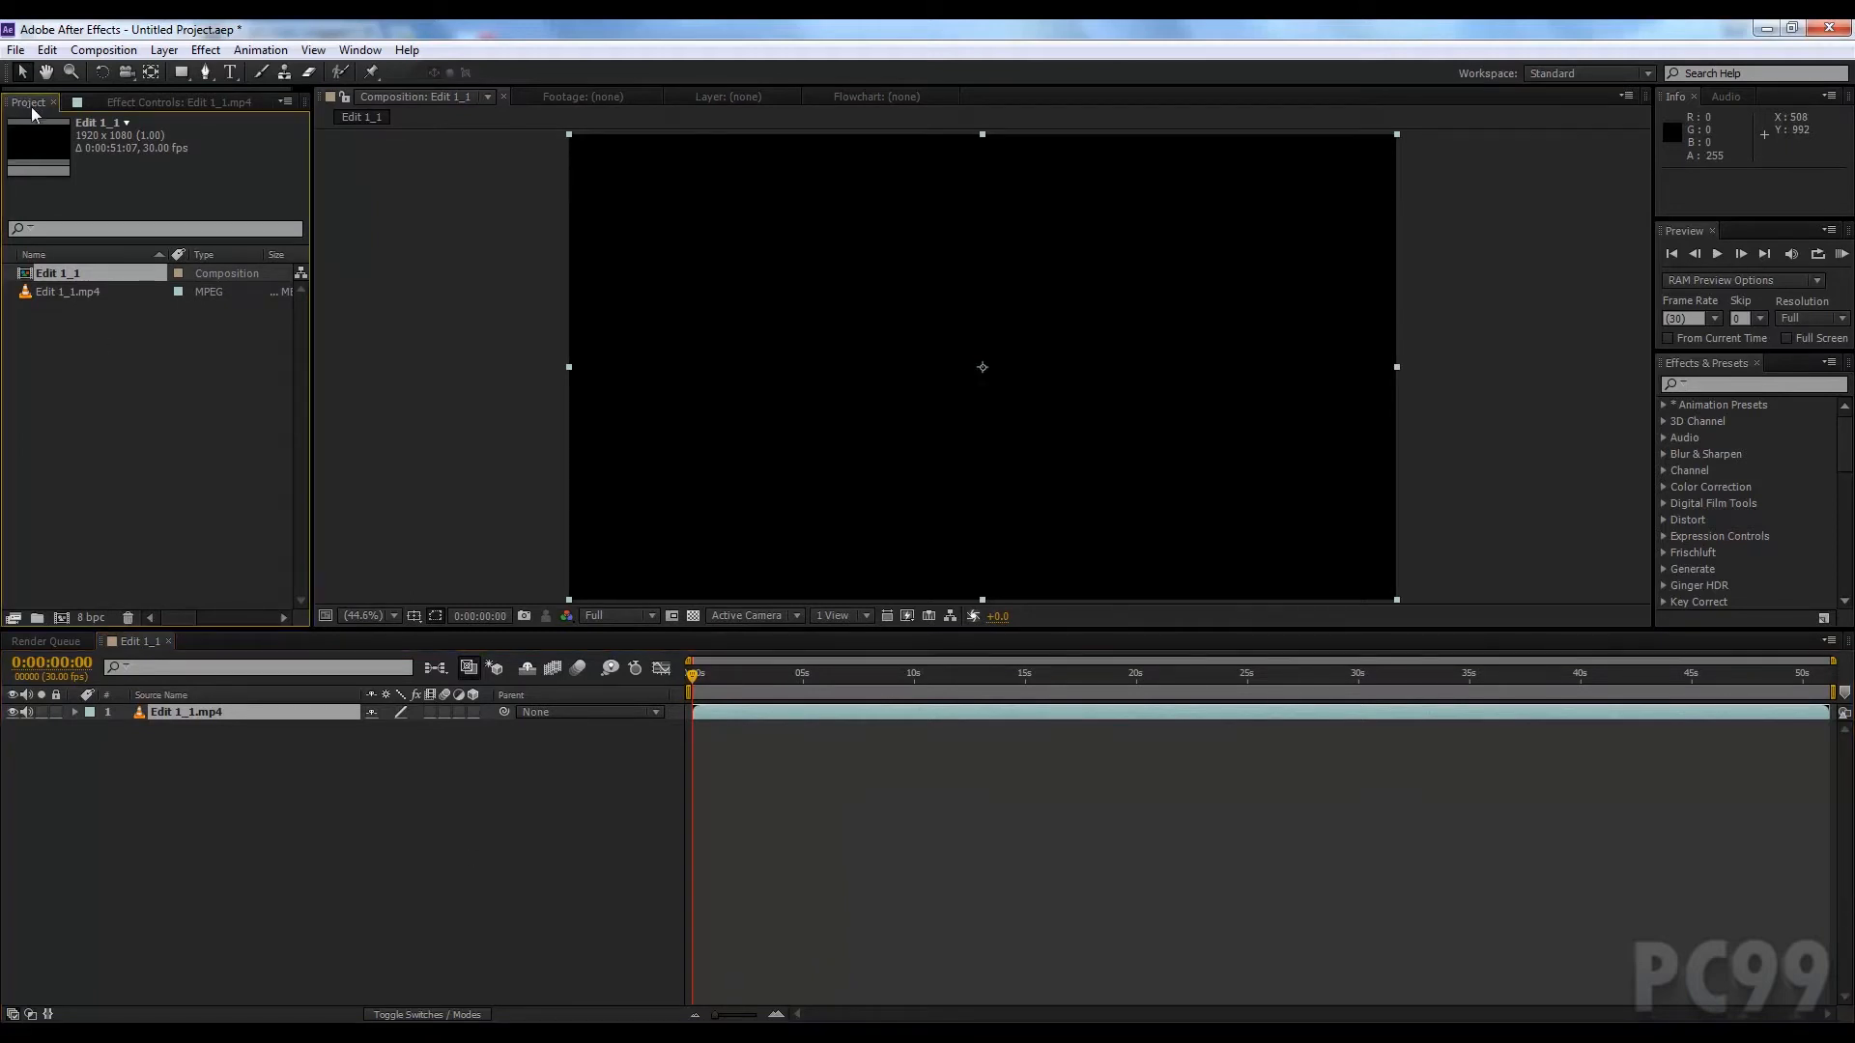
{"action": "left_click", "coordinate": [69, 292]}
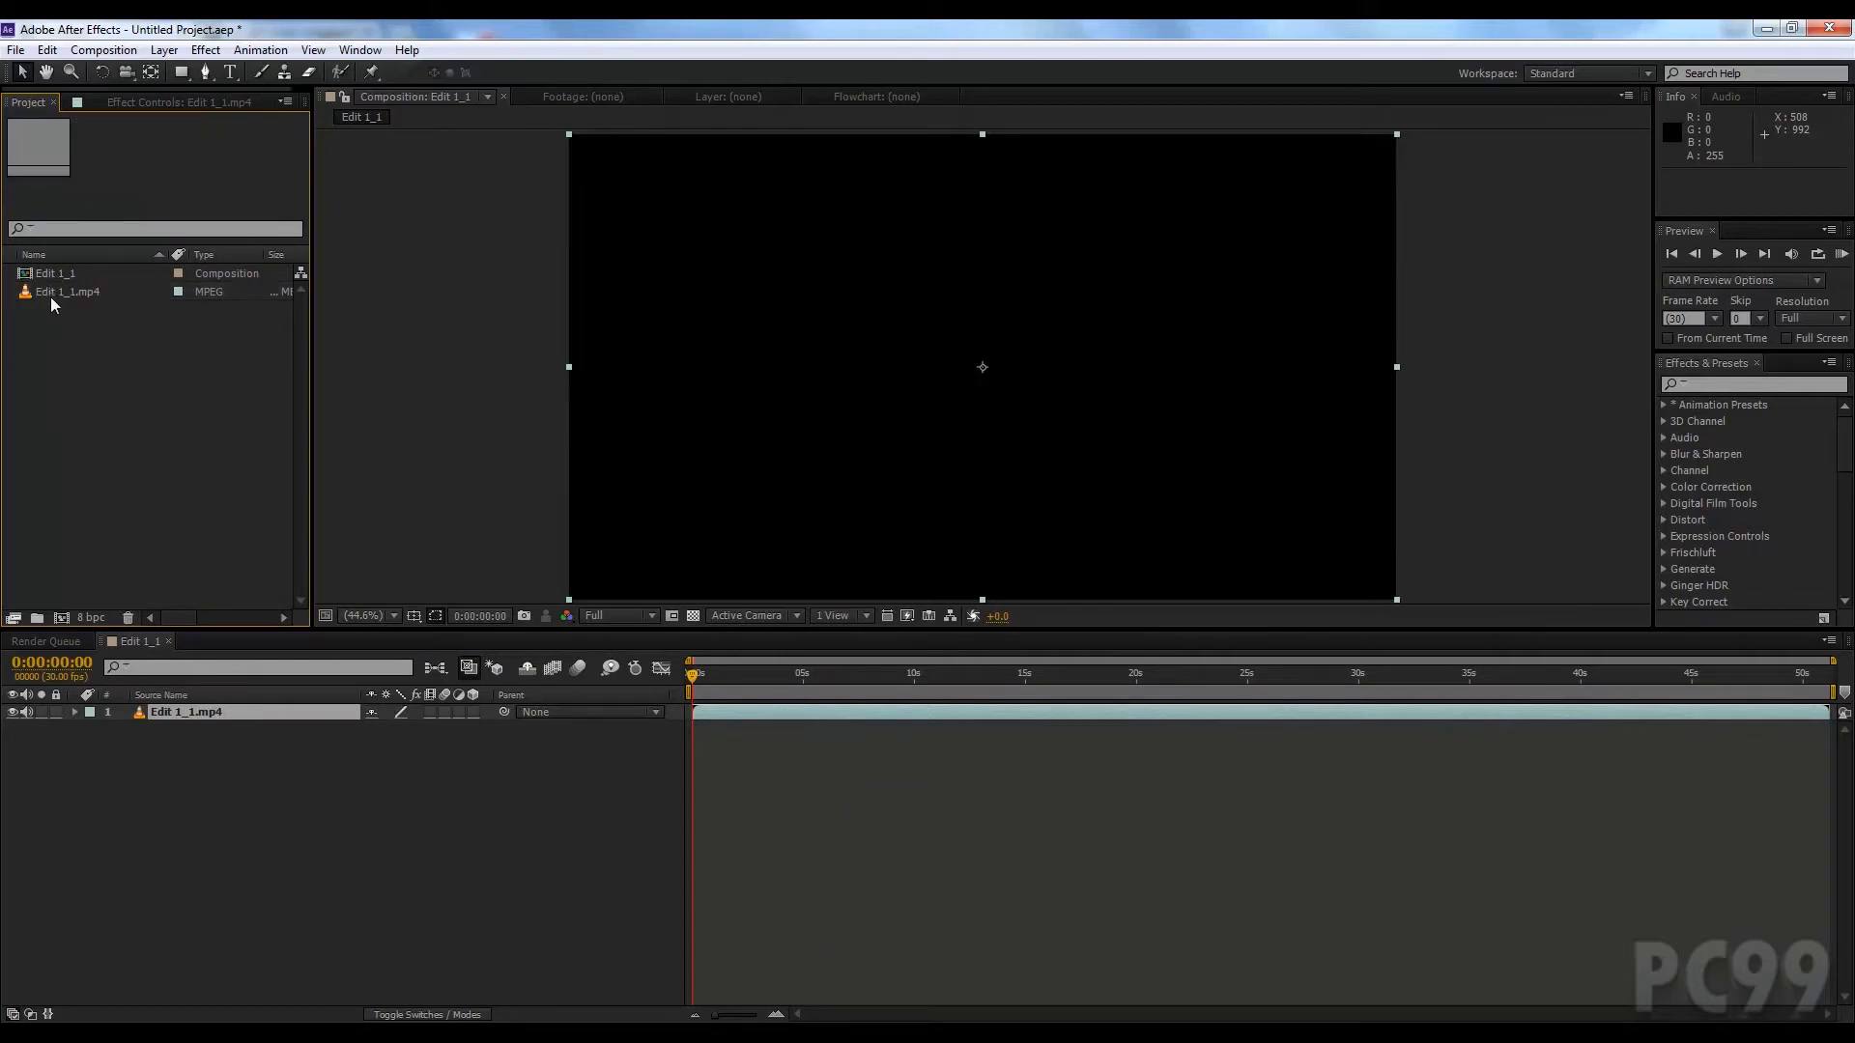
{"action": "left_click", "coordinate": [65, 292]}
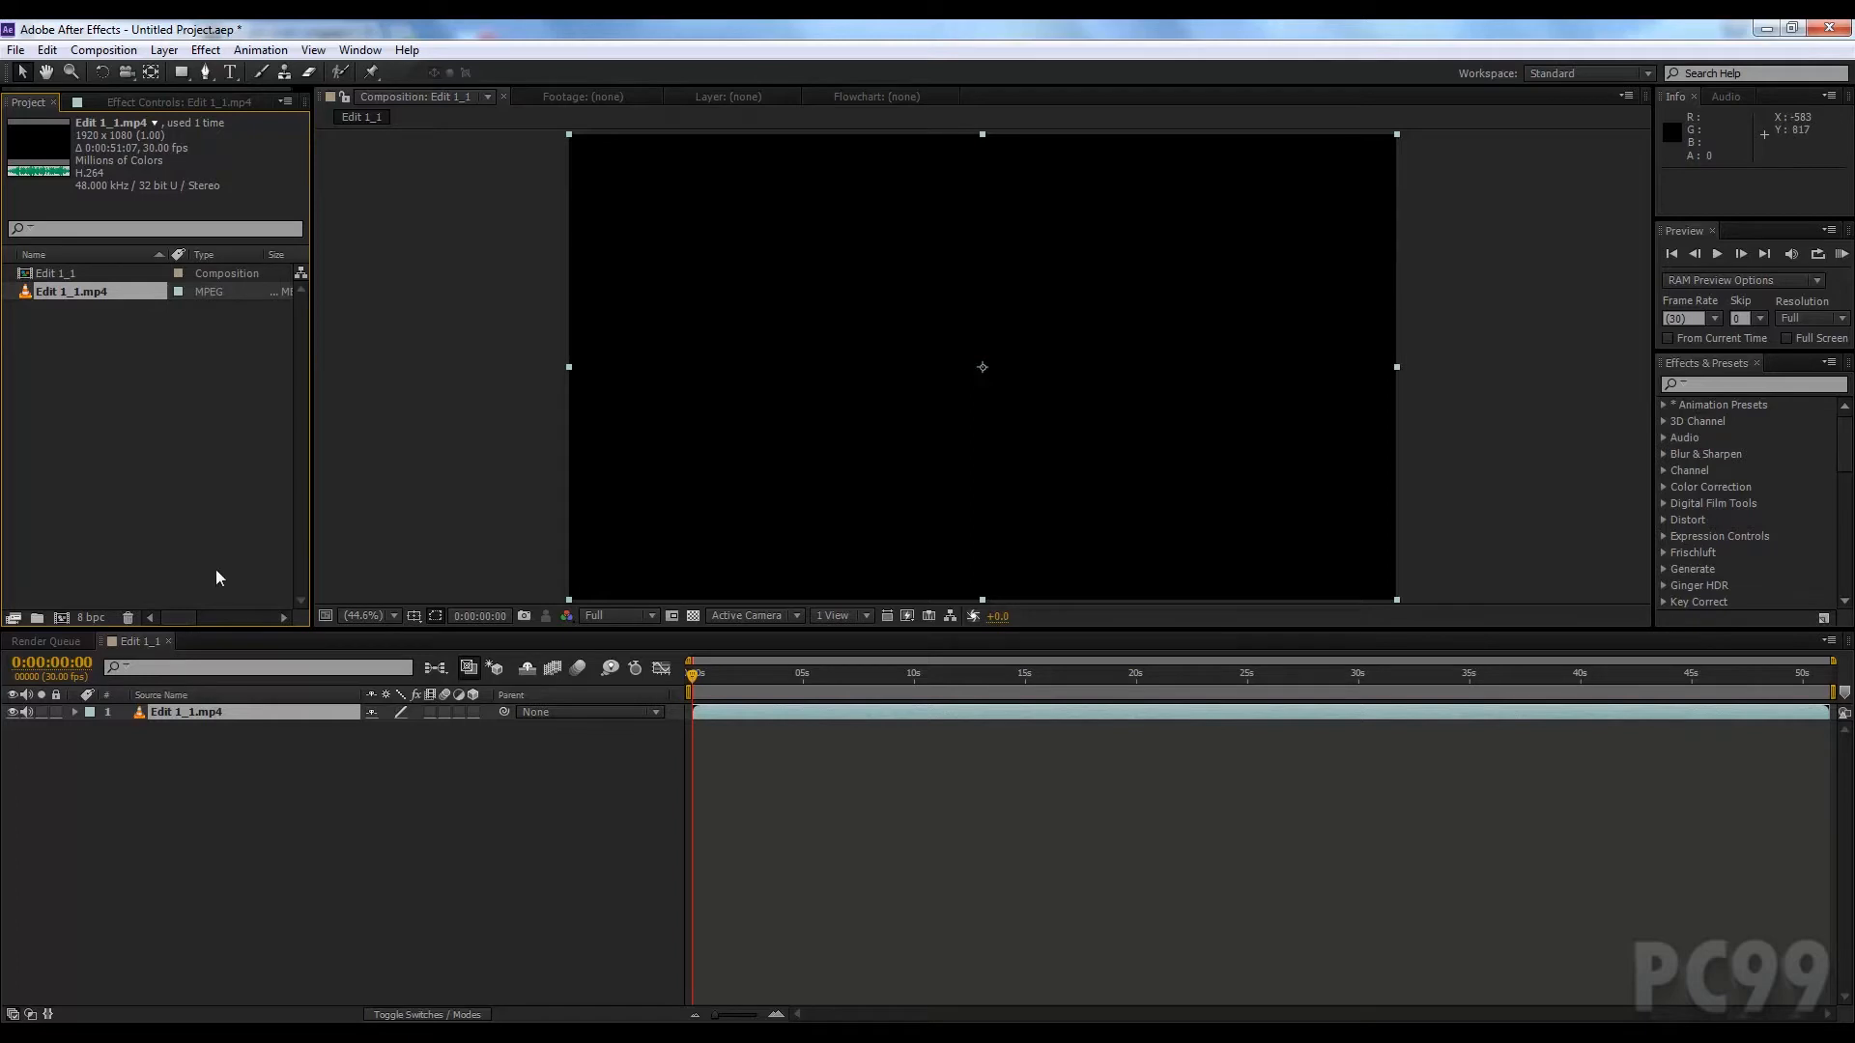
{"action": "mouse_move", "coordinate": [151, 666]}
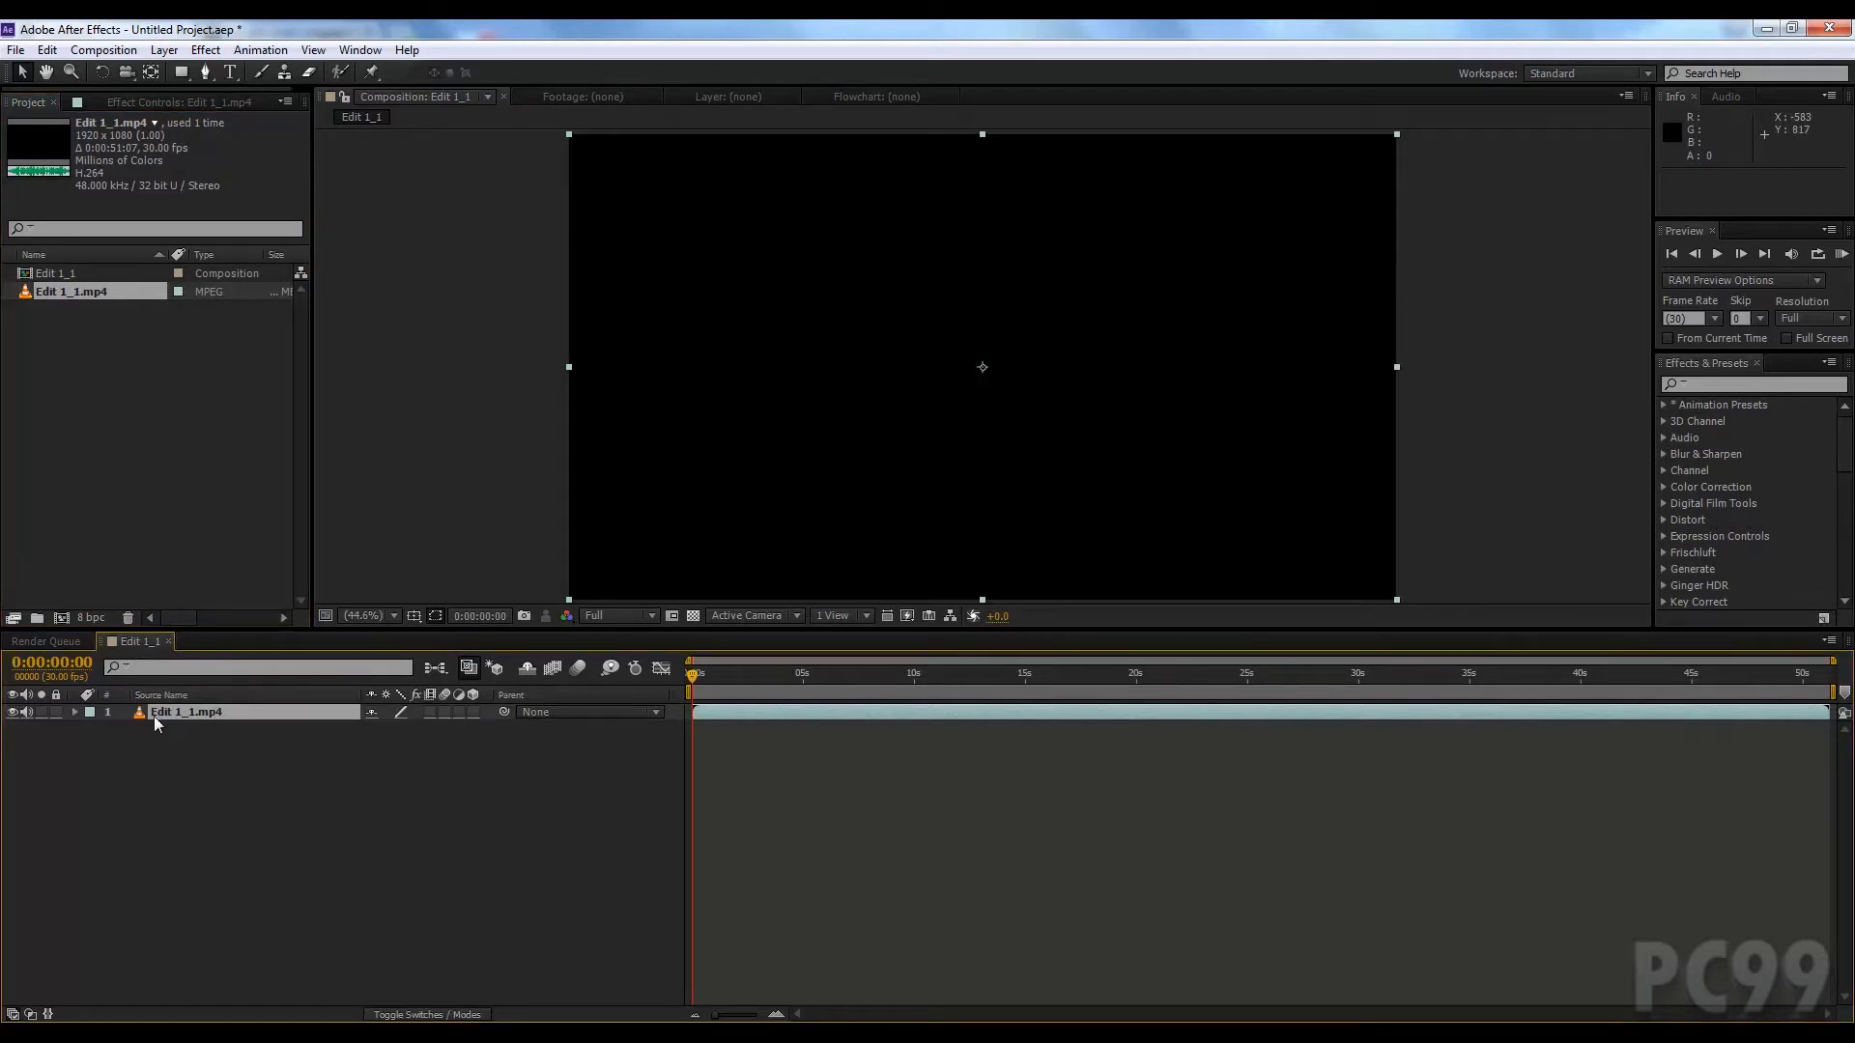
{"action": "mouse_move", "coordinate": [65, 269]}
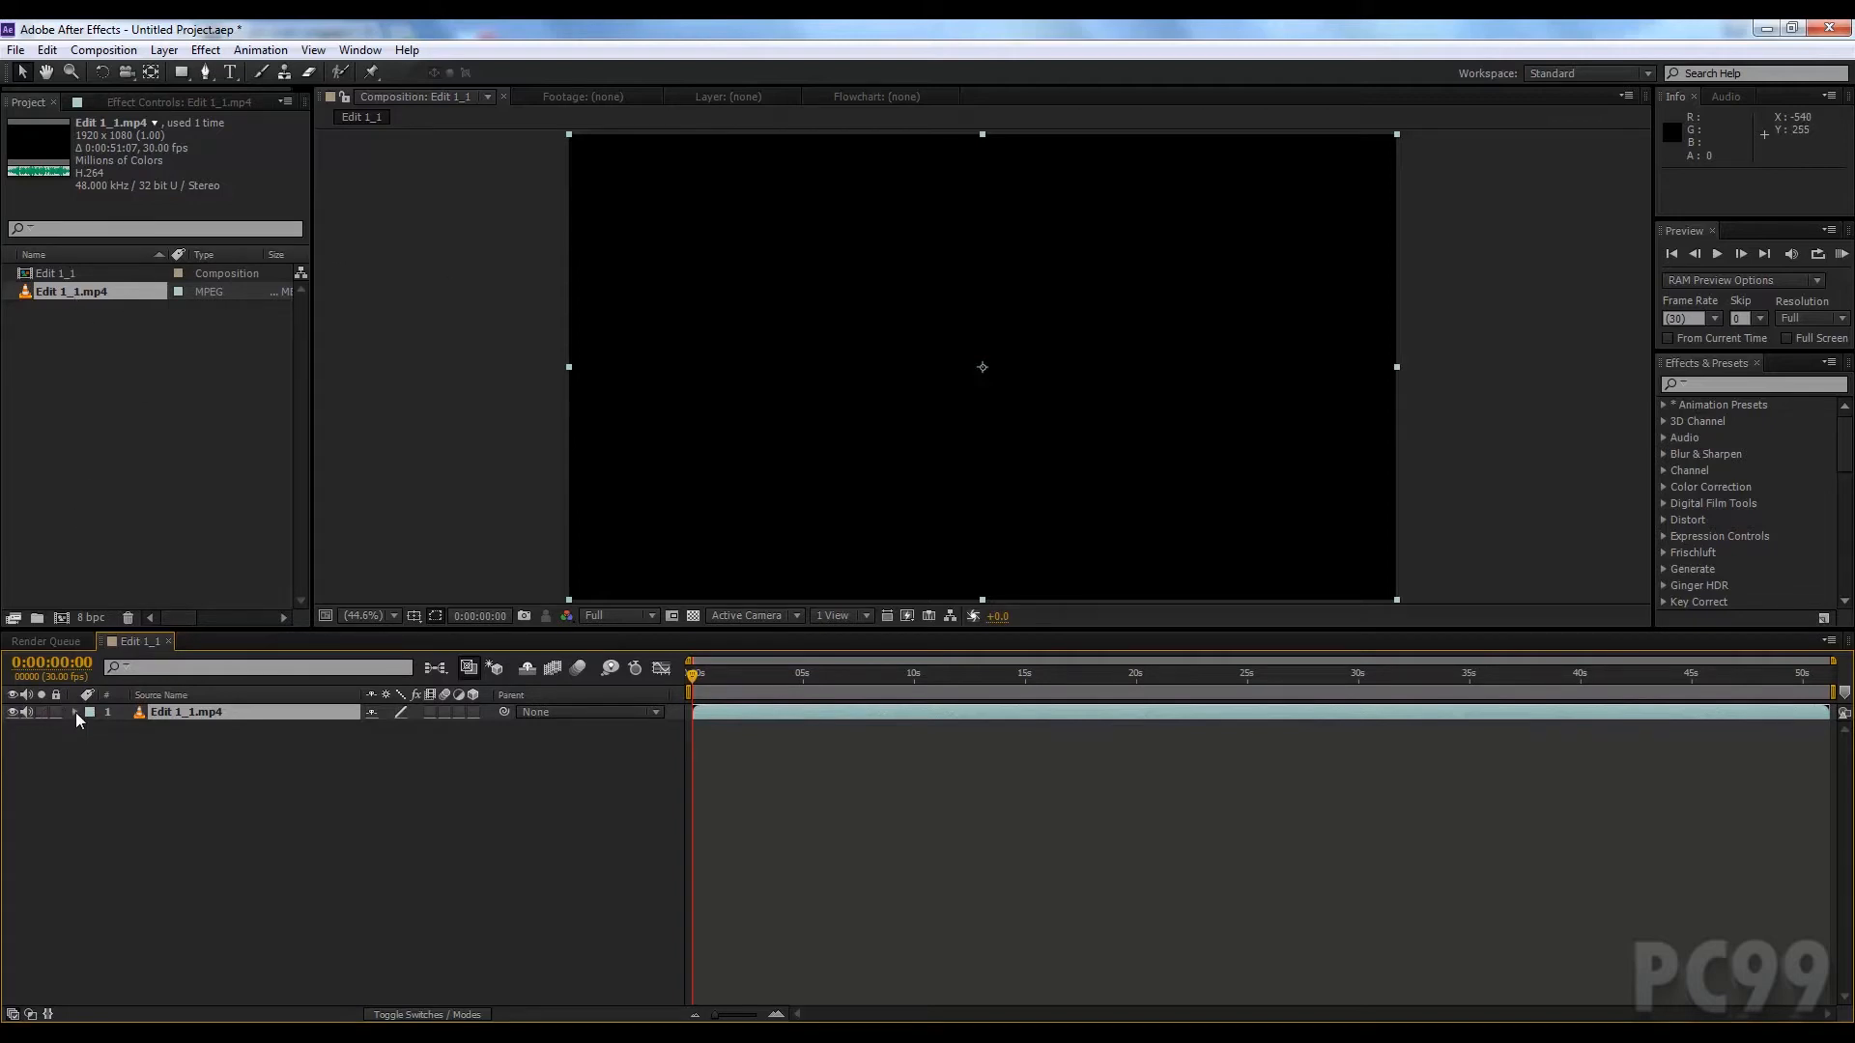
Step: Reveal the clip layer's Transform properties with the time a couple seconds in, then request deletion of Edit 1_1
{"action": "left_click", "coordinate": [76, 715]}
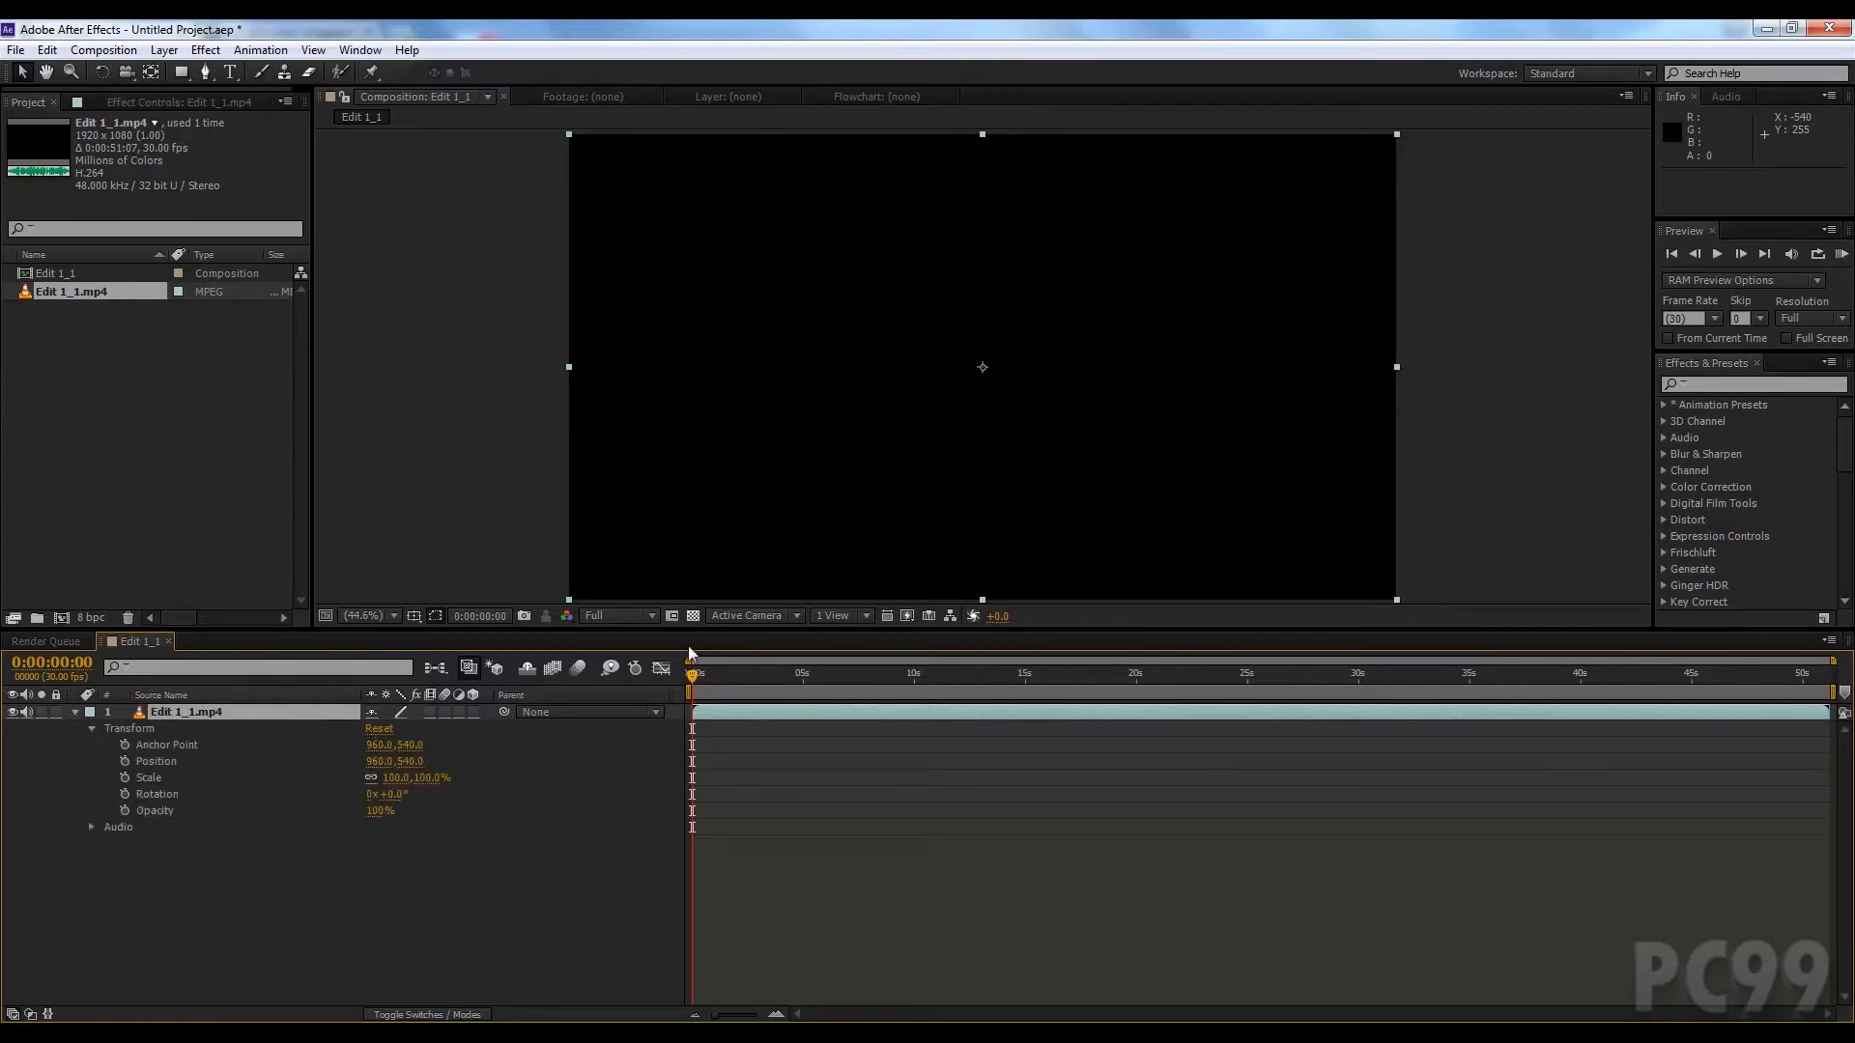
{"action": "left_click", "coordinate": [752, 672]}
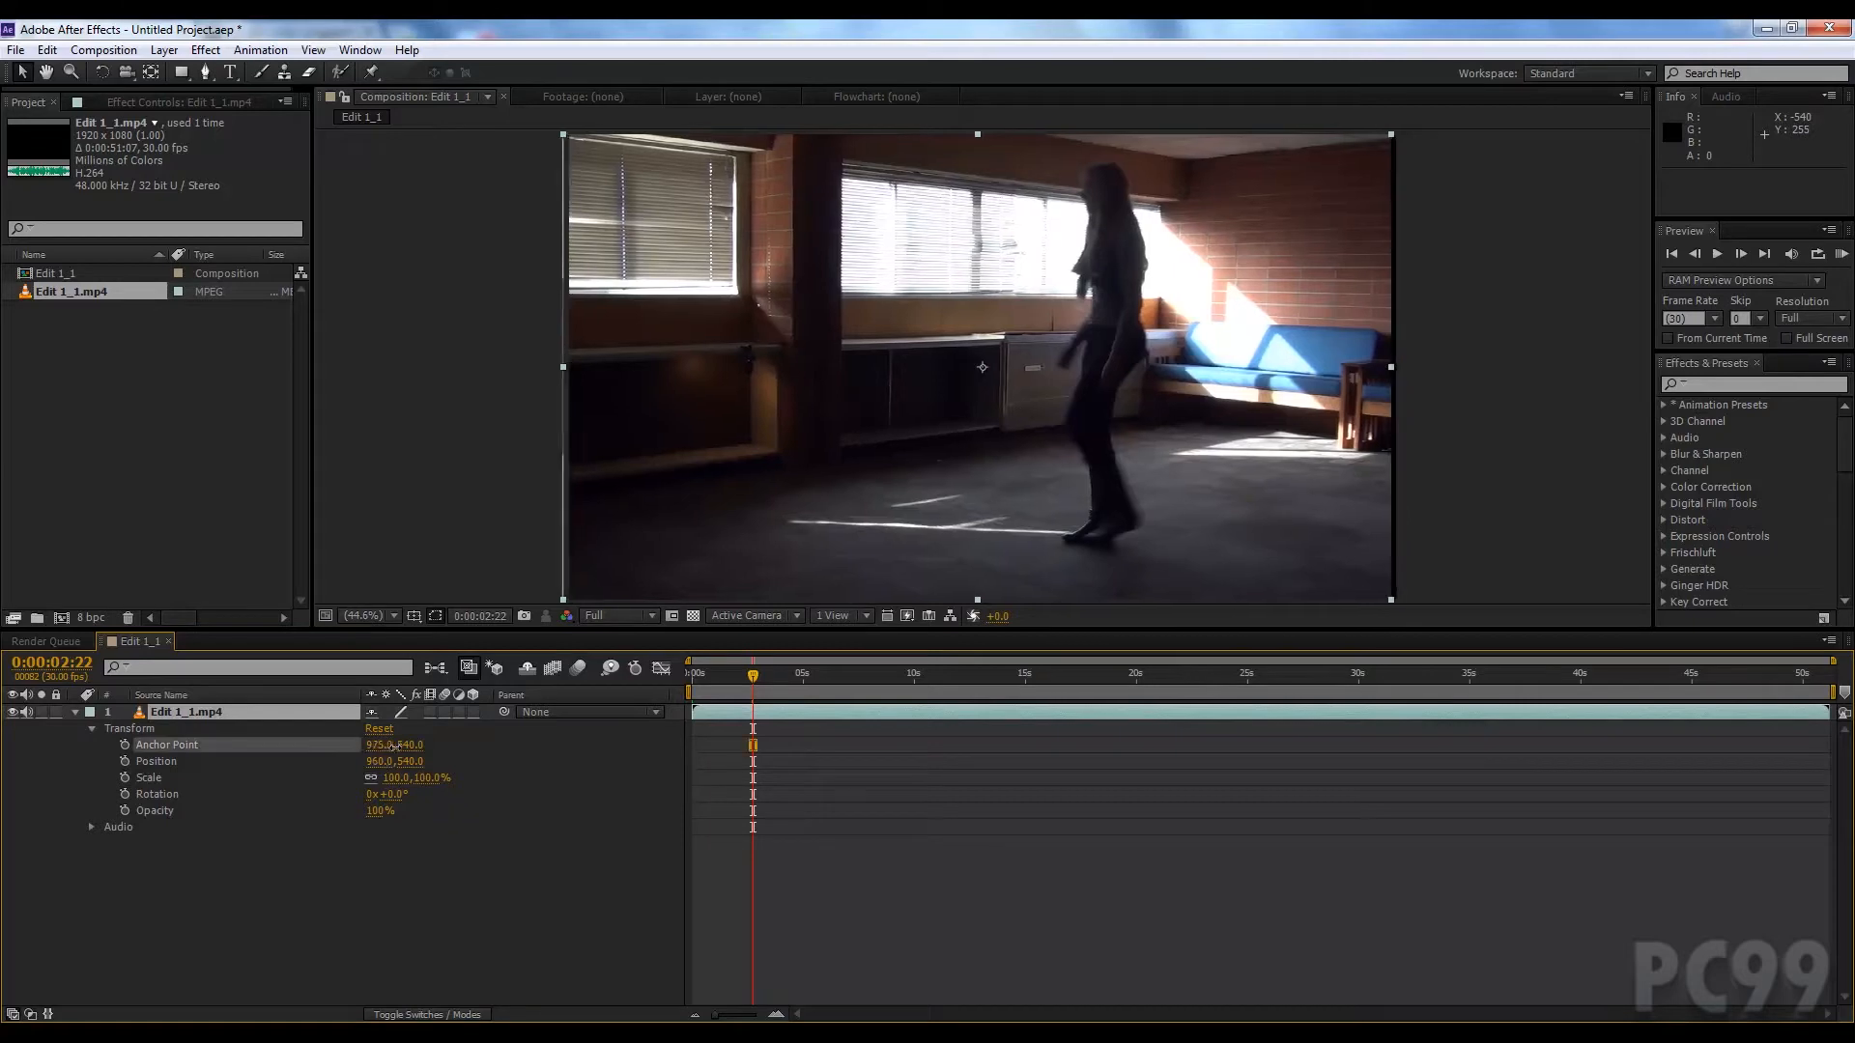
{"action": "left_click", "coordinate": [380, 744]}
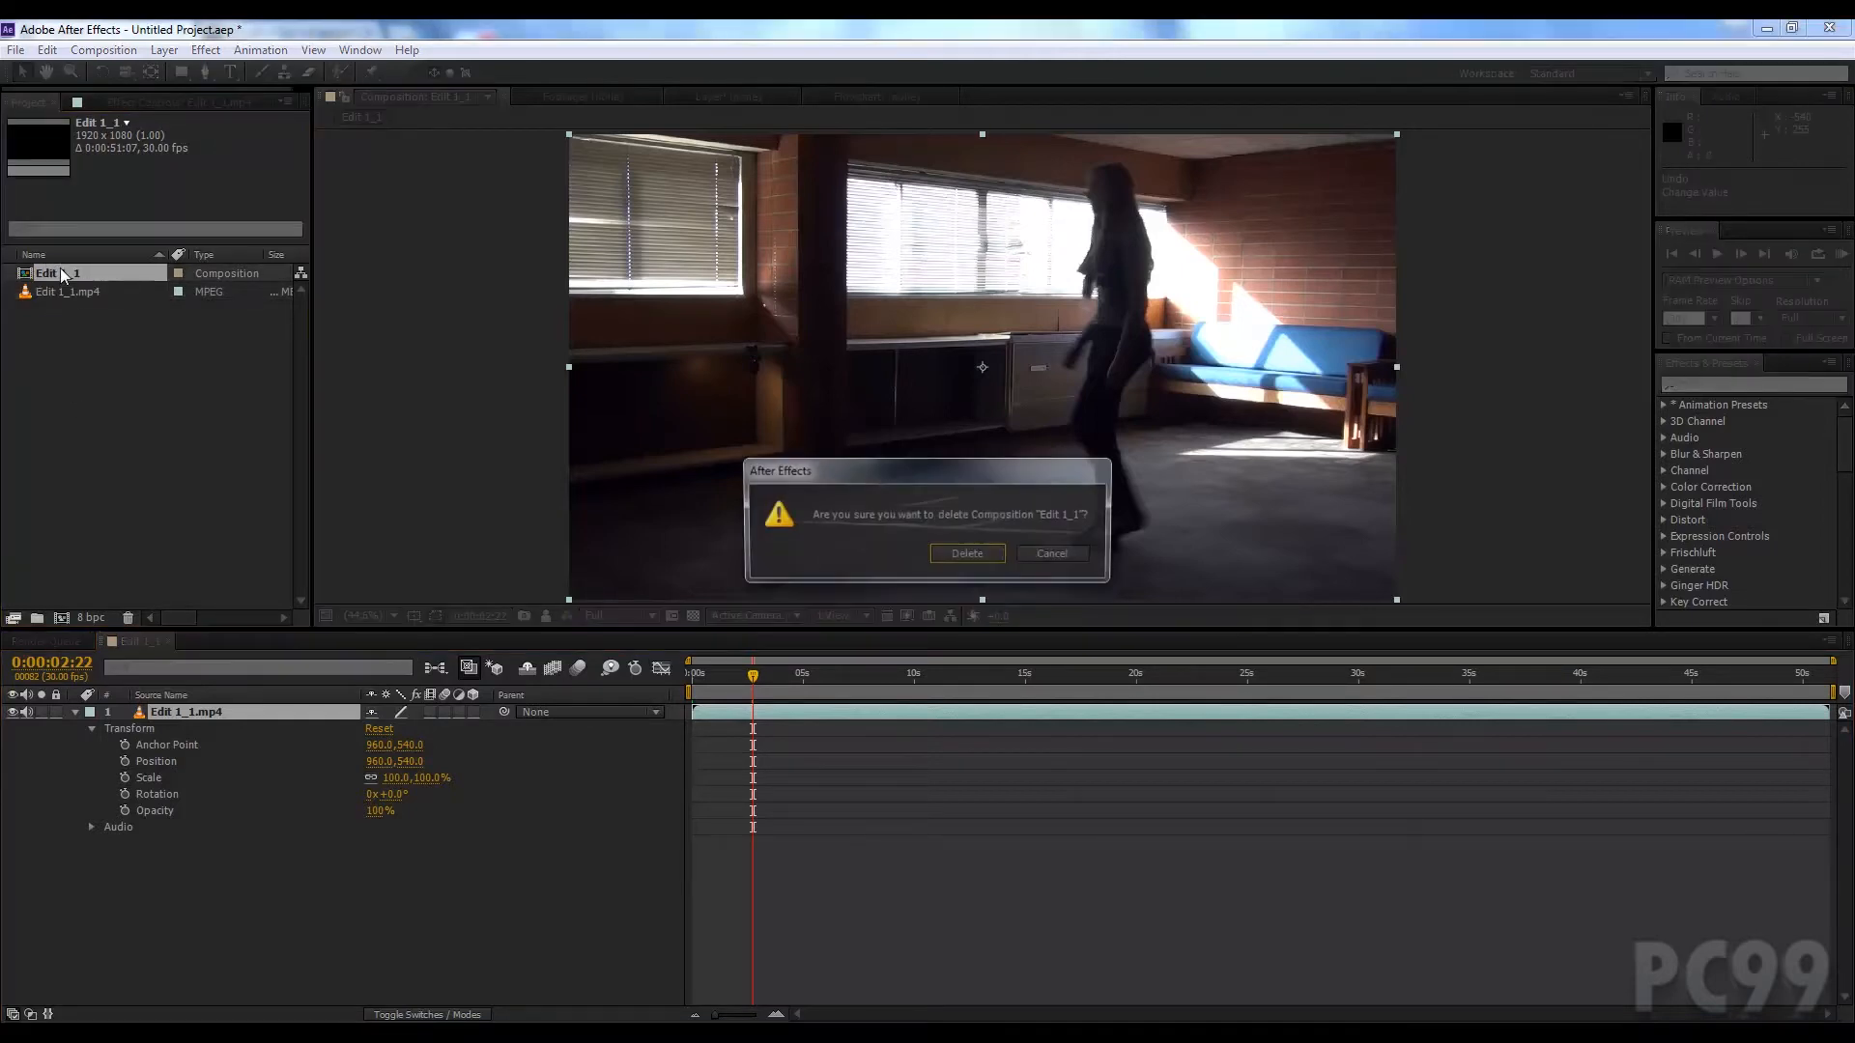
Step: Confirm deleting the Edit 1_1 composition and remove the Edit 1_1.mp4 footage
{"action": "left_click", "coordinate": [966, 555]}
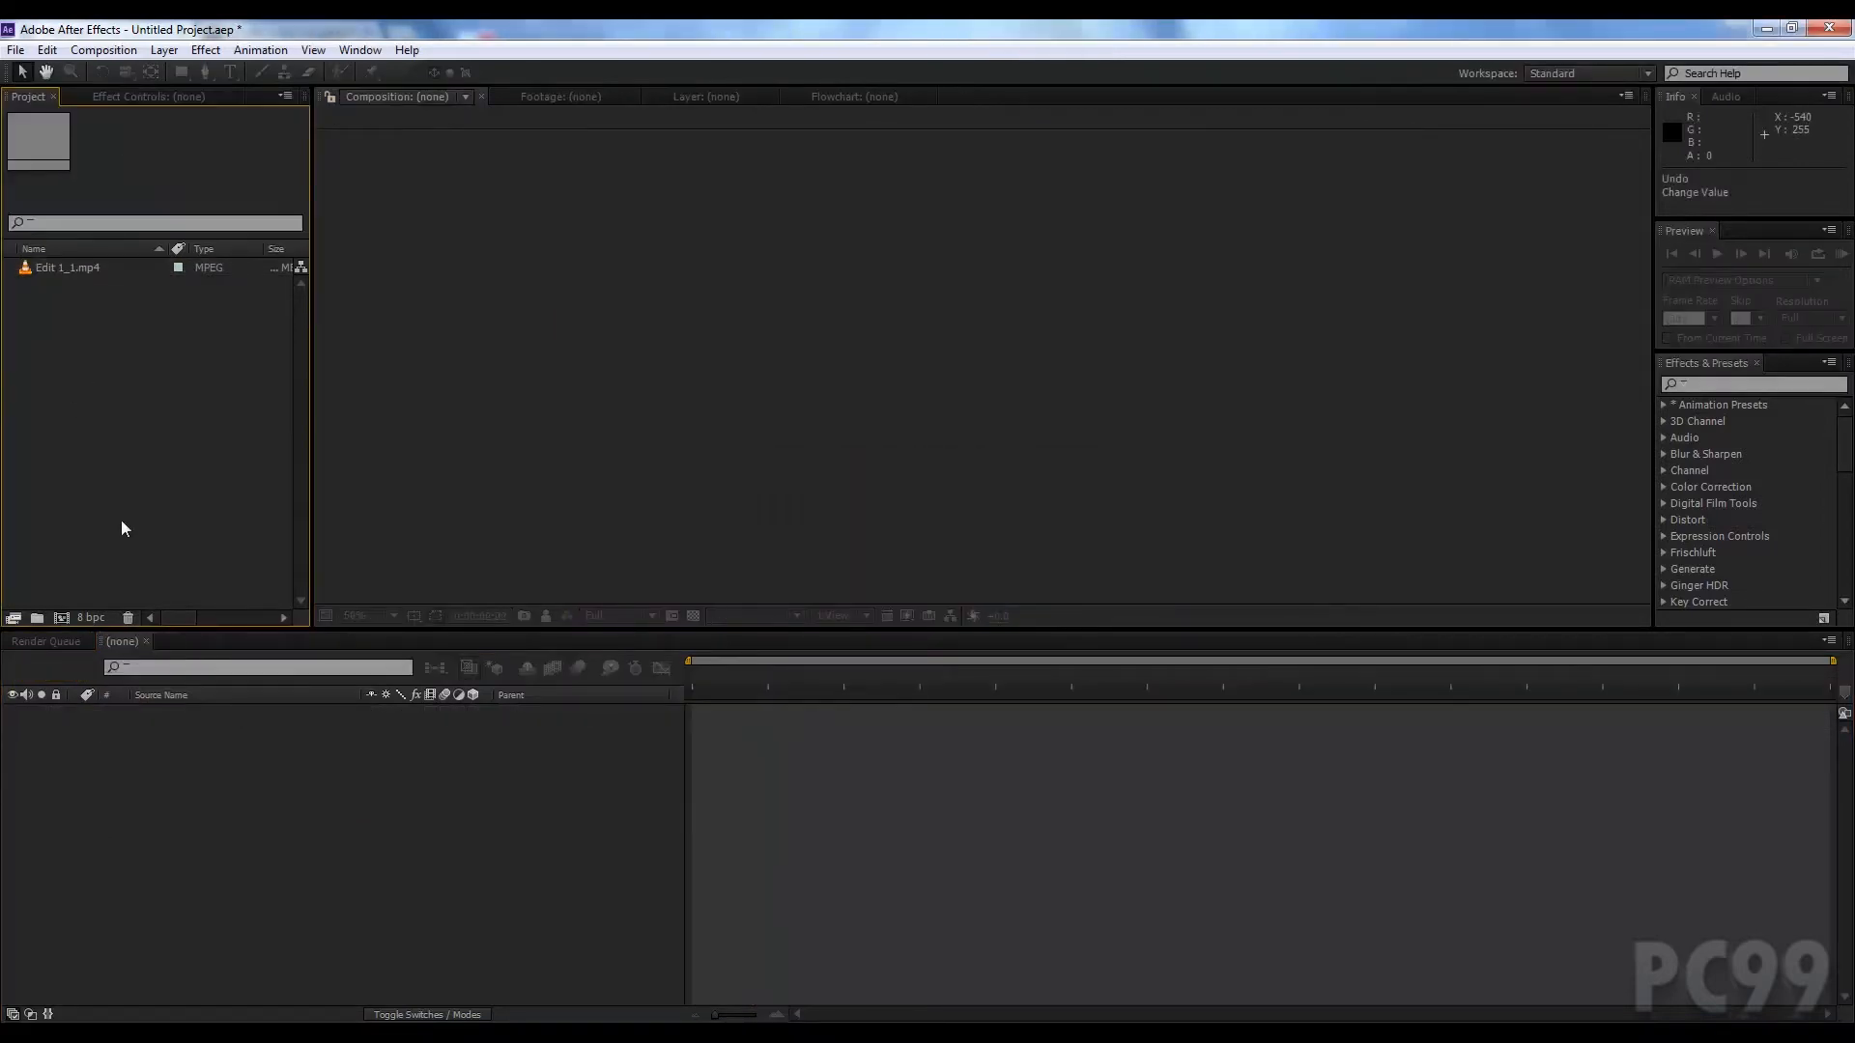
{"action": "mouse_move", "coordinate": [114, 381]}
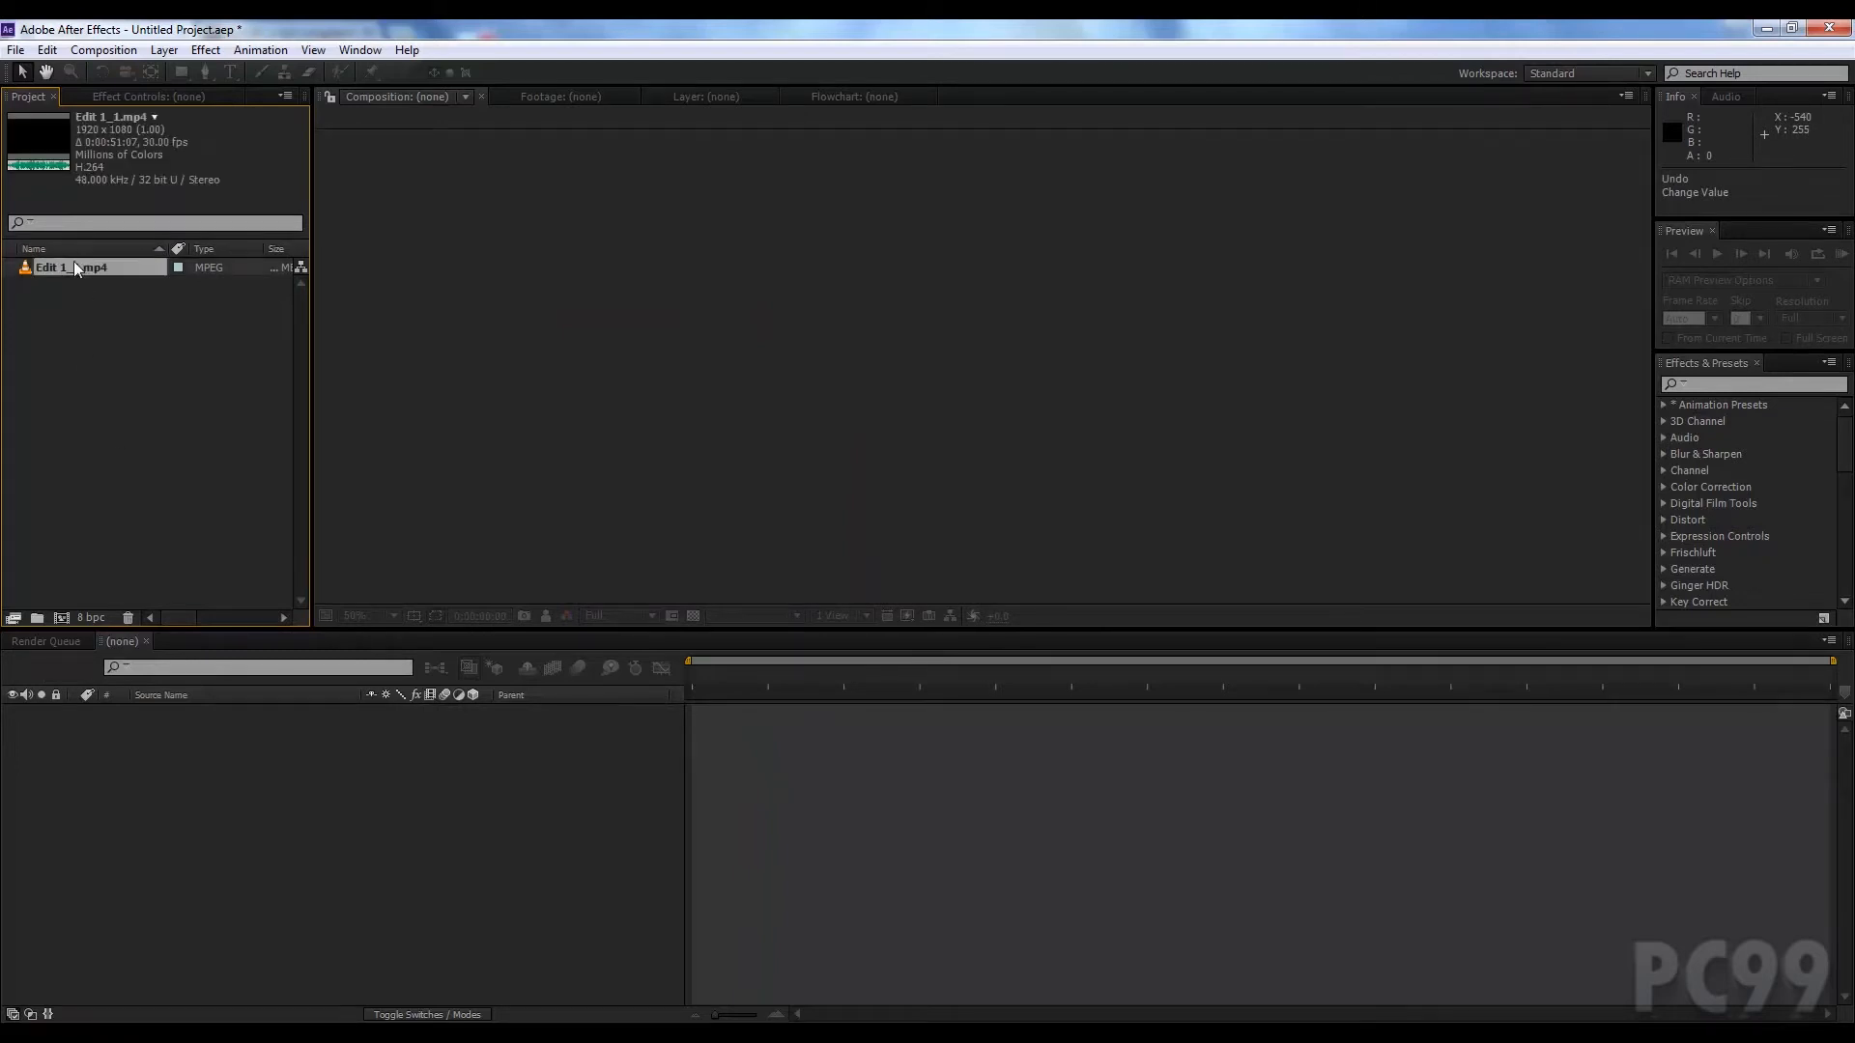
{"action": "left_click", "coordinate": [15, 50]}
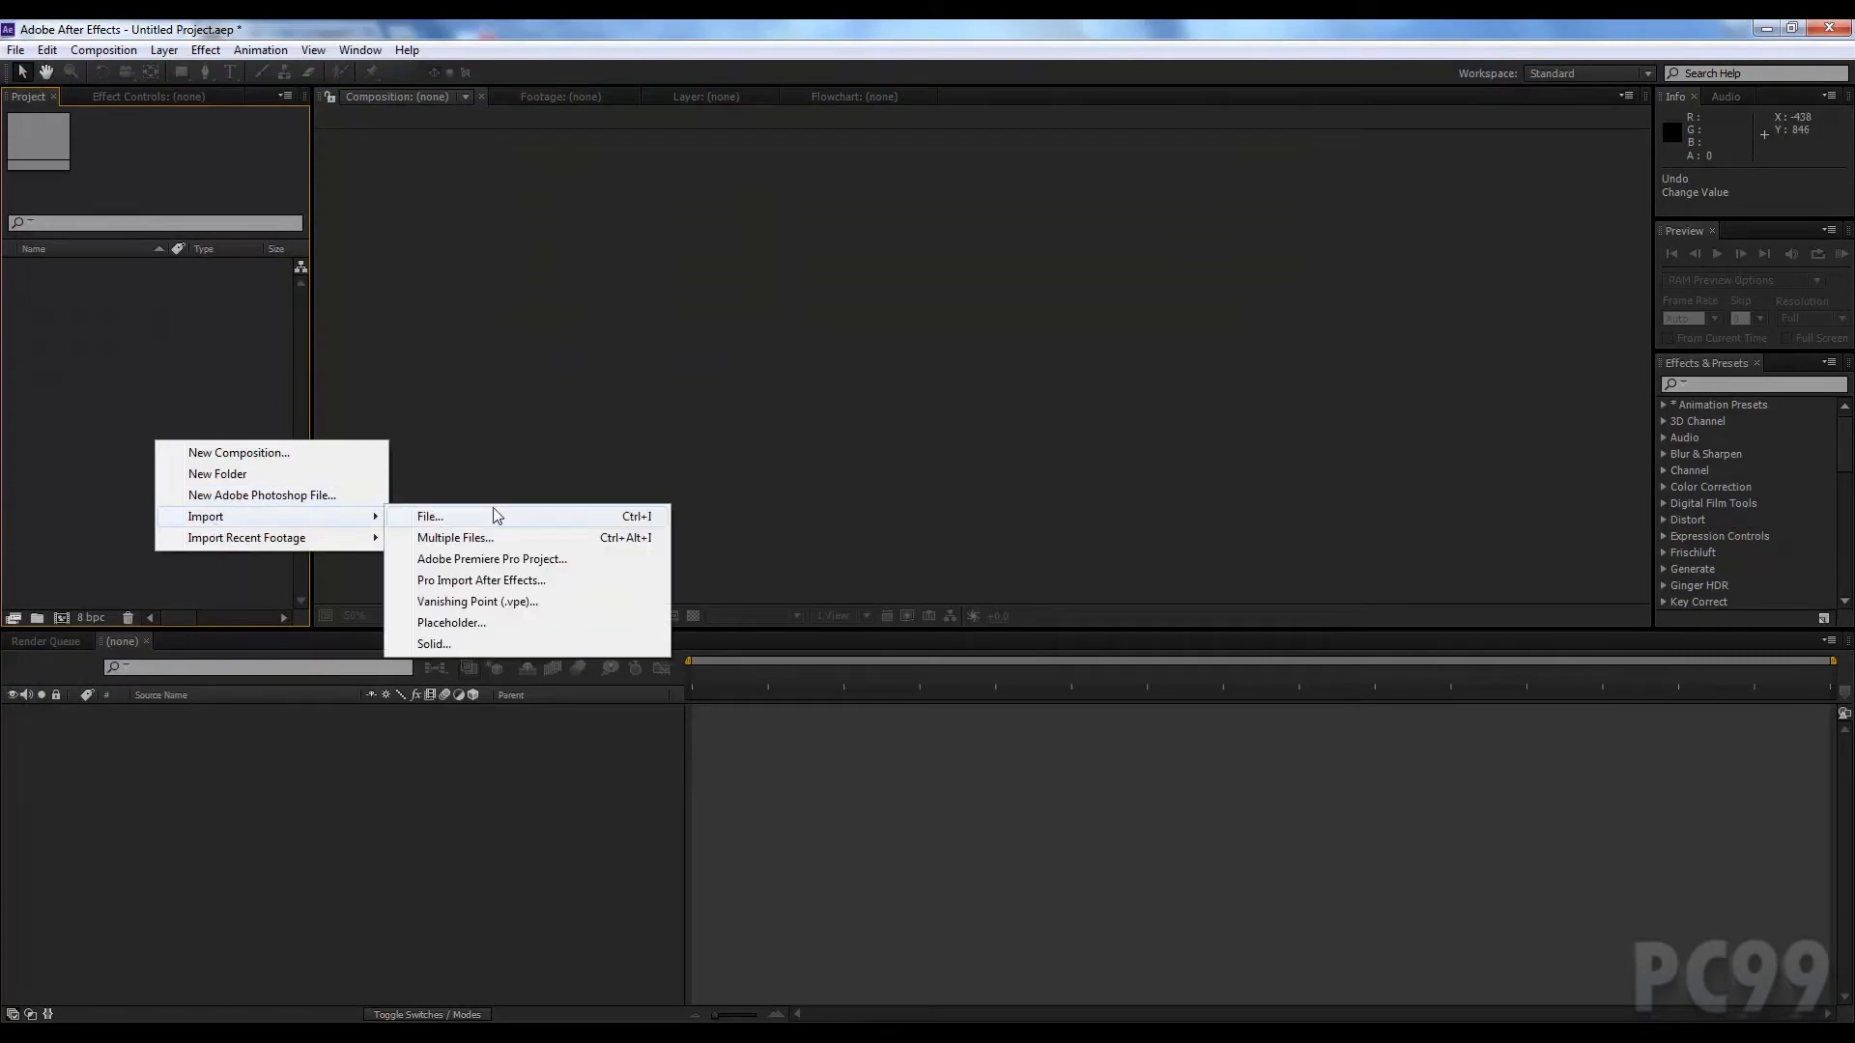
Step: Re-import Edit 1_1.mp4 so it is the project's only item
{"action": "left_click", "coordinate": [141, 369]}
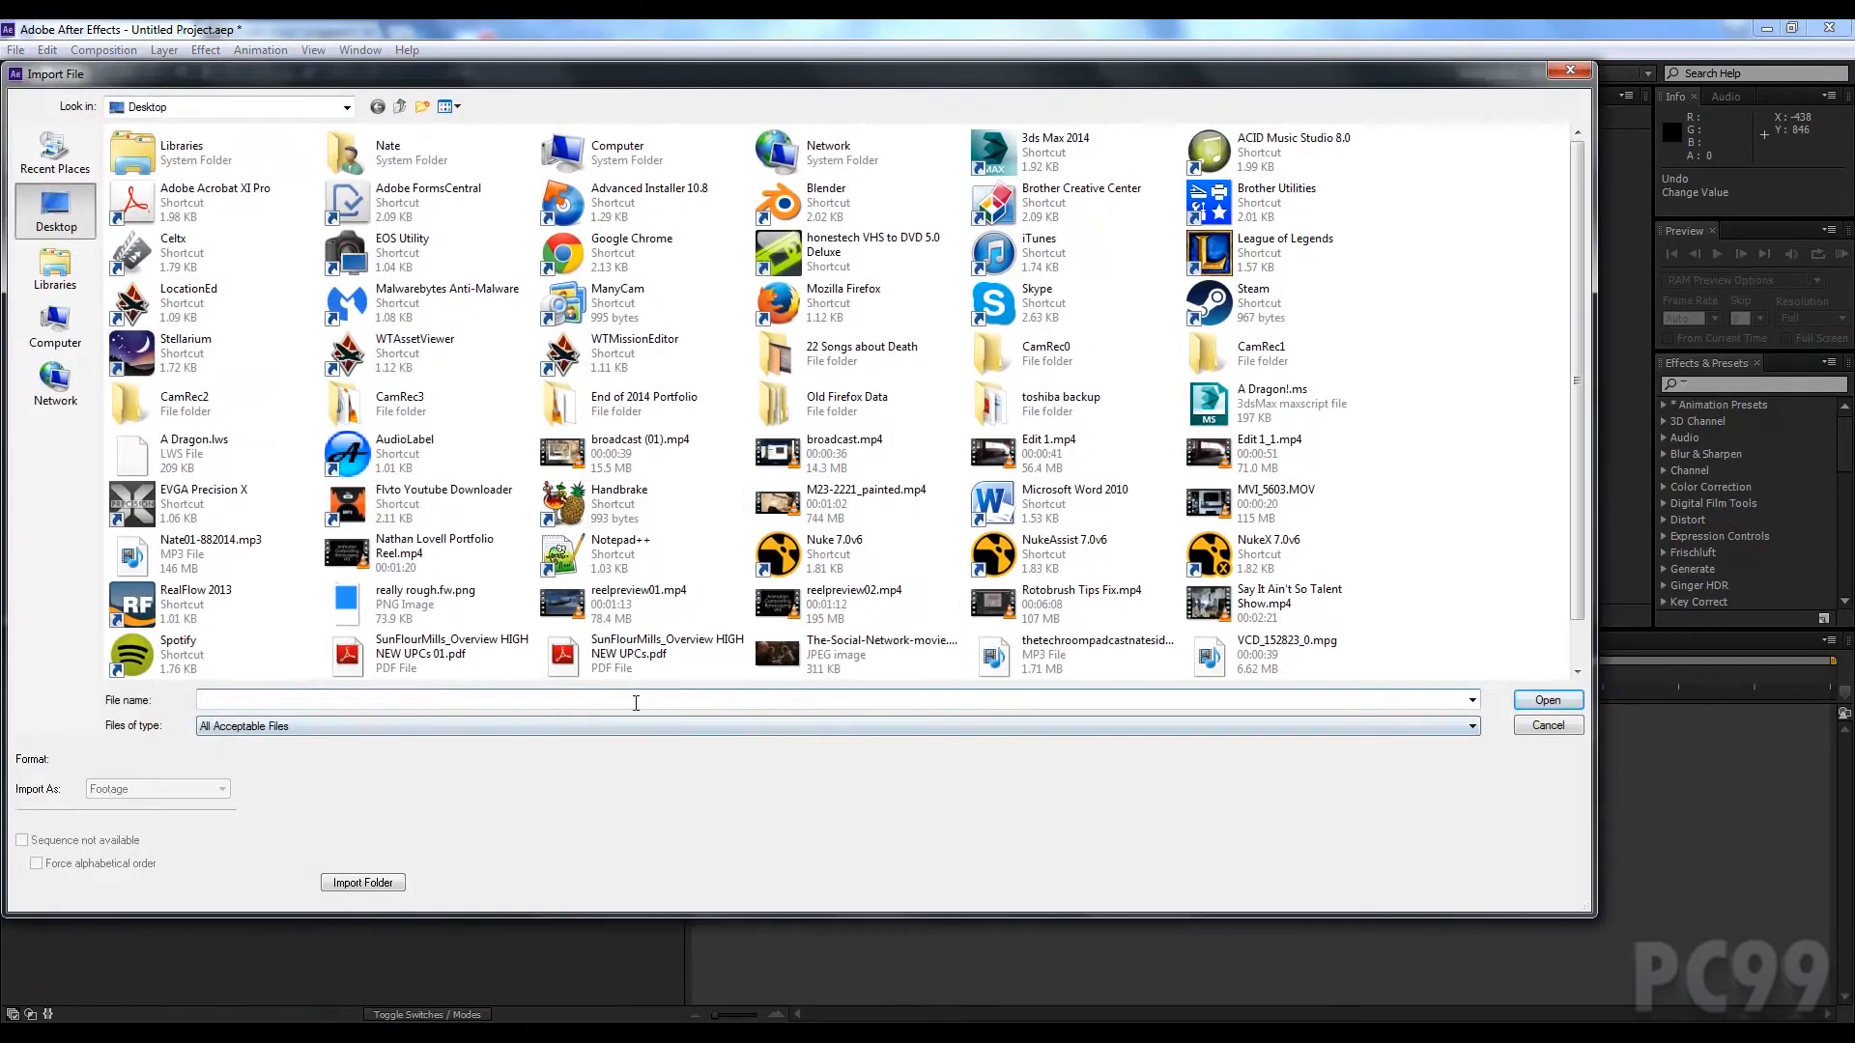
{"action": "left_click", "coordinate": [1269, 452]}
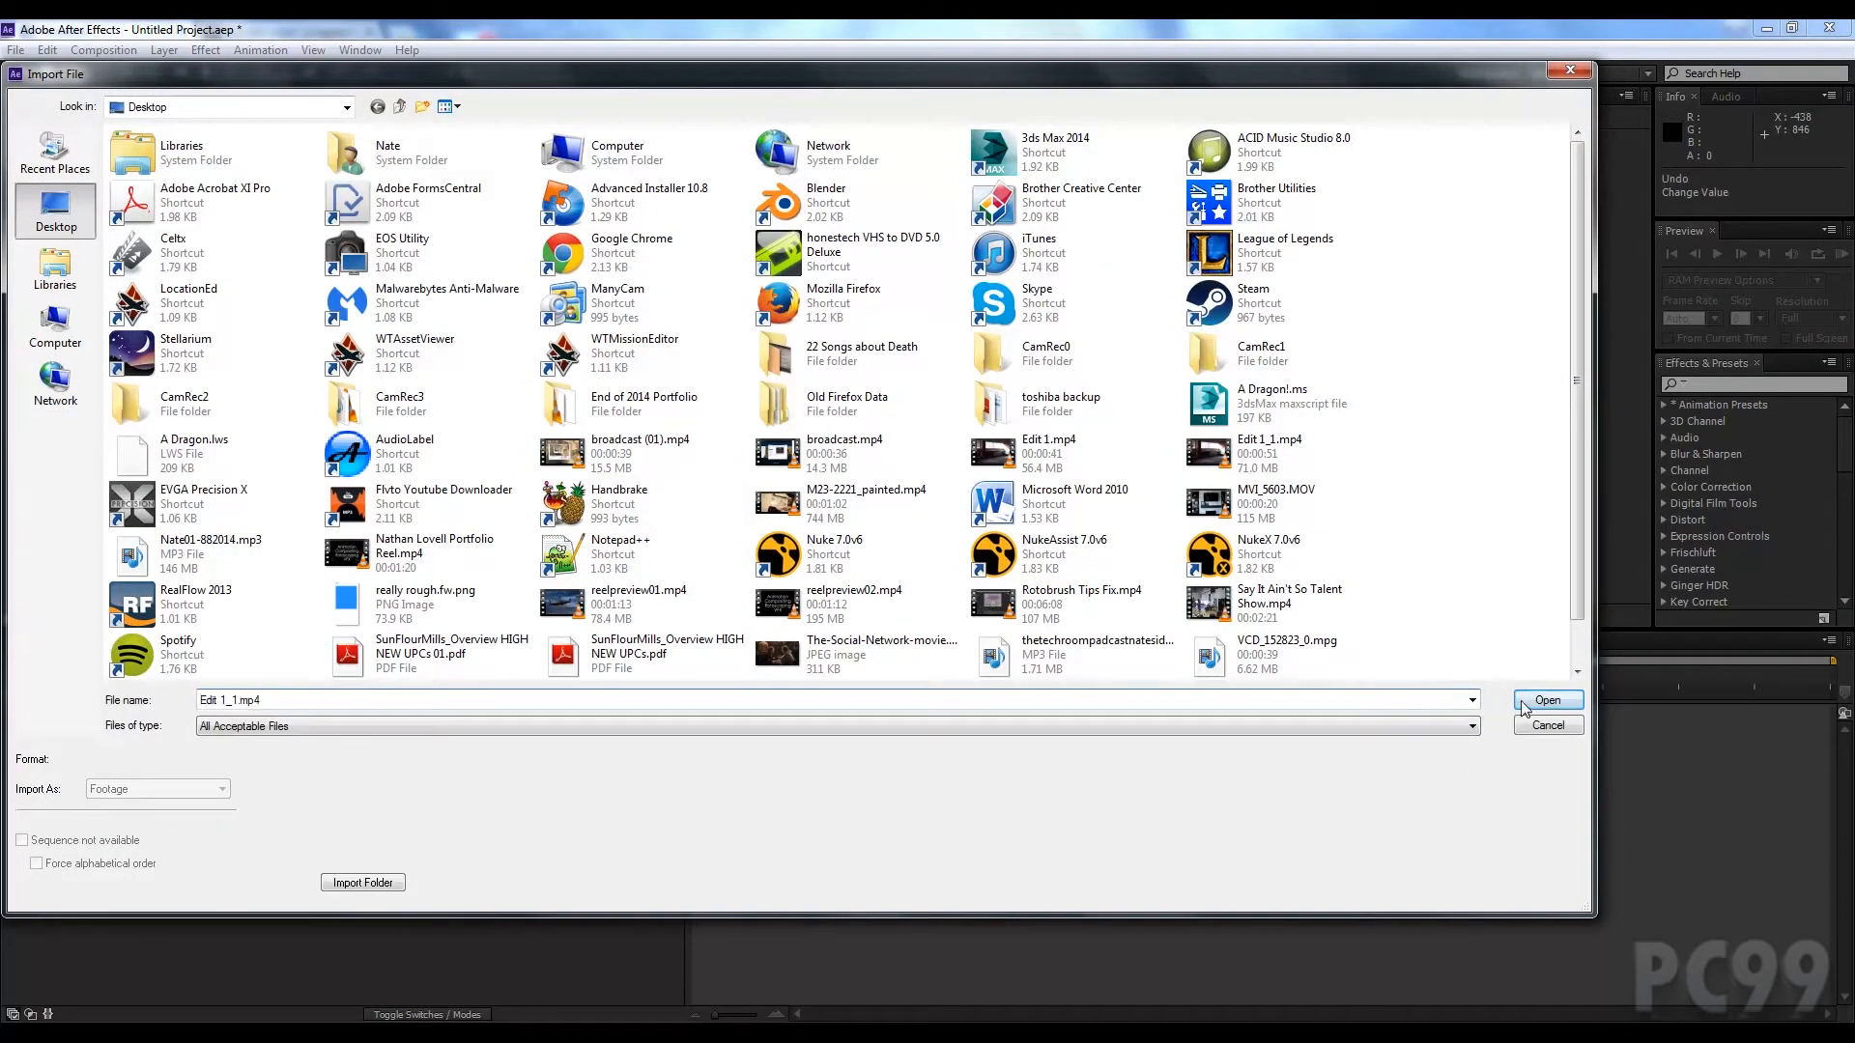
{"action": "left_click", "coordinate": [1545, 700]}
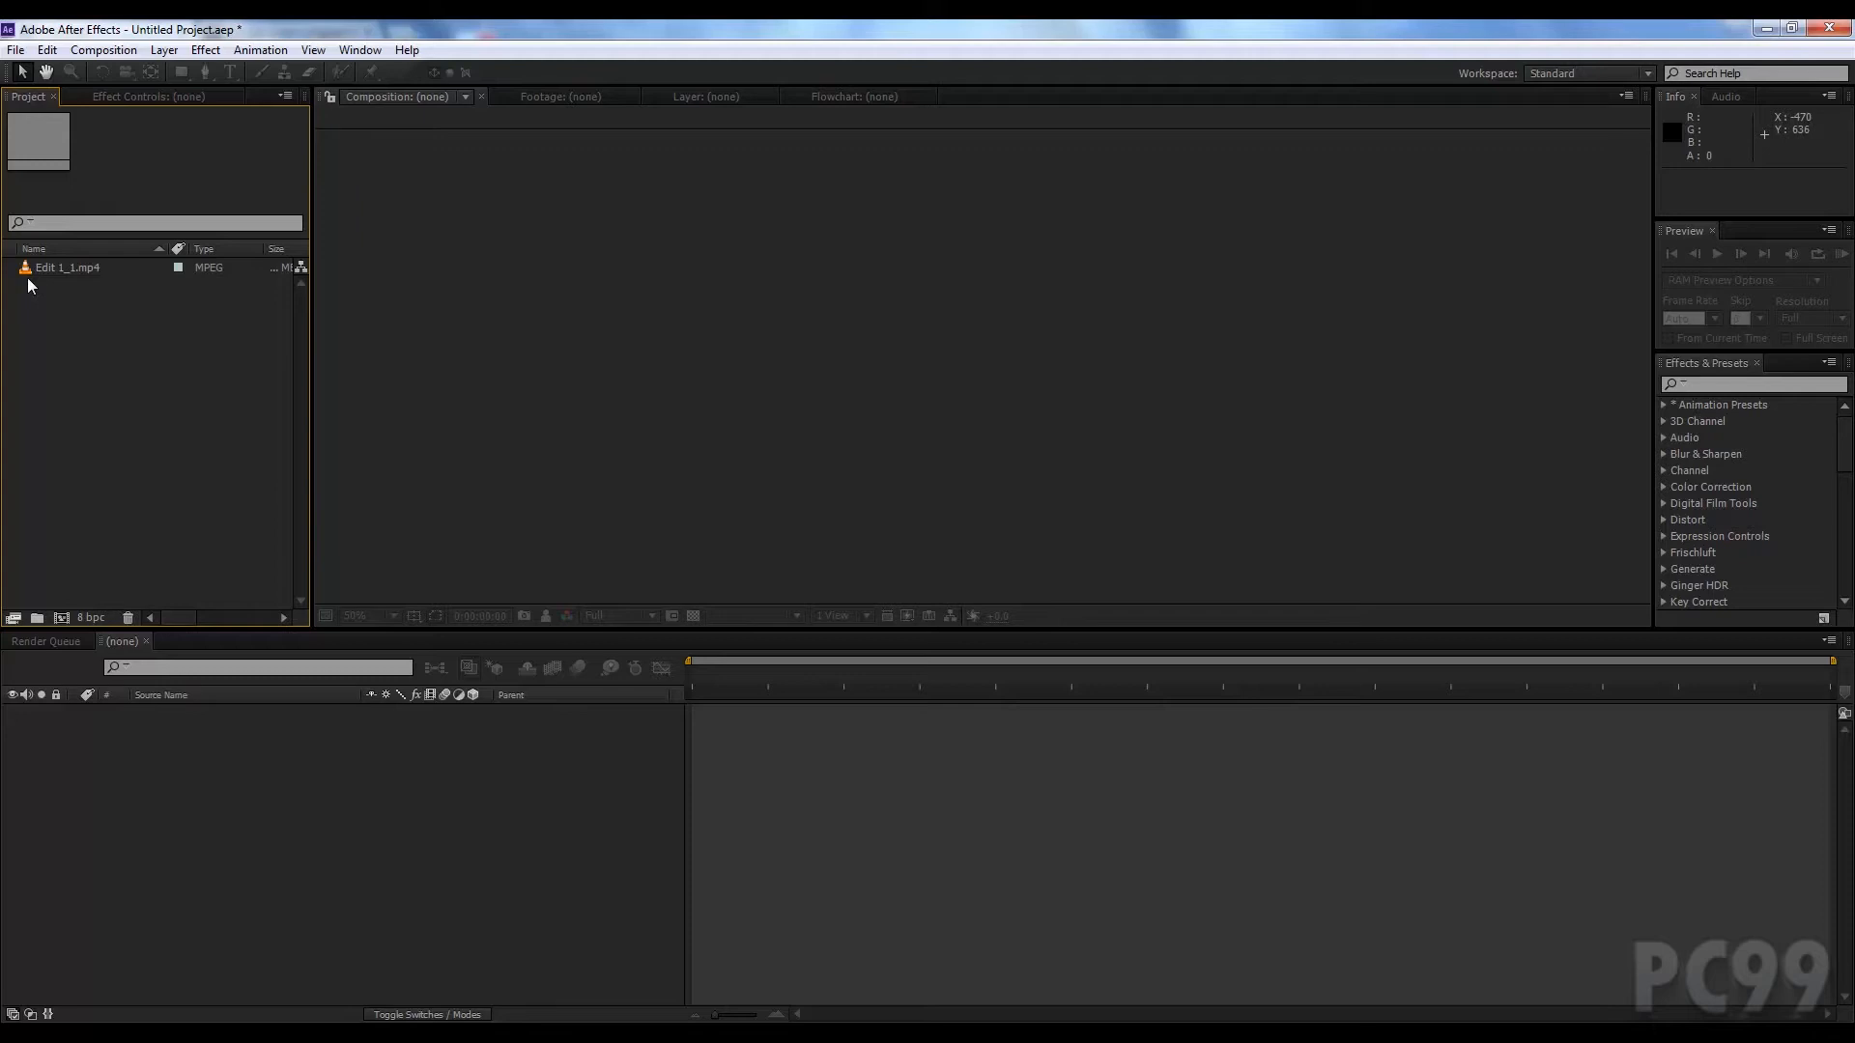
{"action": "mouse_move", "coordinate": [52, 276]}
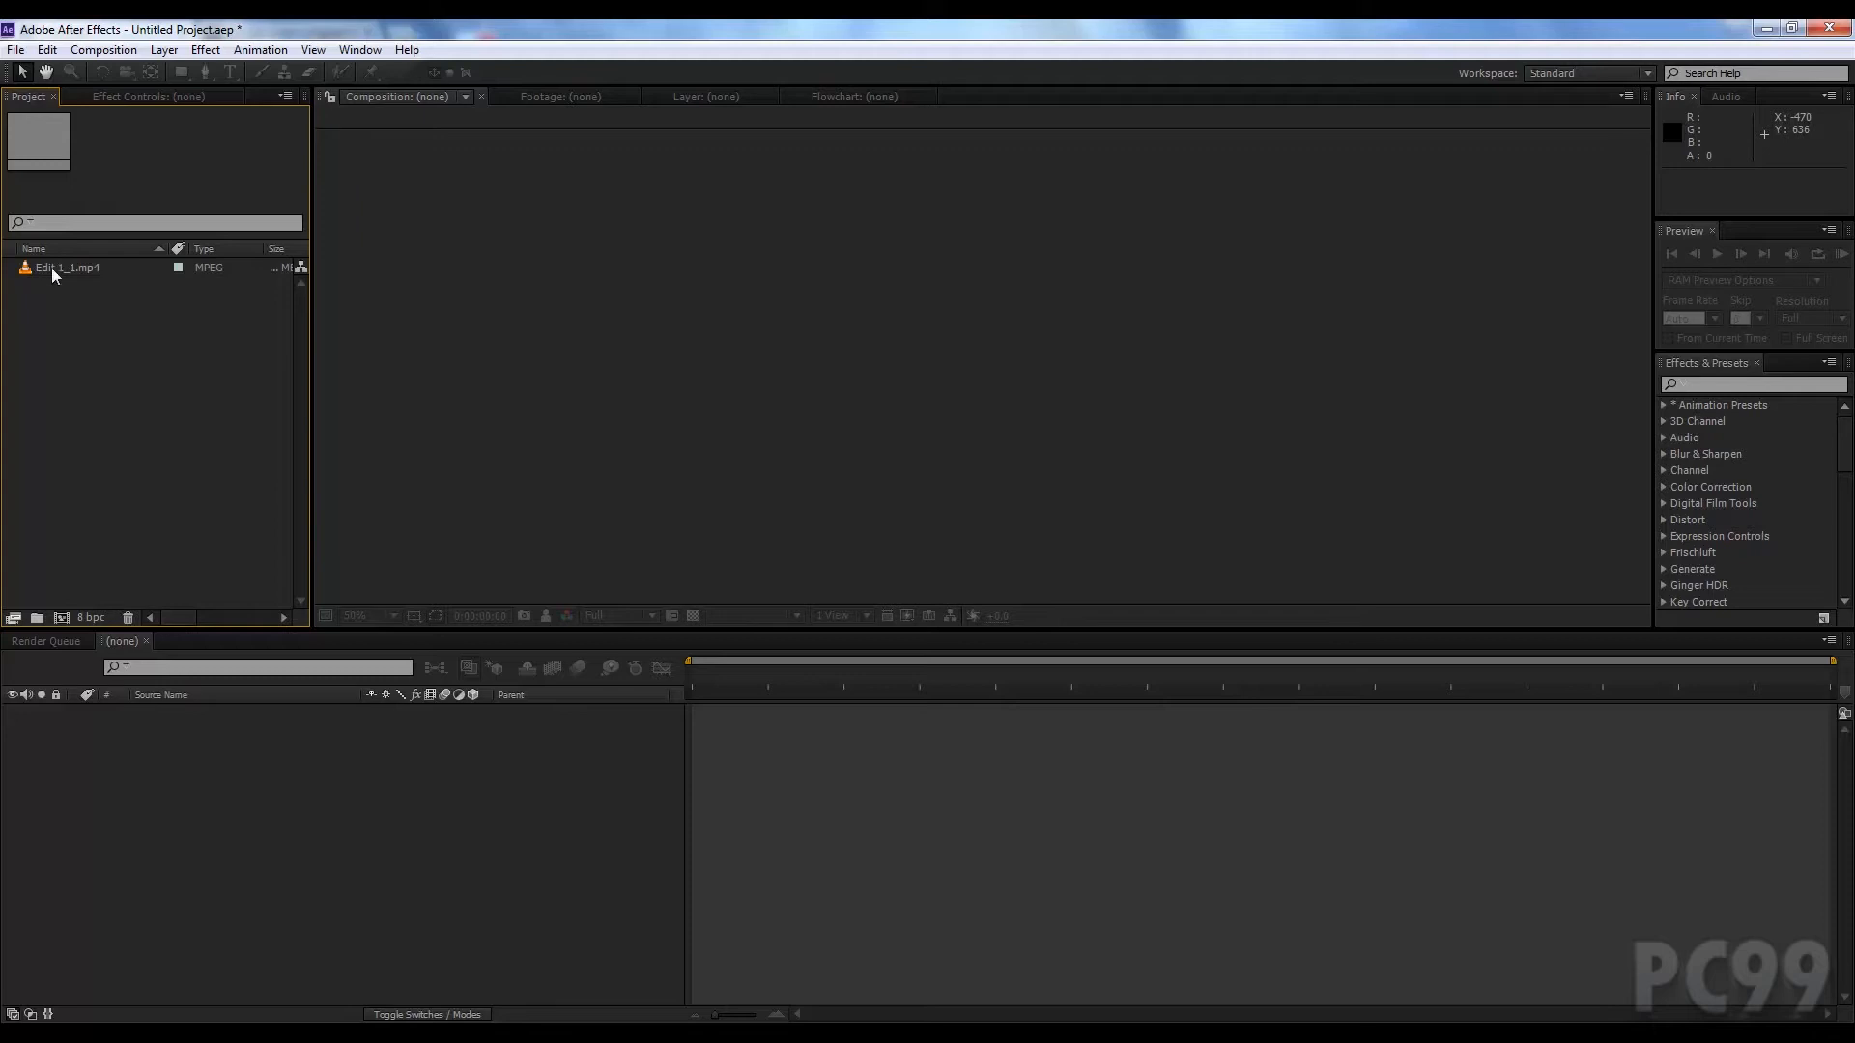
Step: Select Edit 1_1.mp4, start a blank New Composition and cancel it
{"action": "left_click", "coordinate": [71, 267]}
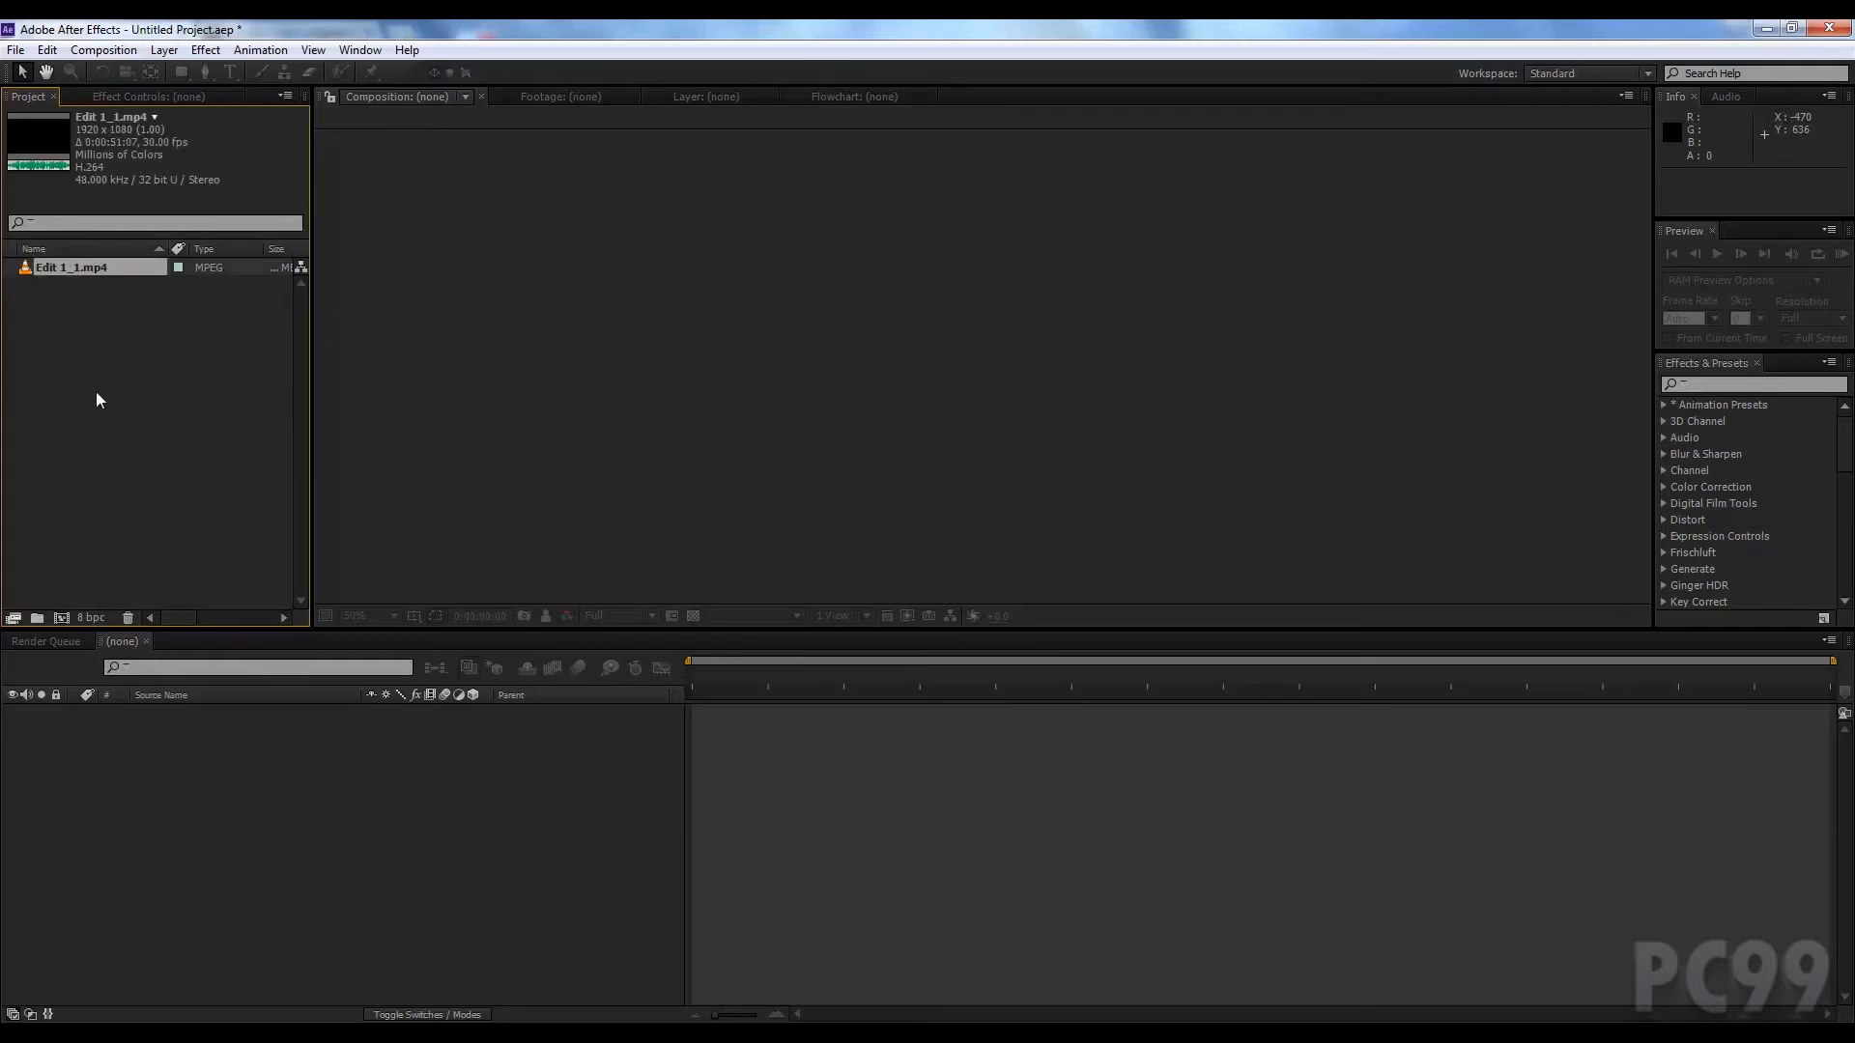
{"action": "mouse_move", "coordinate": [127, 50]}
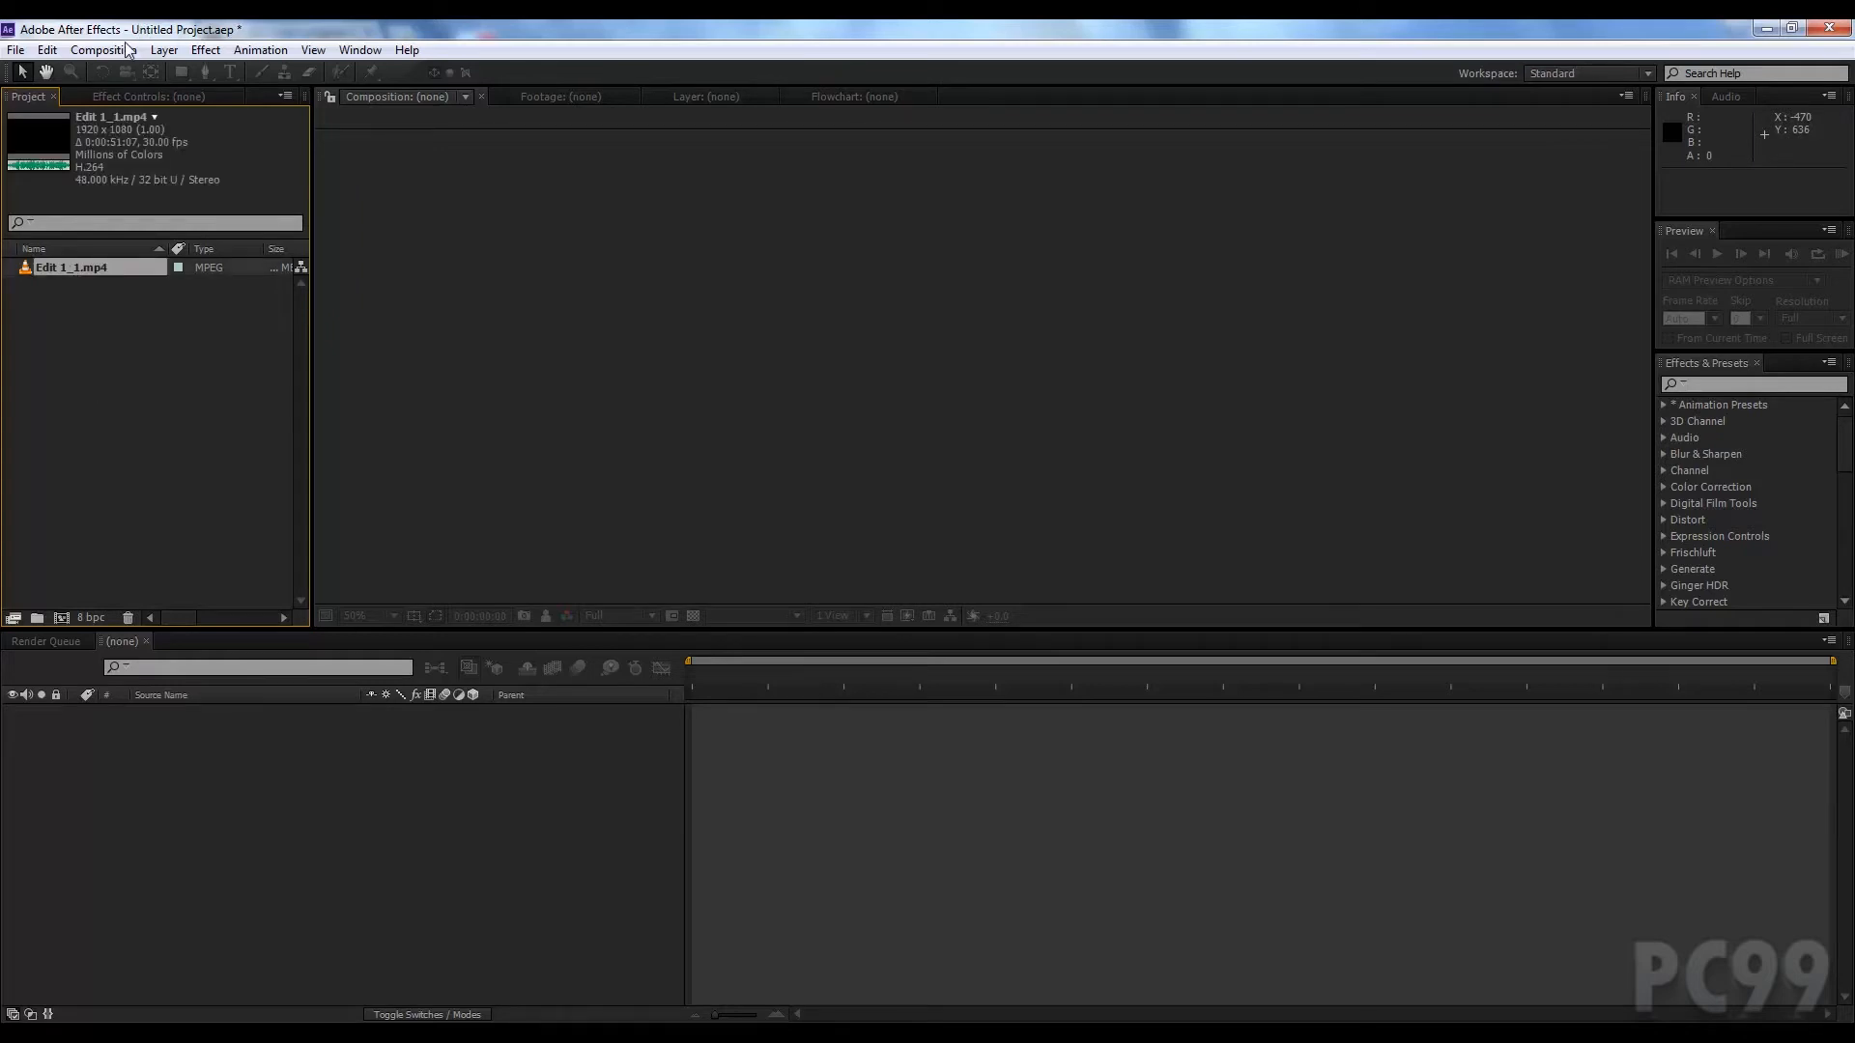
{"action": "left_click", "coordinate": [102, 50]}
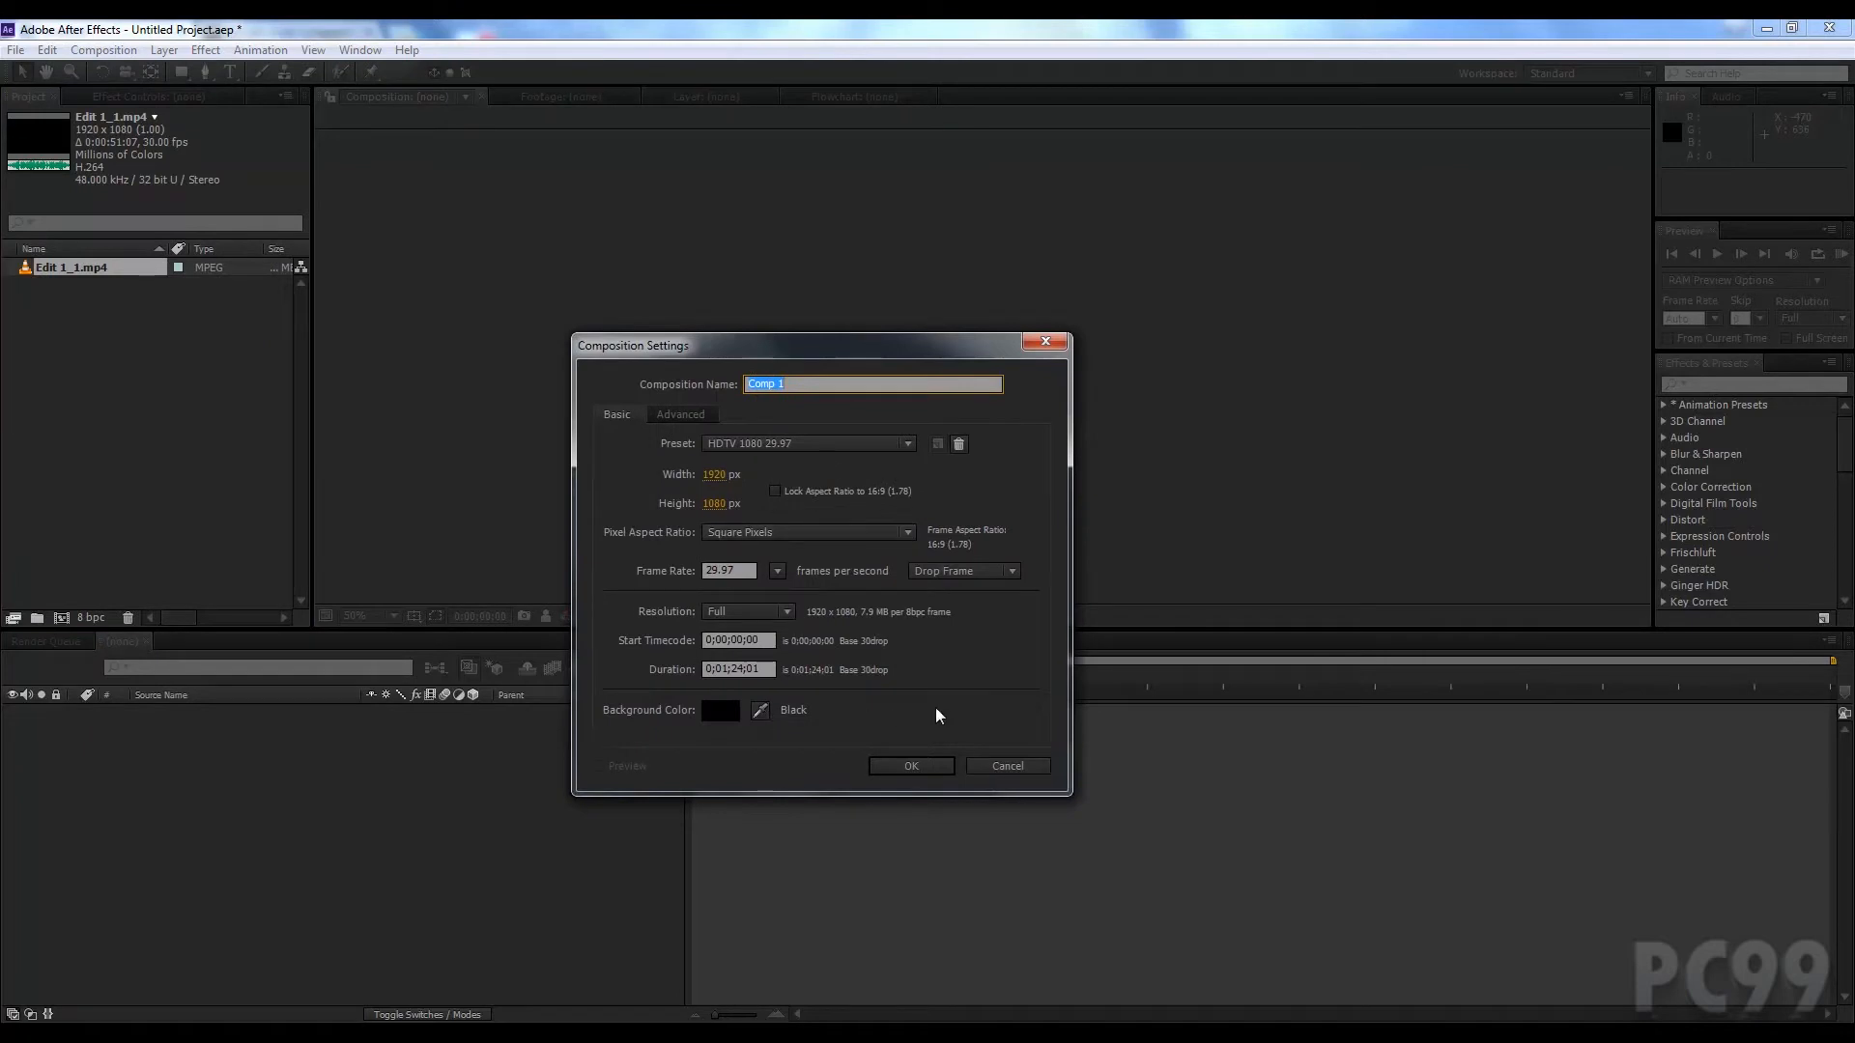
{"action": "mouse_move", "coordinate": [1006, 765]}
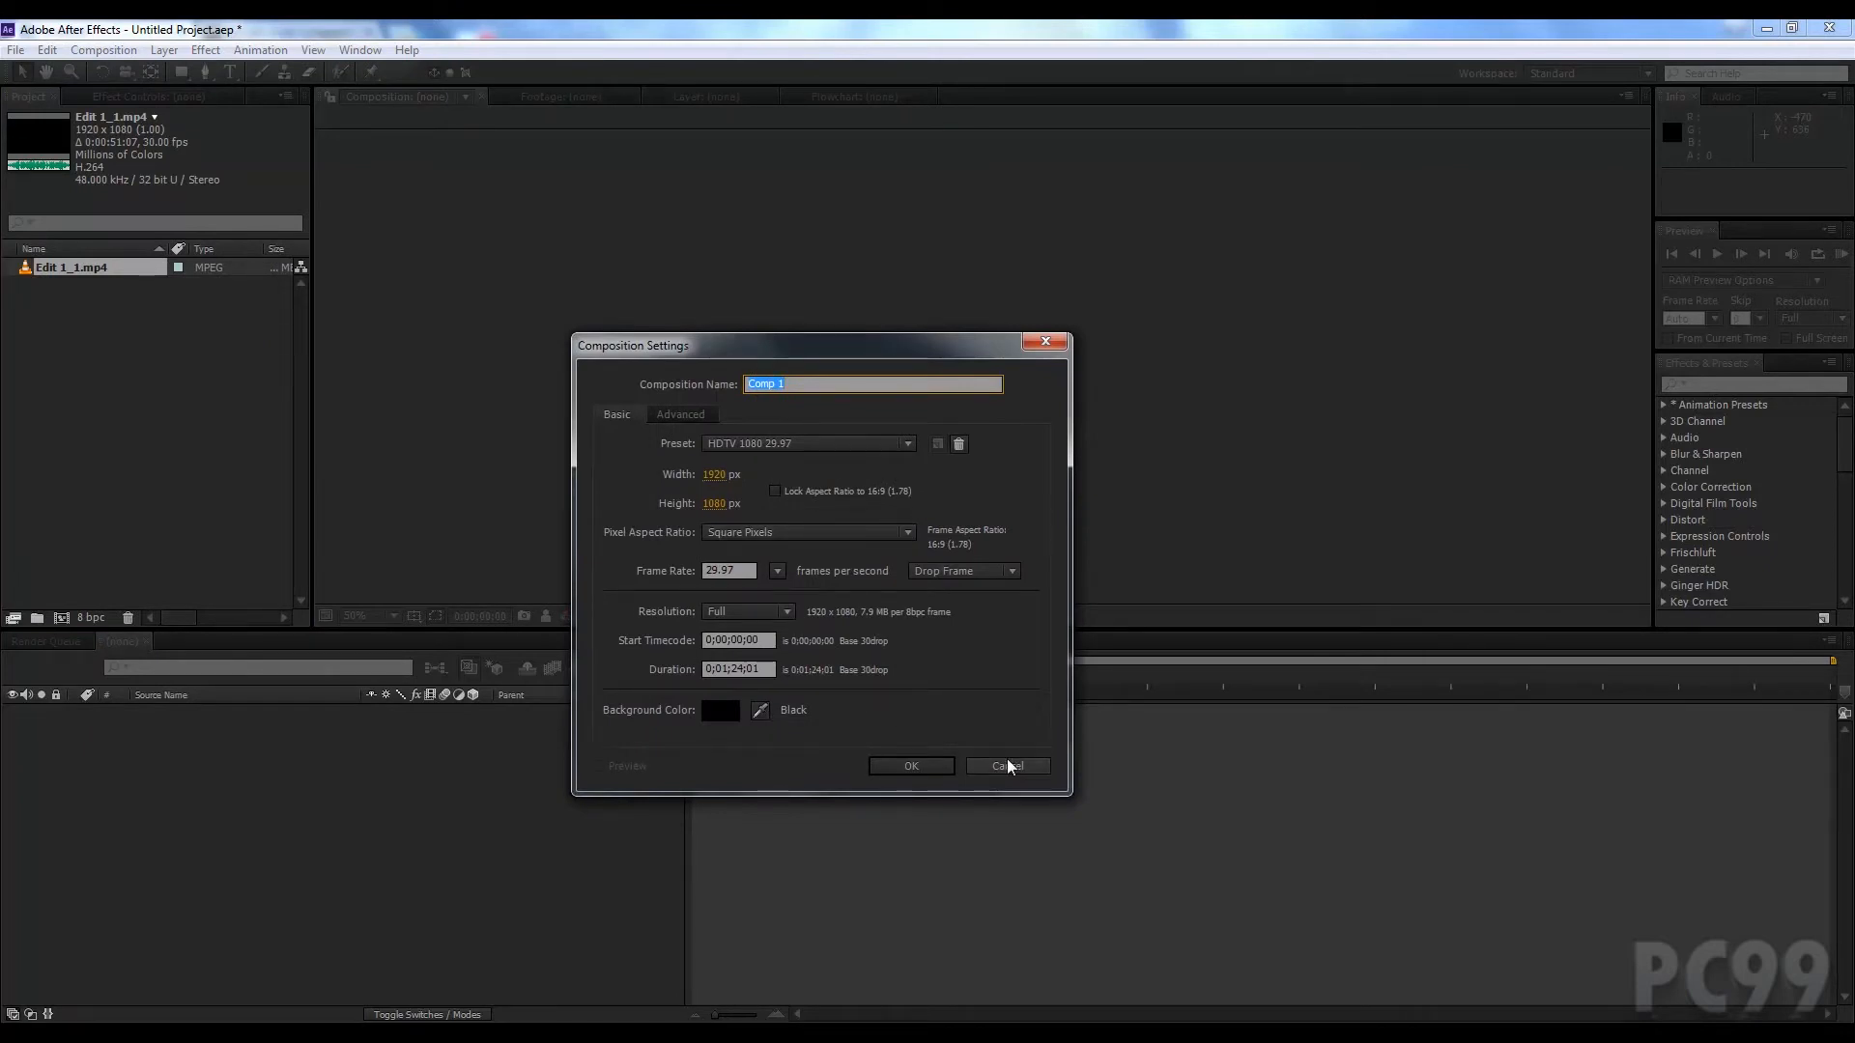
{"action": "left_click", "coordinate": [1005, 765]}
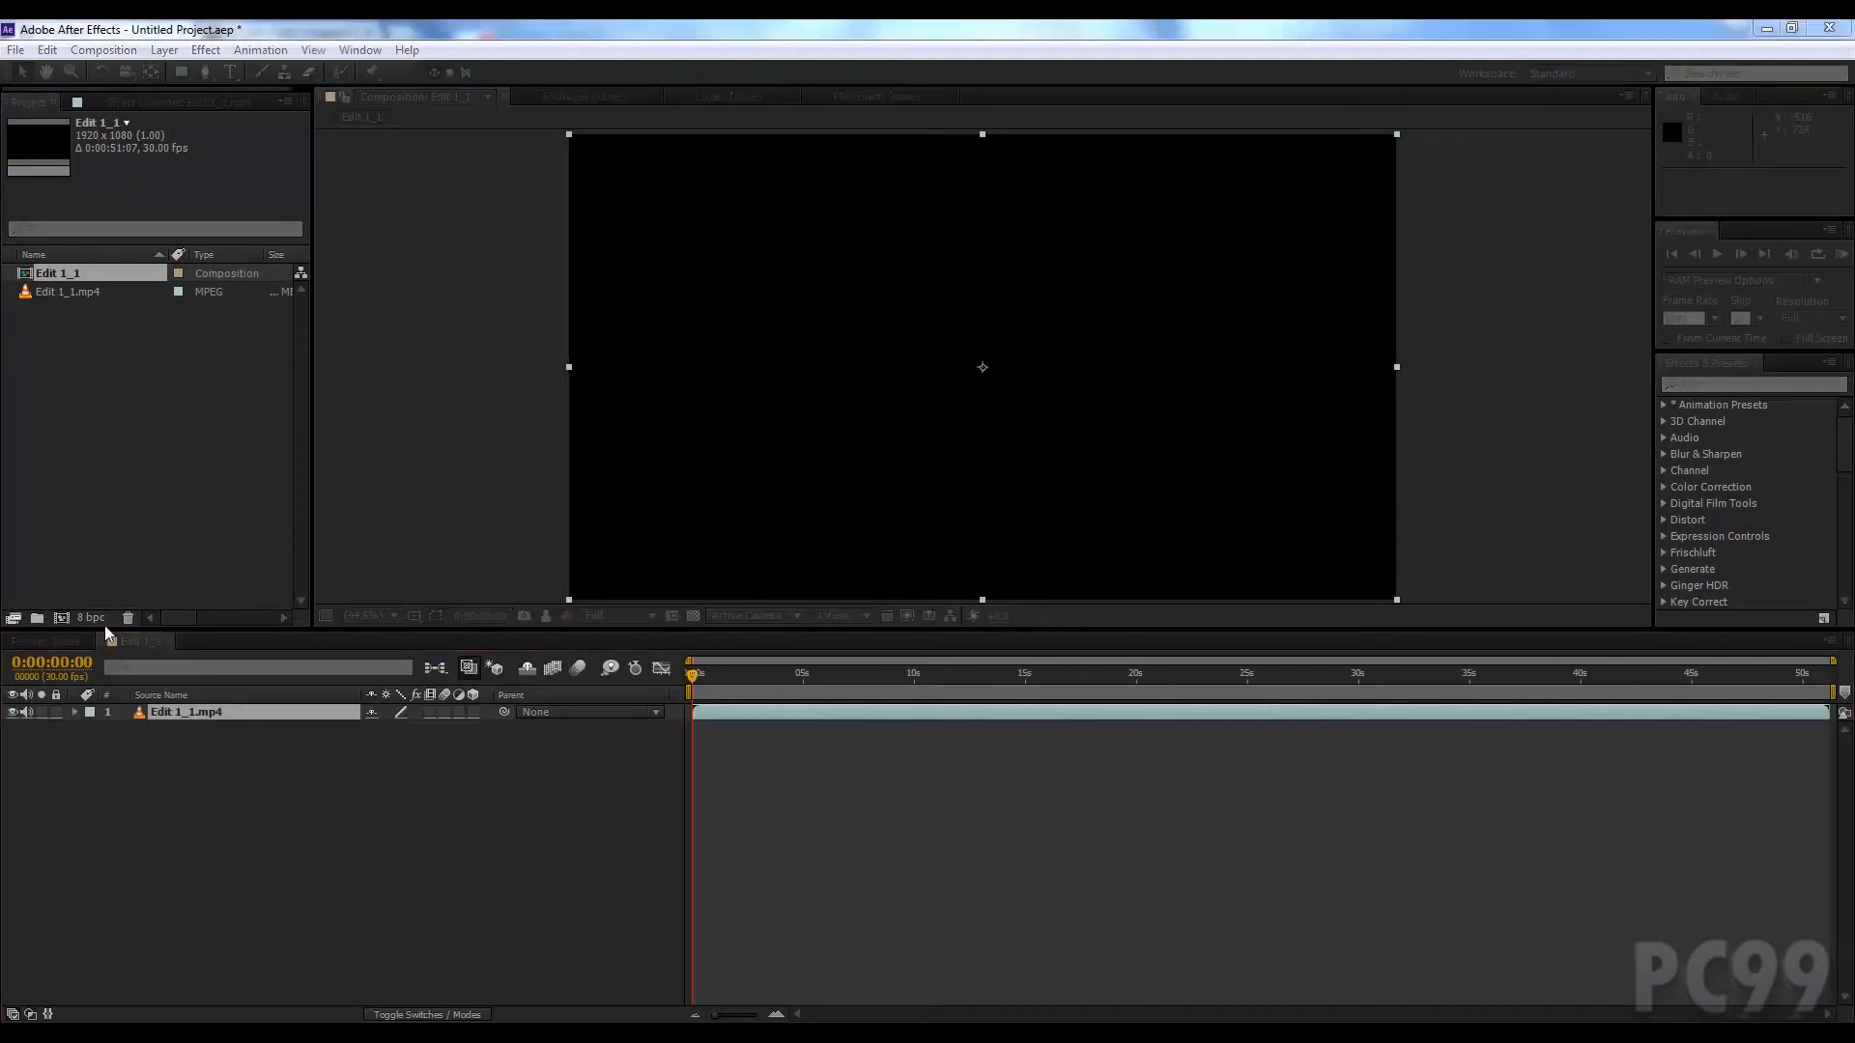
{"action": "mouse_move", "coordinate": [268, 724]}
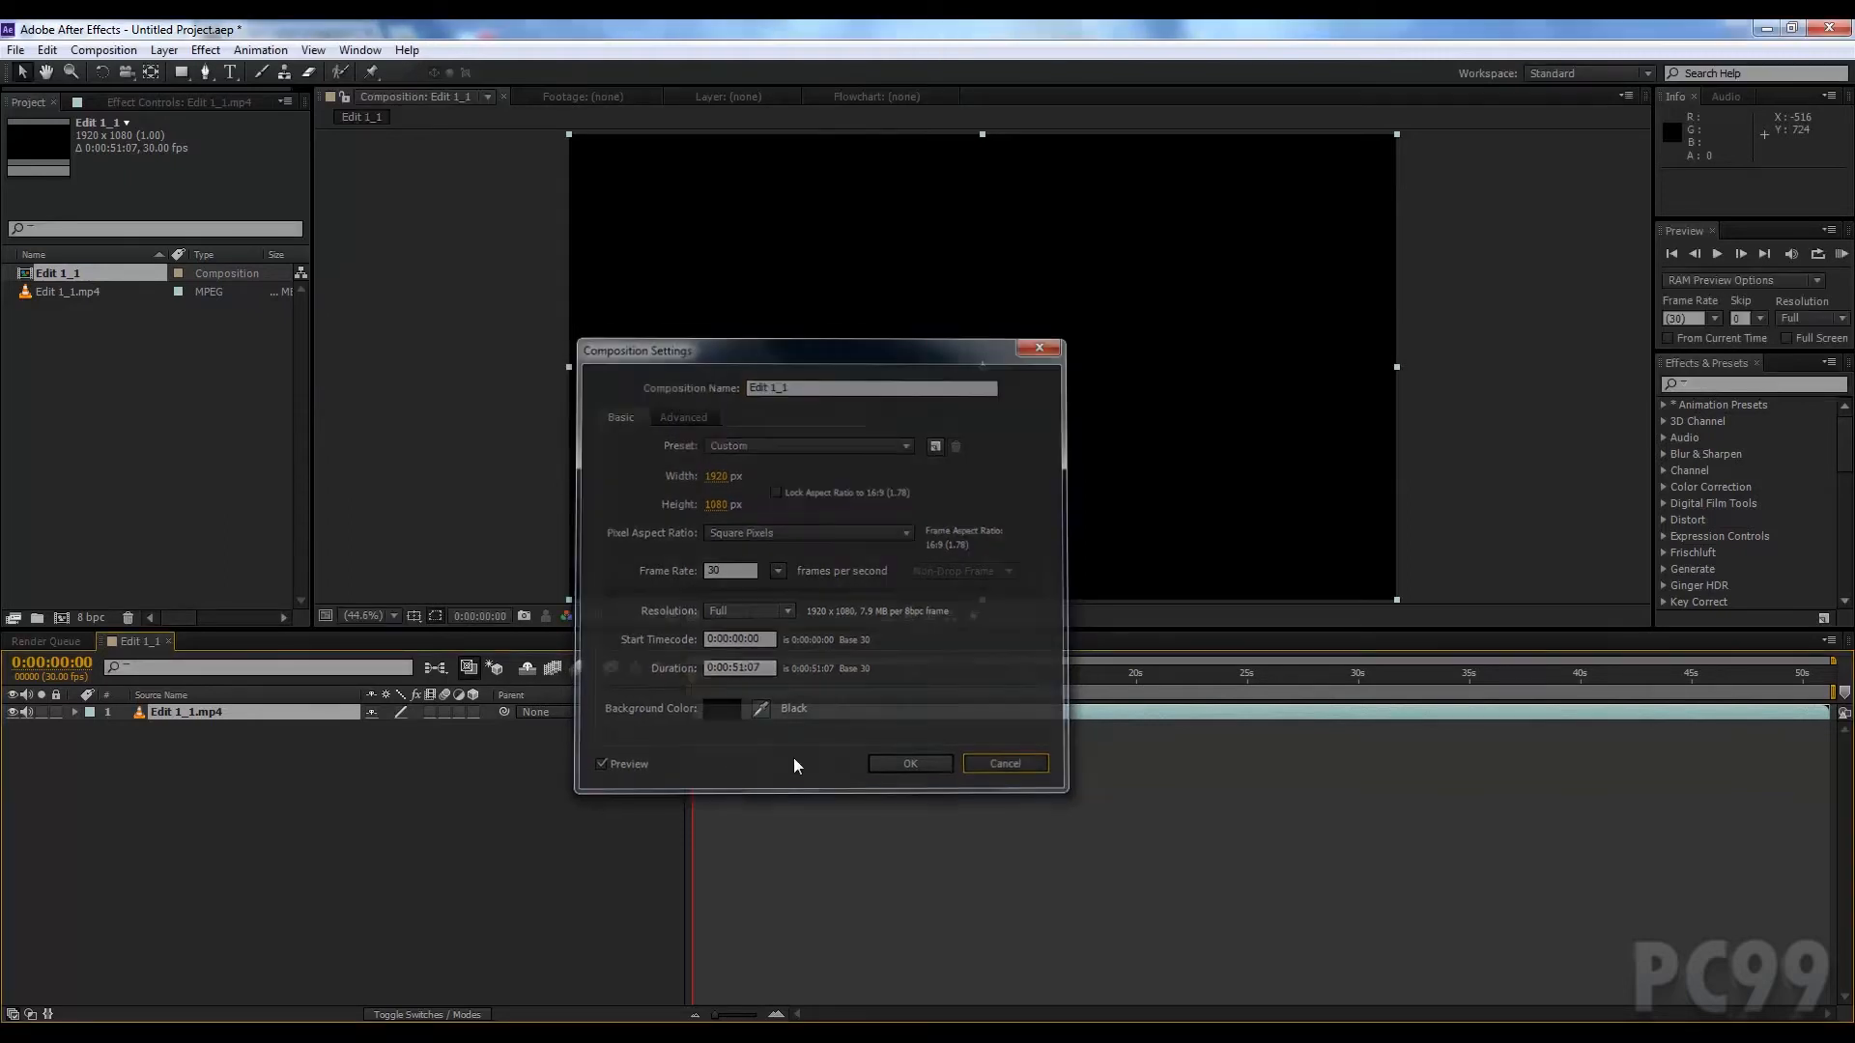
{"action": "left_click", "coordinate": [908, 763]}
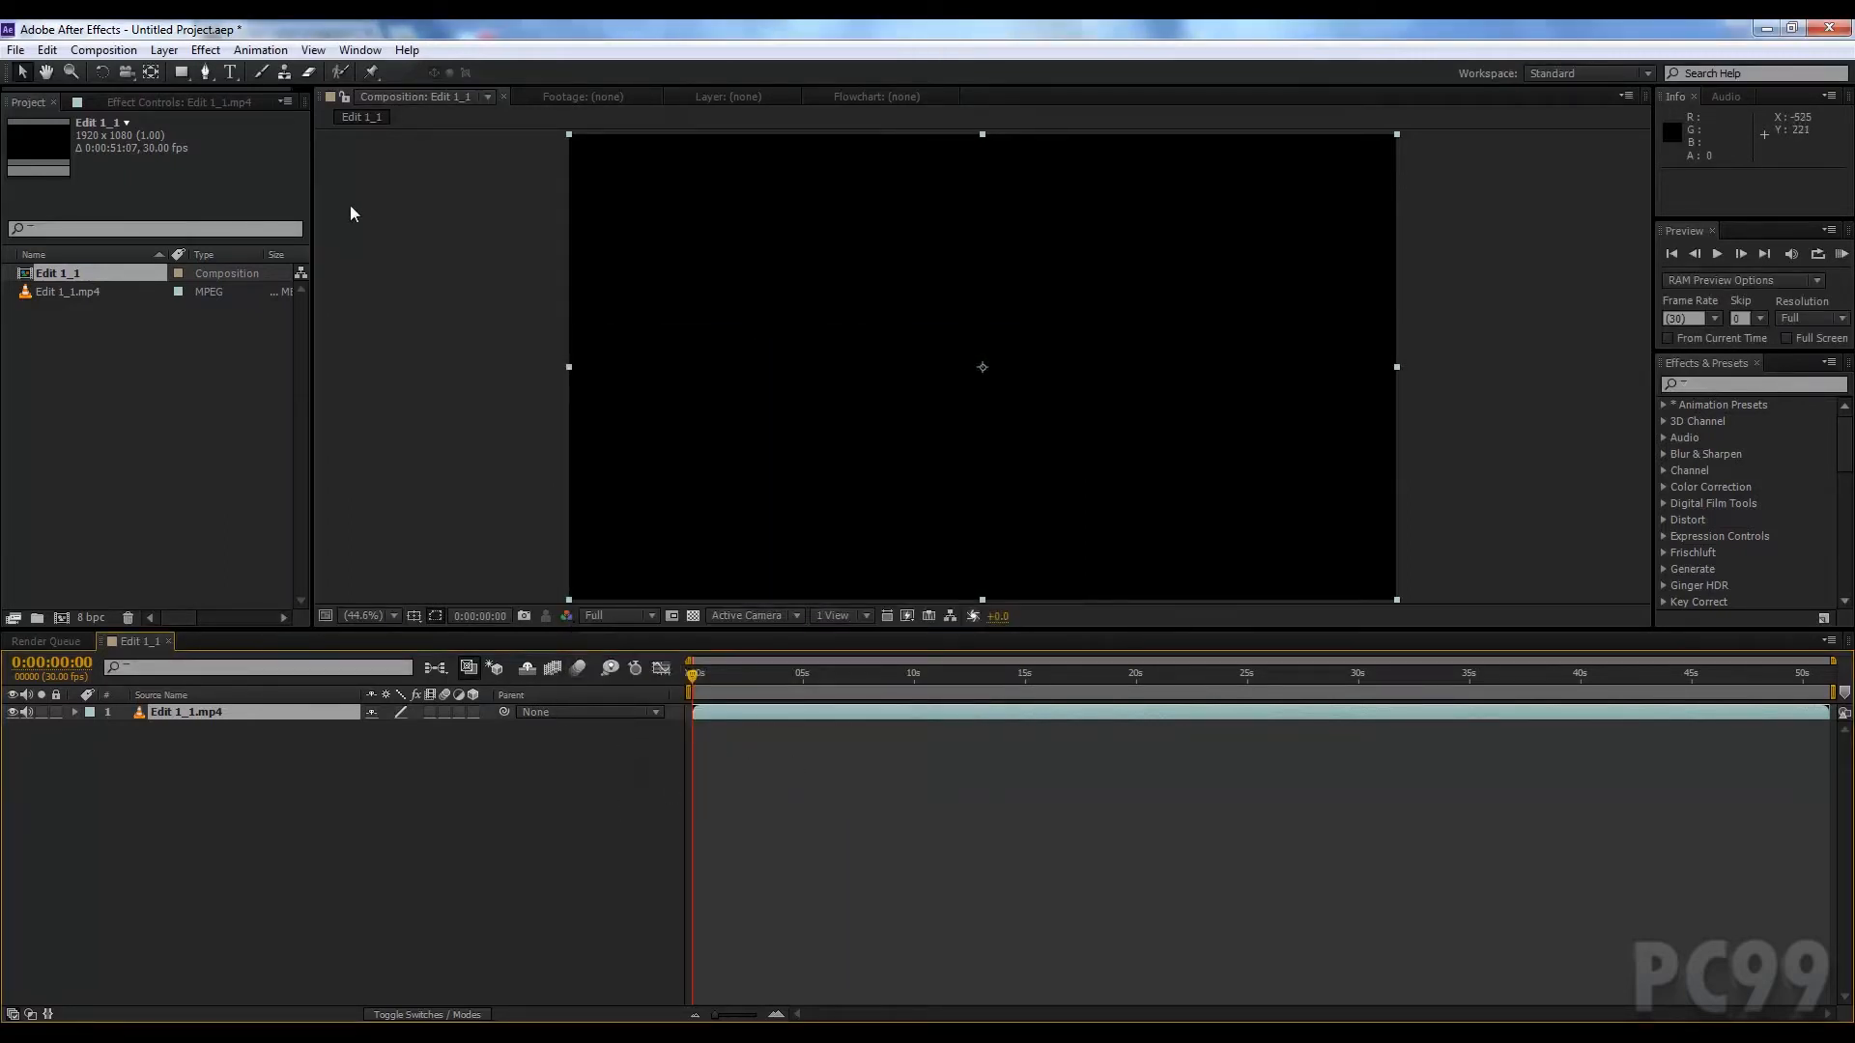
{"action": "mouse_move", "coordinate": [296, 194]}
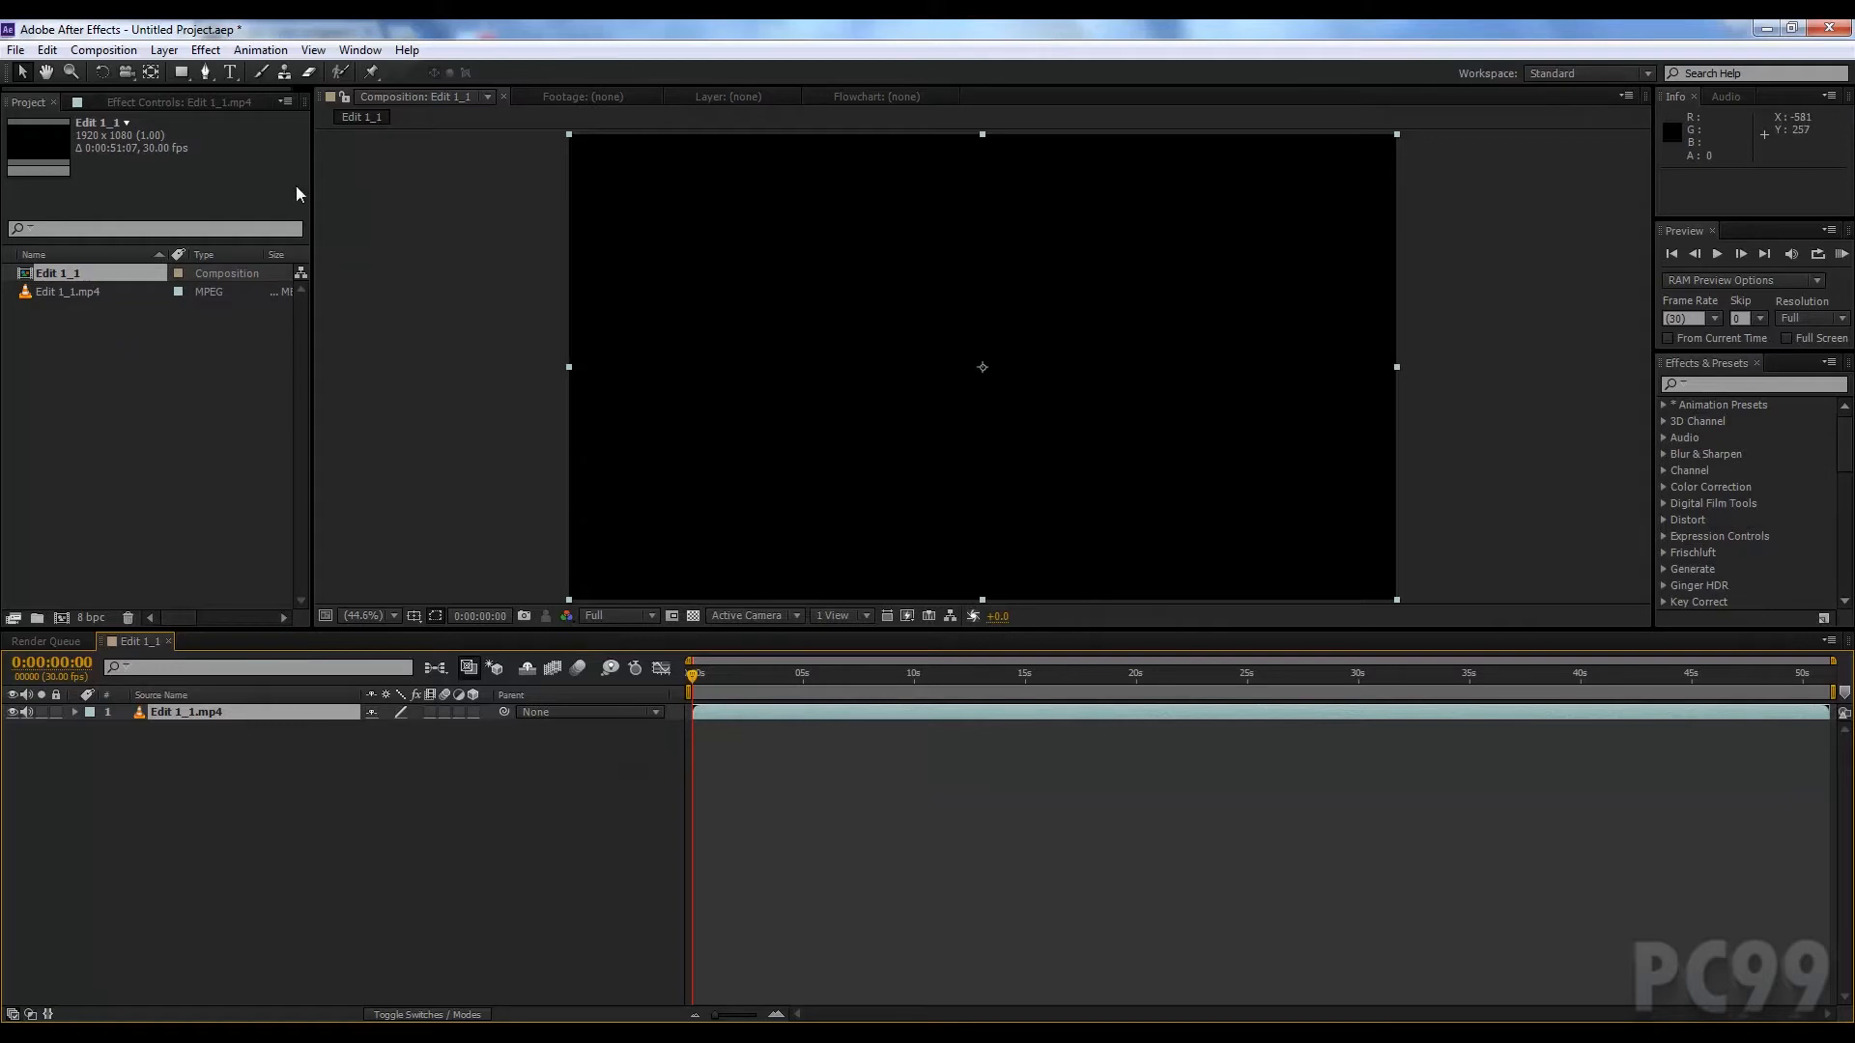
{"action": "left_click", "coordinate": [852, 673]}
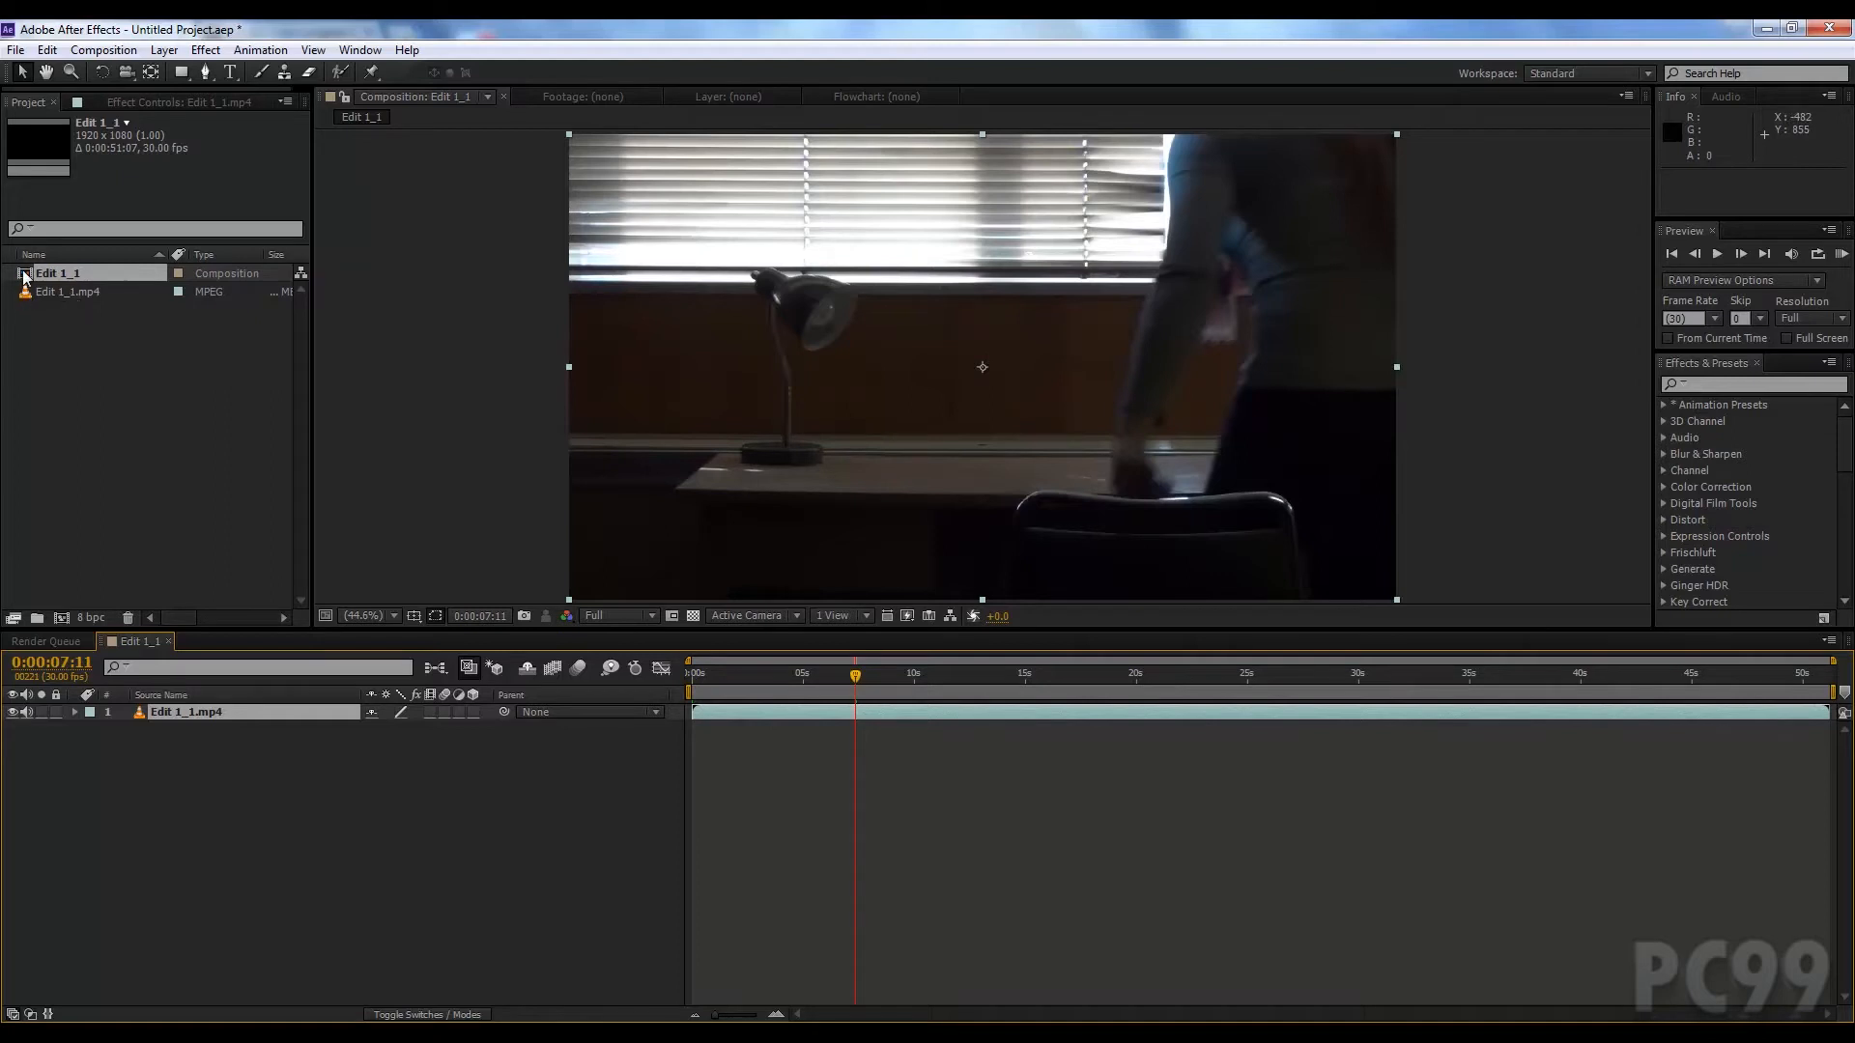
{"action": "double_click", "coordinate": [70, 292]}
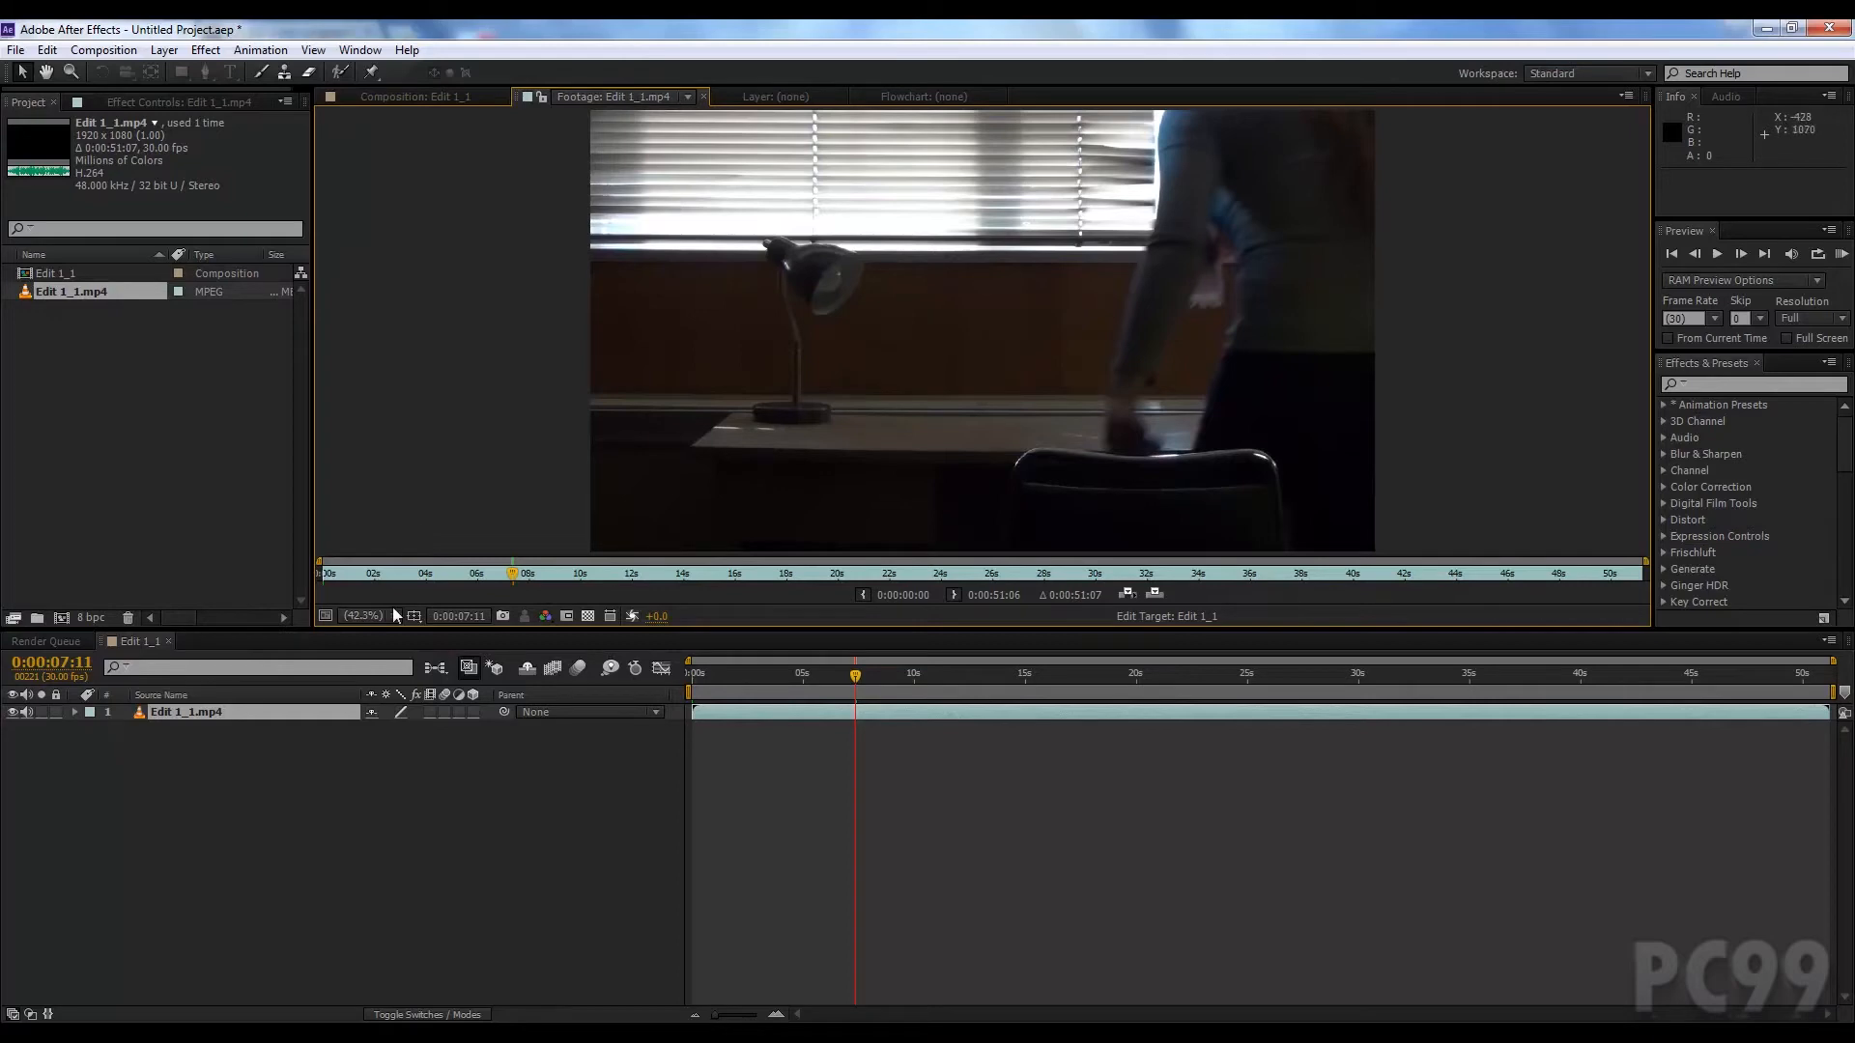
{"action": "left_click", "coordinate": [842, 574]}
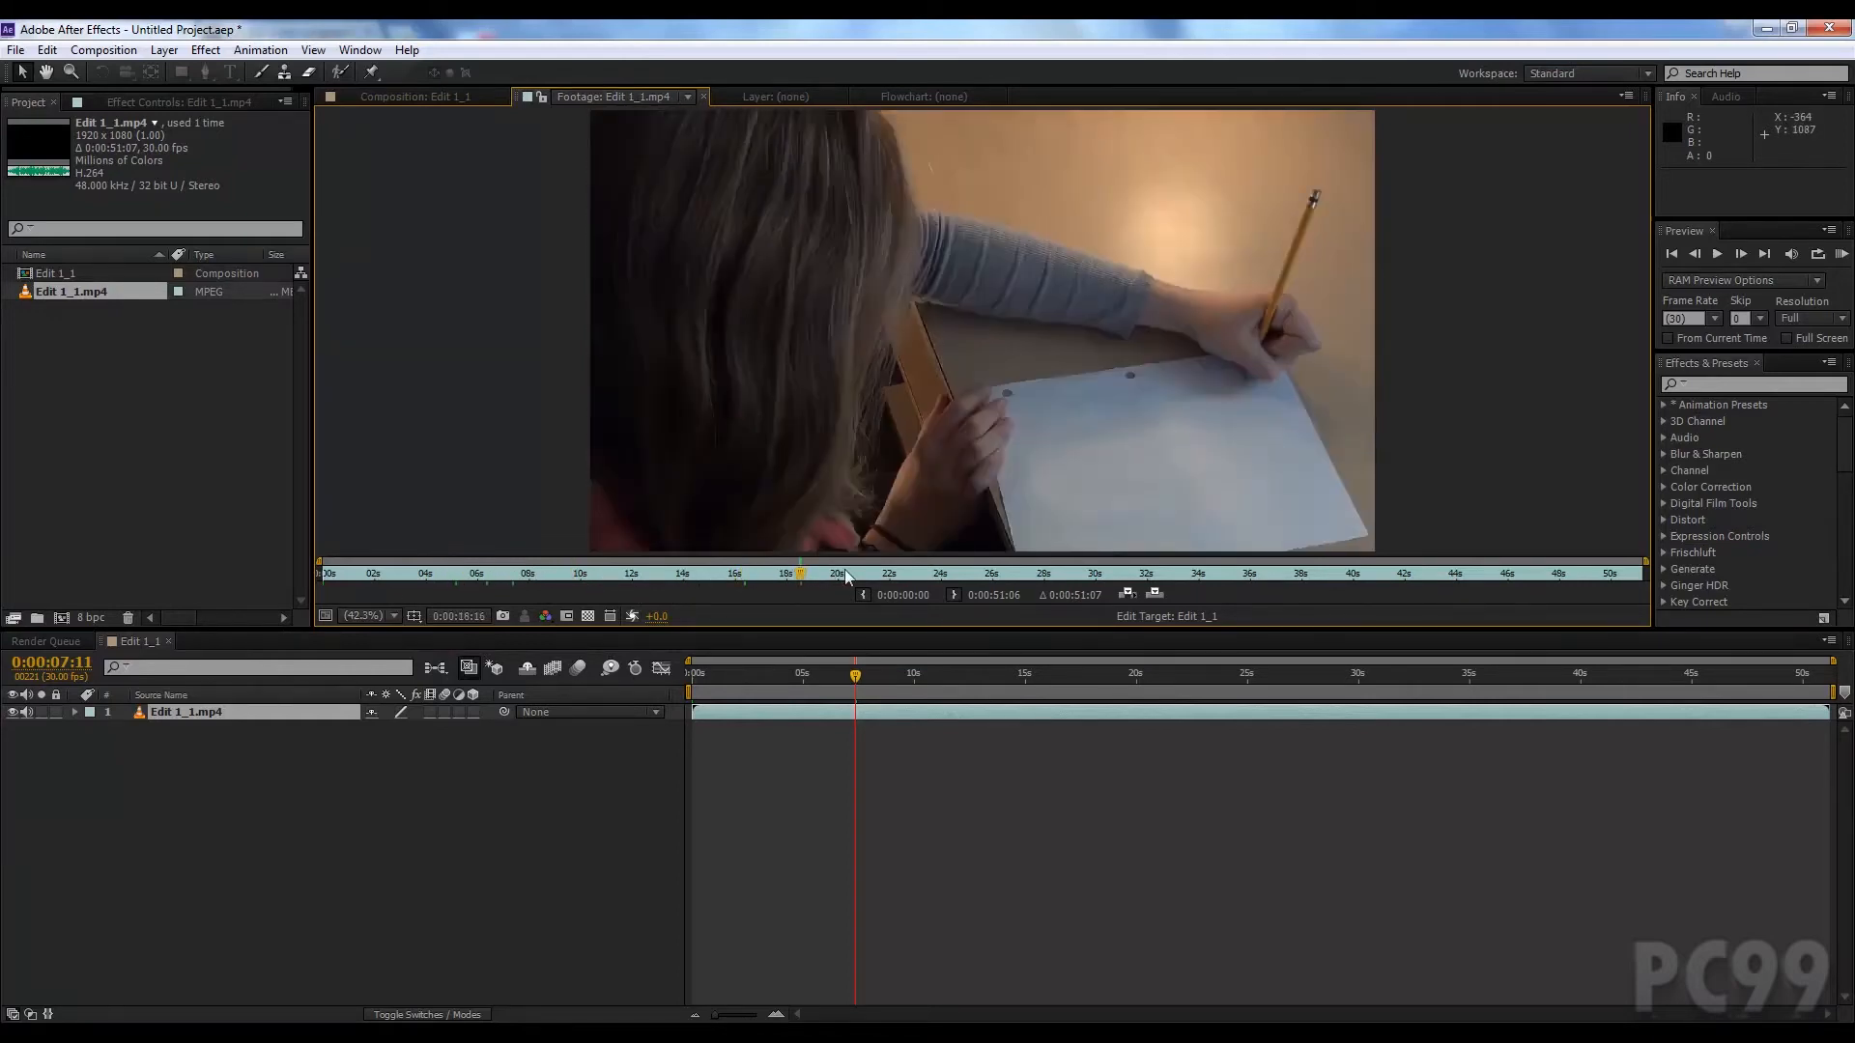
{"action": "left_click", "coordinate": [1041, 574]}
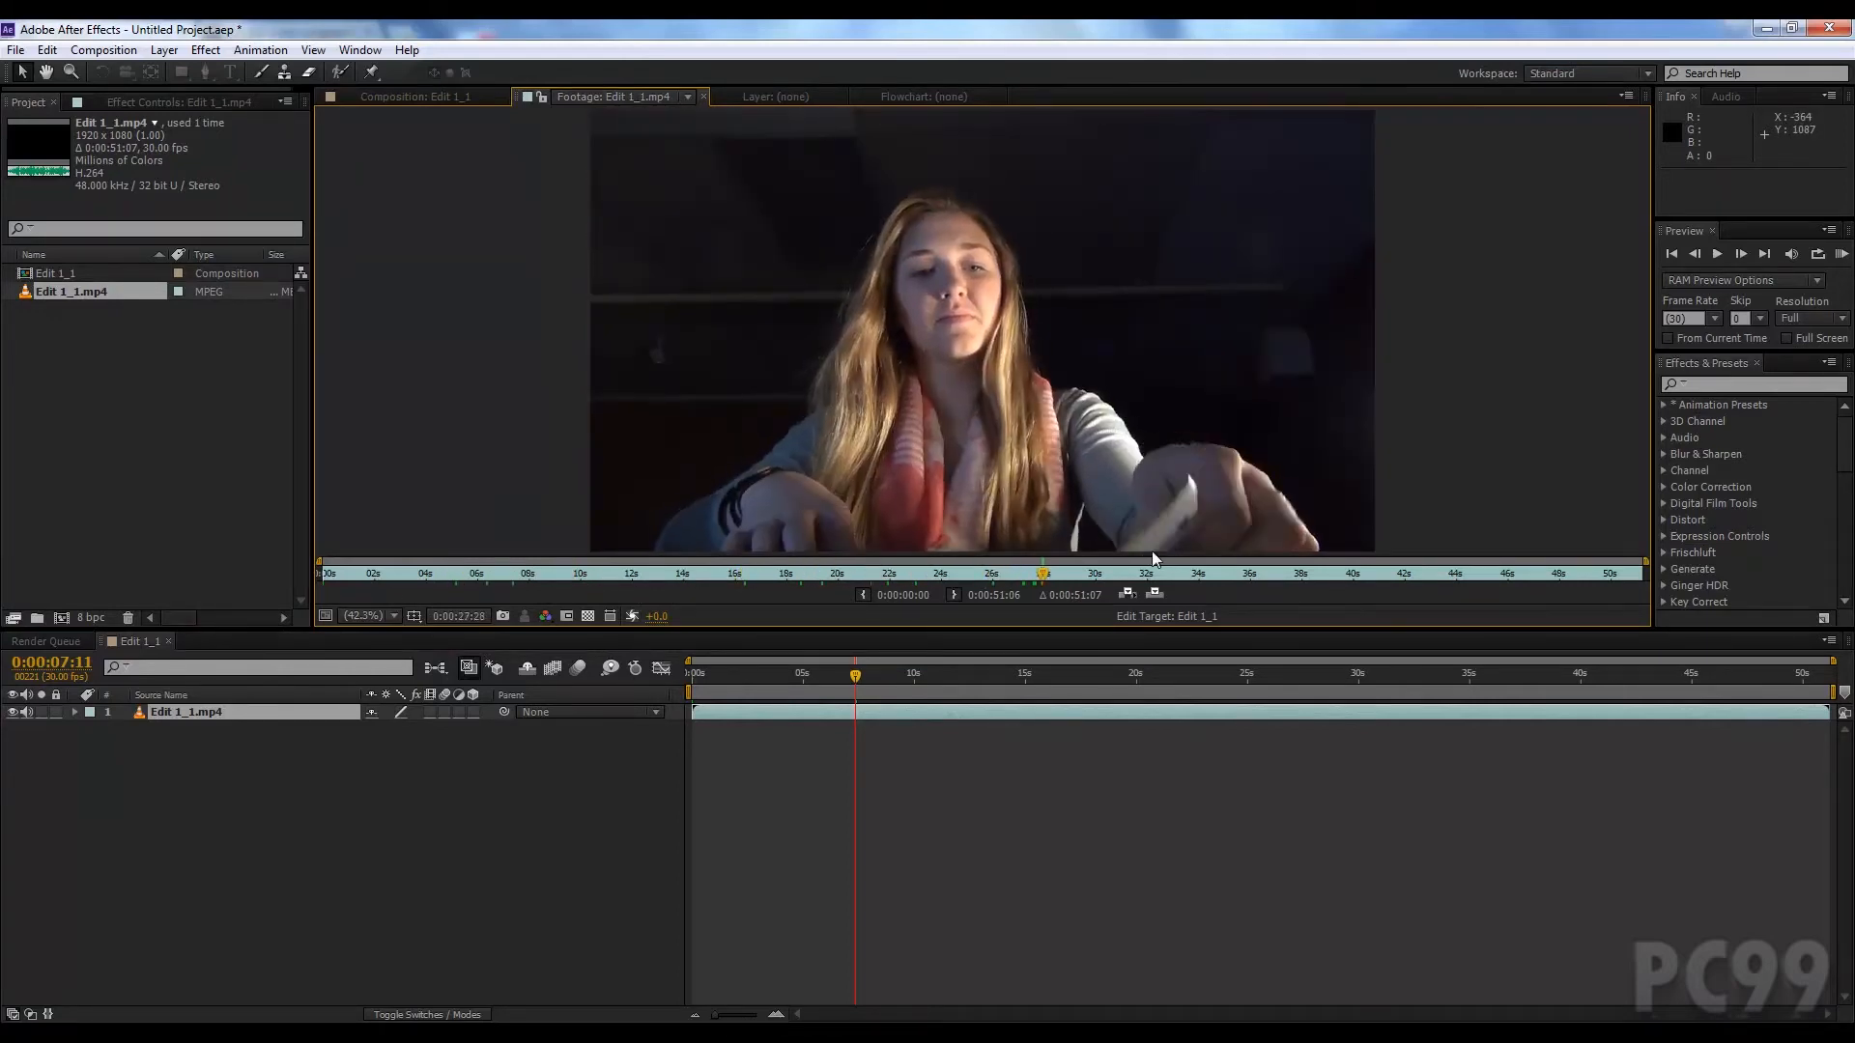
{"action": "left_click", "coordinate": [468, 573]}
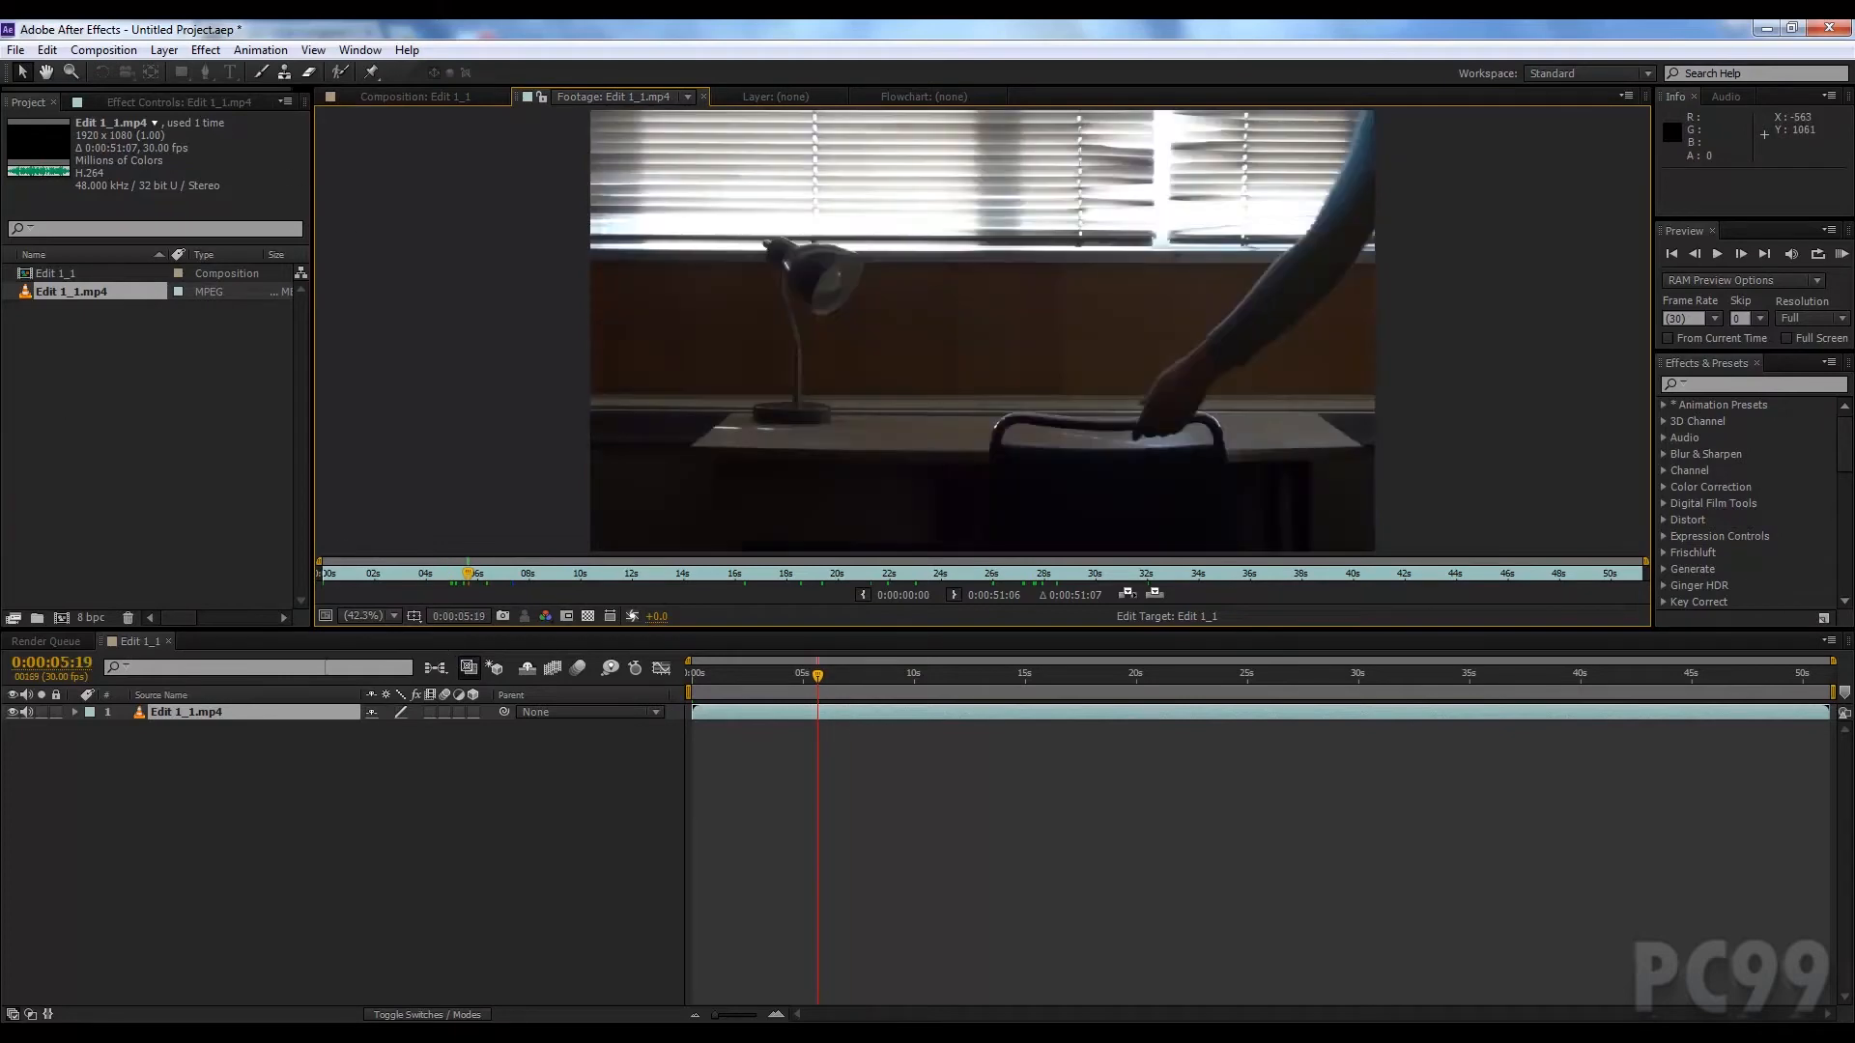
{"action": "mouse_move", "coordinate": [893, 796]}
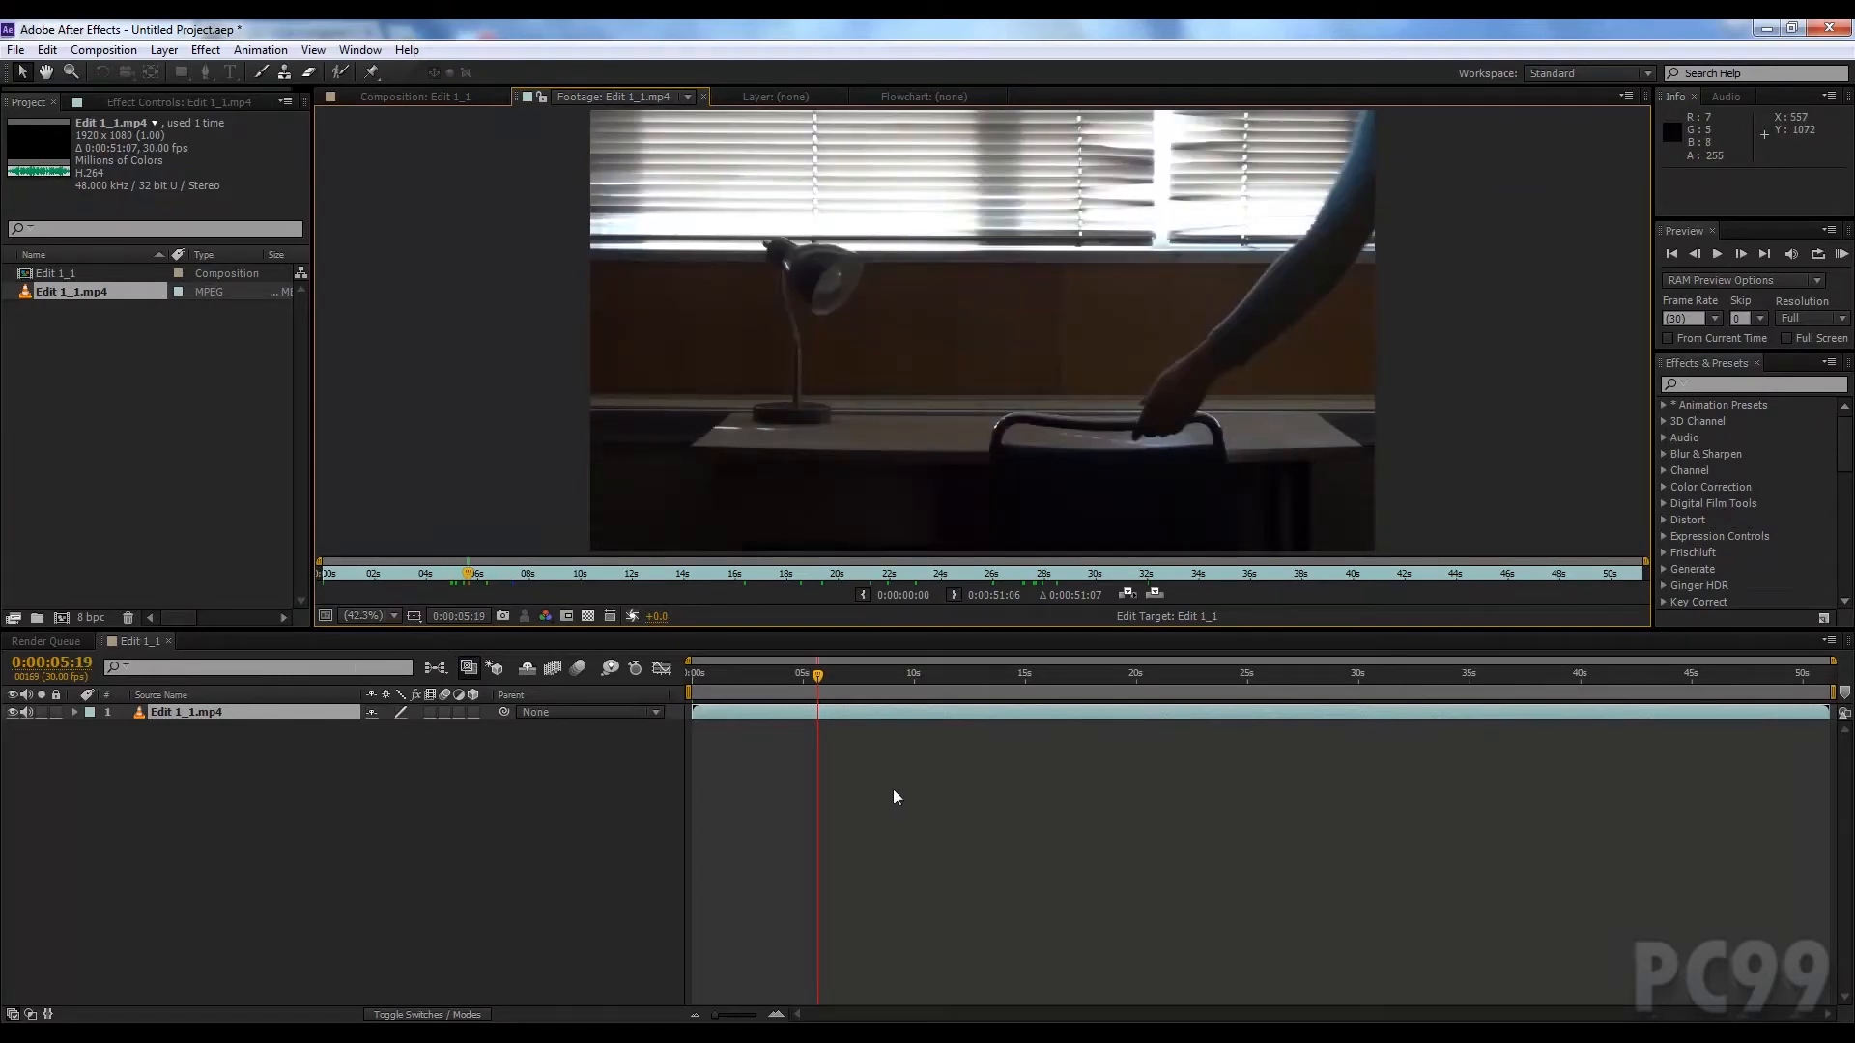
{"action": "mouse_move", "coordinate": [535, 91]}
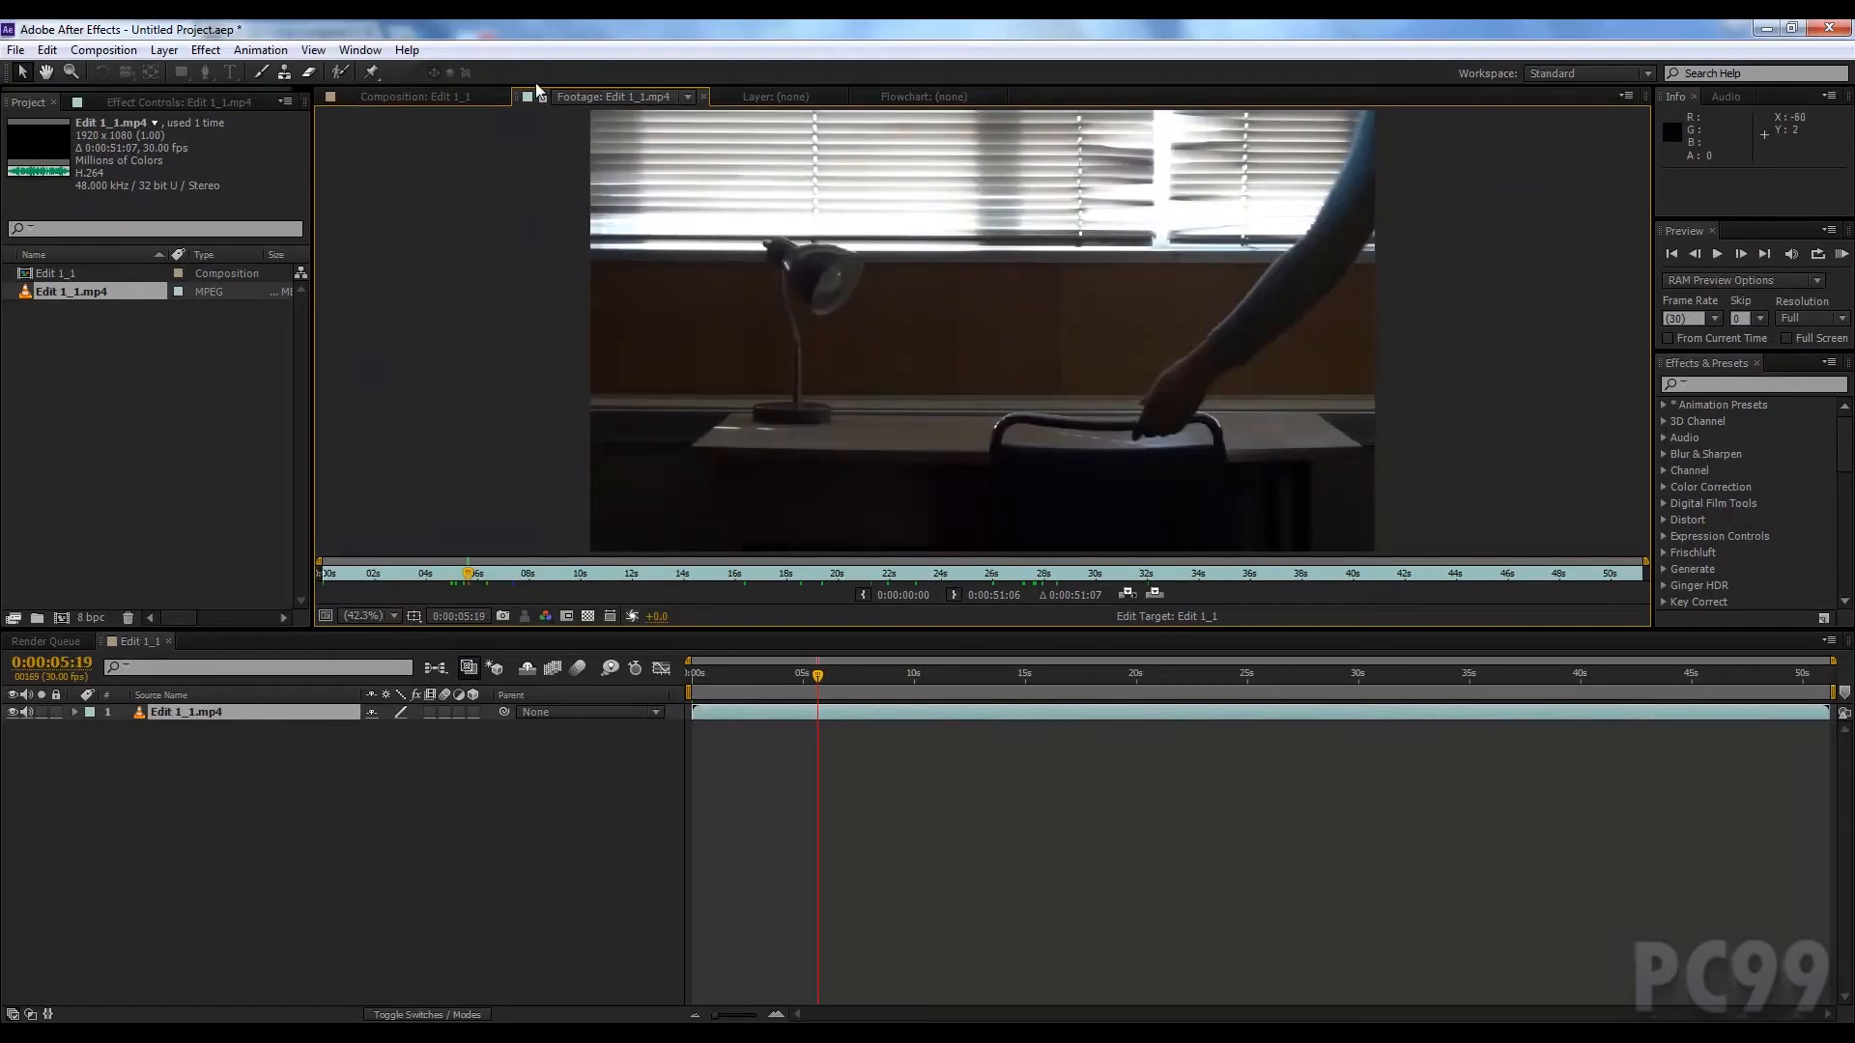
{"action": "left_click", "coordinate": [414, 96]}
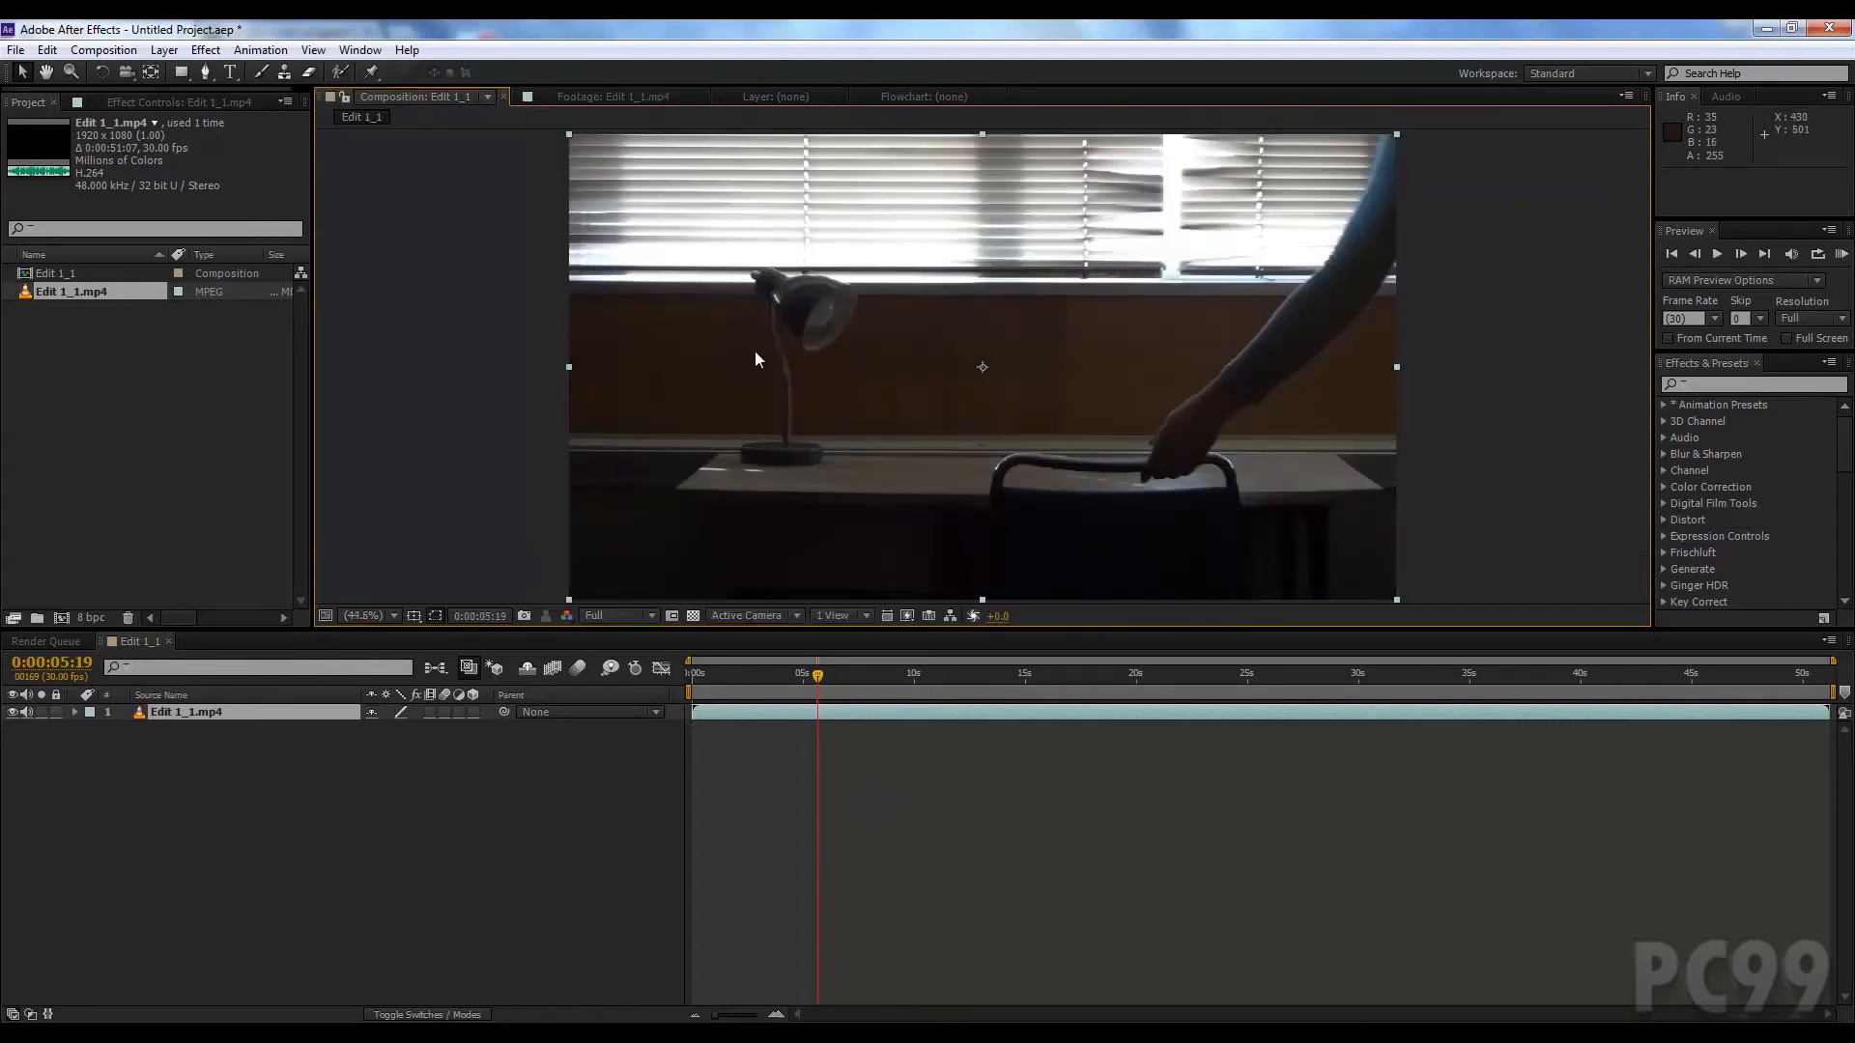
{"action": "mouse_move", "coordinate": [547, 123]}
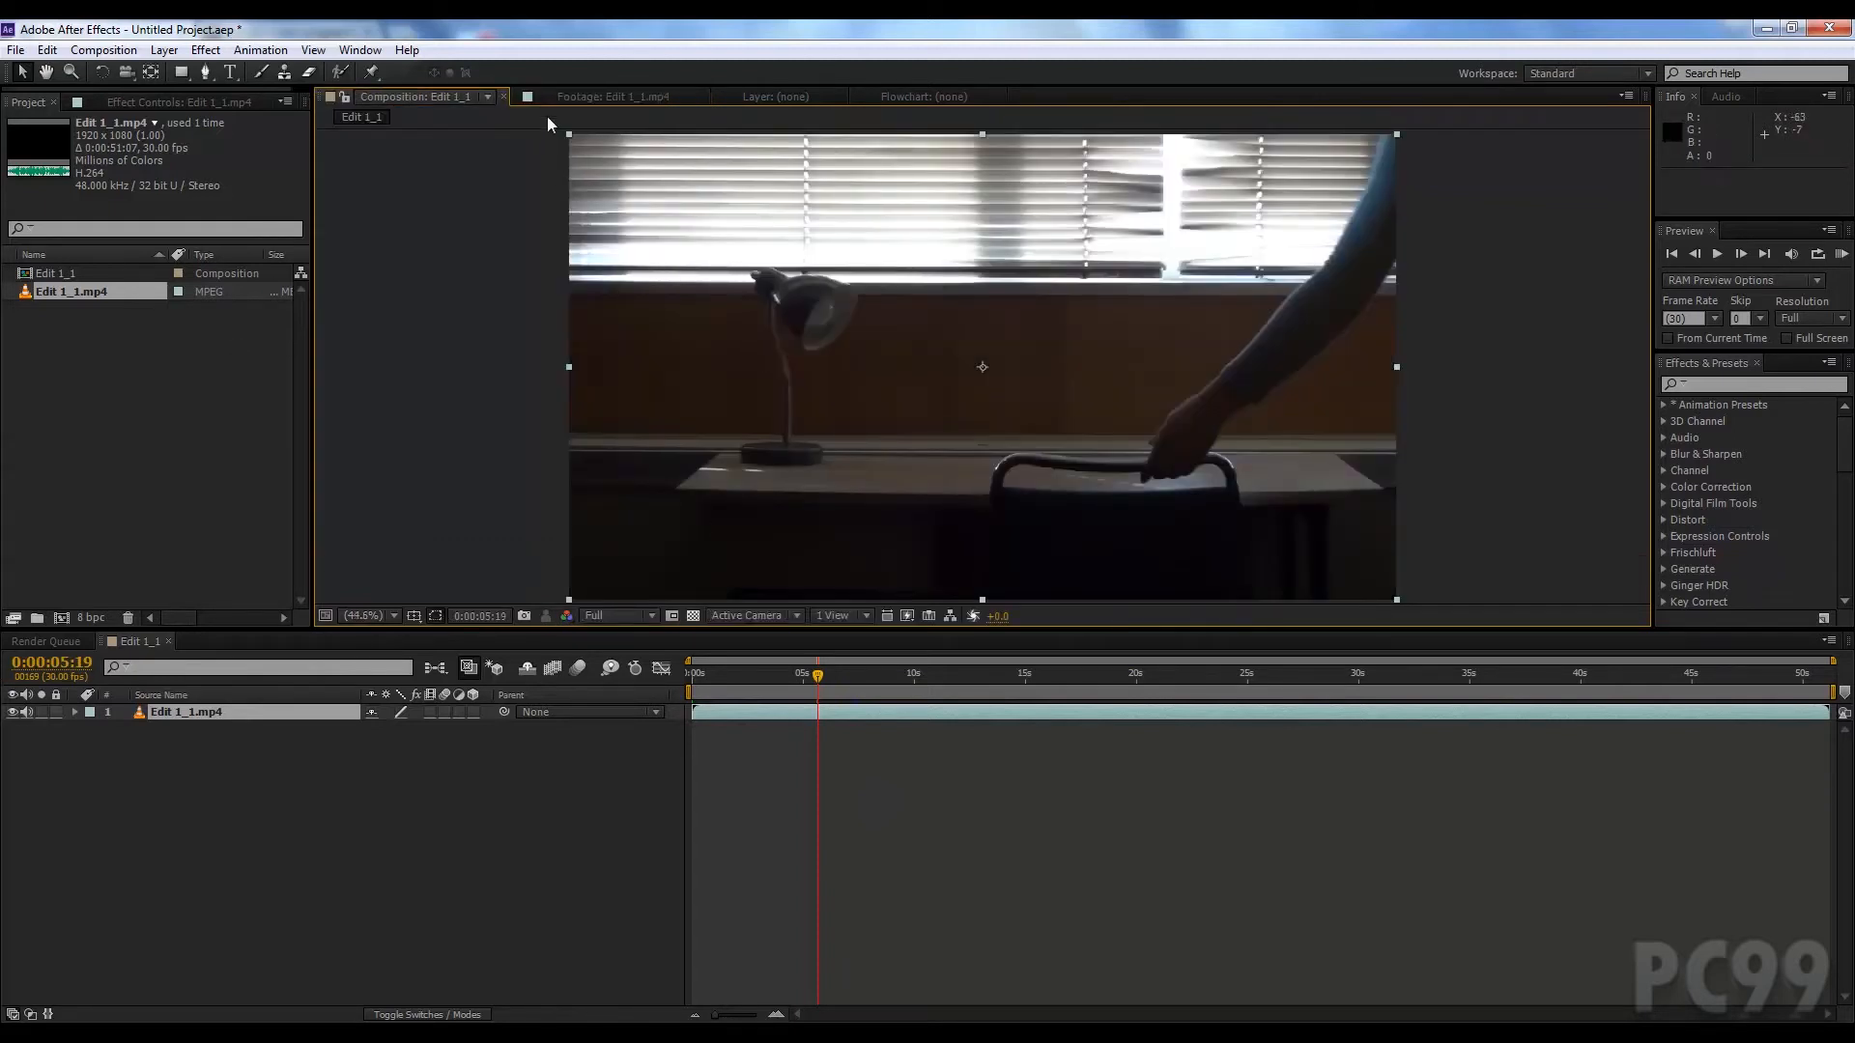
{"action": "left_click", "coordinate": [56, 272]}
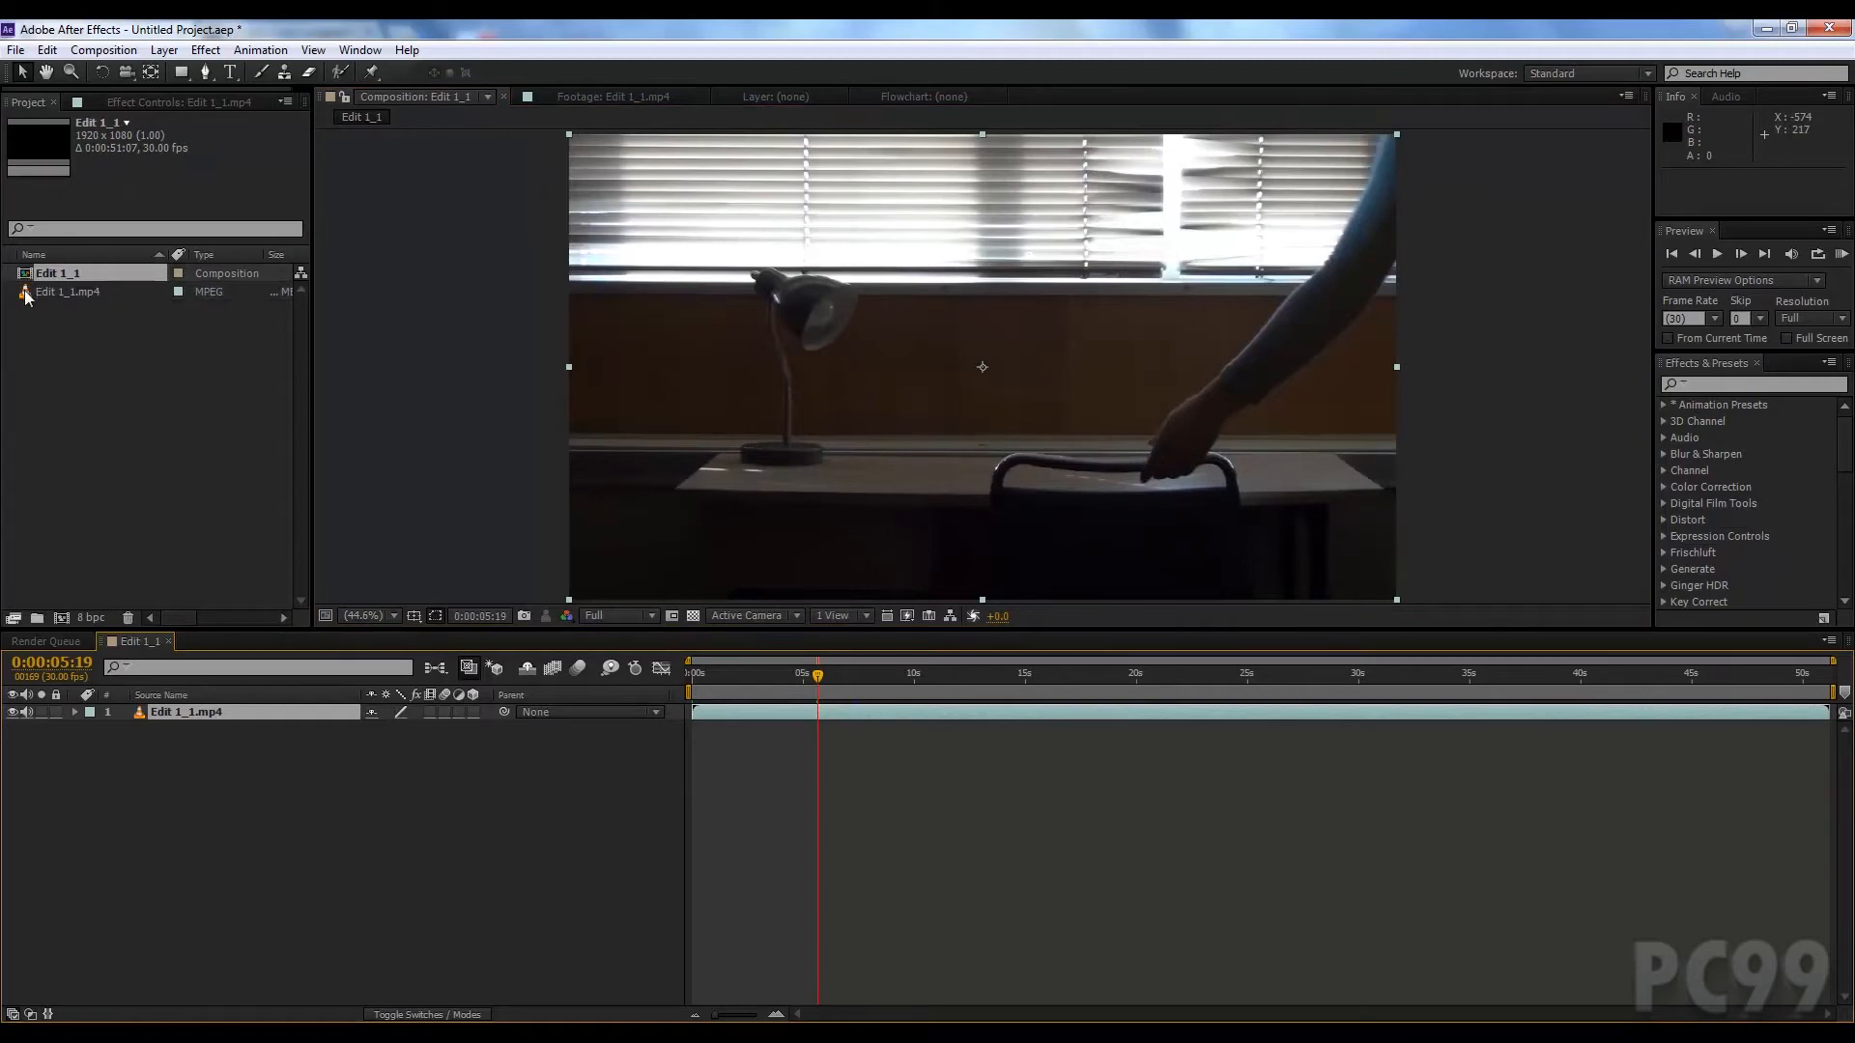
{"action": "left_click", "coordinate": [70, 292]}
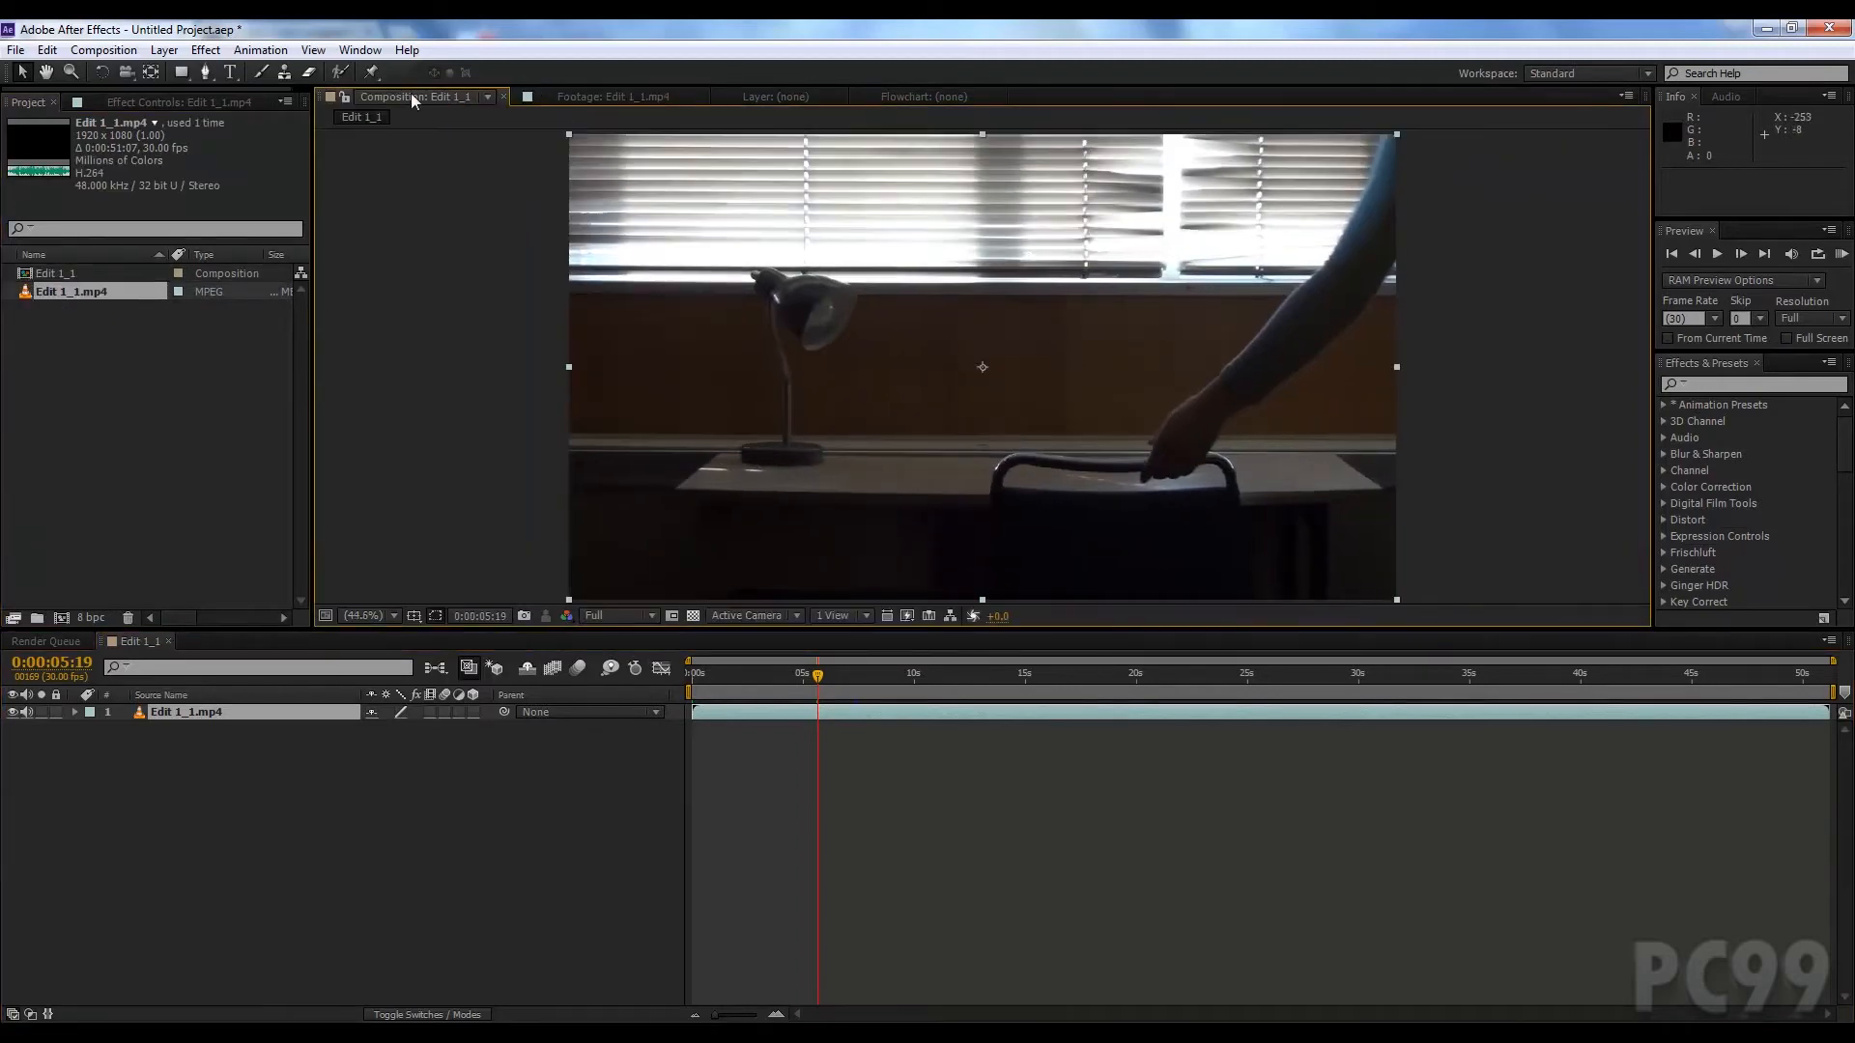
{"action": "left_click", "coordinate": [608, 97]}
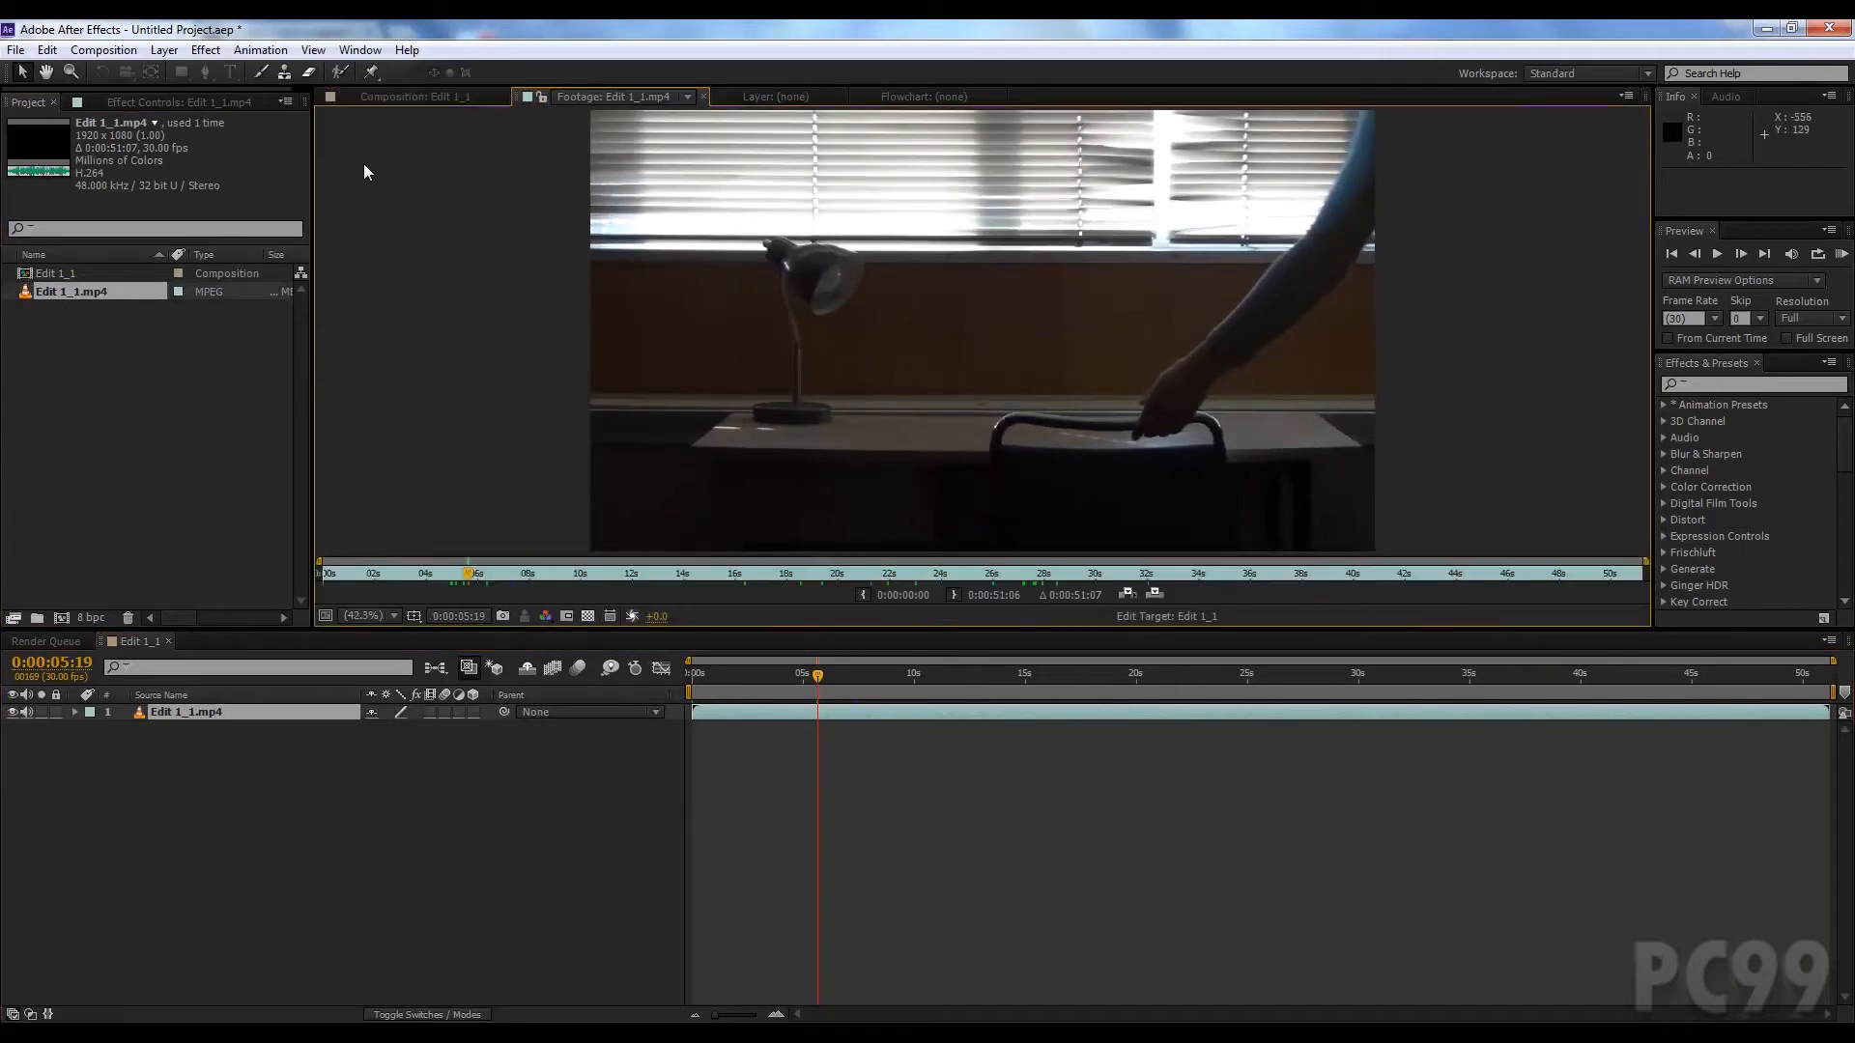
{"action": "left_click", "coordinate": [411, 96]}
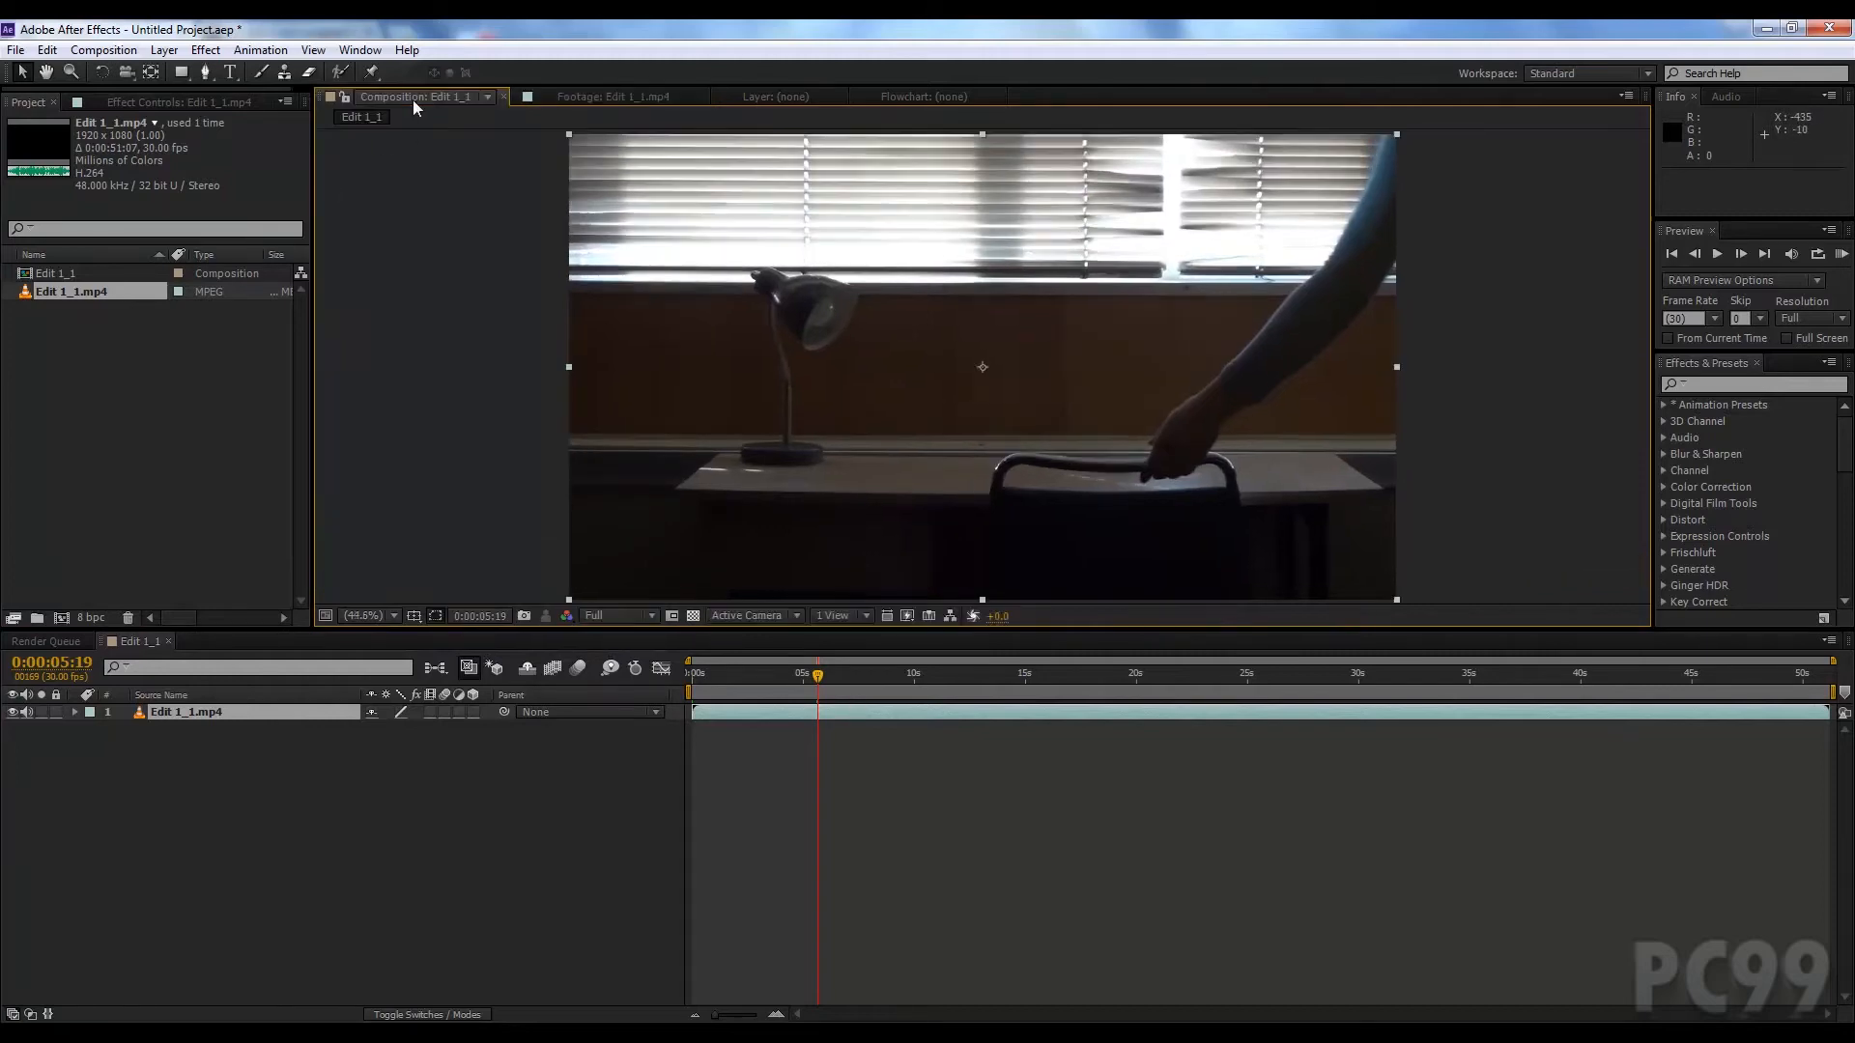
{"action": "mouse_move", "coordinate": [367, 116]}
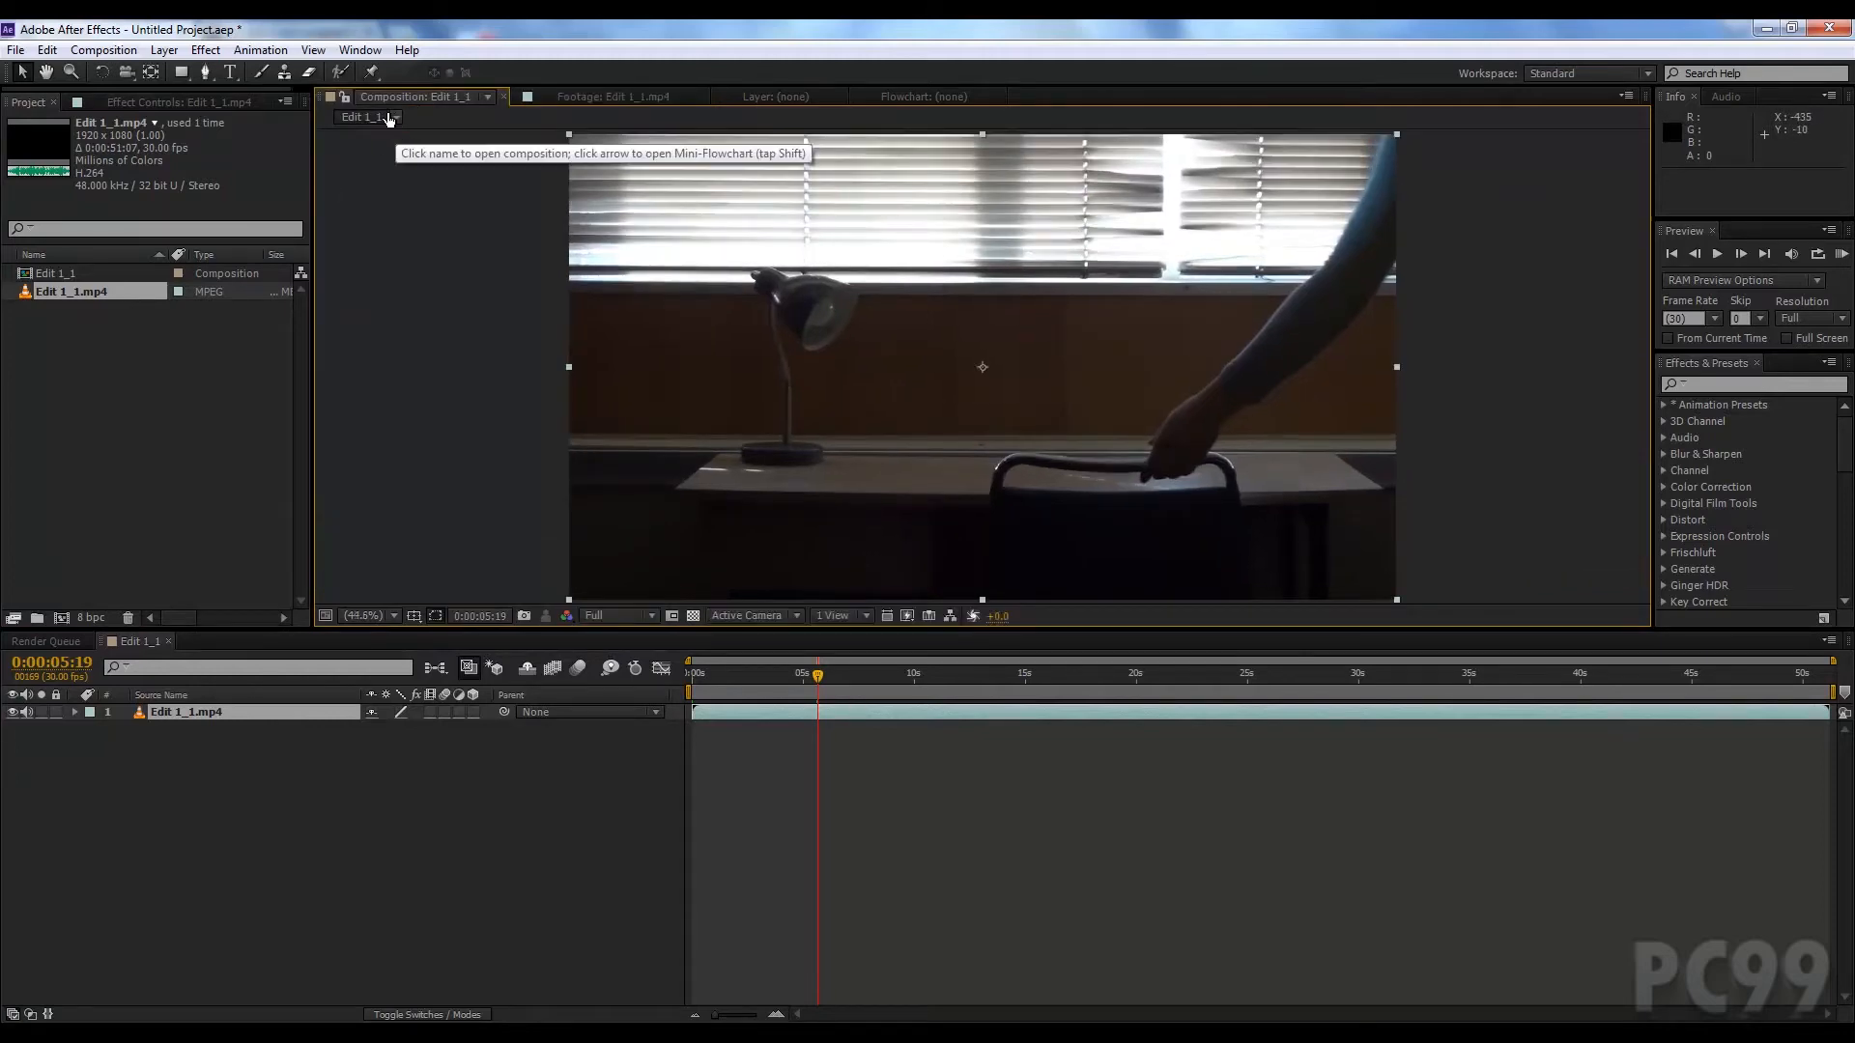
{"action": "mouse_move", "coordinate": [162, 50]}
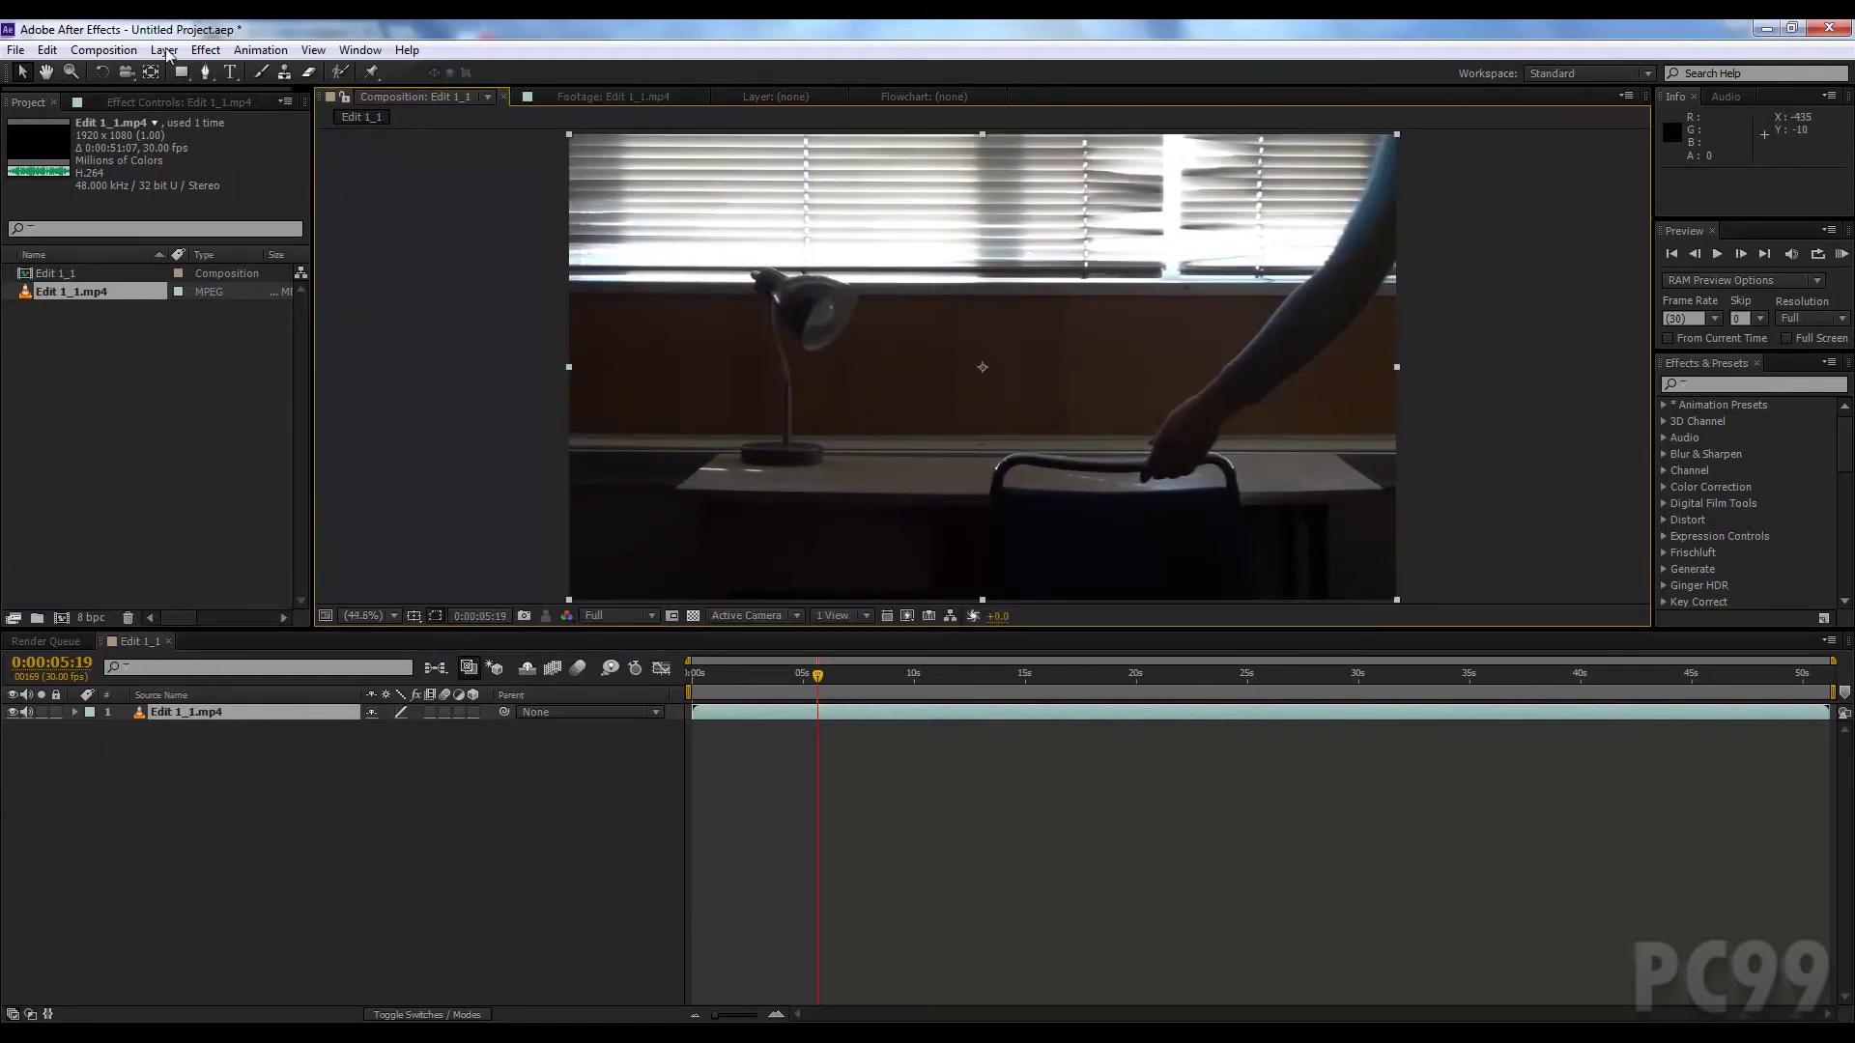
{"action": "mouse_move", "coordinate": [502, 456]}
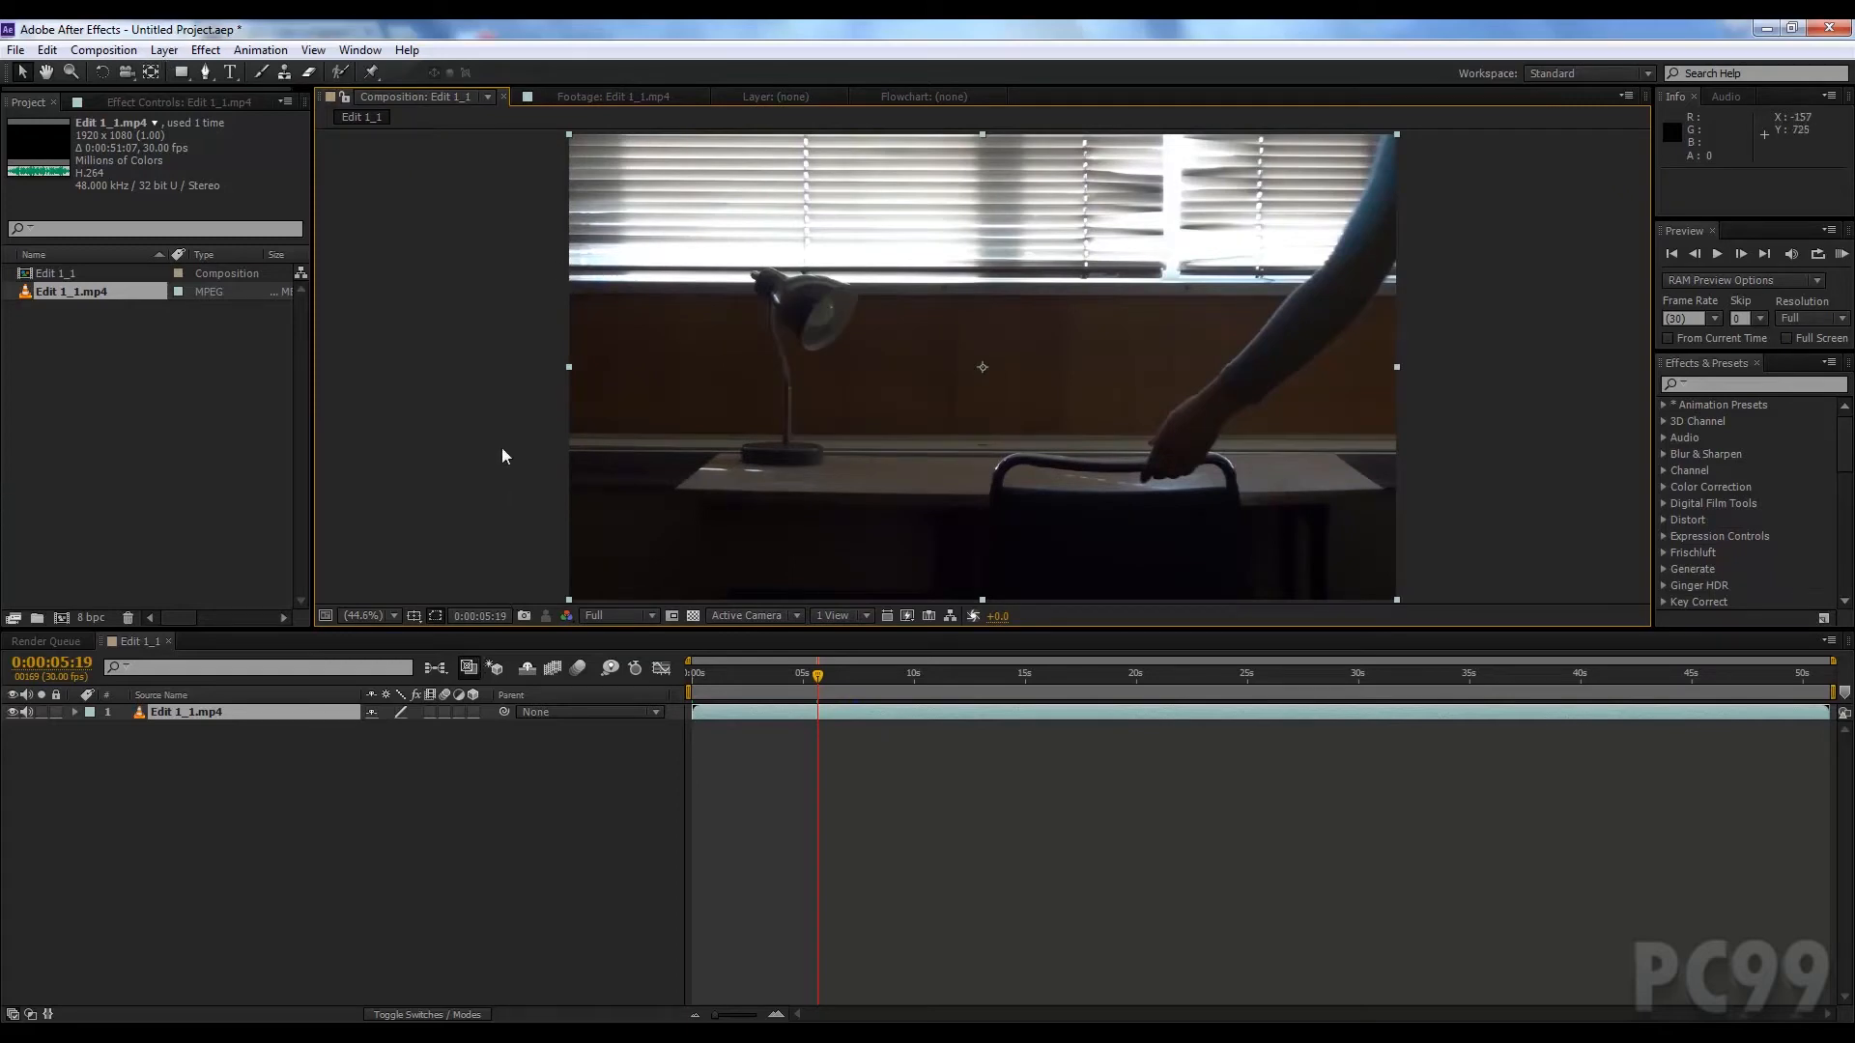
{"action": "mouse_move", "coordinate": [846, 361]}
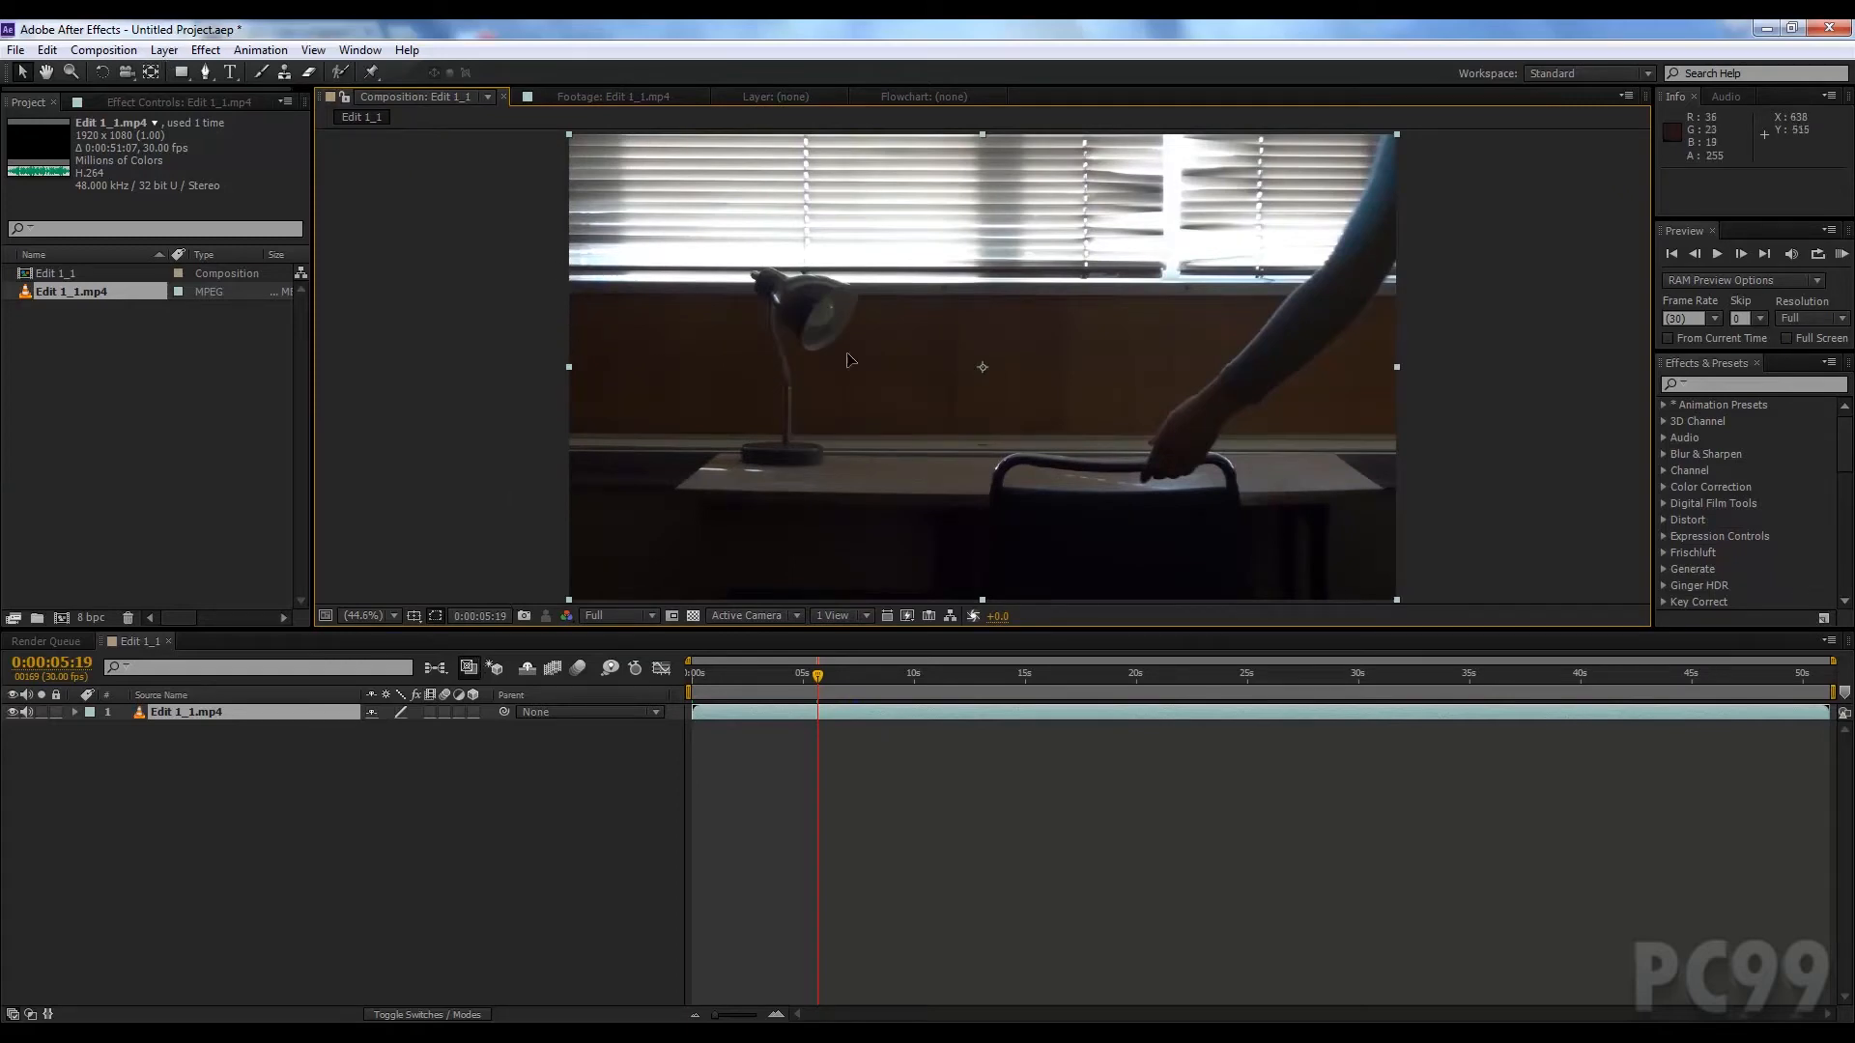
{"action": "mouse_move", "coordinate": [410, 560]}
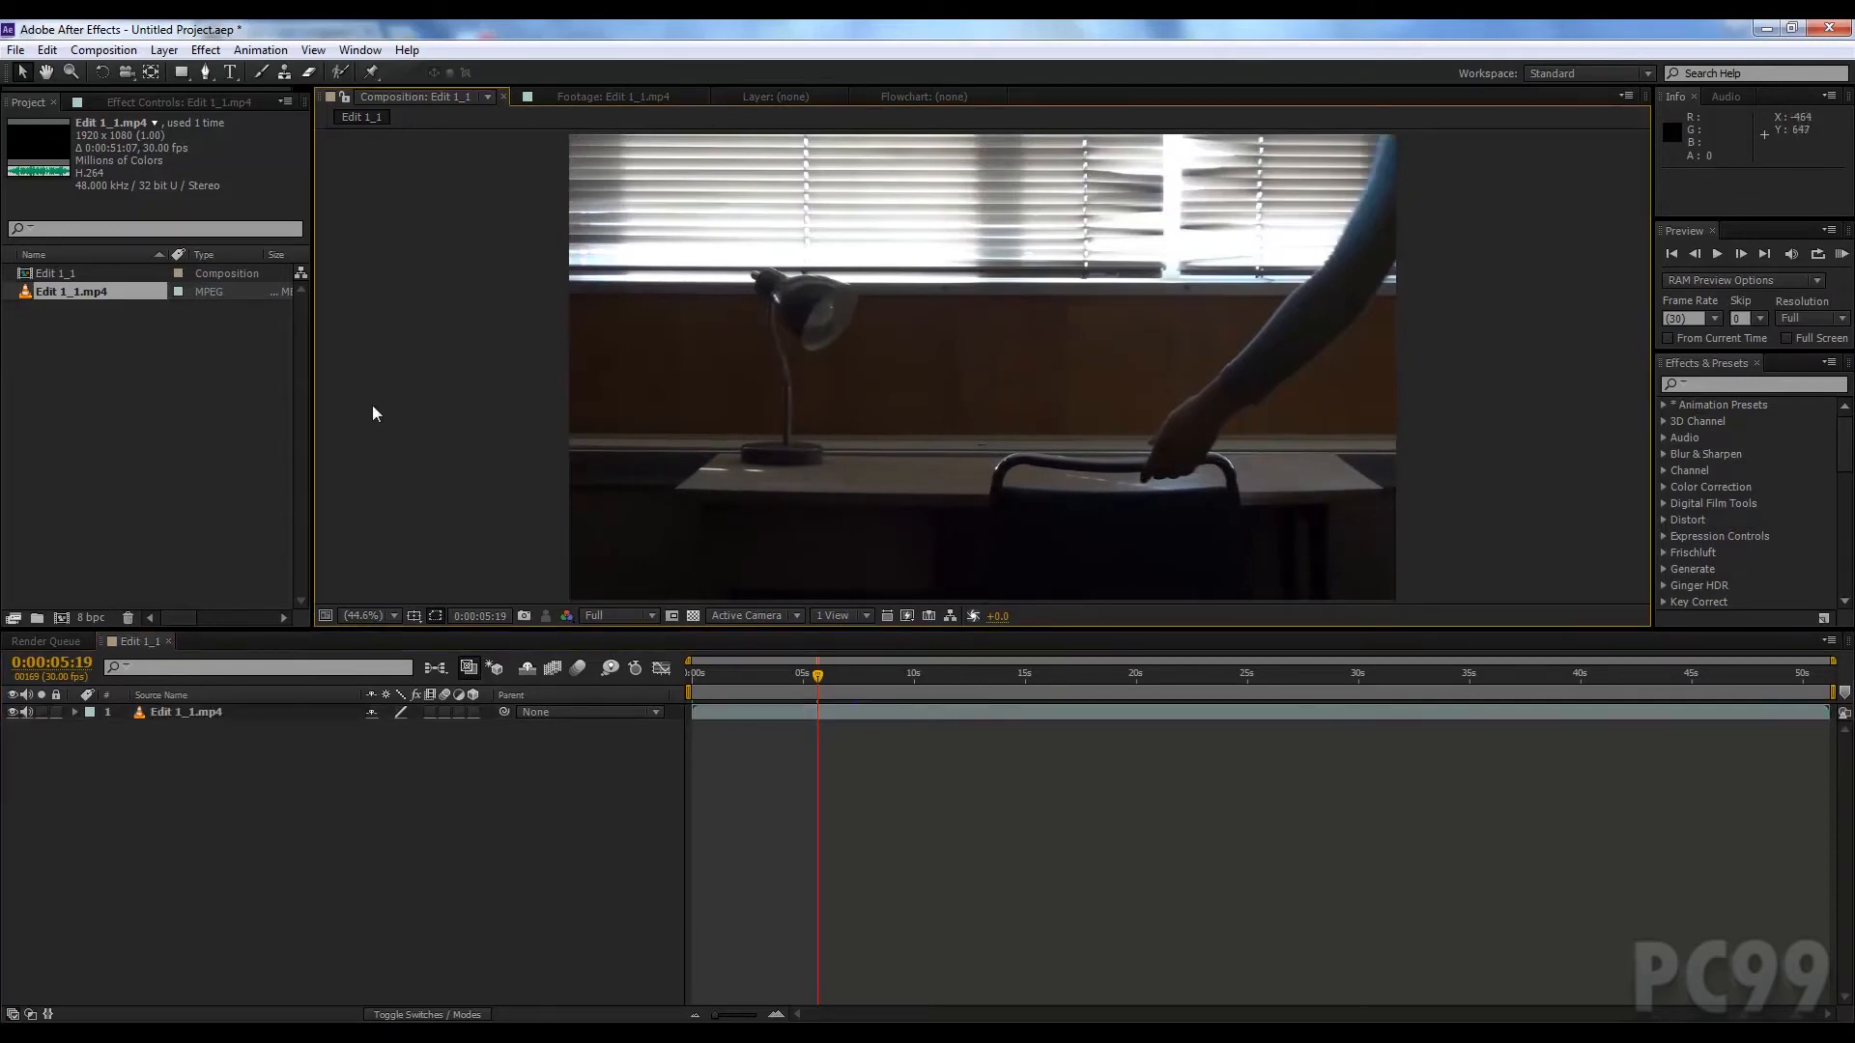
{"action": "mouse_move", "coordinate": [307, 518]}
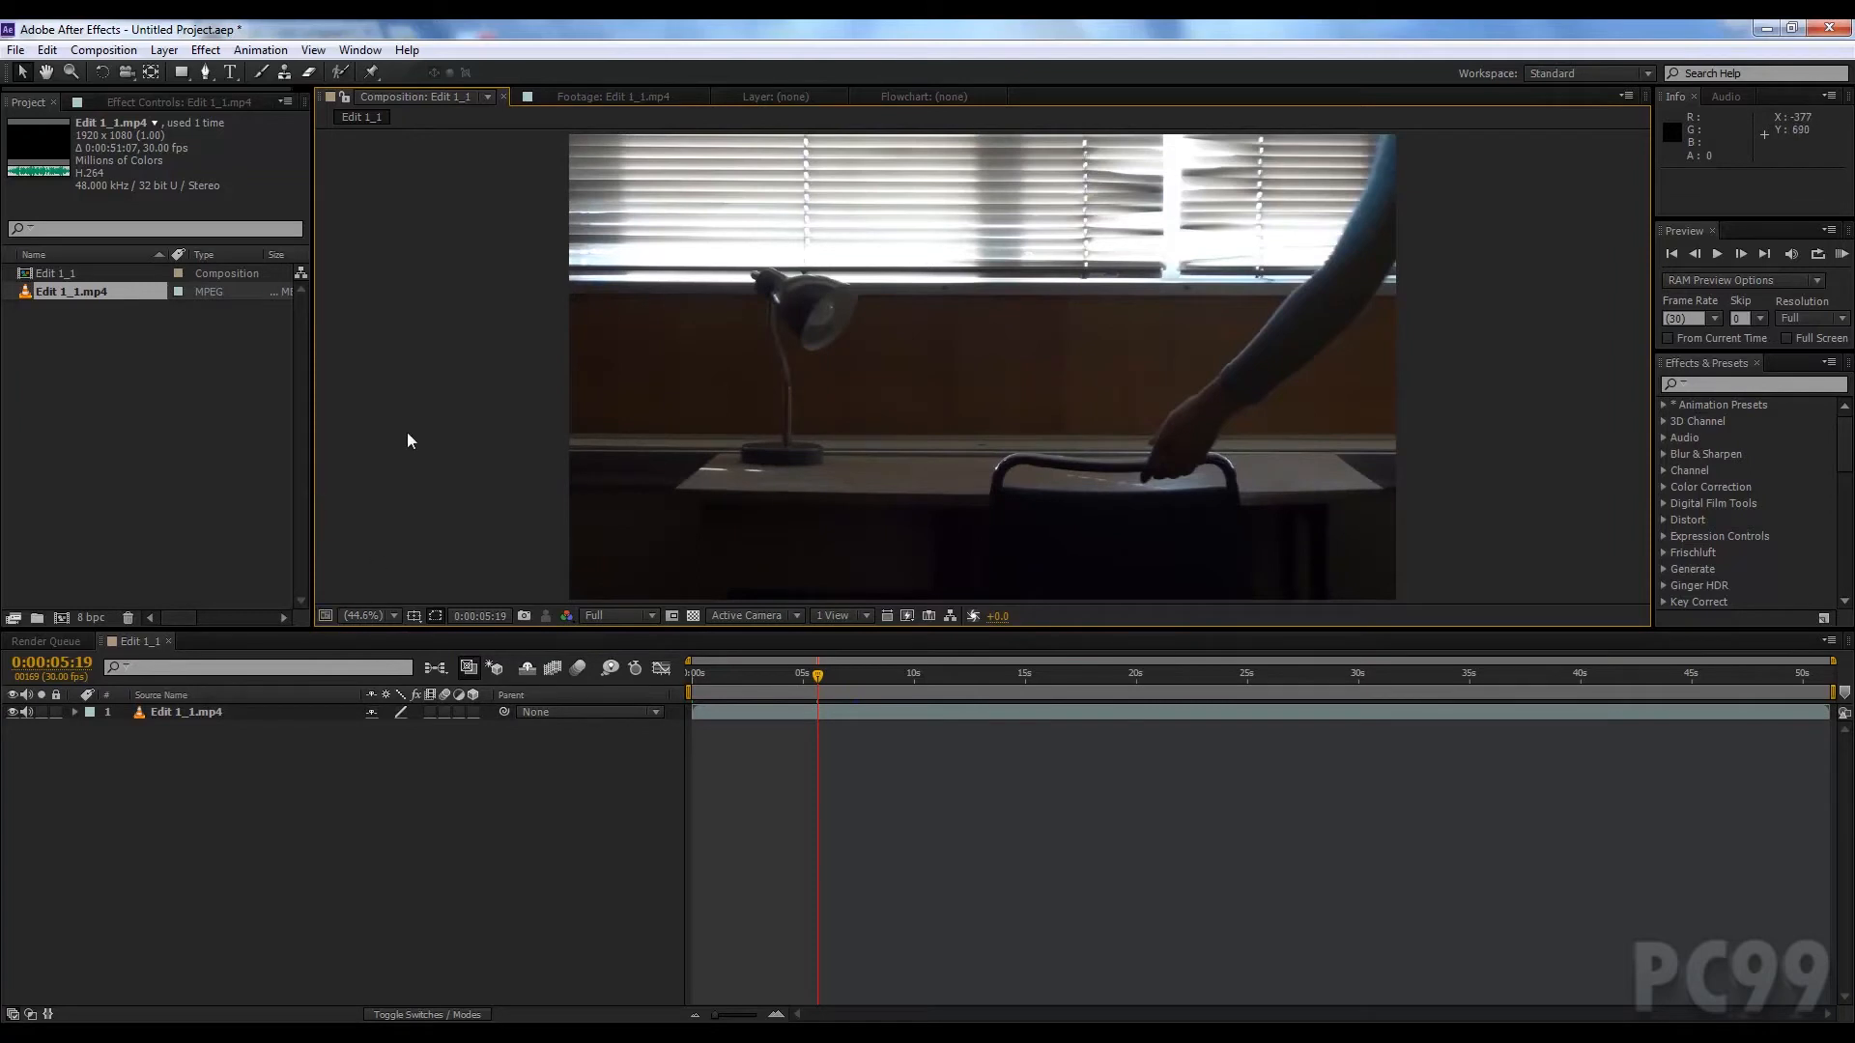
{"action": "mouse_move", "coordinate": [309, 154]}
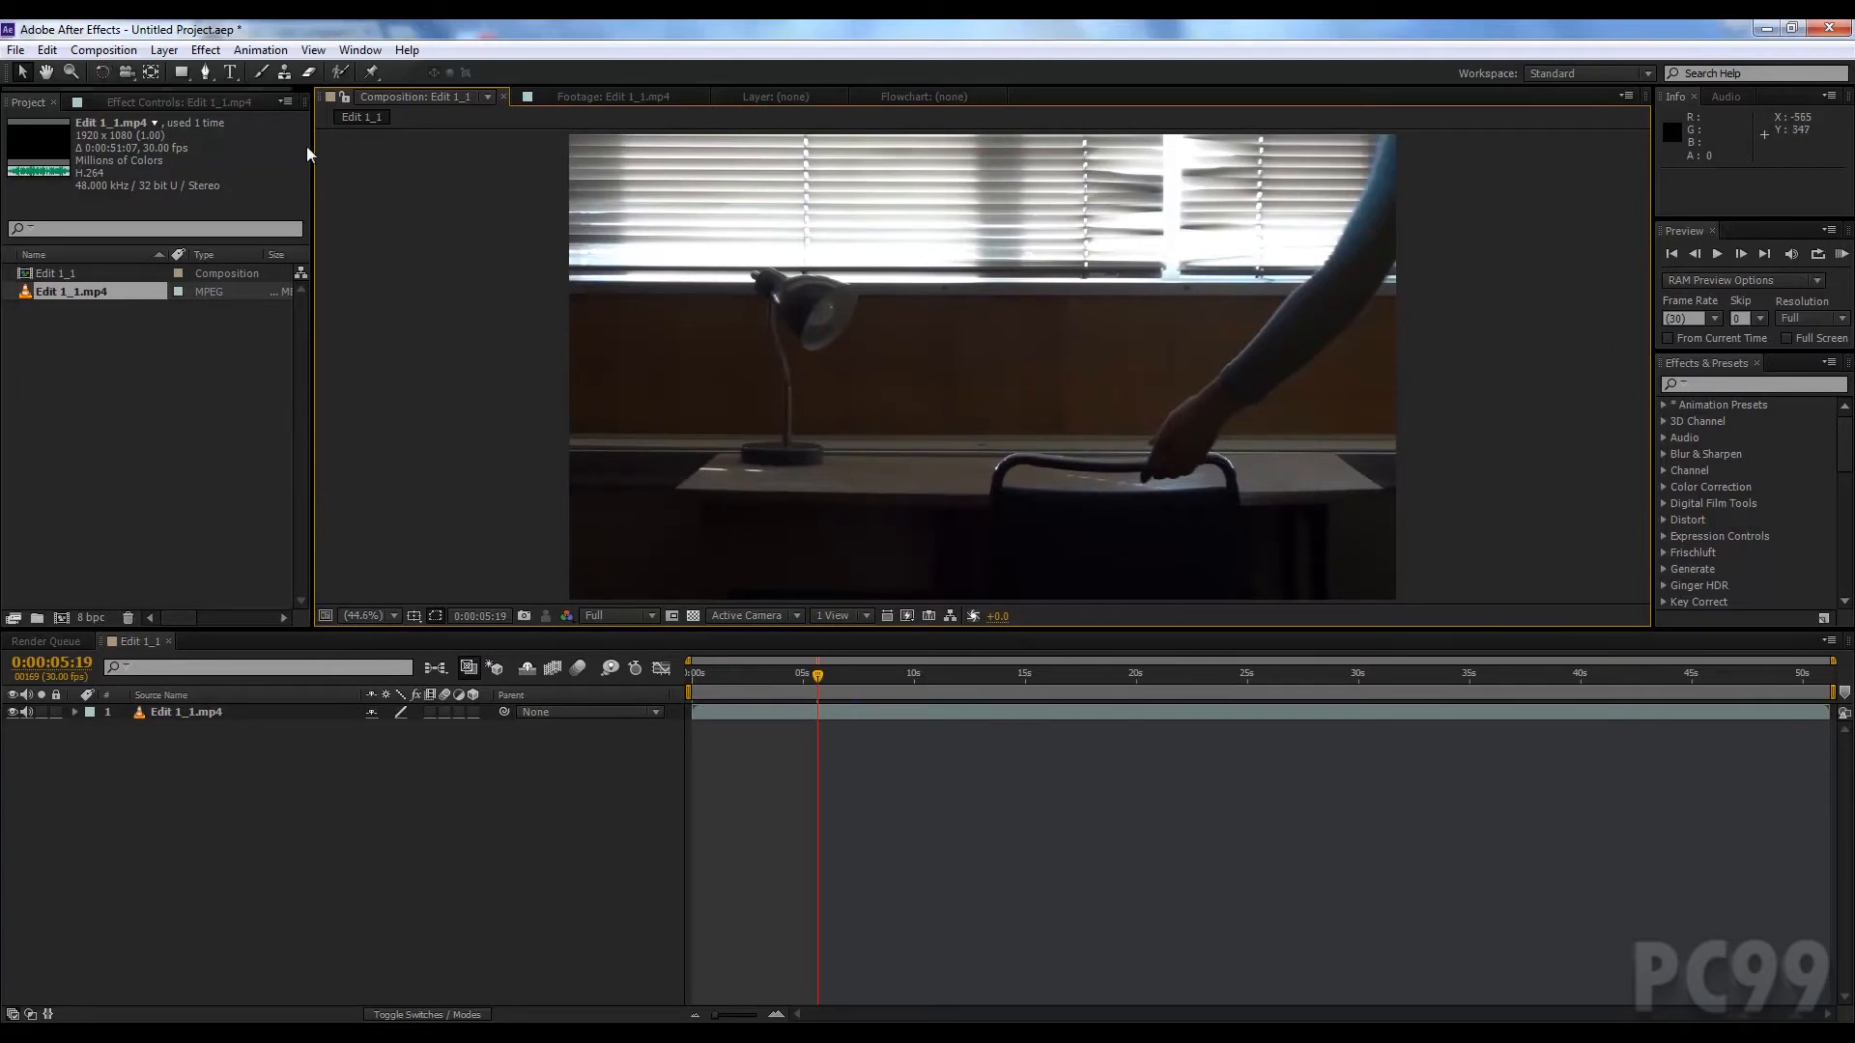
{"action": "mouse_move", "coordinate": [746, 371]}
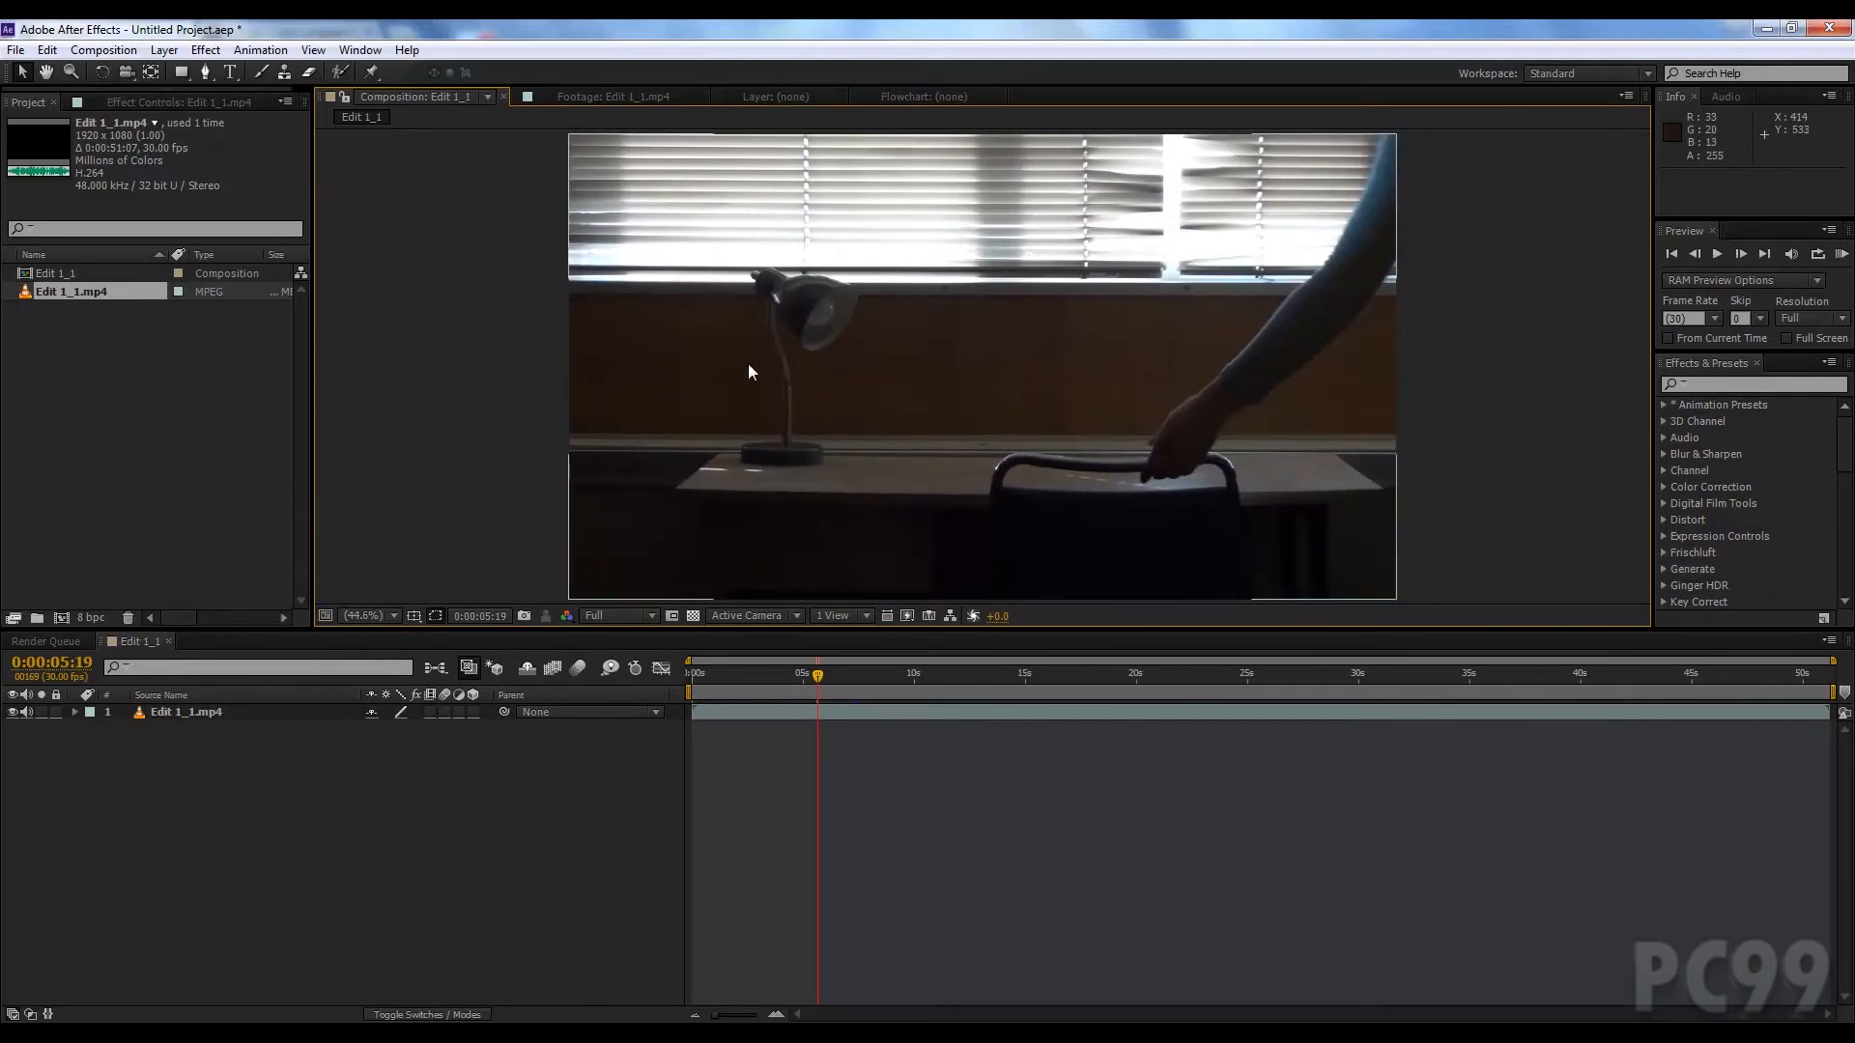
{"action": "mouse_move", "coordinate": [758, 376]}
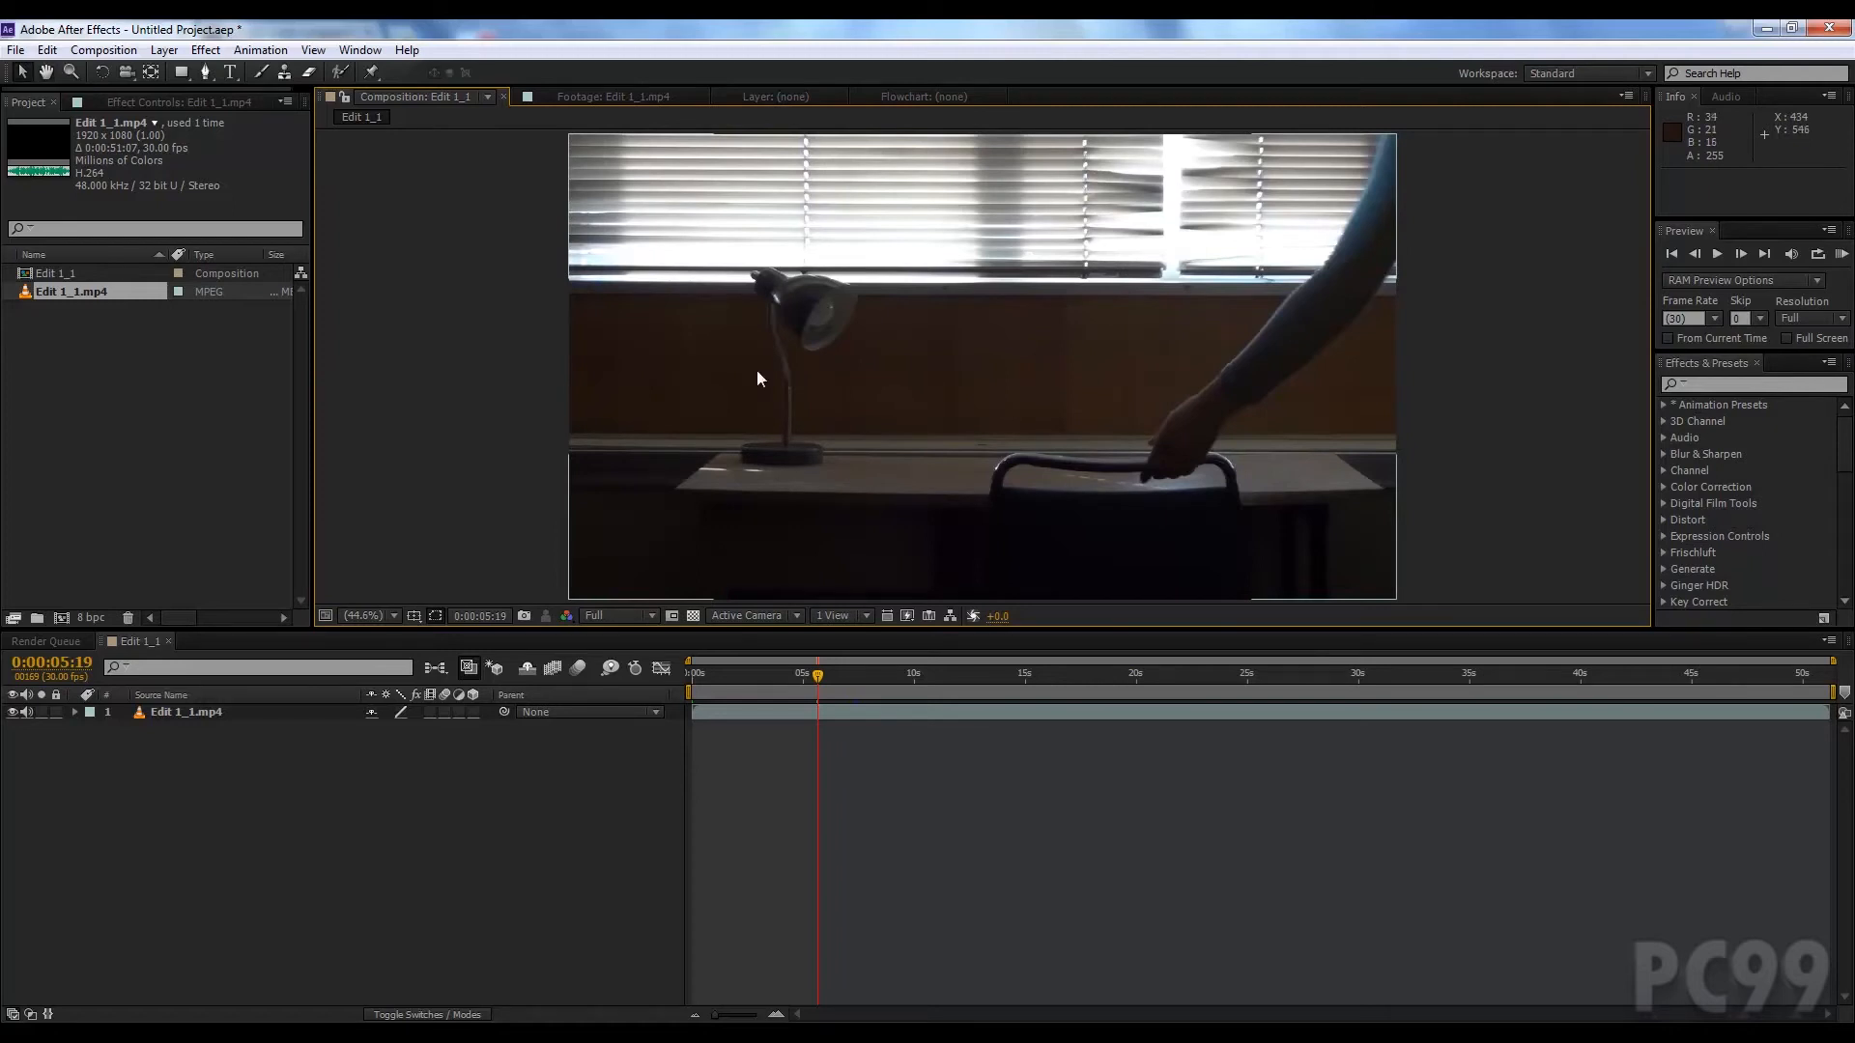
{"action": "mouse_move", "coordinate": [539, 495]}
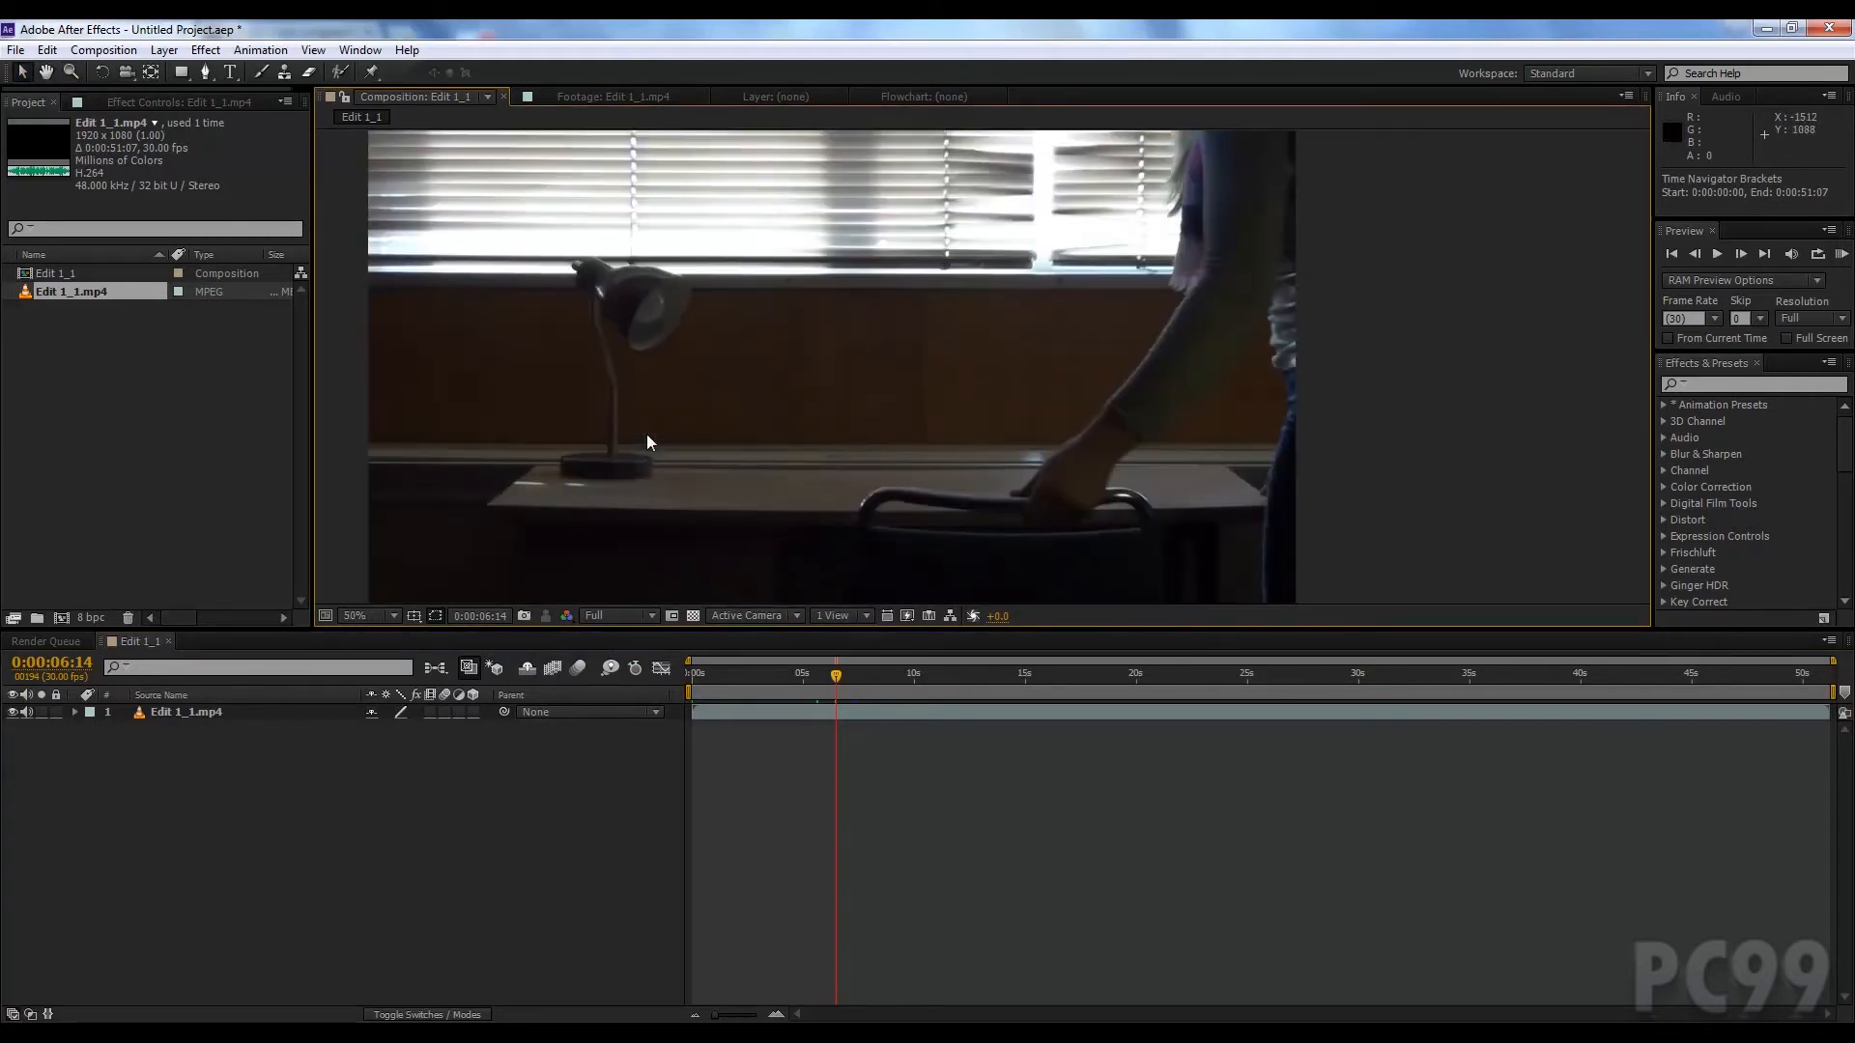
Step: Set the composition viewer magnification to Fit
{"action": "left_click", "coordinate": [364, 614]}
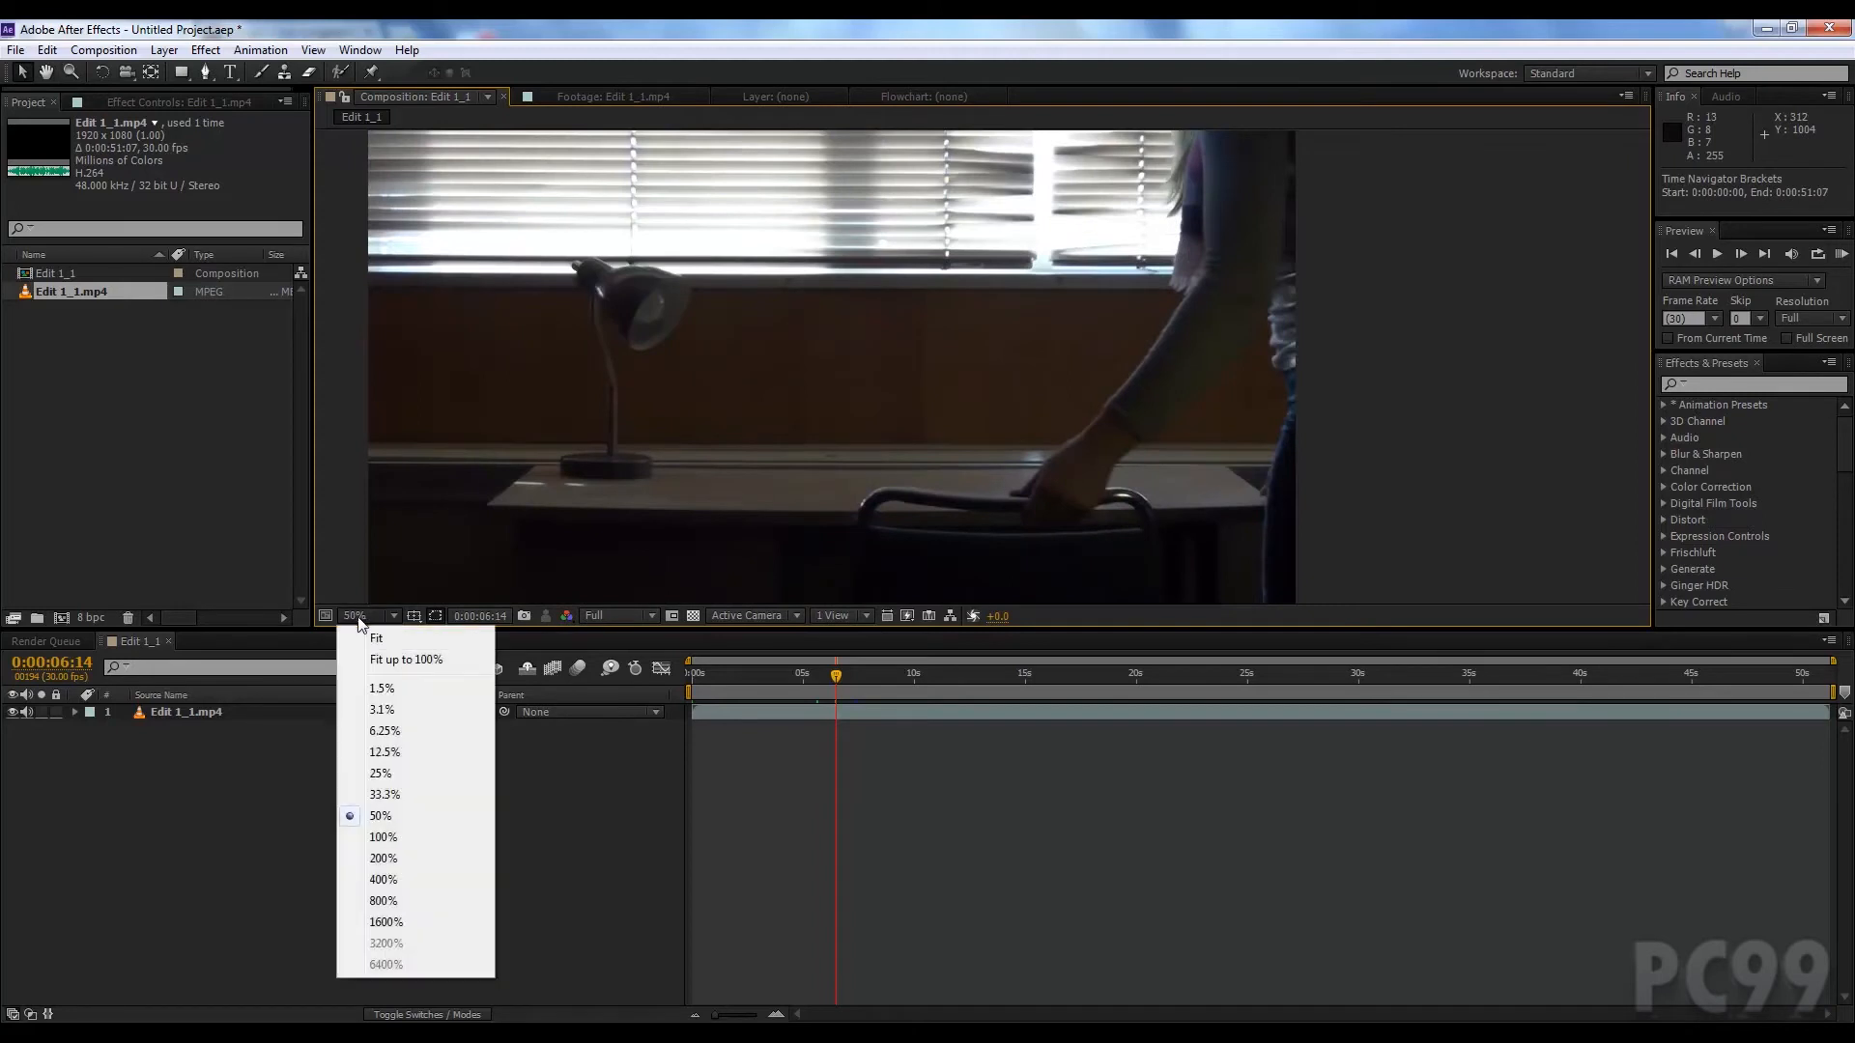
{"action": "mouse_move", "coordinate": [377, 639]}
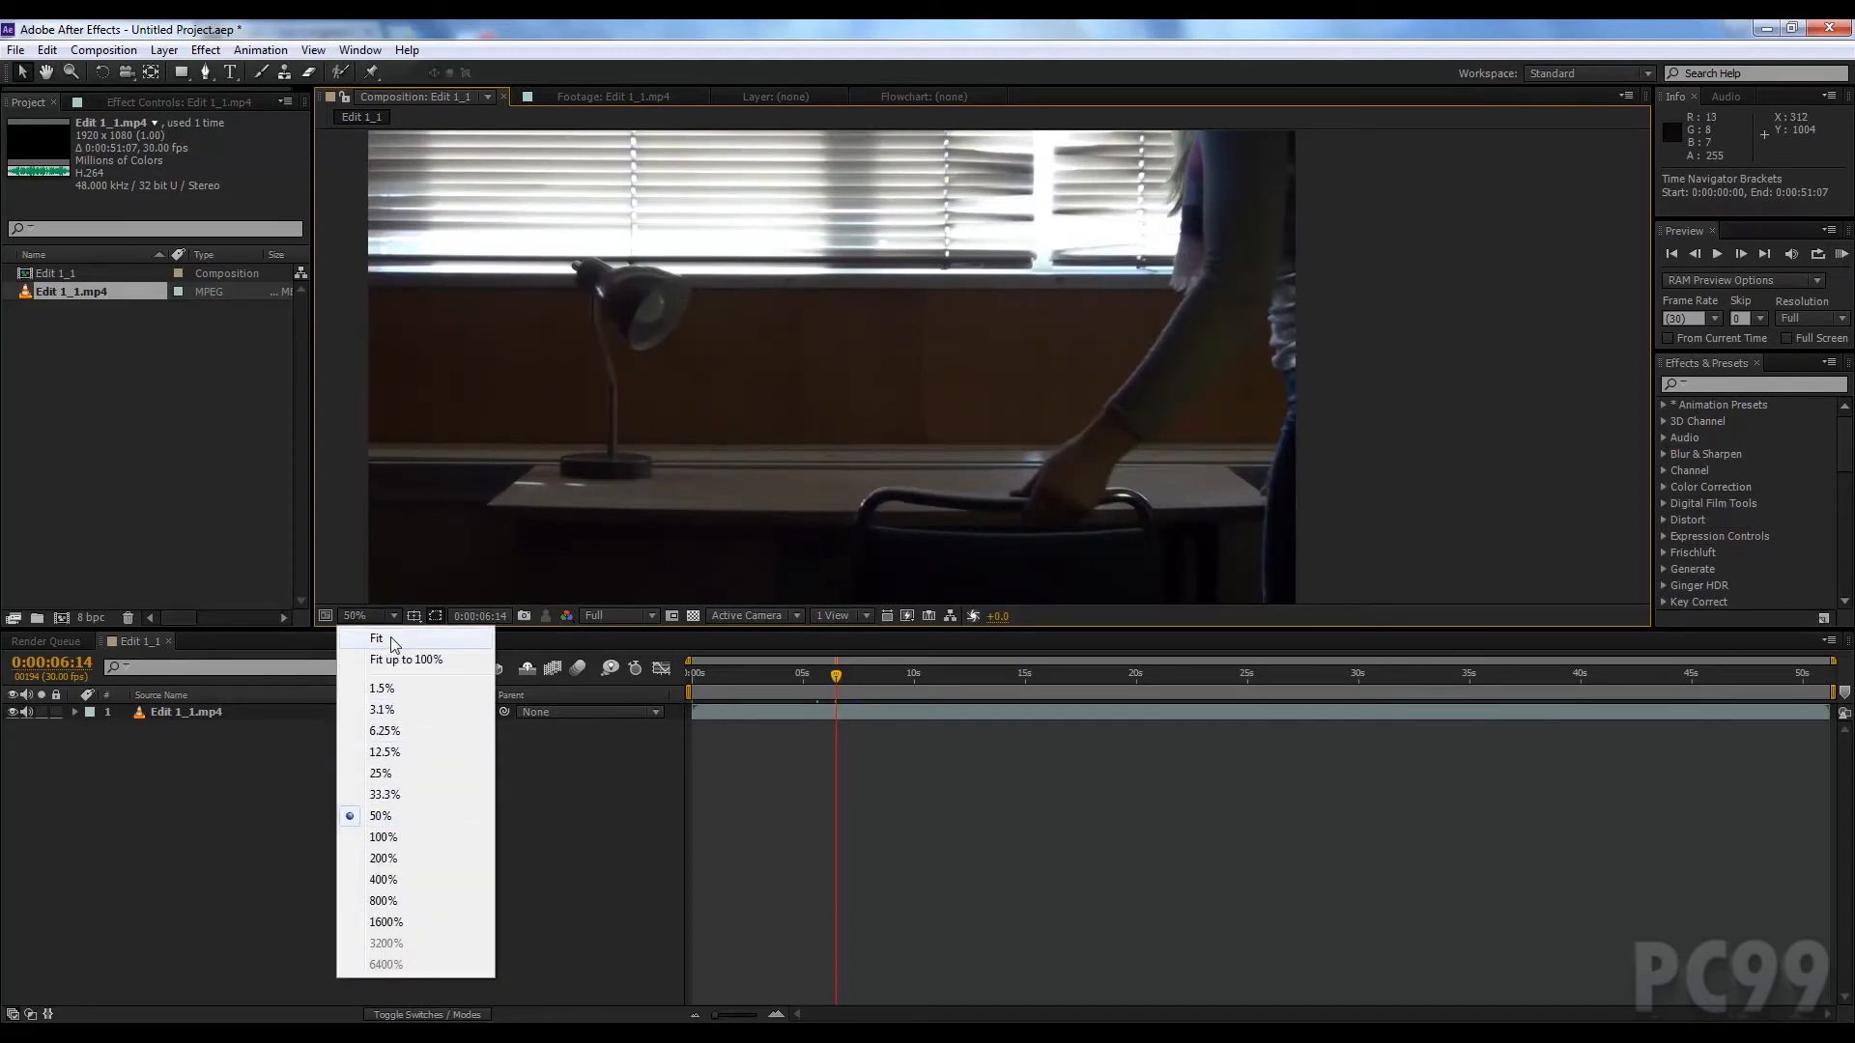
{"action": "left_click", "coordinate": [377, 640]}
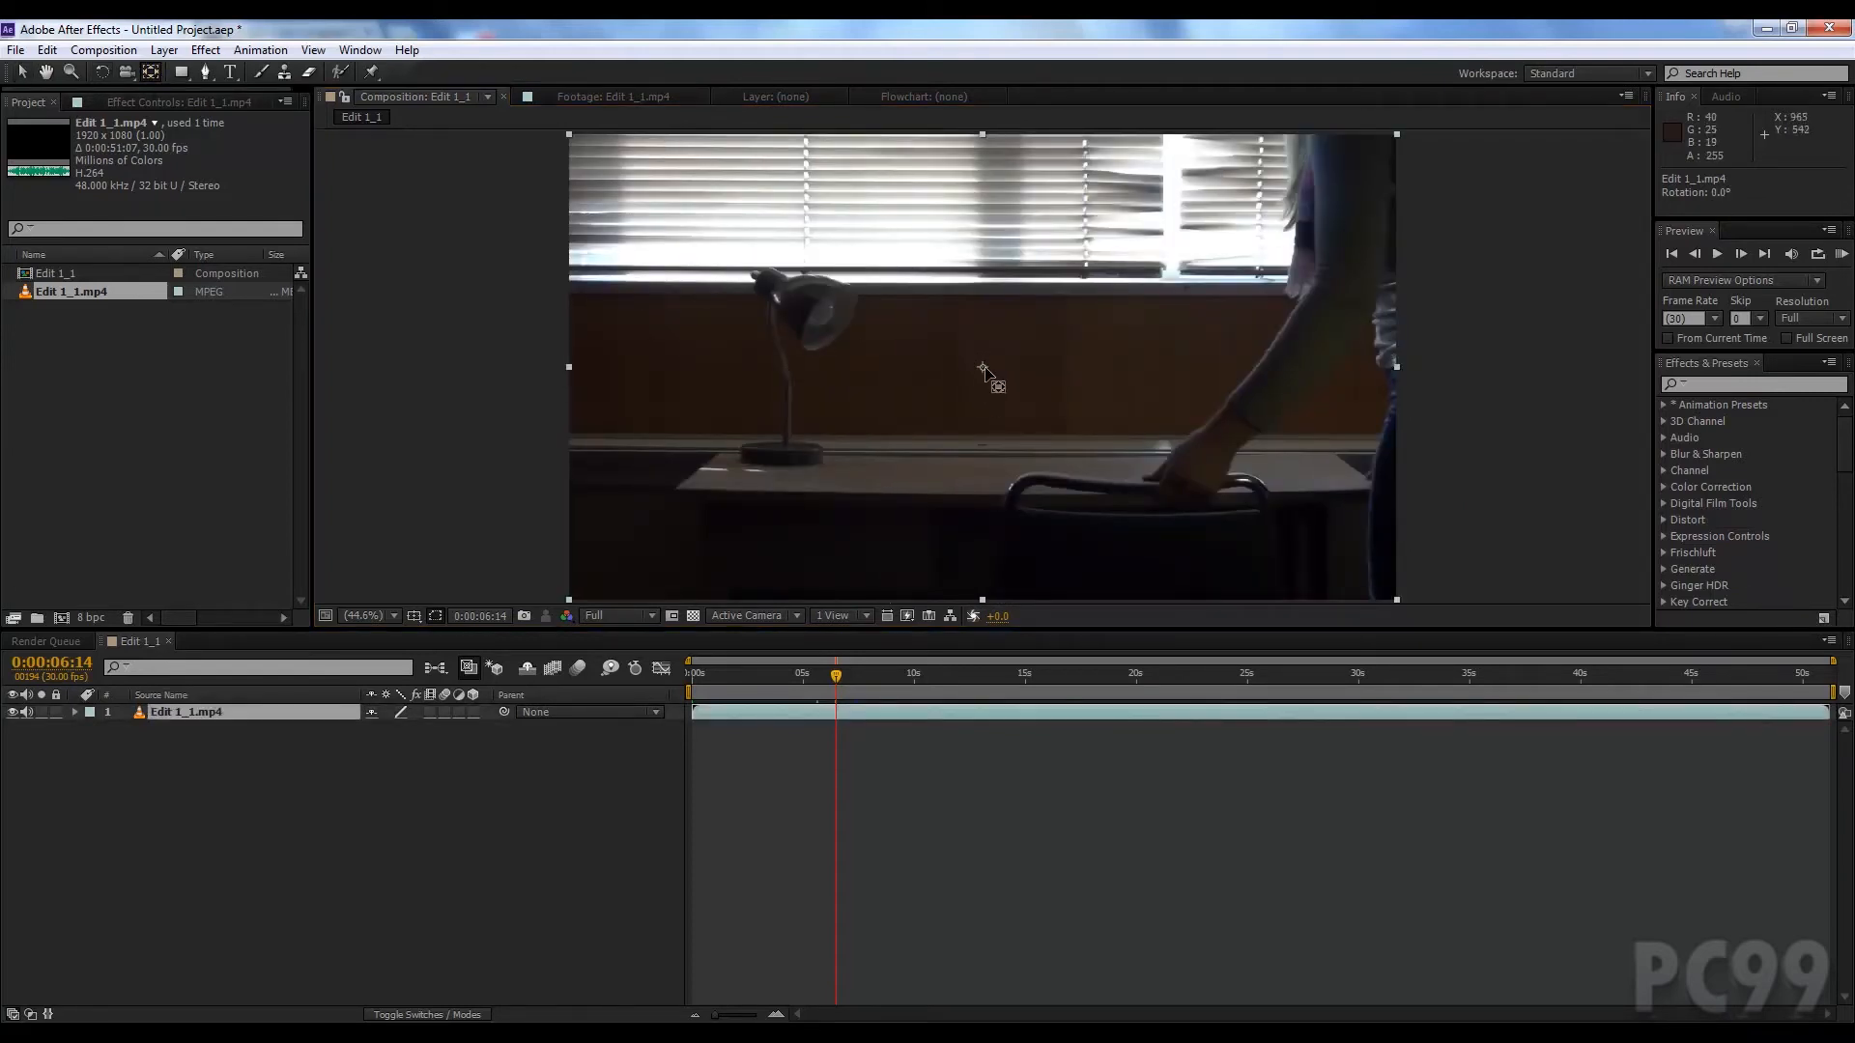
{"action": "mouse_move", "coordinate": [94, 89]}
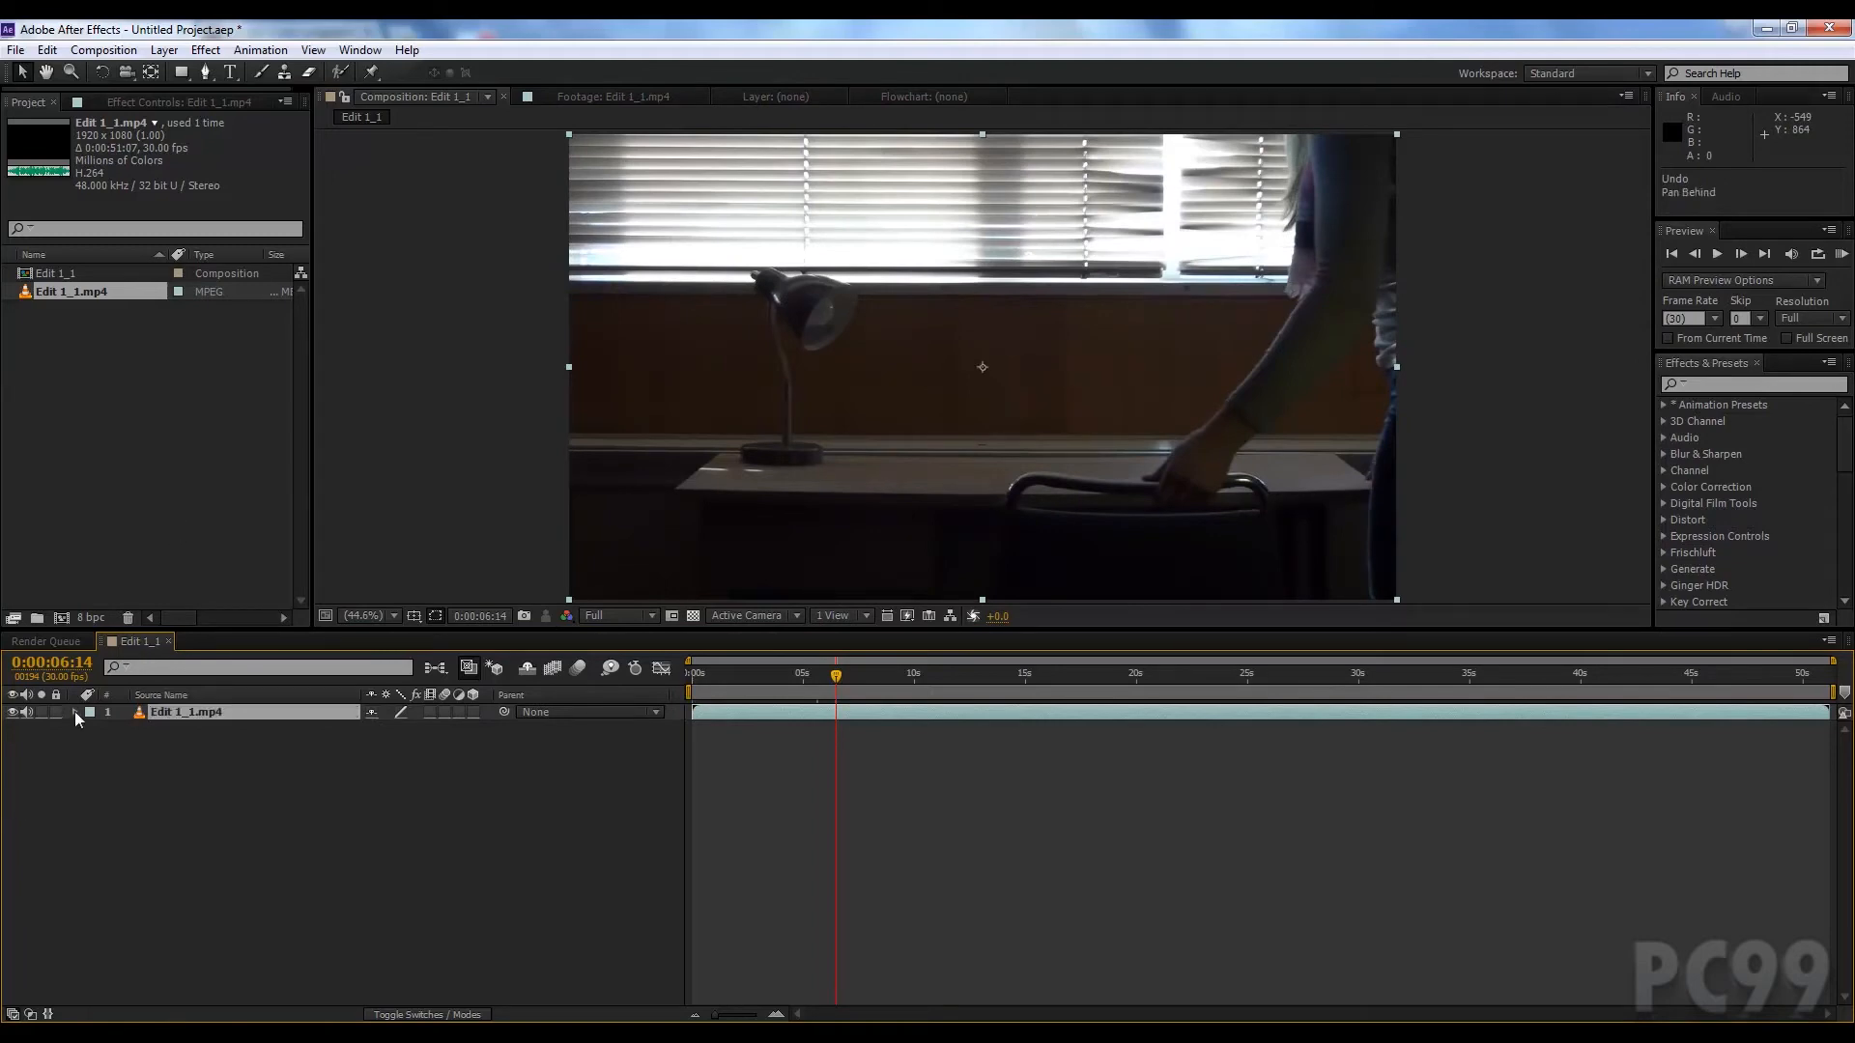
{"action": "left_click", "coordinate": [89, 711]}
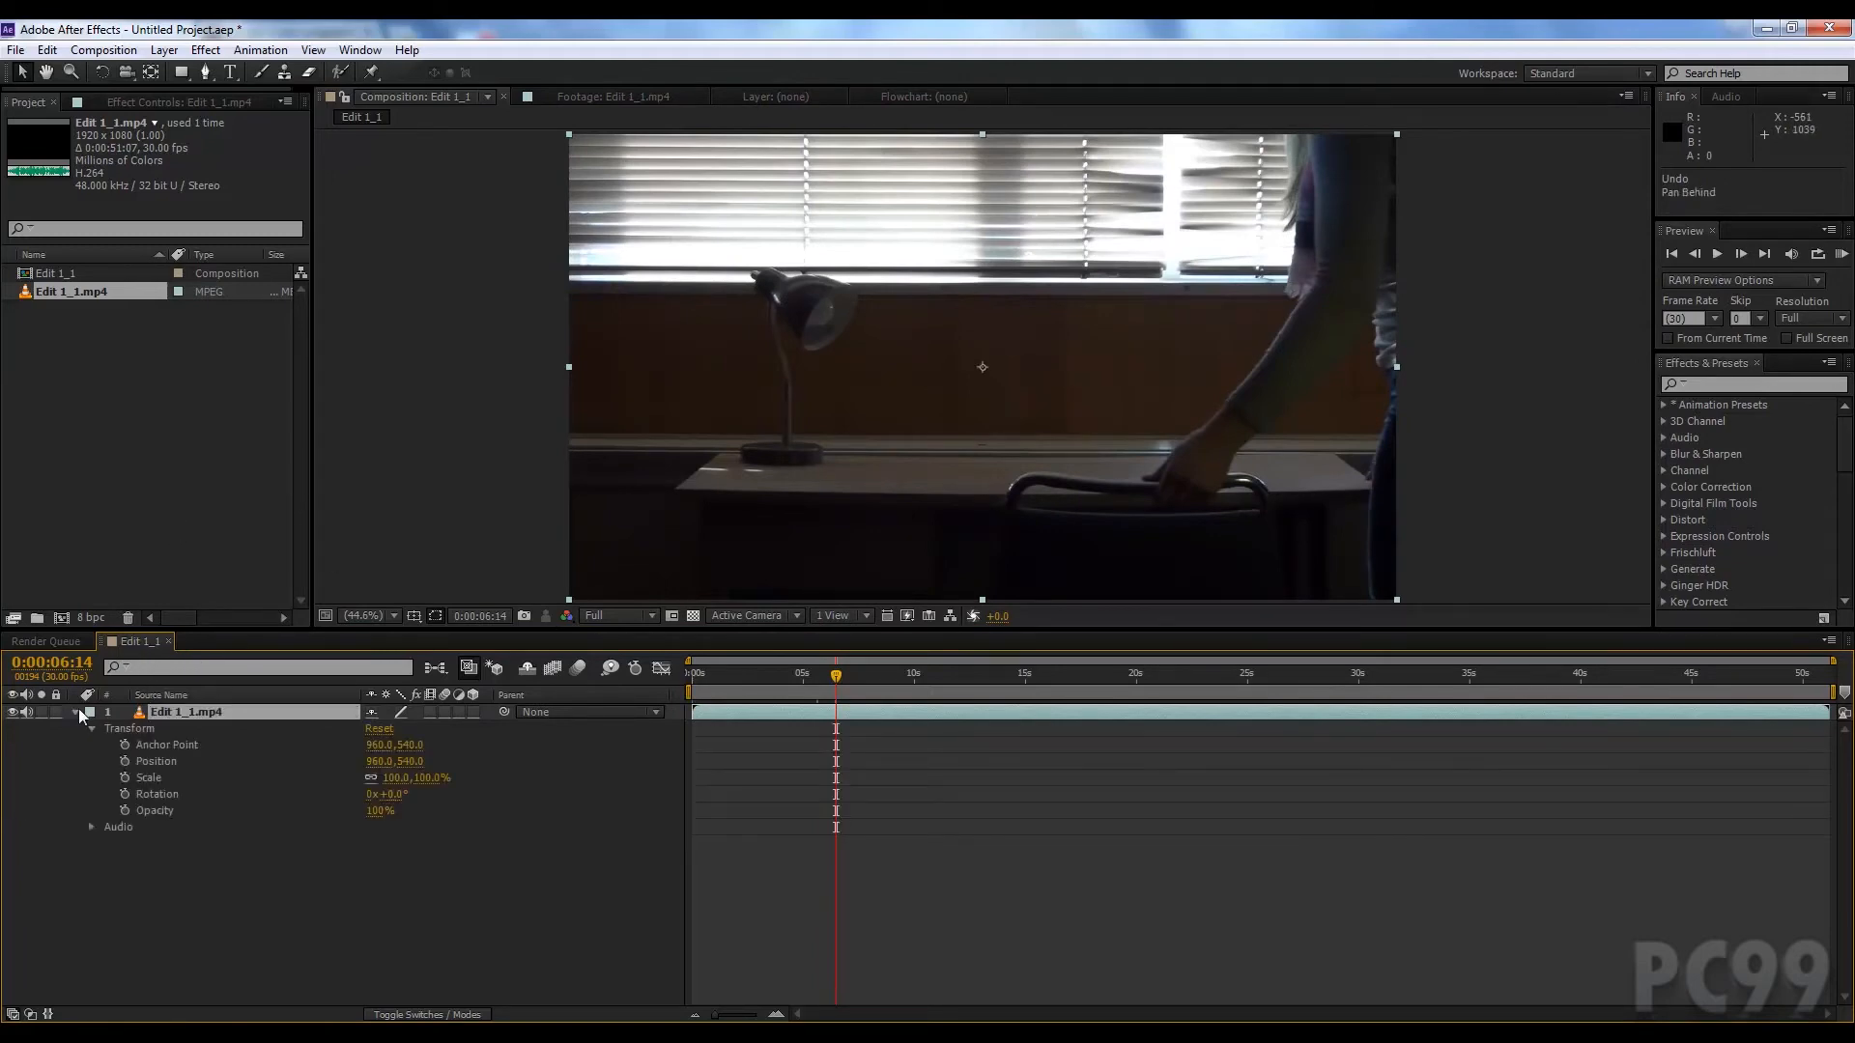
{"action": "left_click", "coordinate": [90, 711]}
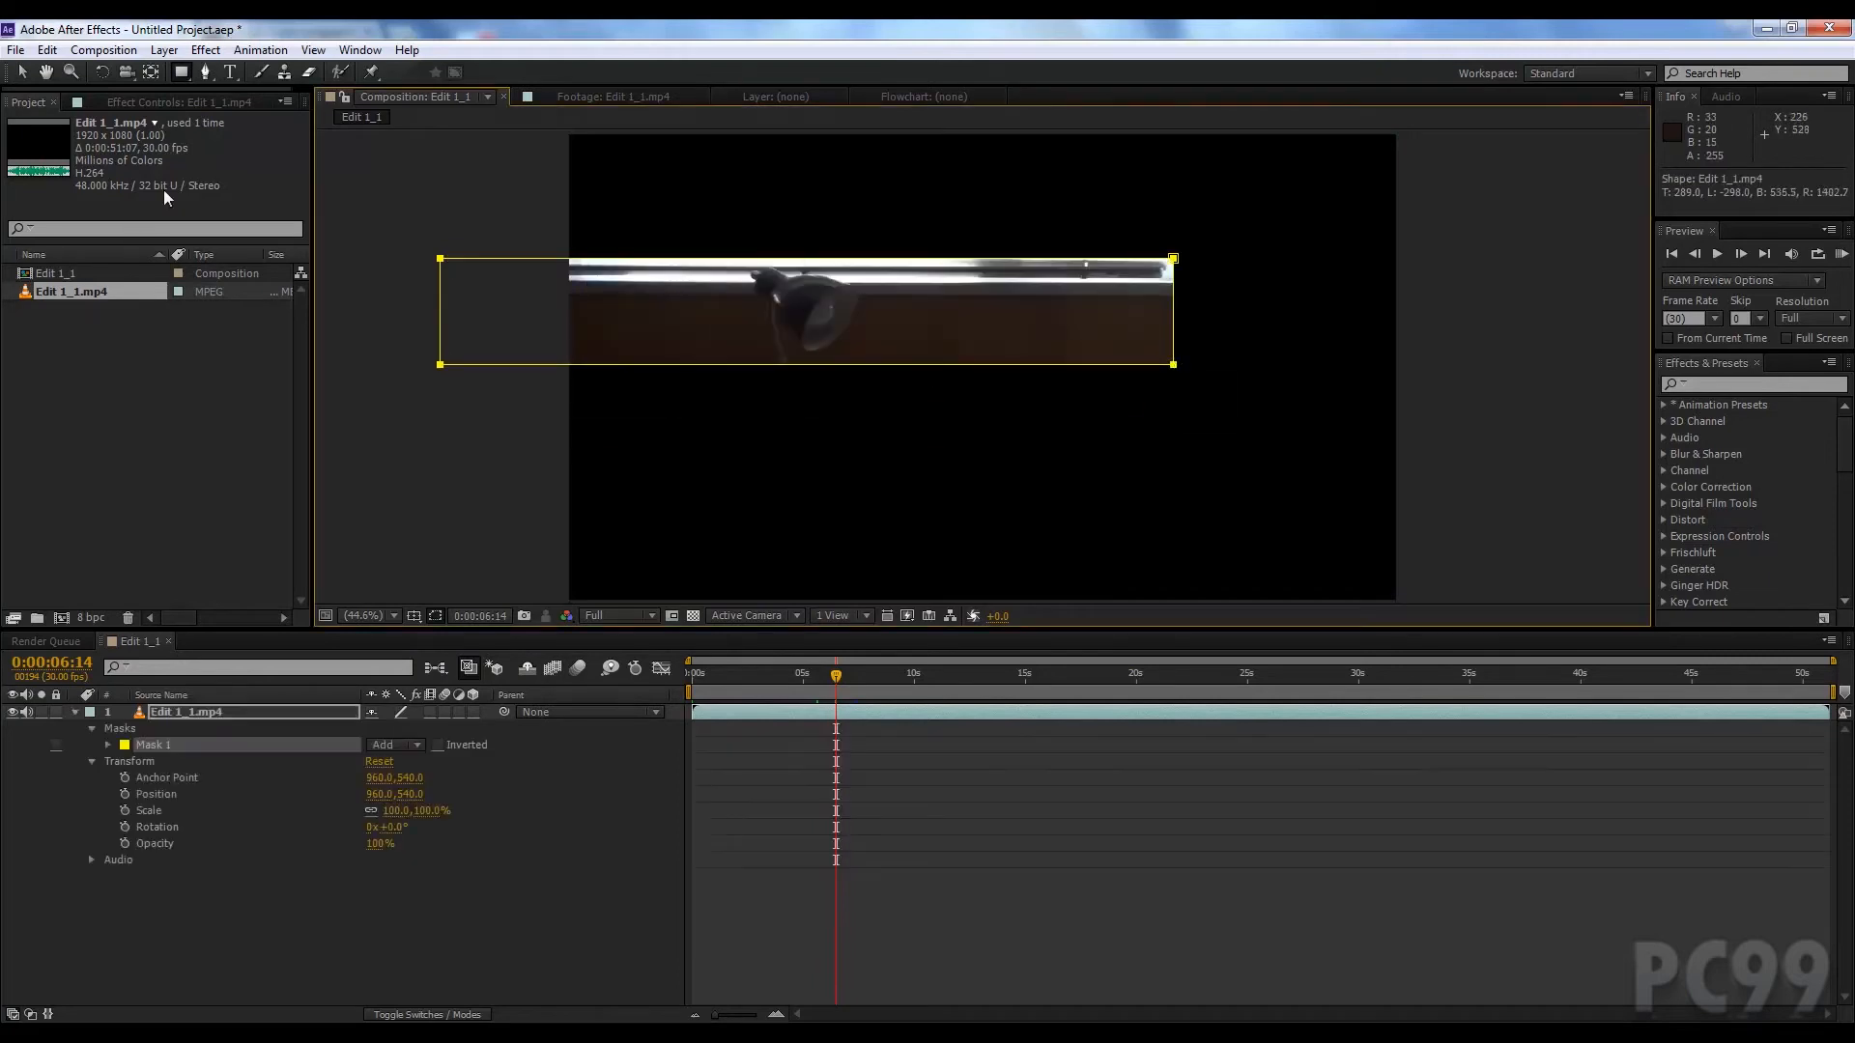
{"action": "left_click", "coordinate": [182, 71]}
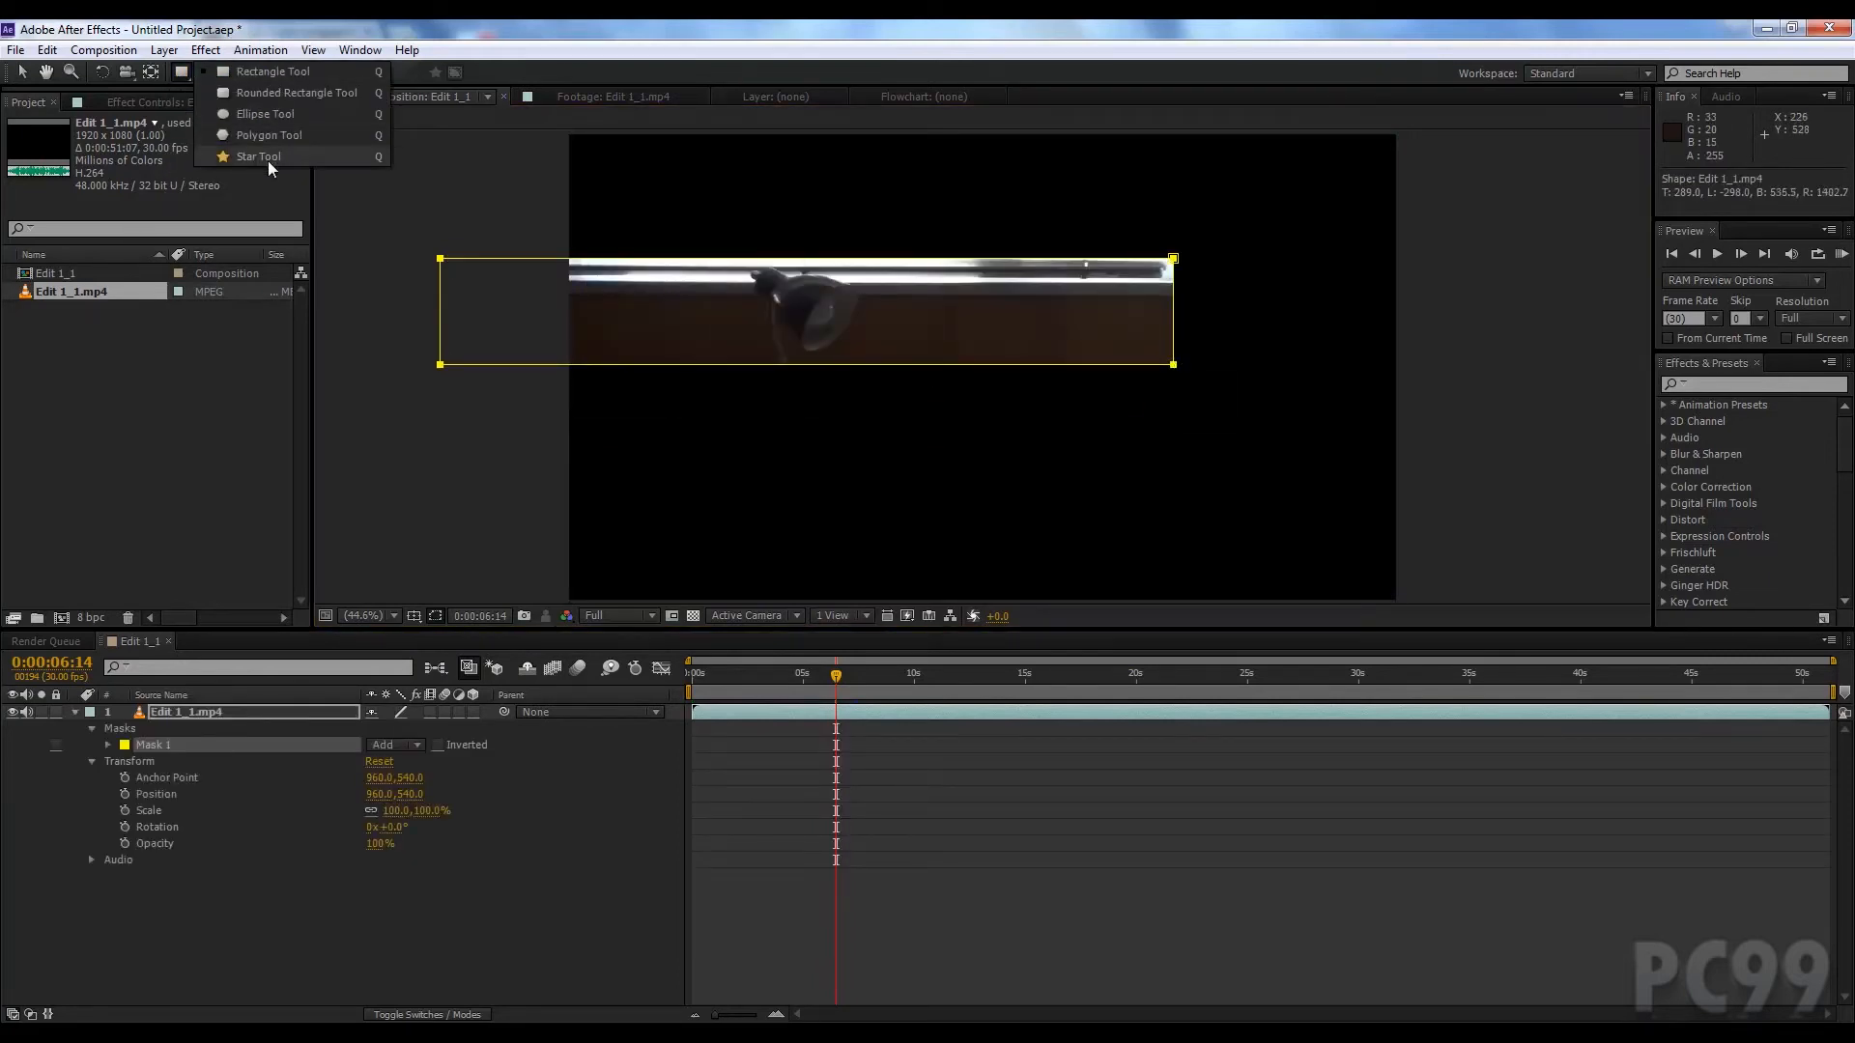
{"action": "left_click", "coordinate": [257, 157]}
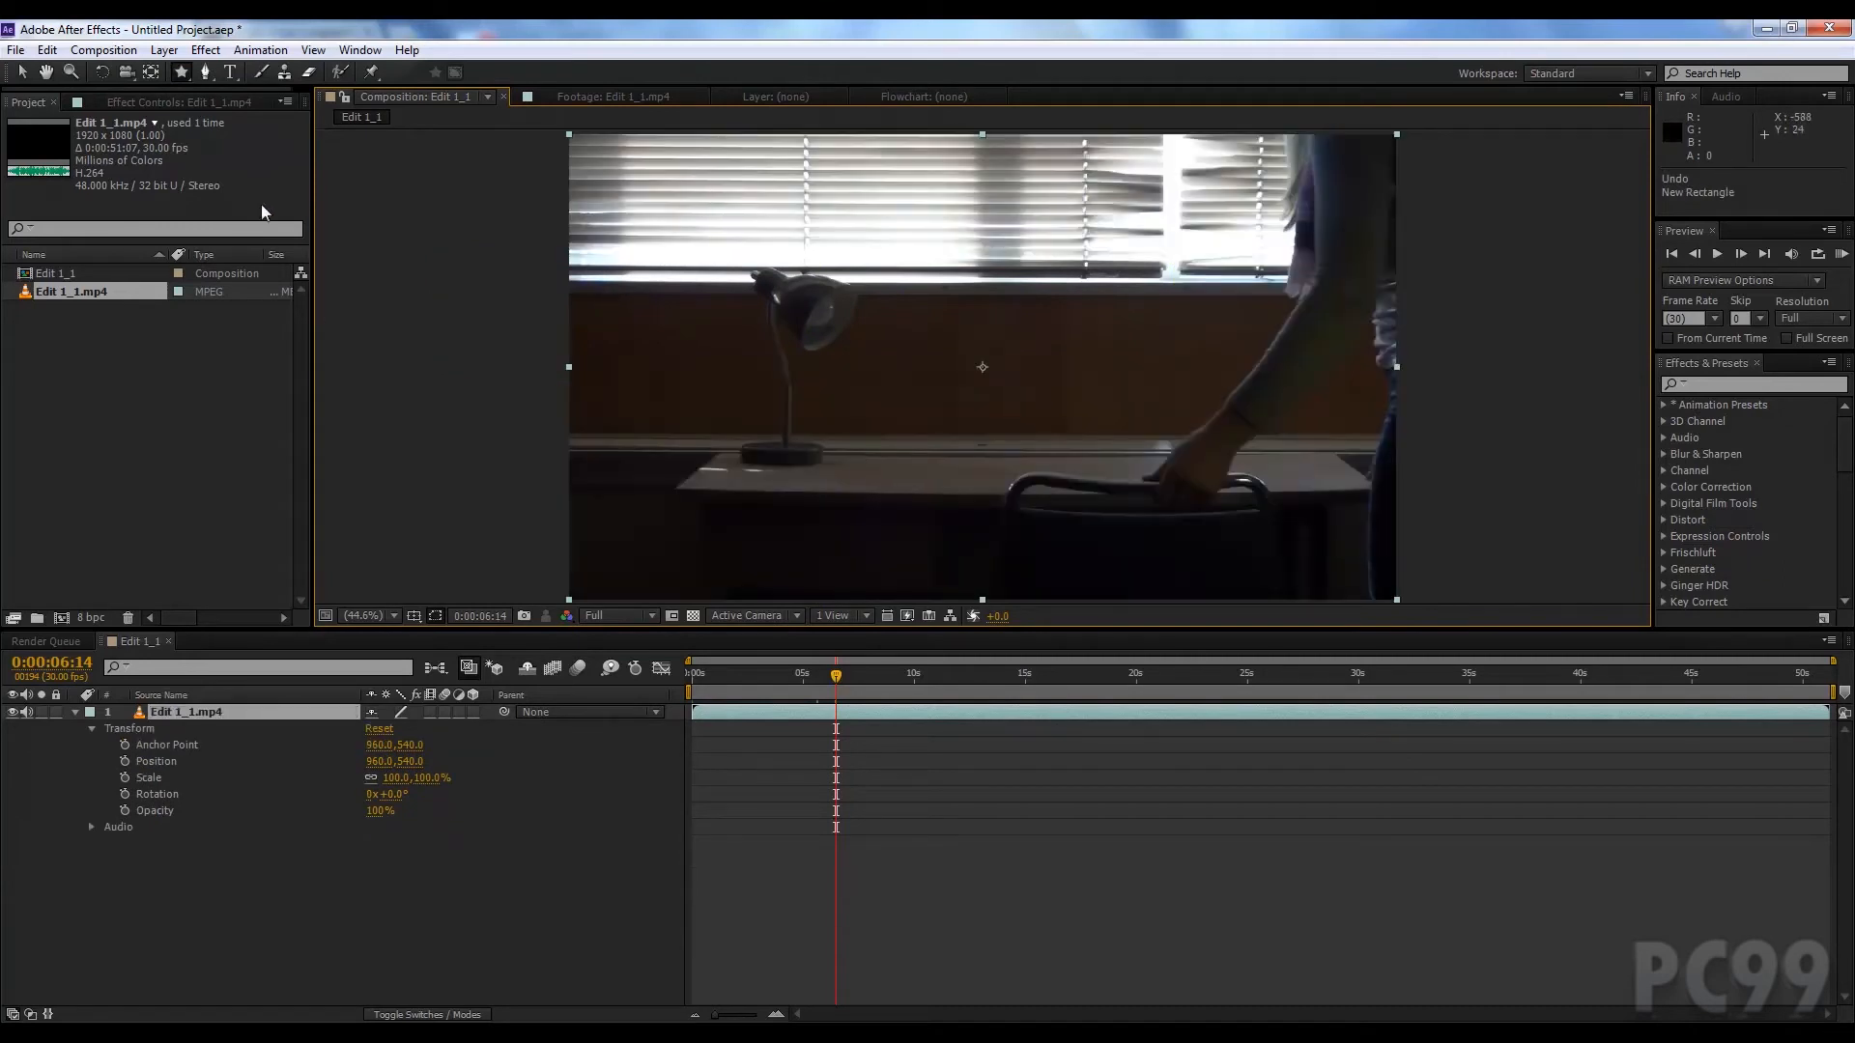
{"action": "left_click", "coordinate": [92, 711]}
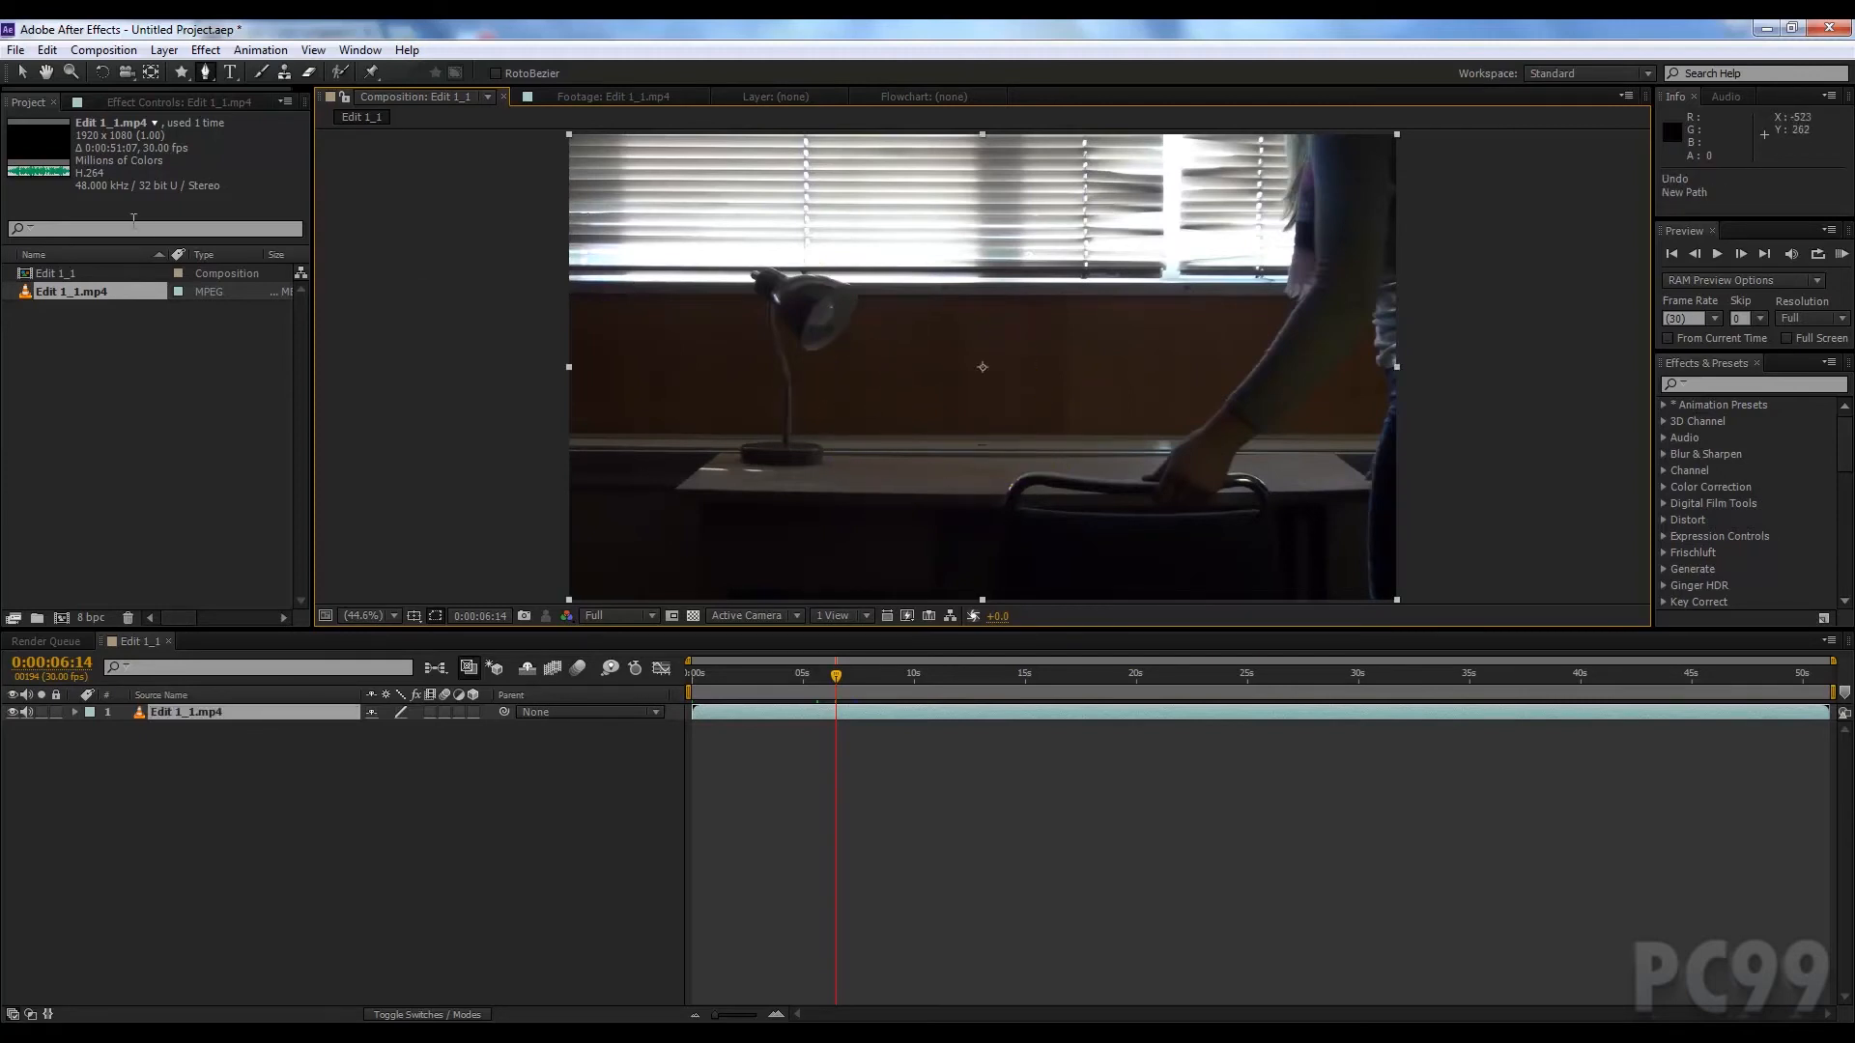
Step: With the Type tool, place a new text layer near the frame centre for 'hello'
{"action": "left_click", "coordinate": [230, 72]}
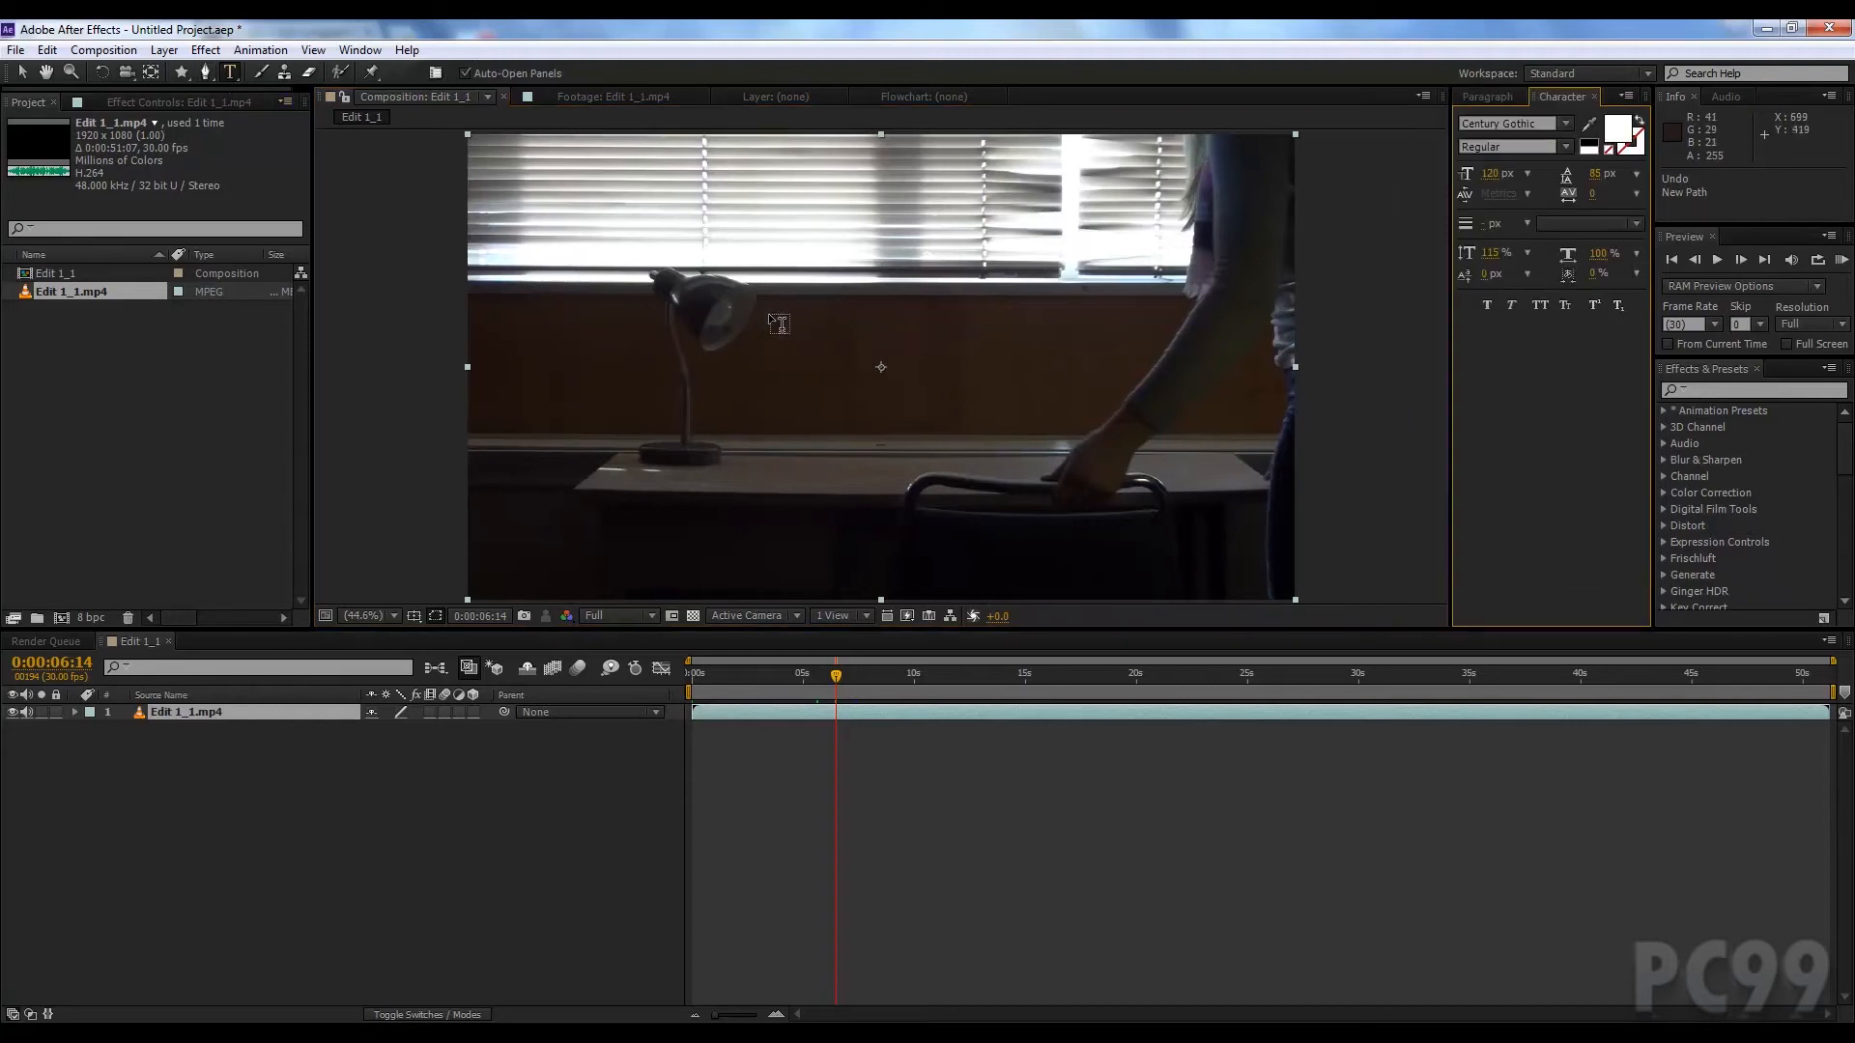
{"action": "left_click", "coordinate": [804, 267]}
{"action": "type", "text": "hello"}
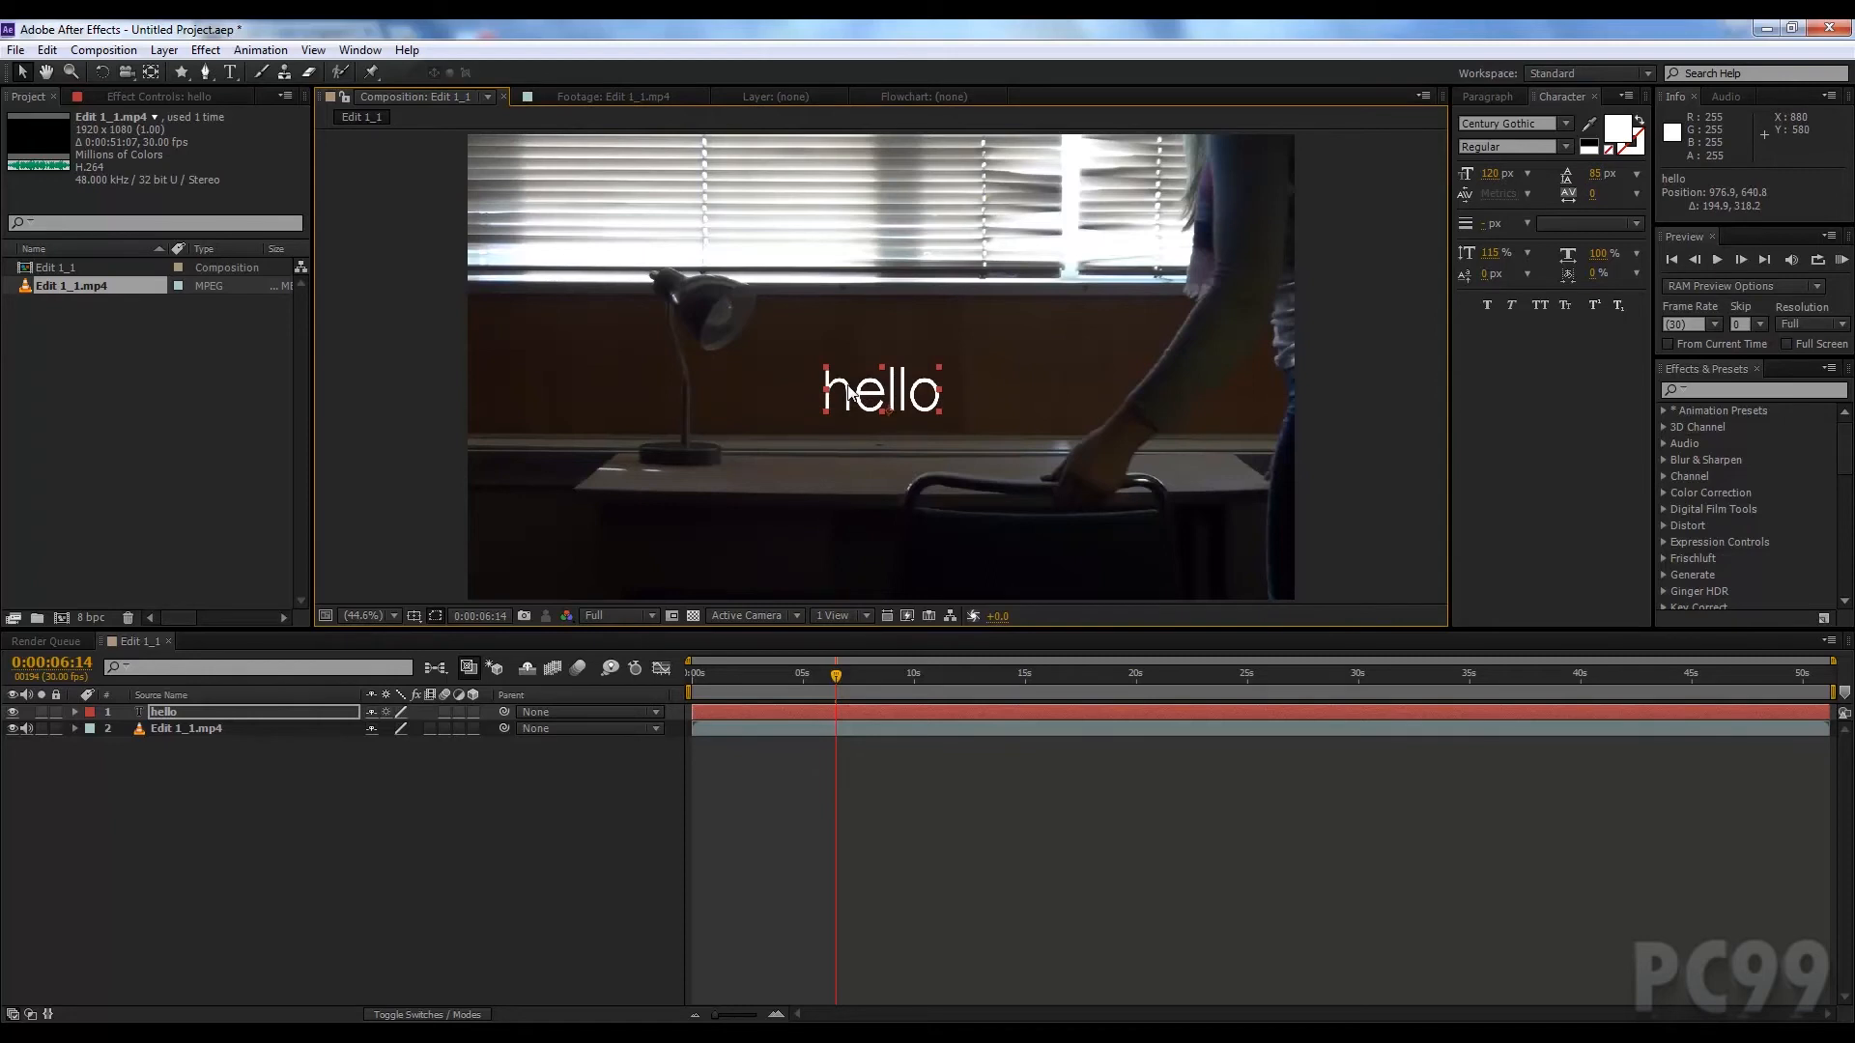
{"action": "mouse_move", "coordinate": [284, 765]}
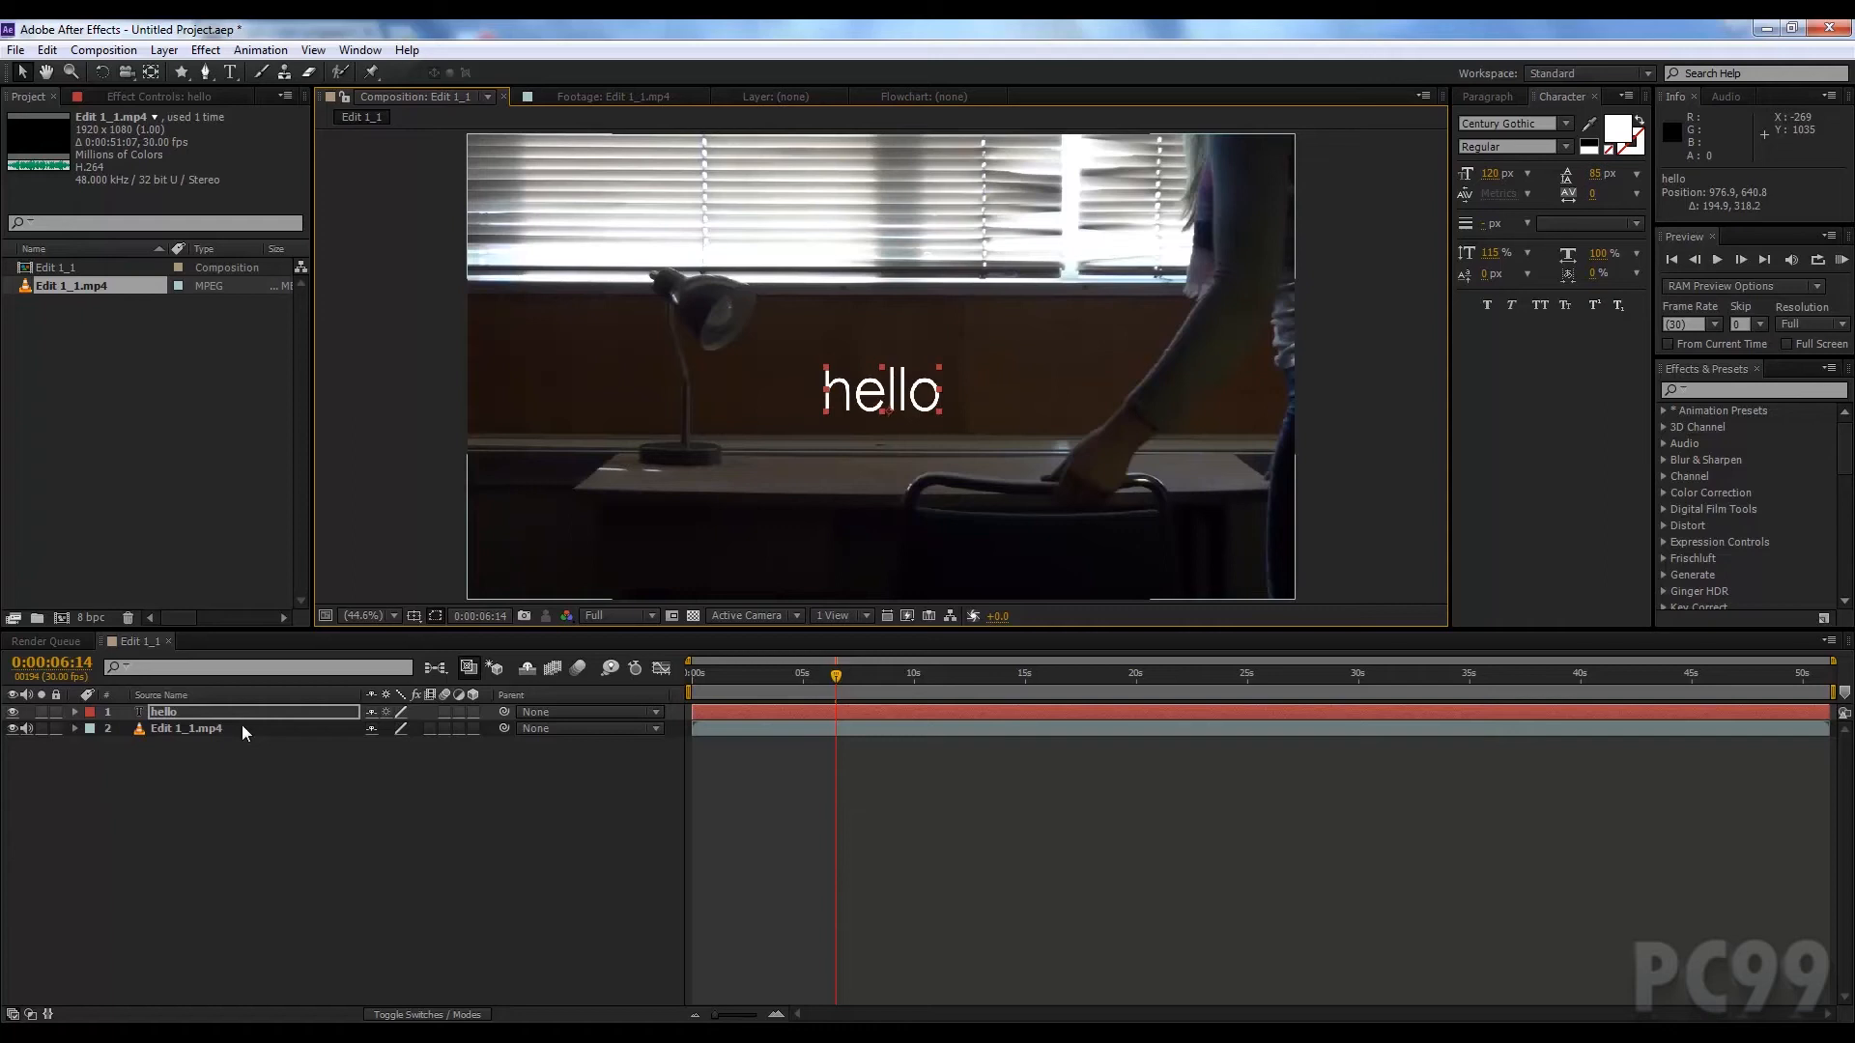
Step: Duplicate the Edit 1_1.mp4 video layer via Edit > Duplicate
{"action": "left_click", "coordinate": [185, 728]}
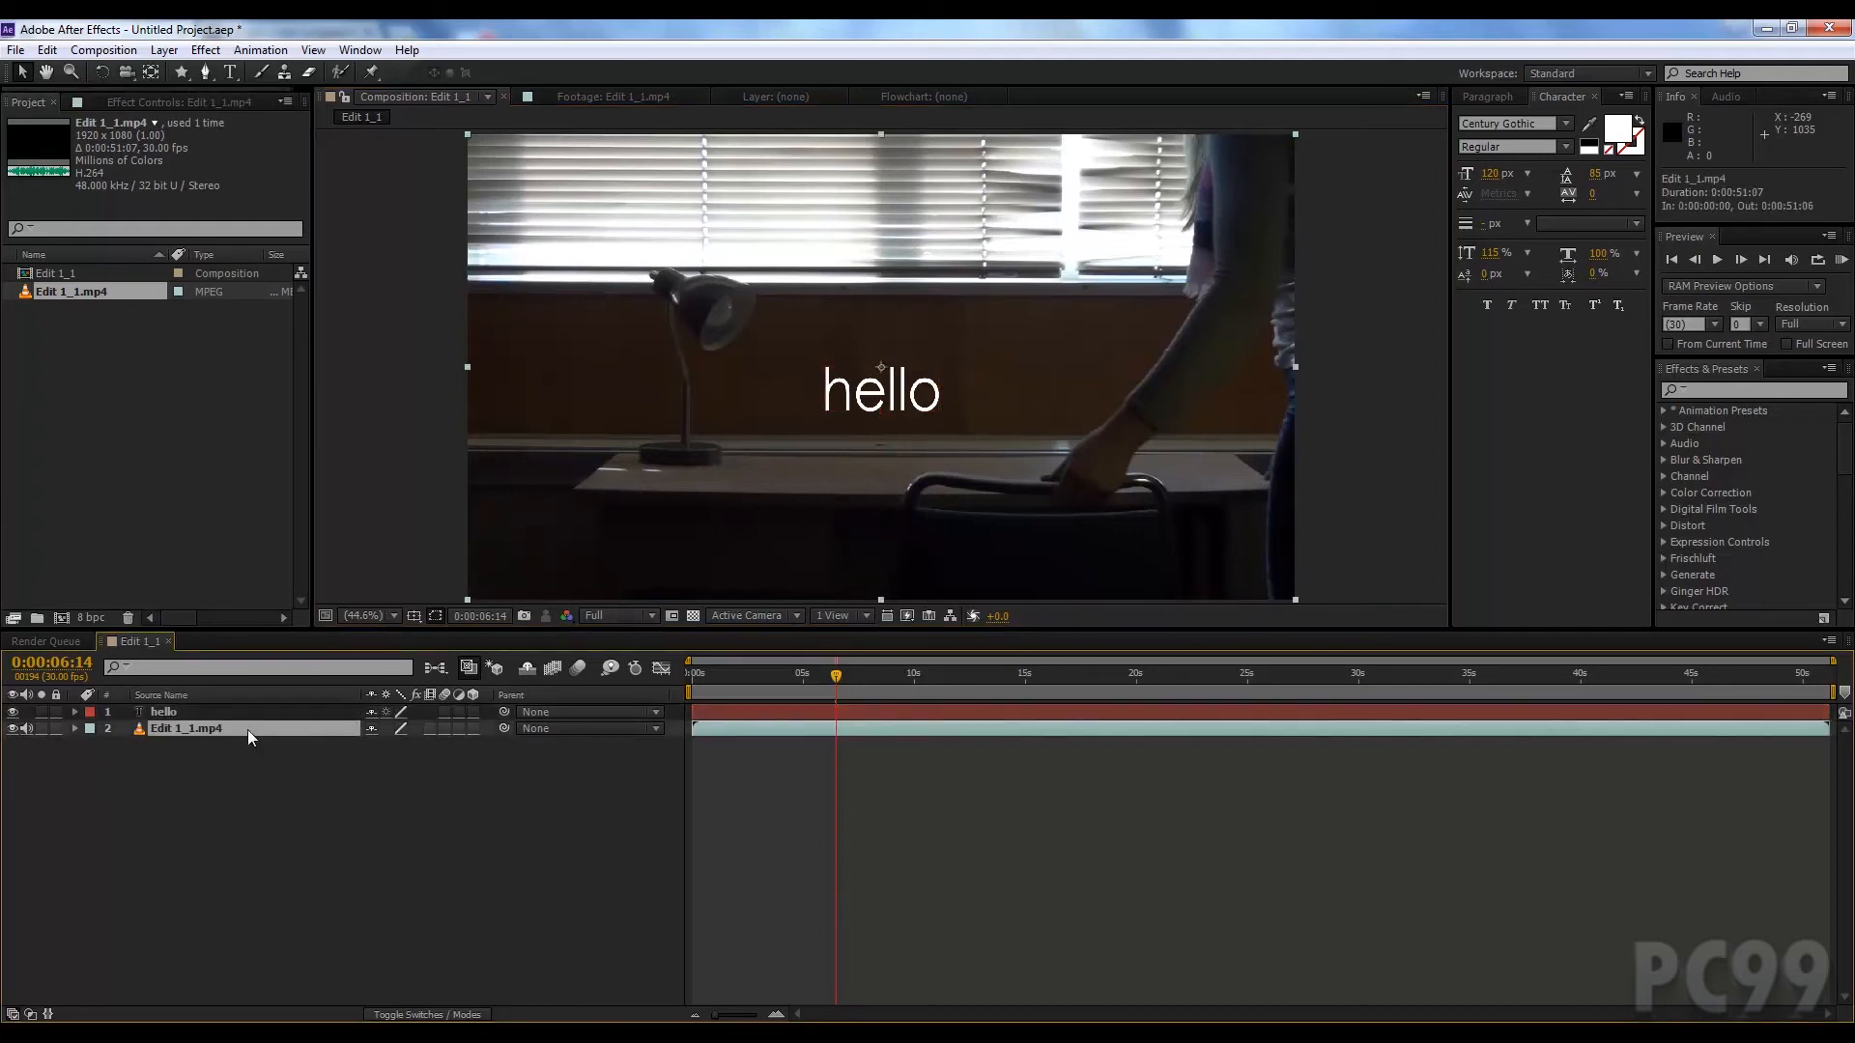
{"action": "left_click", "coordinate": [102, 50]}
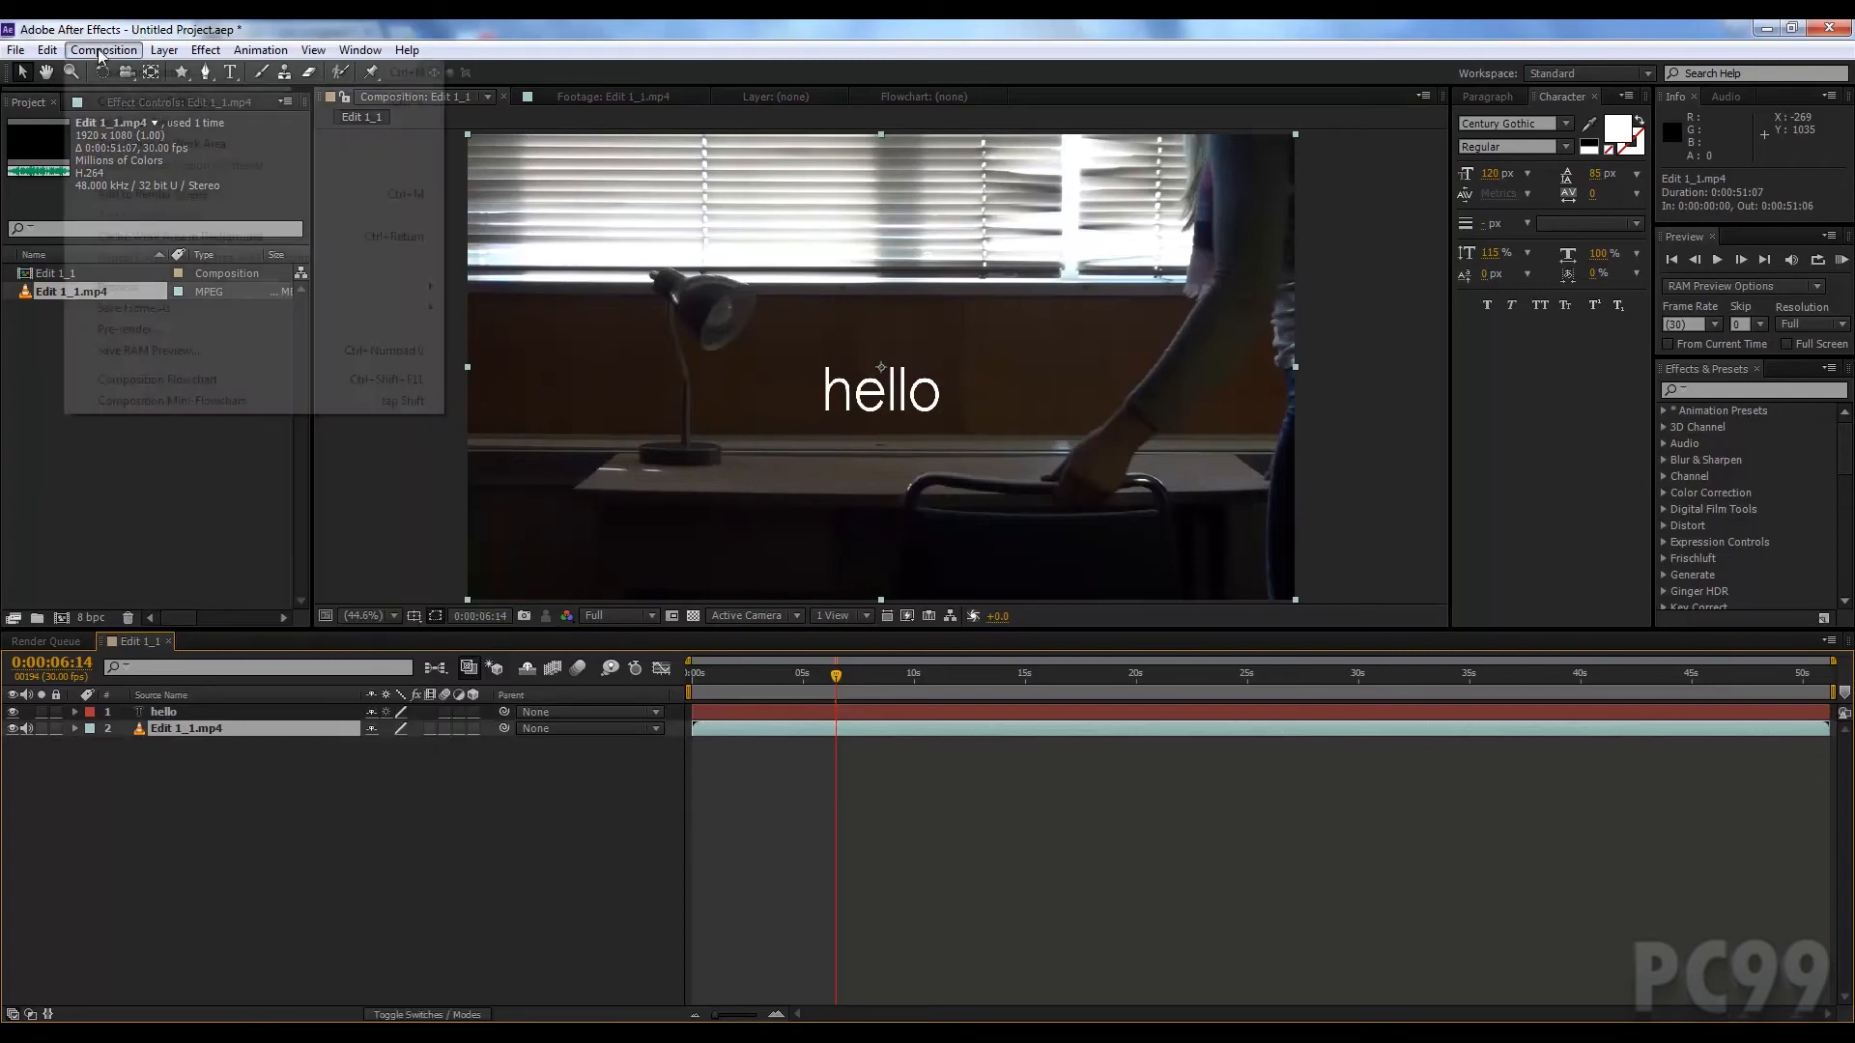
{"action": "left_click", "coordinate": [46, 50]}
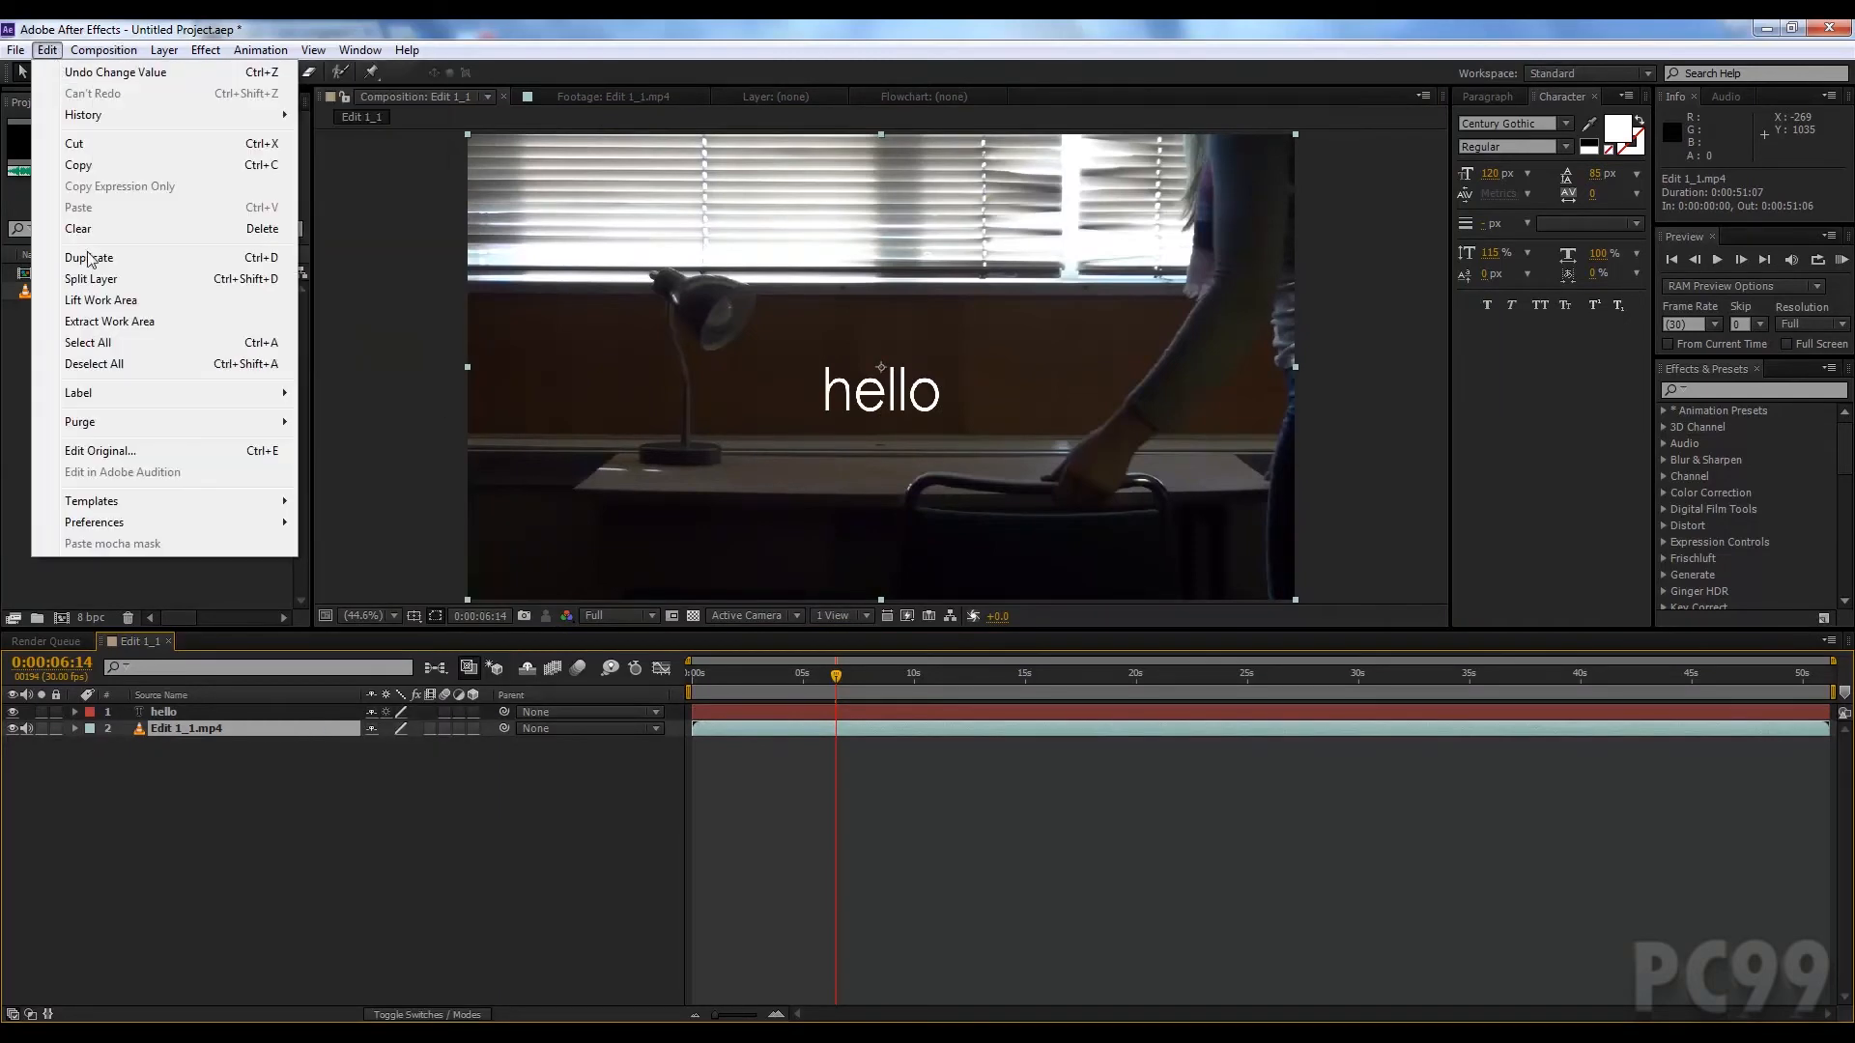
{"action": "left_click", "coordinate": [89, 257]}
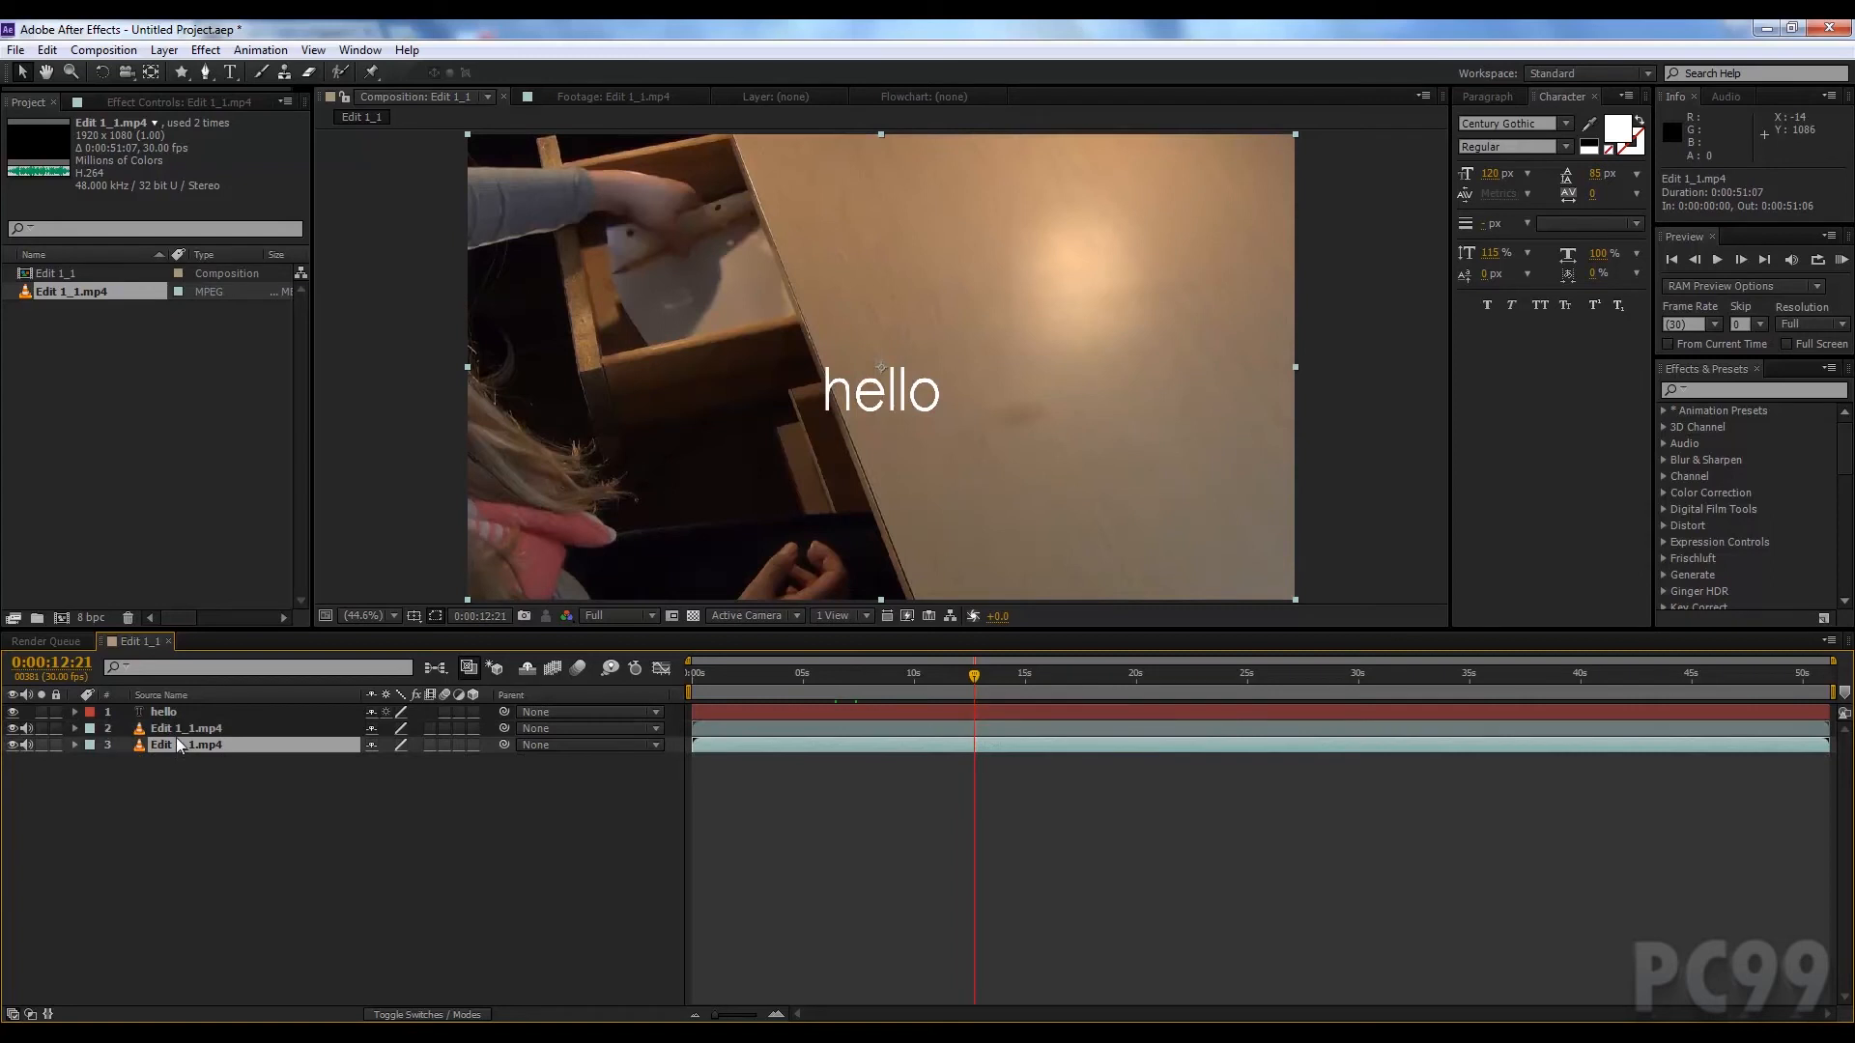
Step: Select the upper copy of the video and return to the Edit menu
{"action": "left_click", "coordinate": [186, 729]}
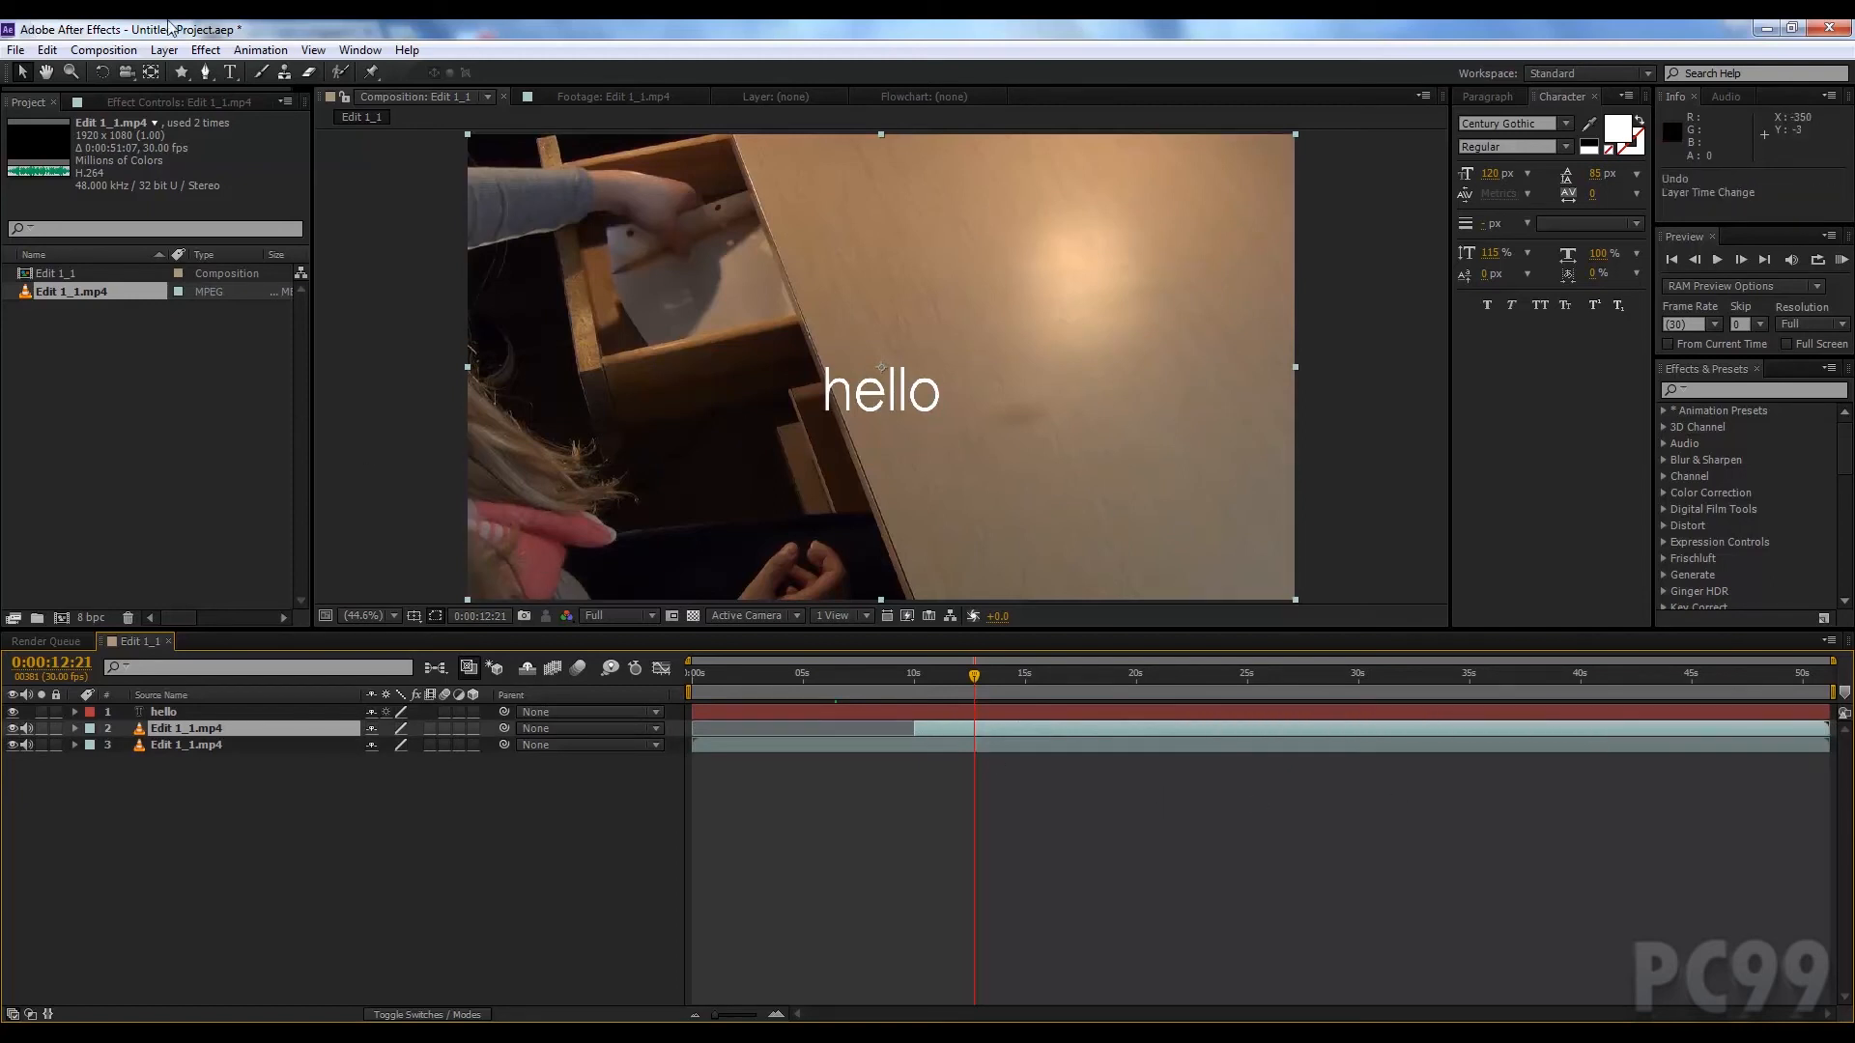
{"action": "left_click", "coordinate": [46, 50]}
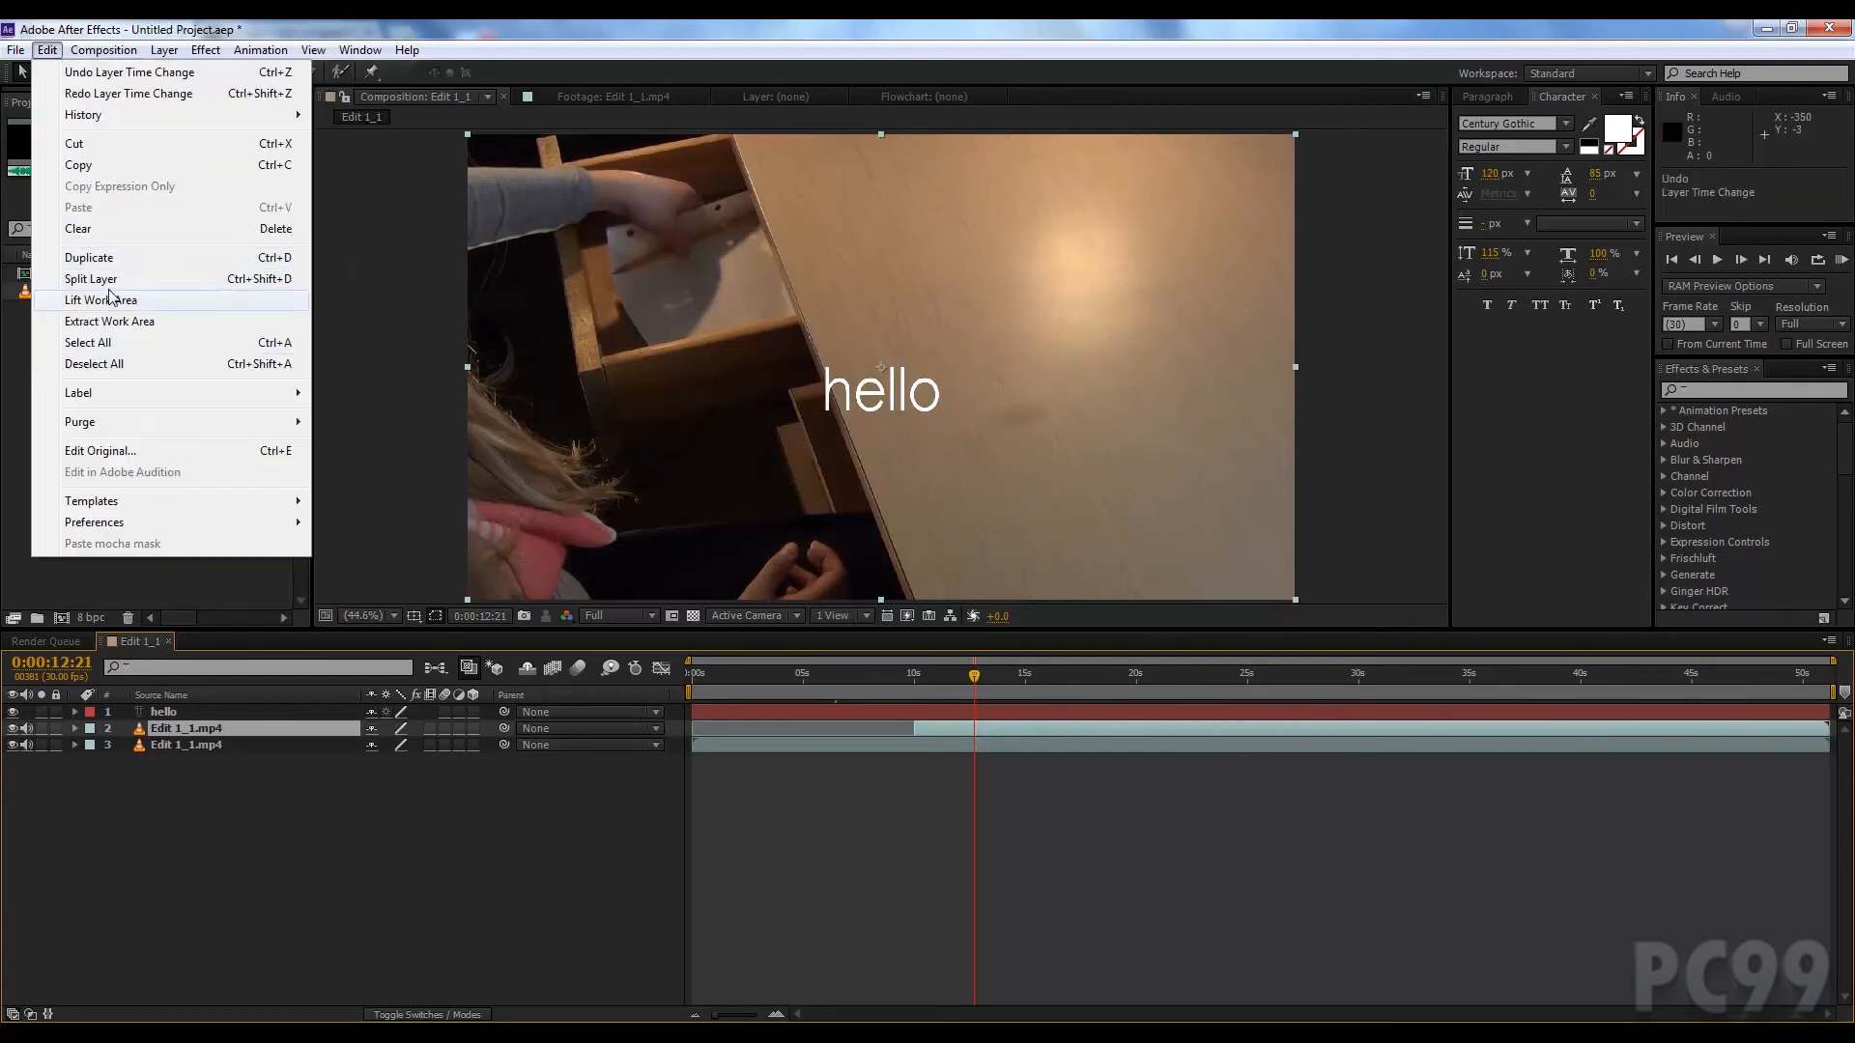
Step: Split the trimmed copy at 0:00:12:21, then select the layers to group
{"action": "left_click", "coordinate": [89, 257]}
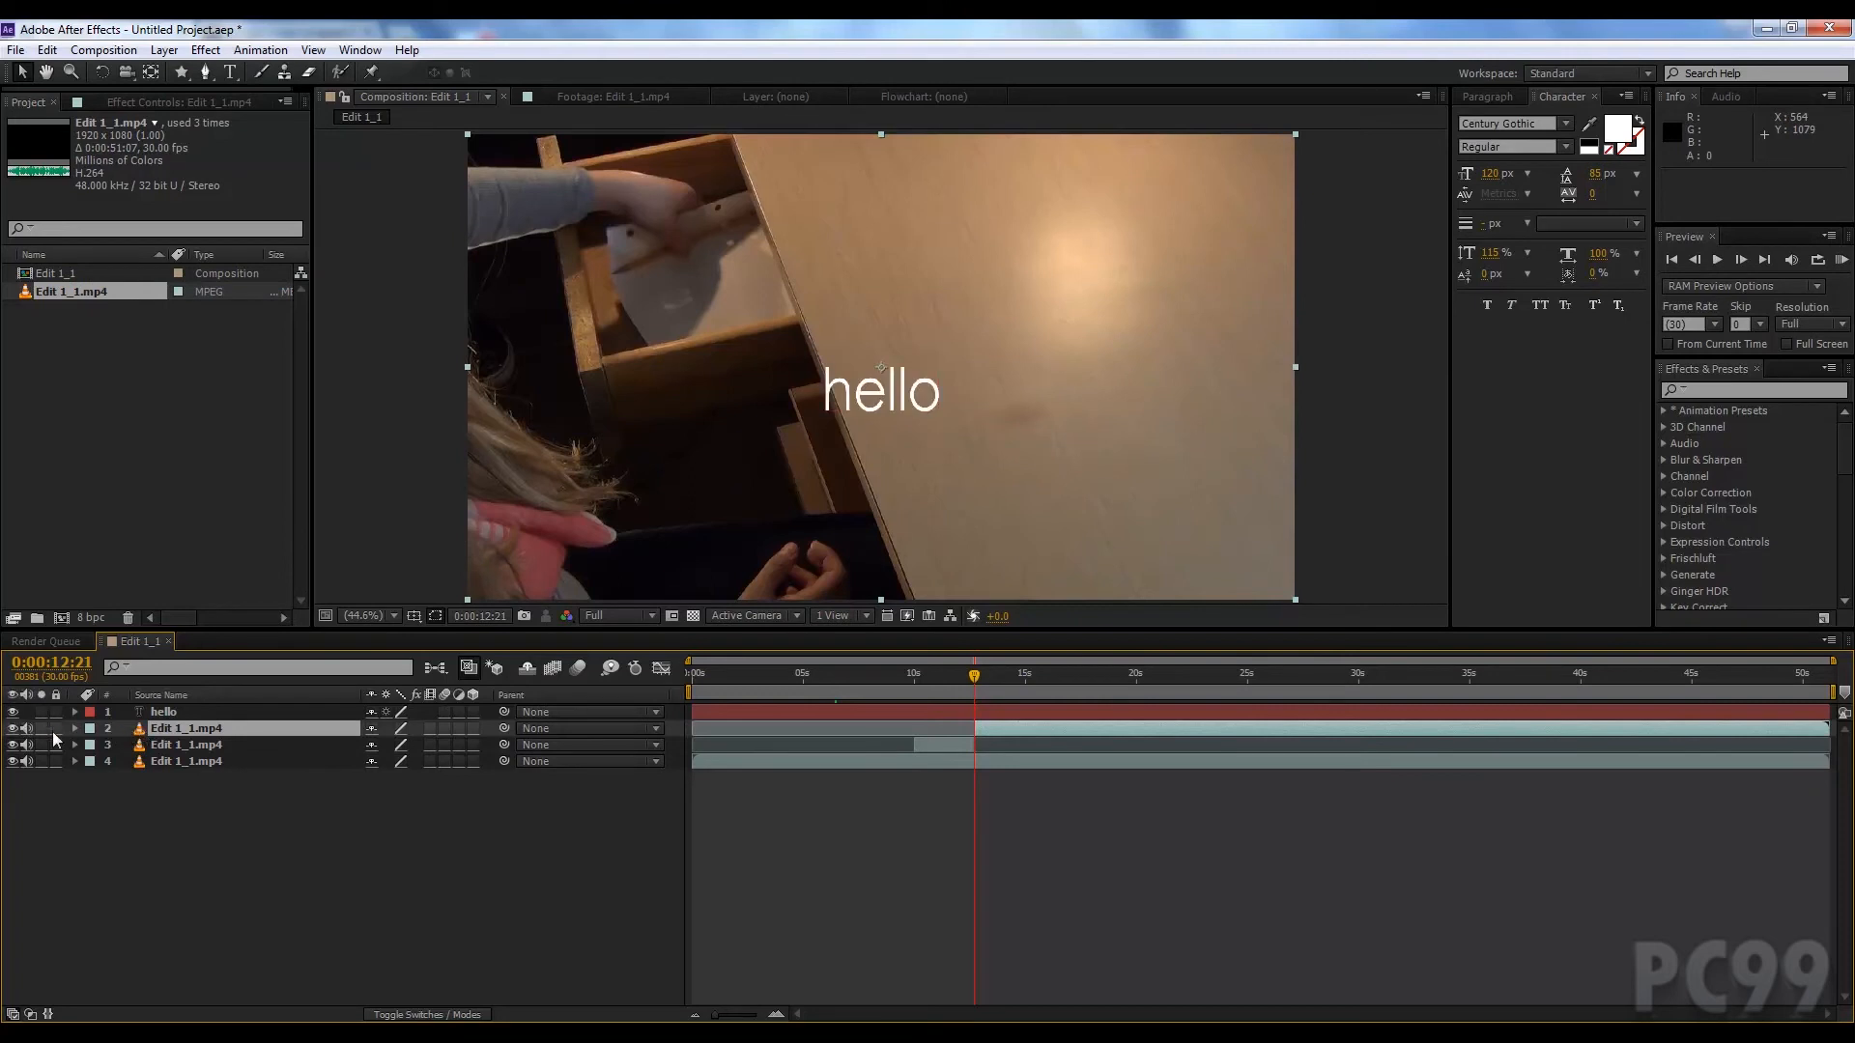
{"action": "mouse_move", "coordinate": [402, 684]}
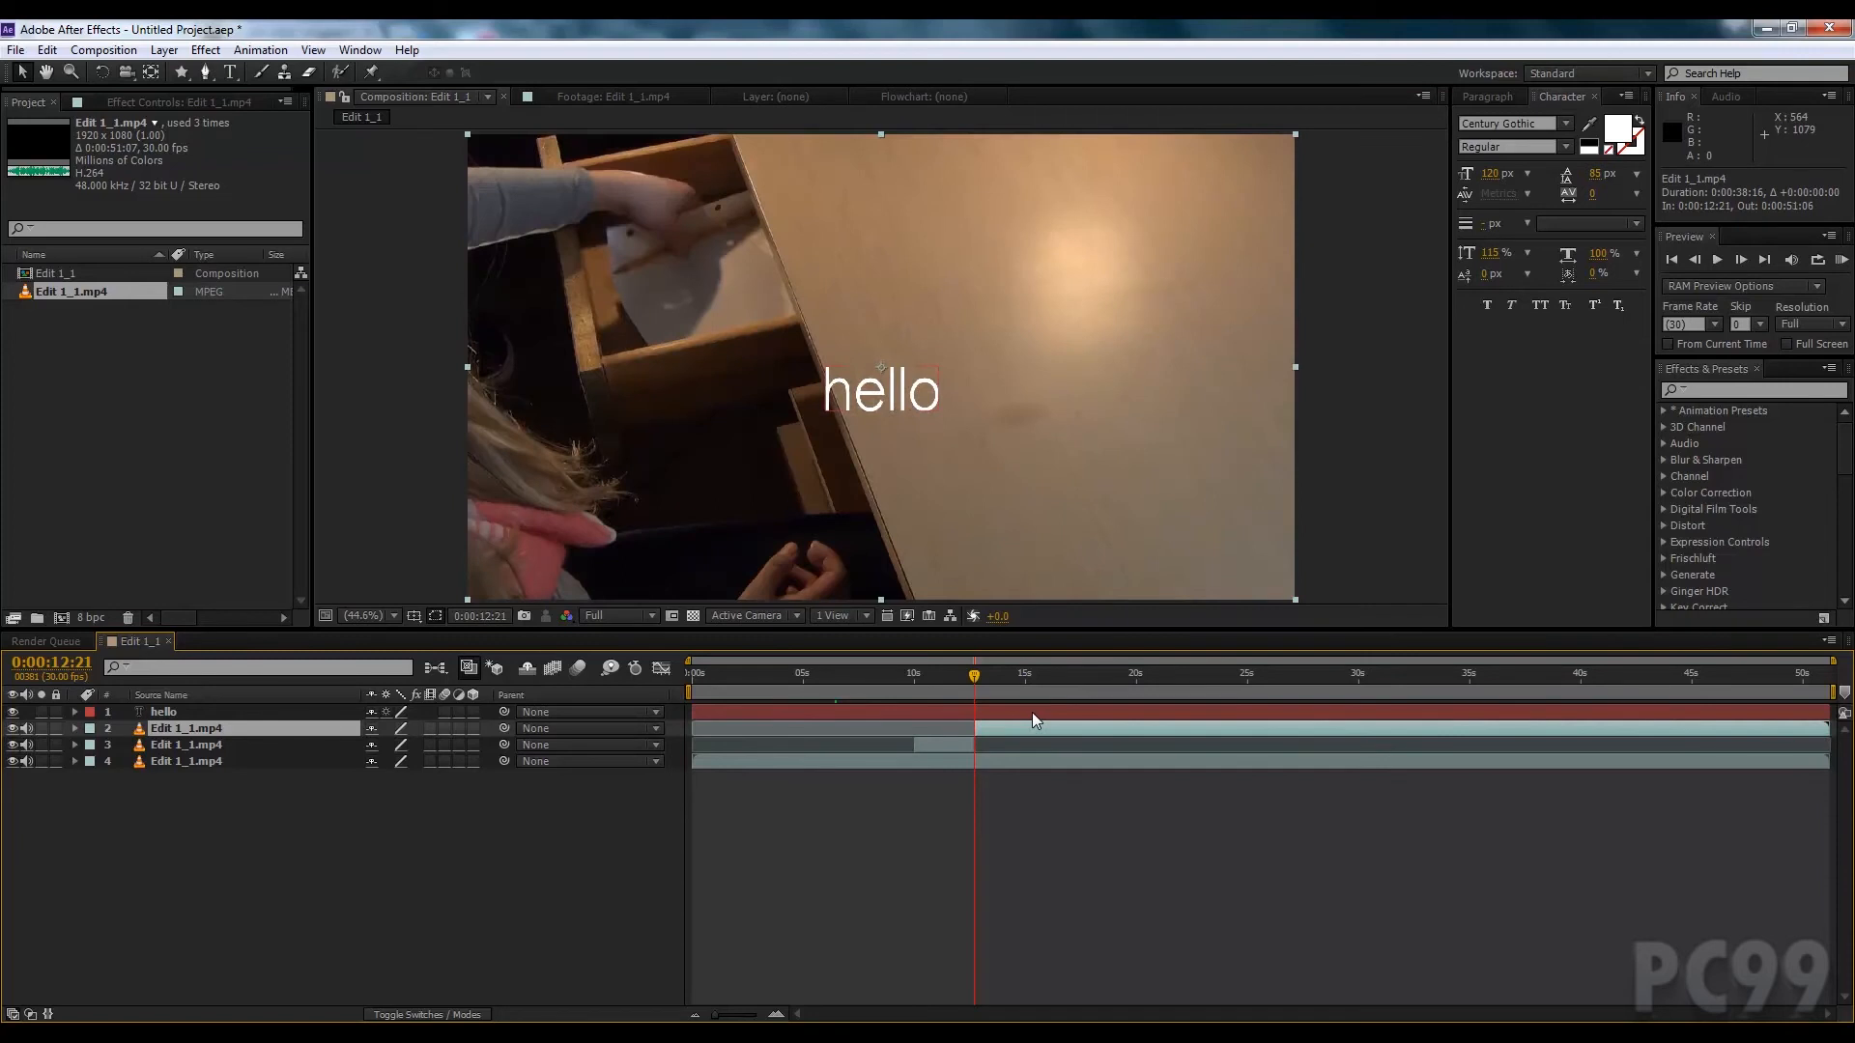
{"action": "left_click", "coordinate": [185, 743]}
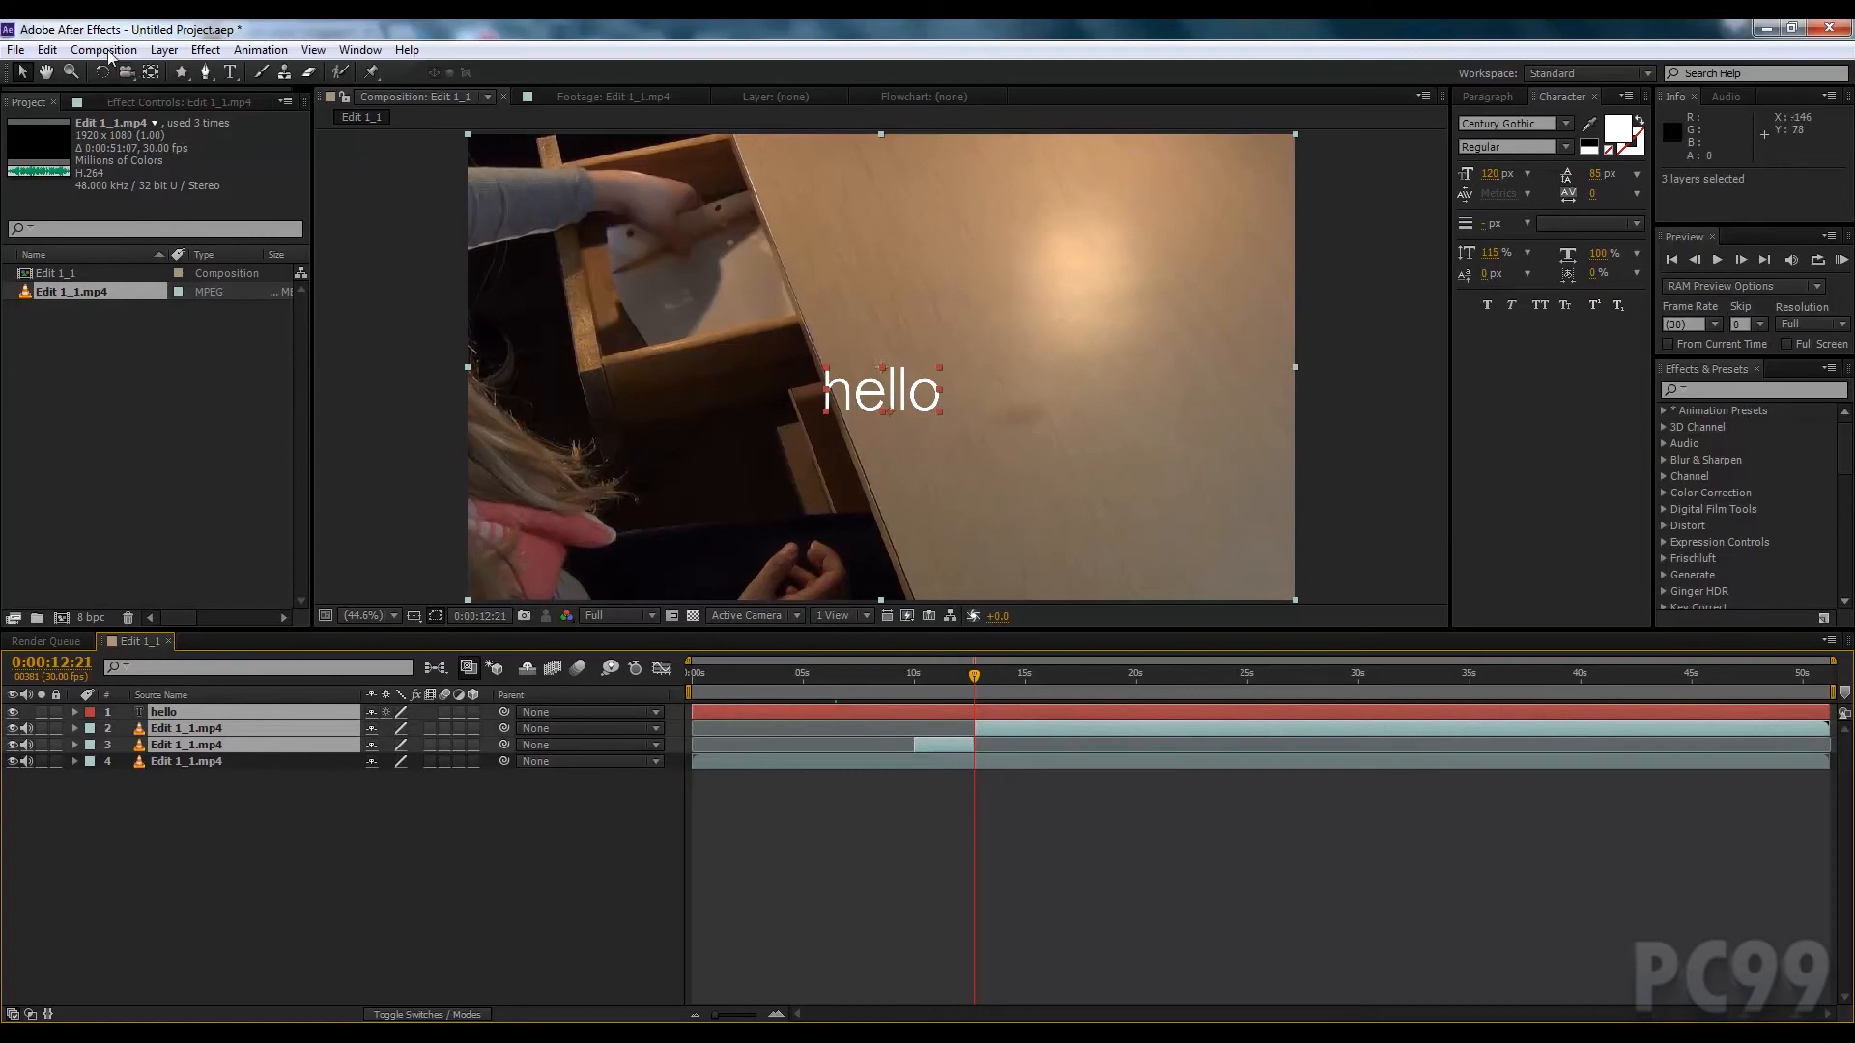
Step: Pre-compose the selected layers into Pre-comp 1 via Layer > Pre-compose
{"action": "left_click", "coordinate": [103, 50]}
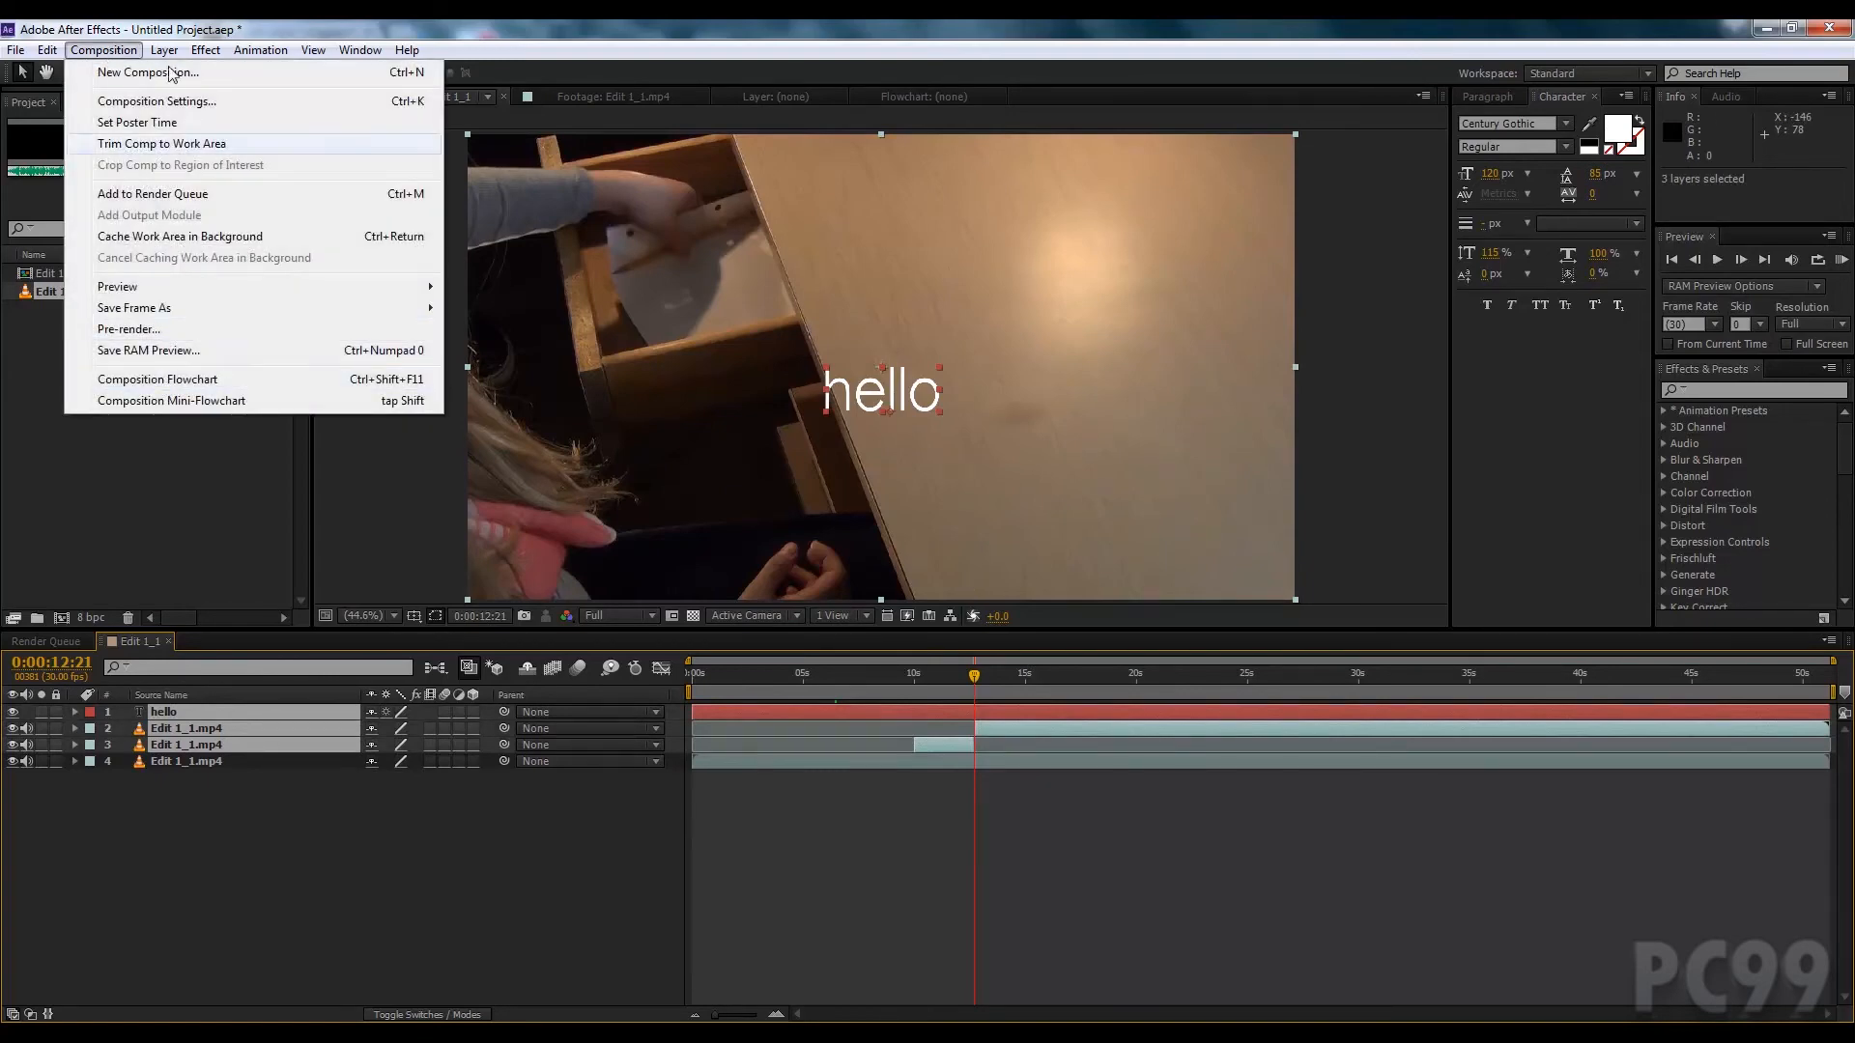
{"action": "left_click", "coordinate": [162, 50]}
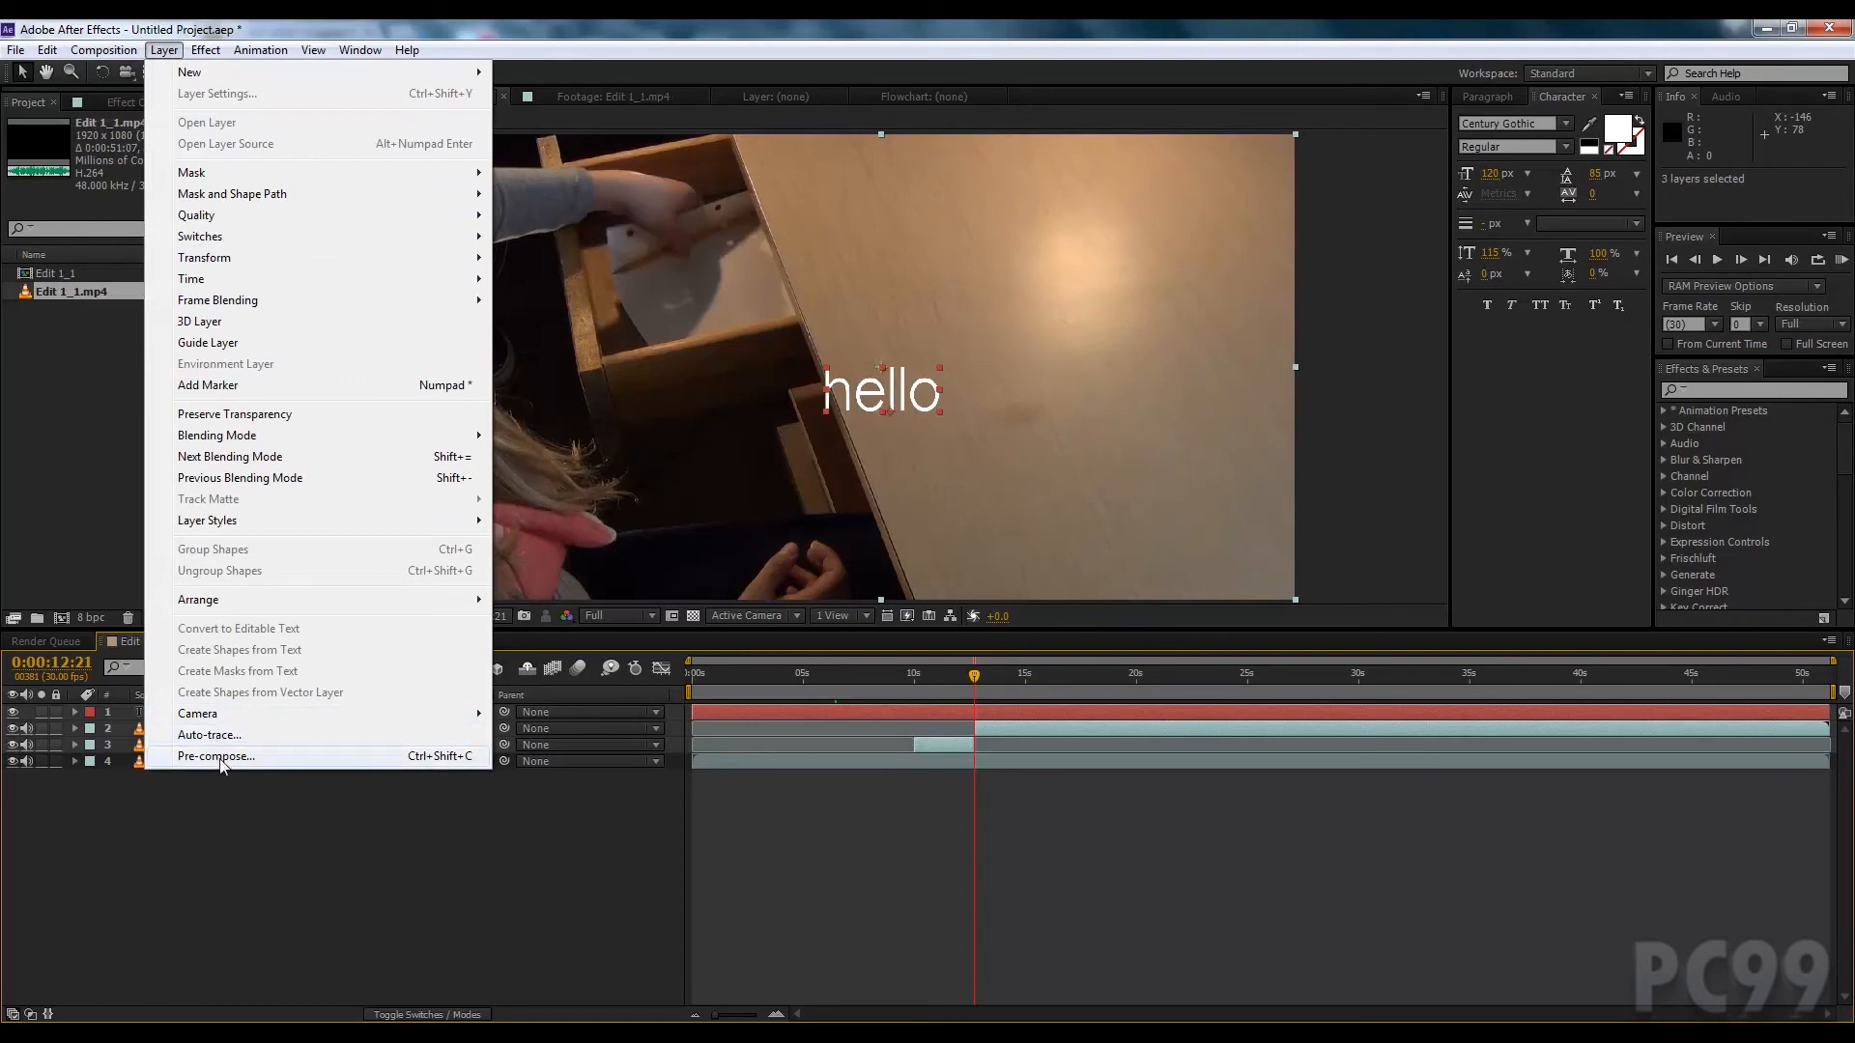
{"action": "left_click", "coordinate": [214, 756]}
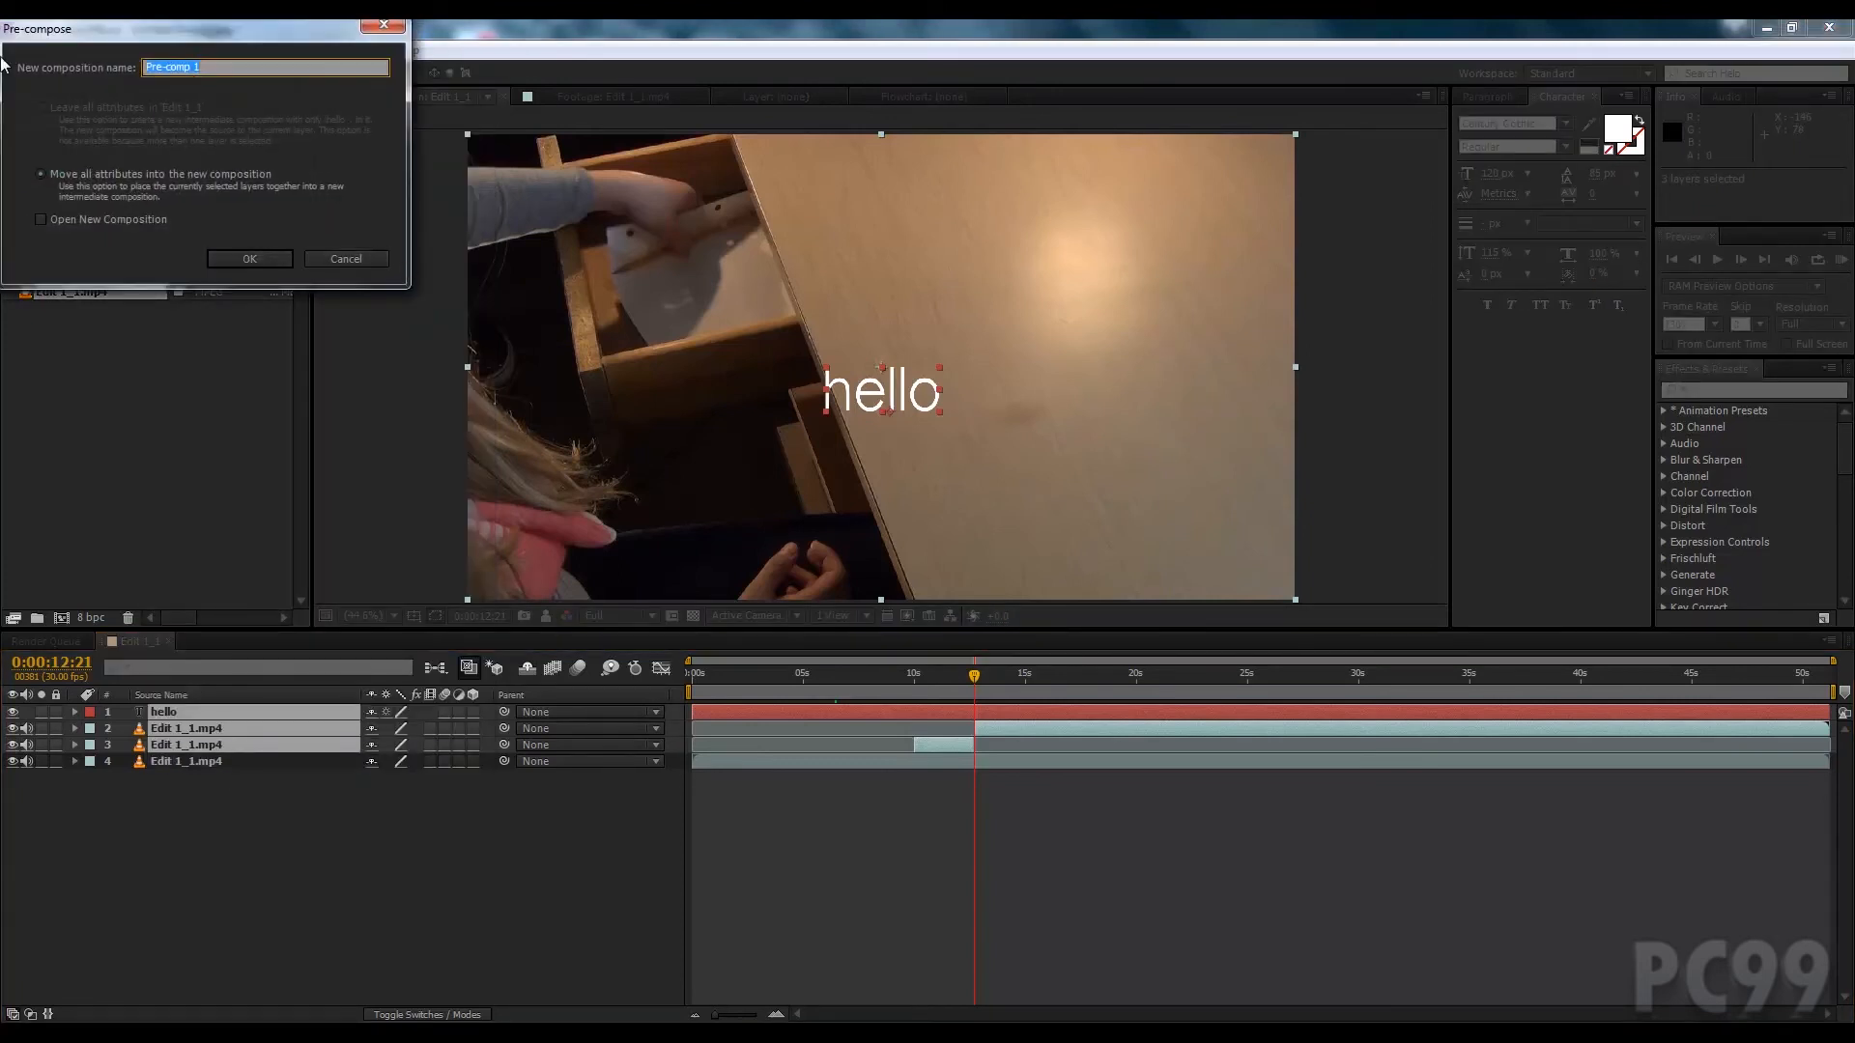
{"action": "left_click", "coordinate": [249, 259]}
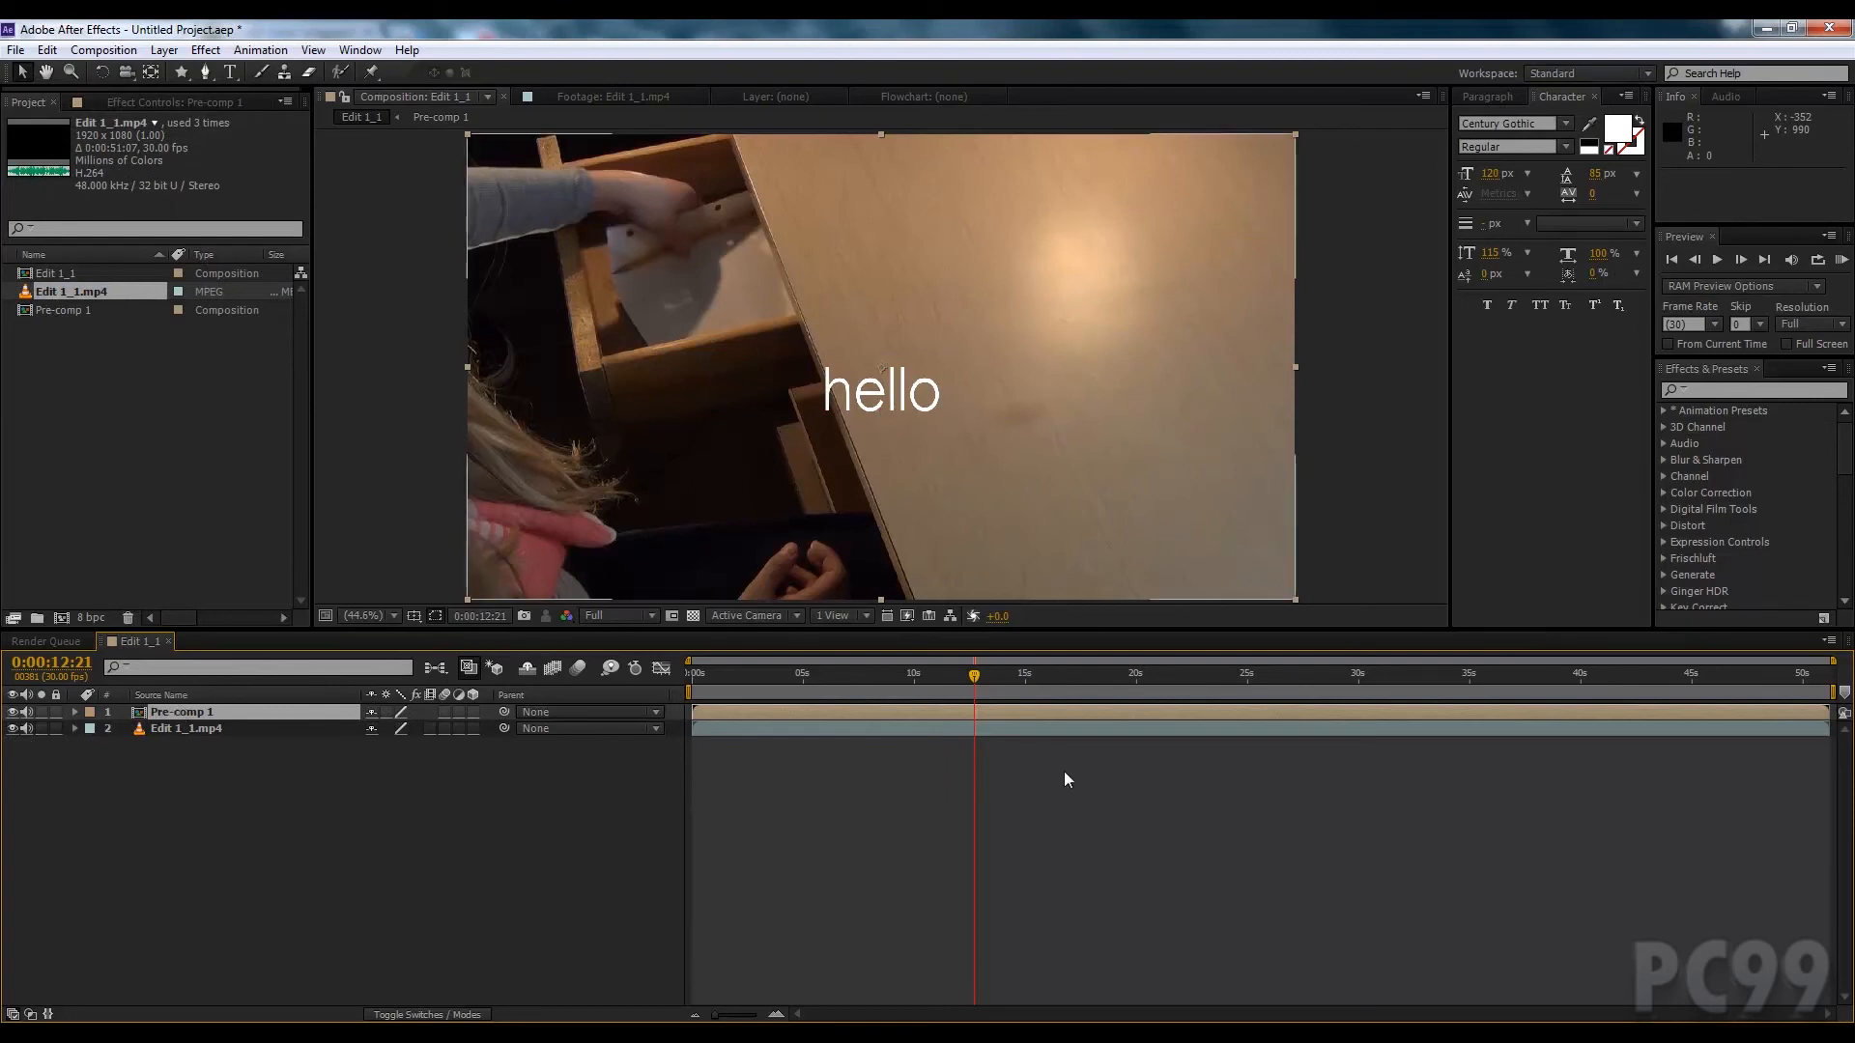
{"action": "mouse_move", "coordinate": [896, 721]}
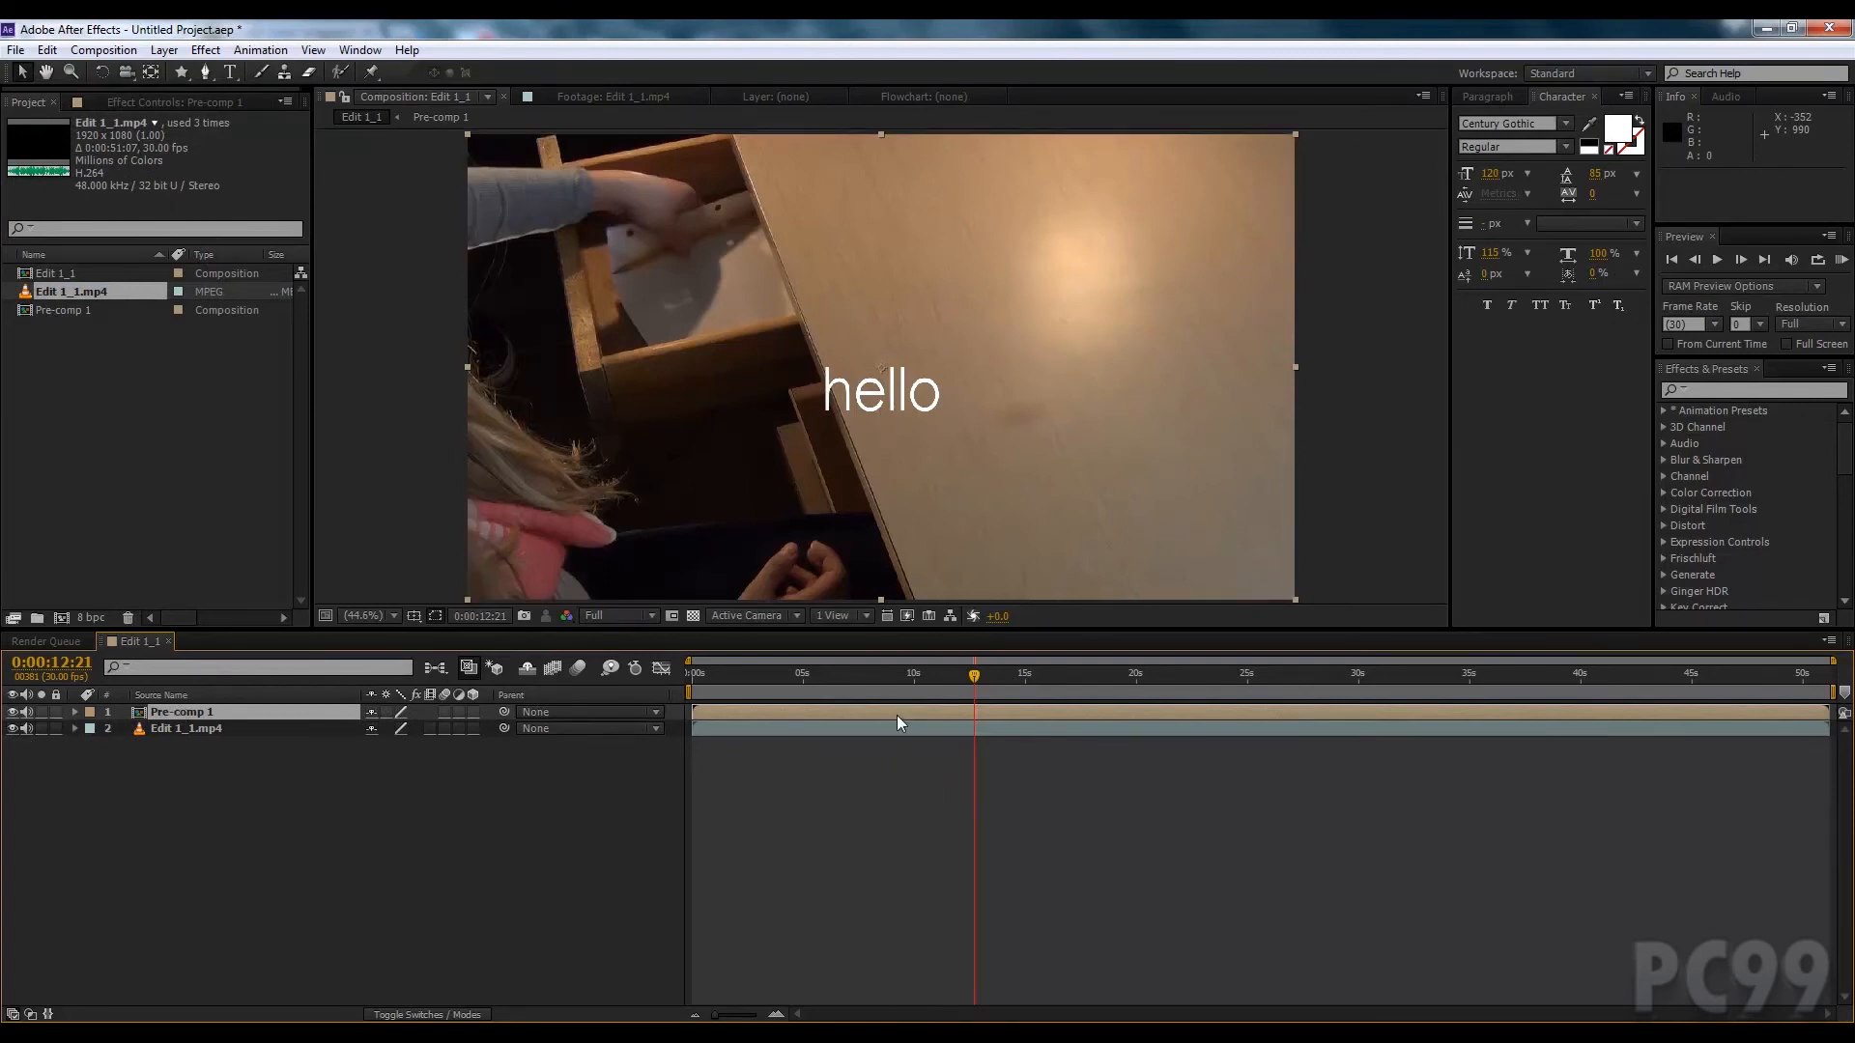
Step: Look inside Pre-comp 1, then return to the Edit 1_1 composition
{"action": "double_click", "coordinate": [62, 310]}
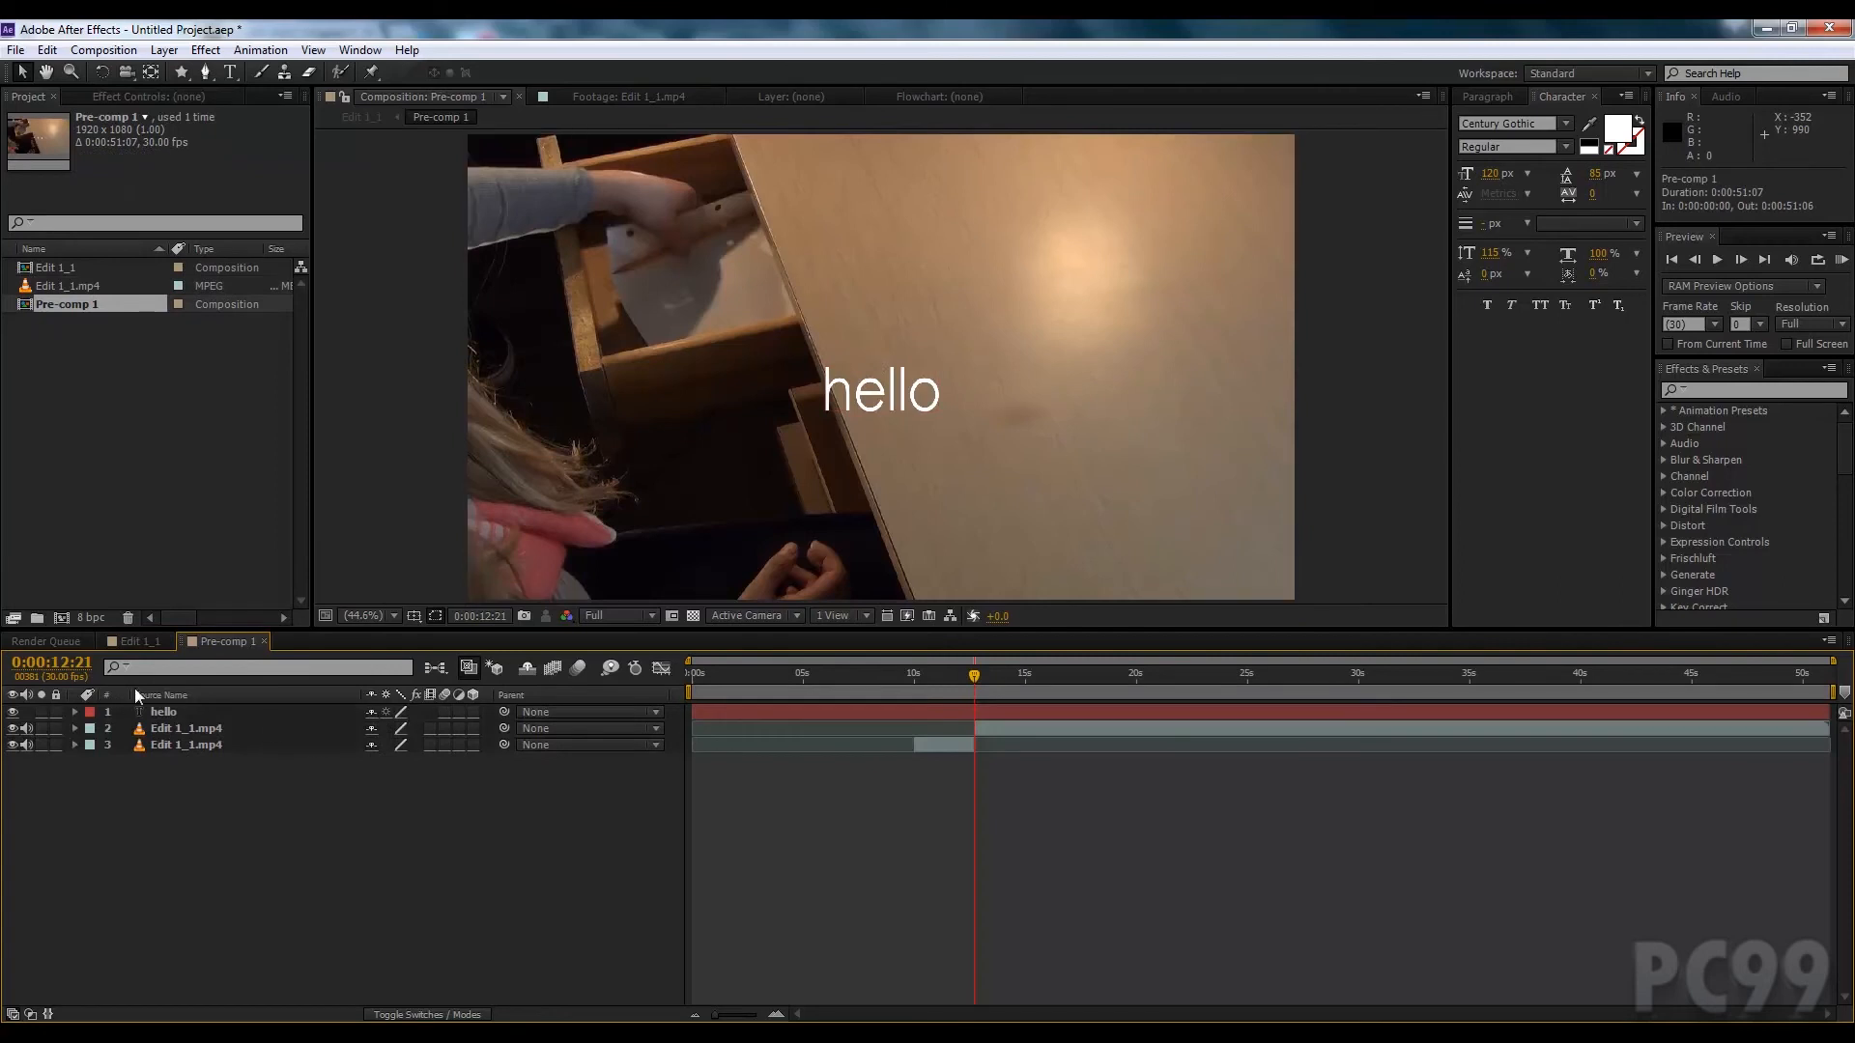
{"action": "left_click", "coordinate": [139, 641]}
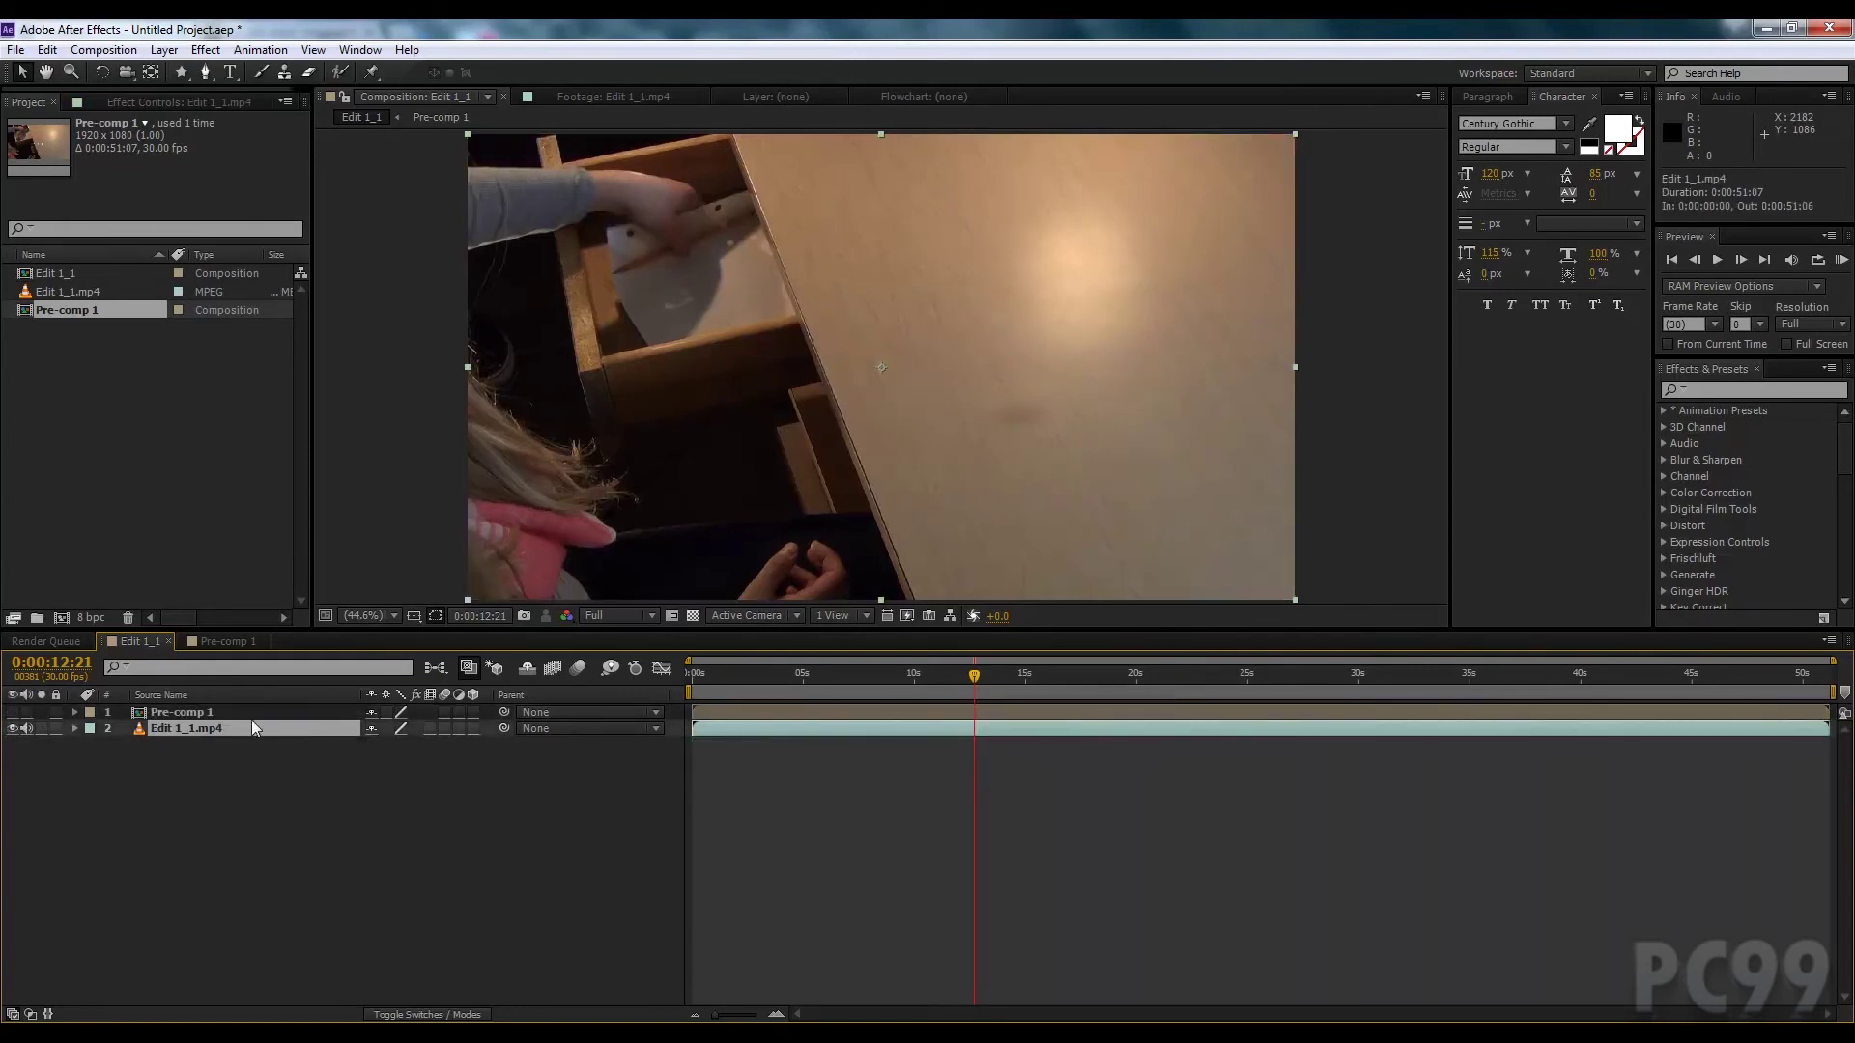
{"action": "key", "text": "Delete"}
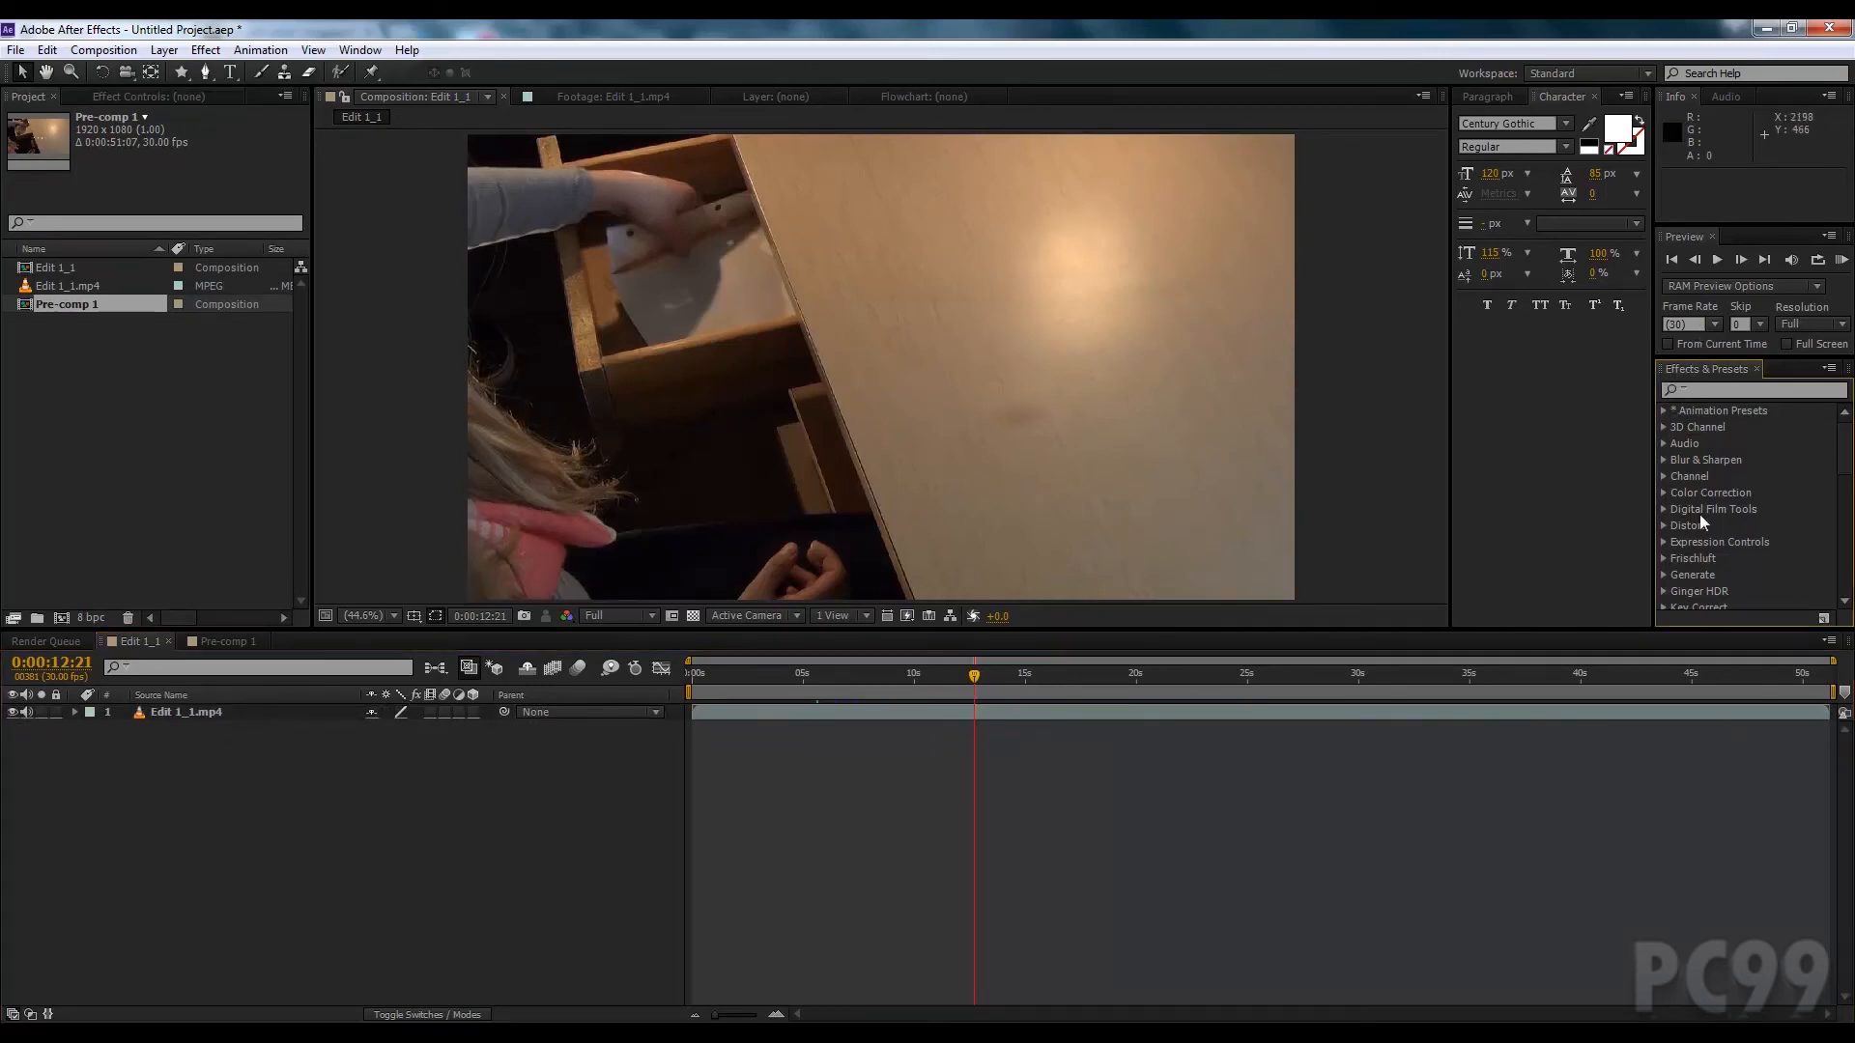
{"action": "mouse_move", "coordinate": [202, 580]}
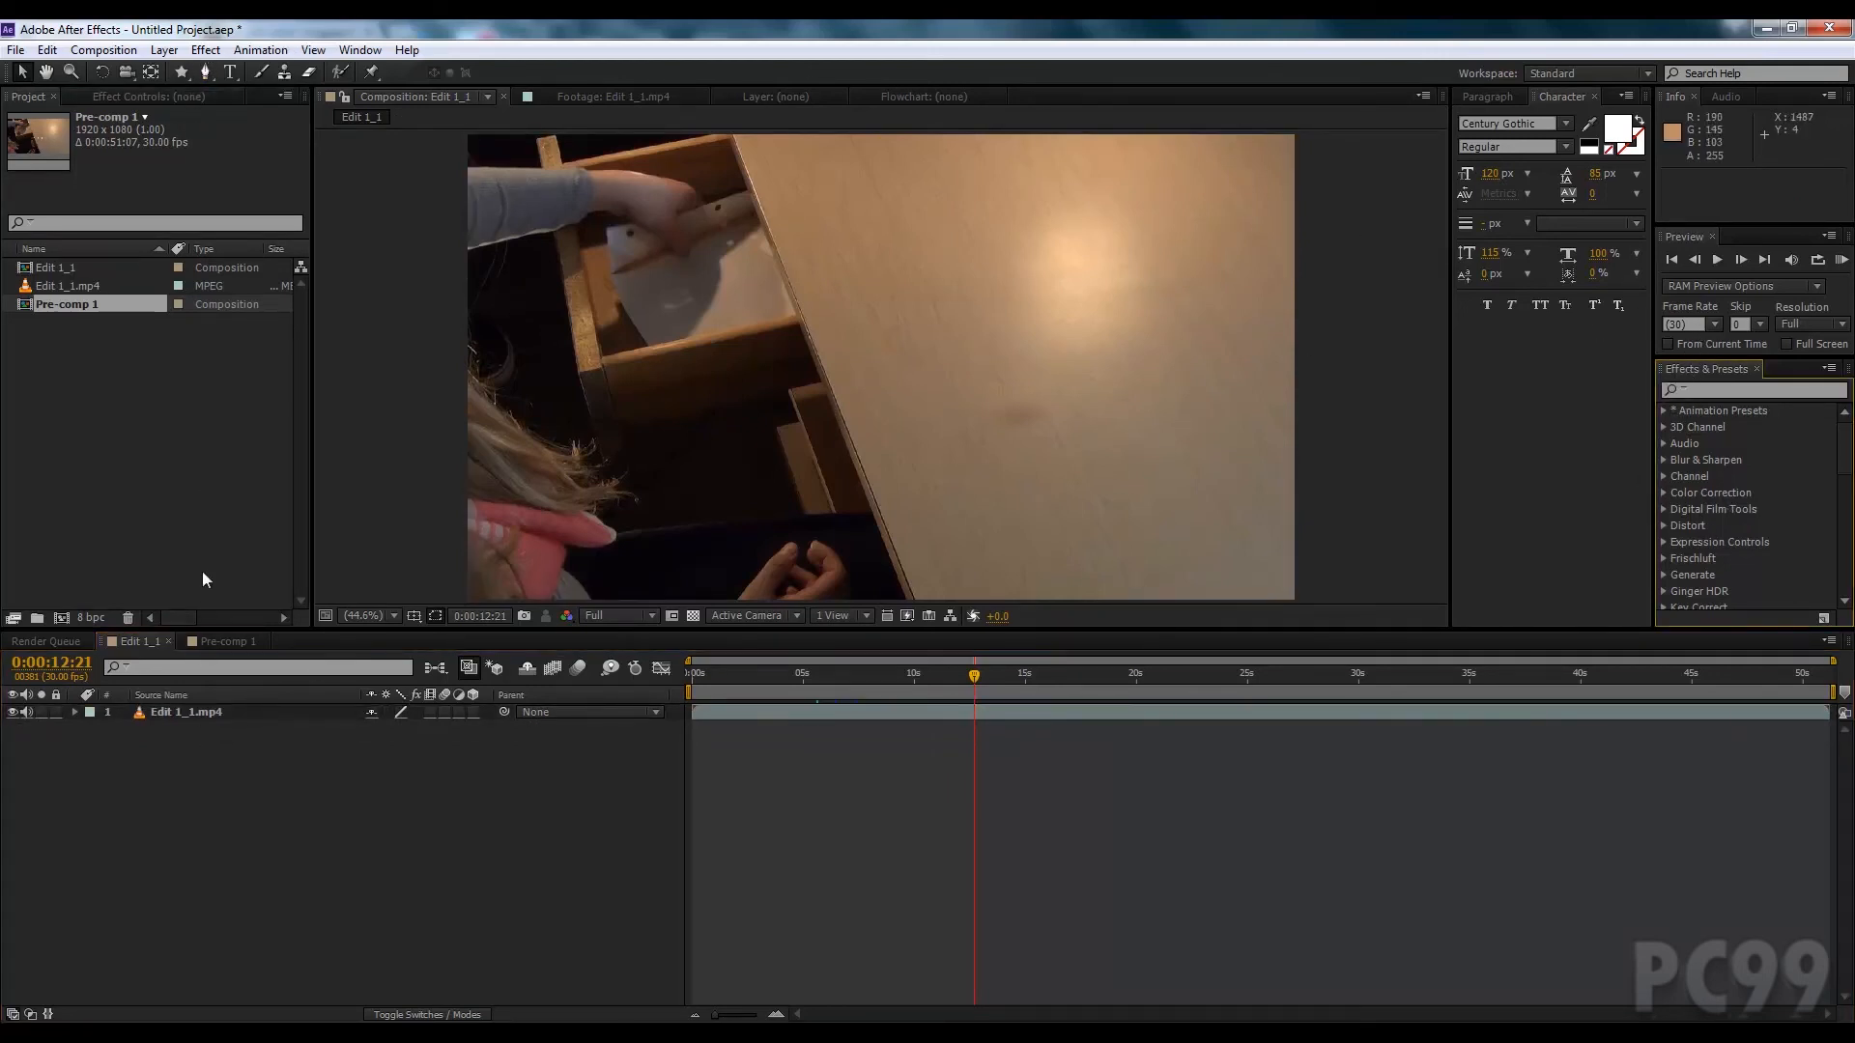
{"action": "left_click", "coordinate": [185, 711]}
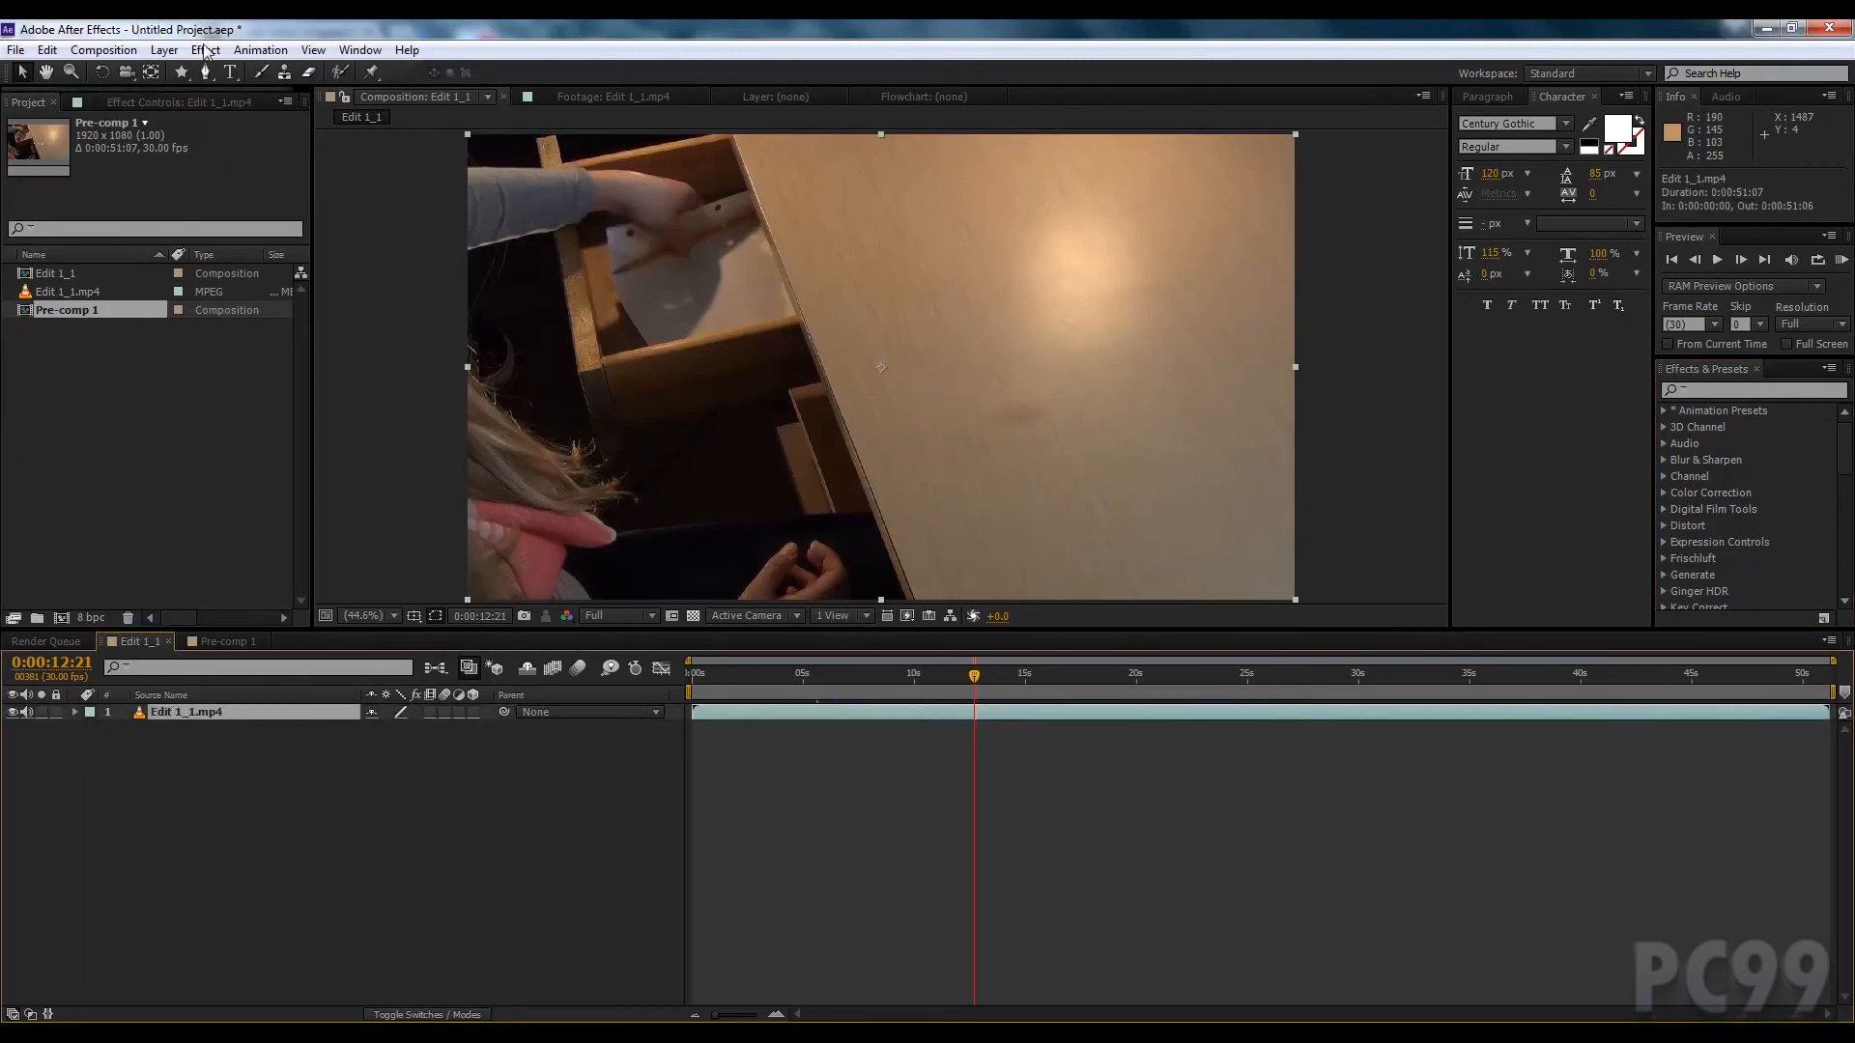
{"action": "left_click", "coordinate": [203, 50]}
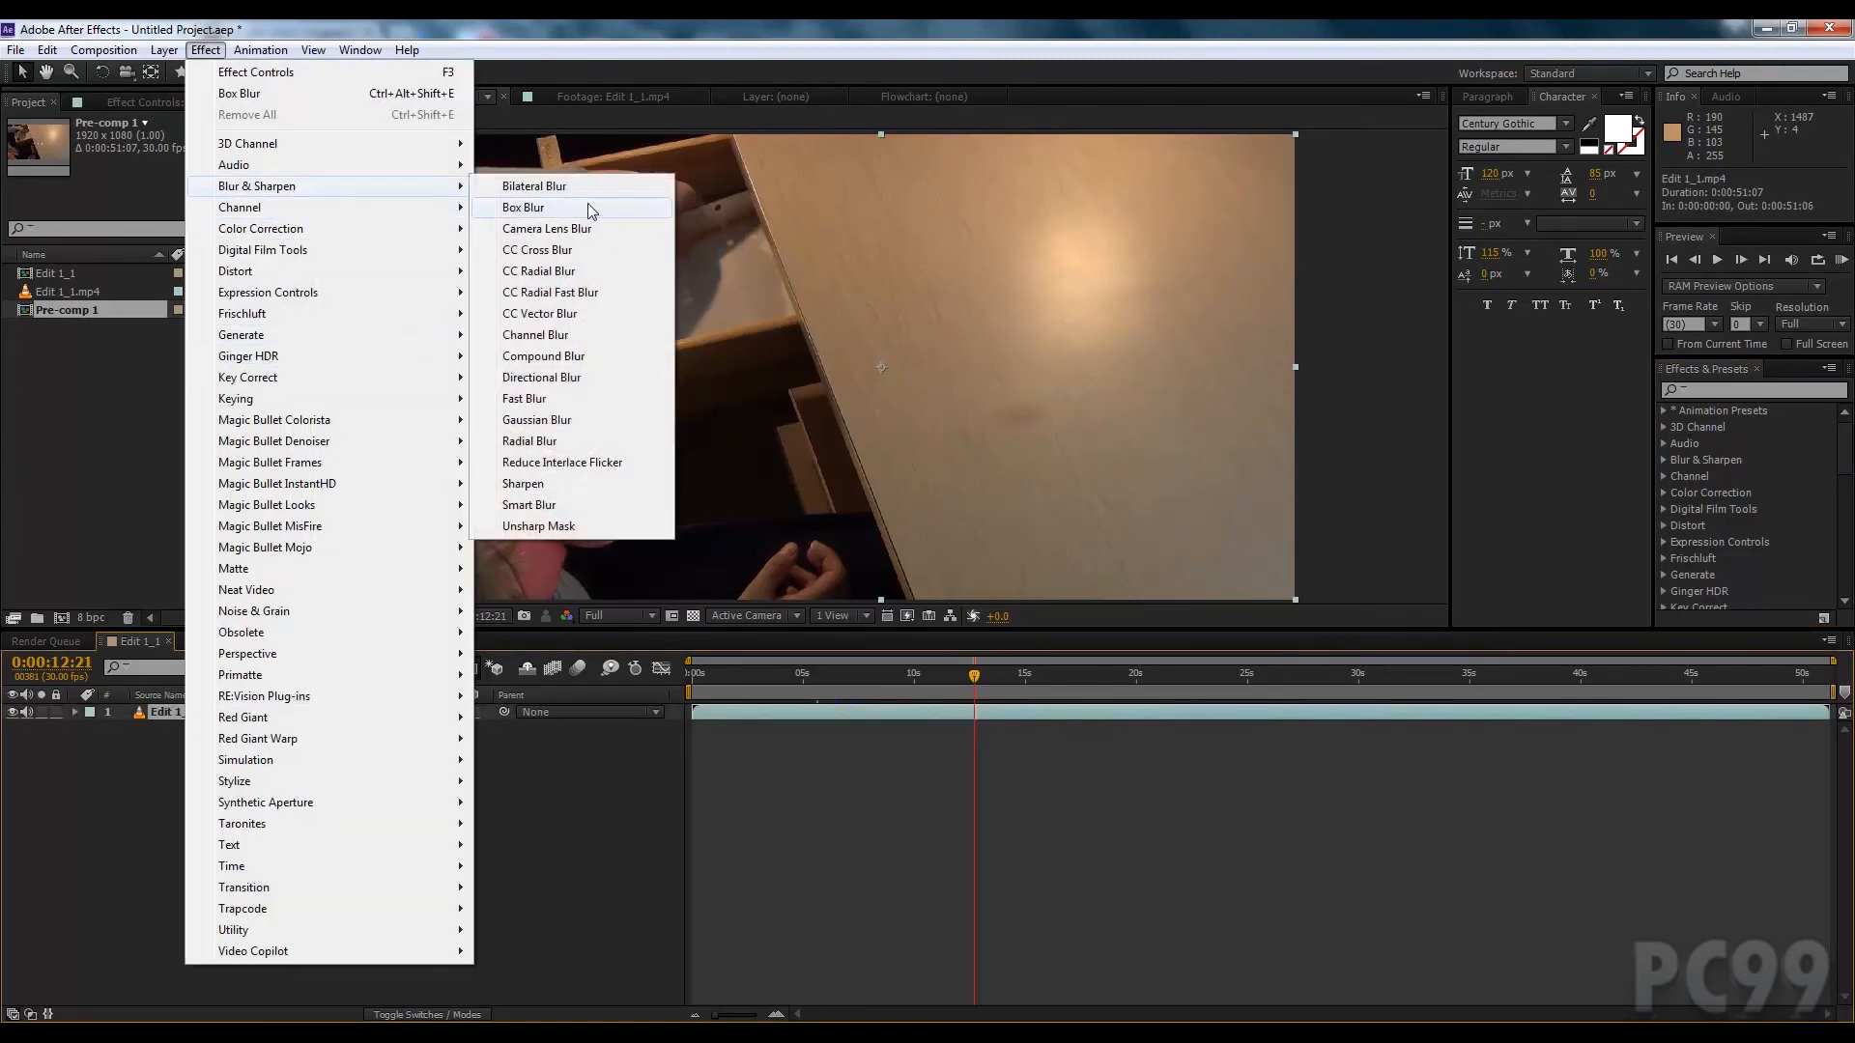
{"action": "left_click", "coordinate": [522, 207]}
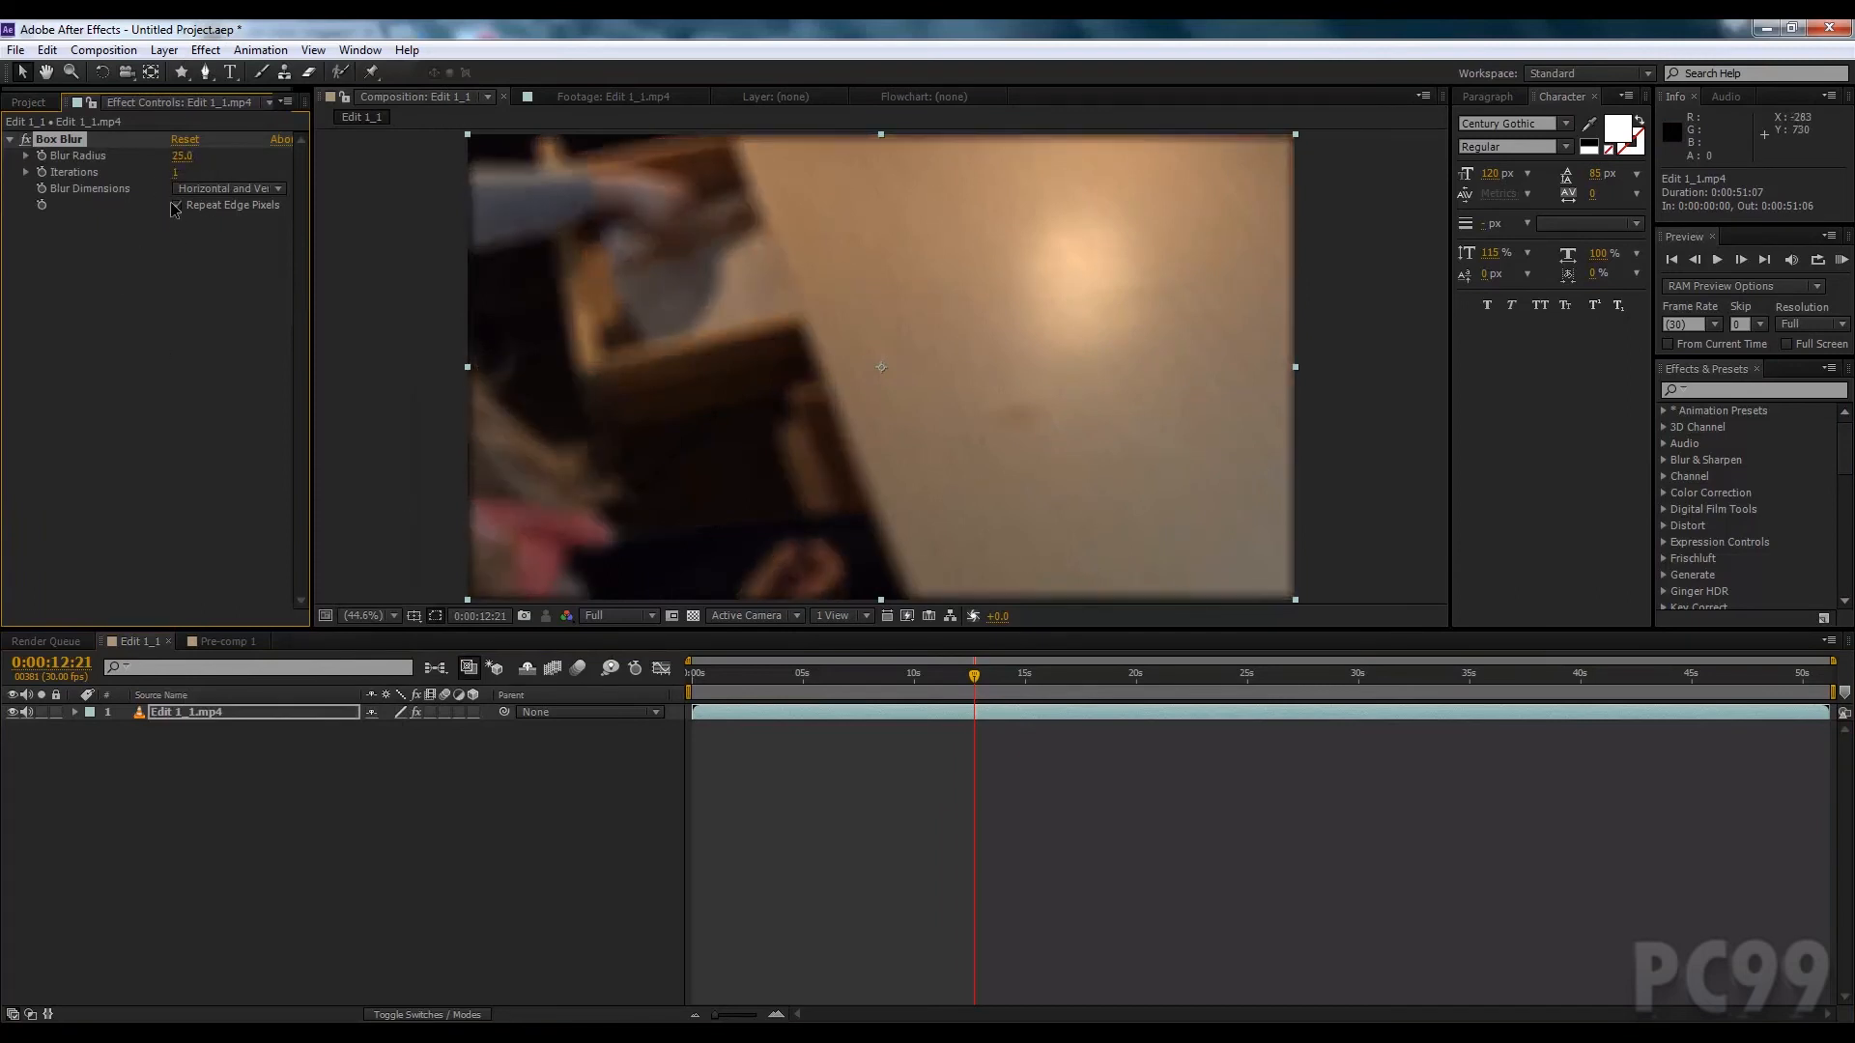
{"action": "left_click", "coordinate": [177, 205]}
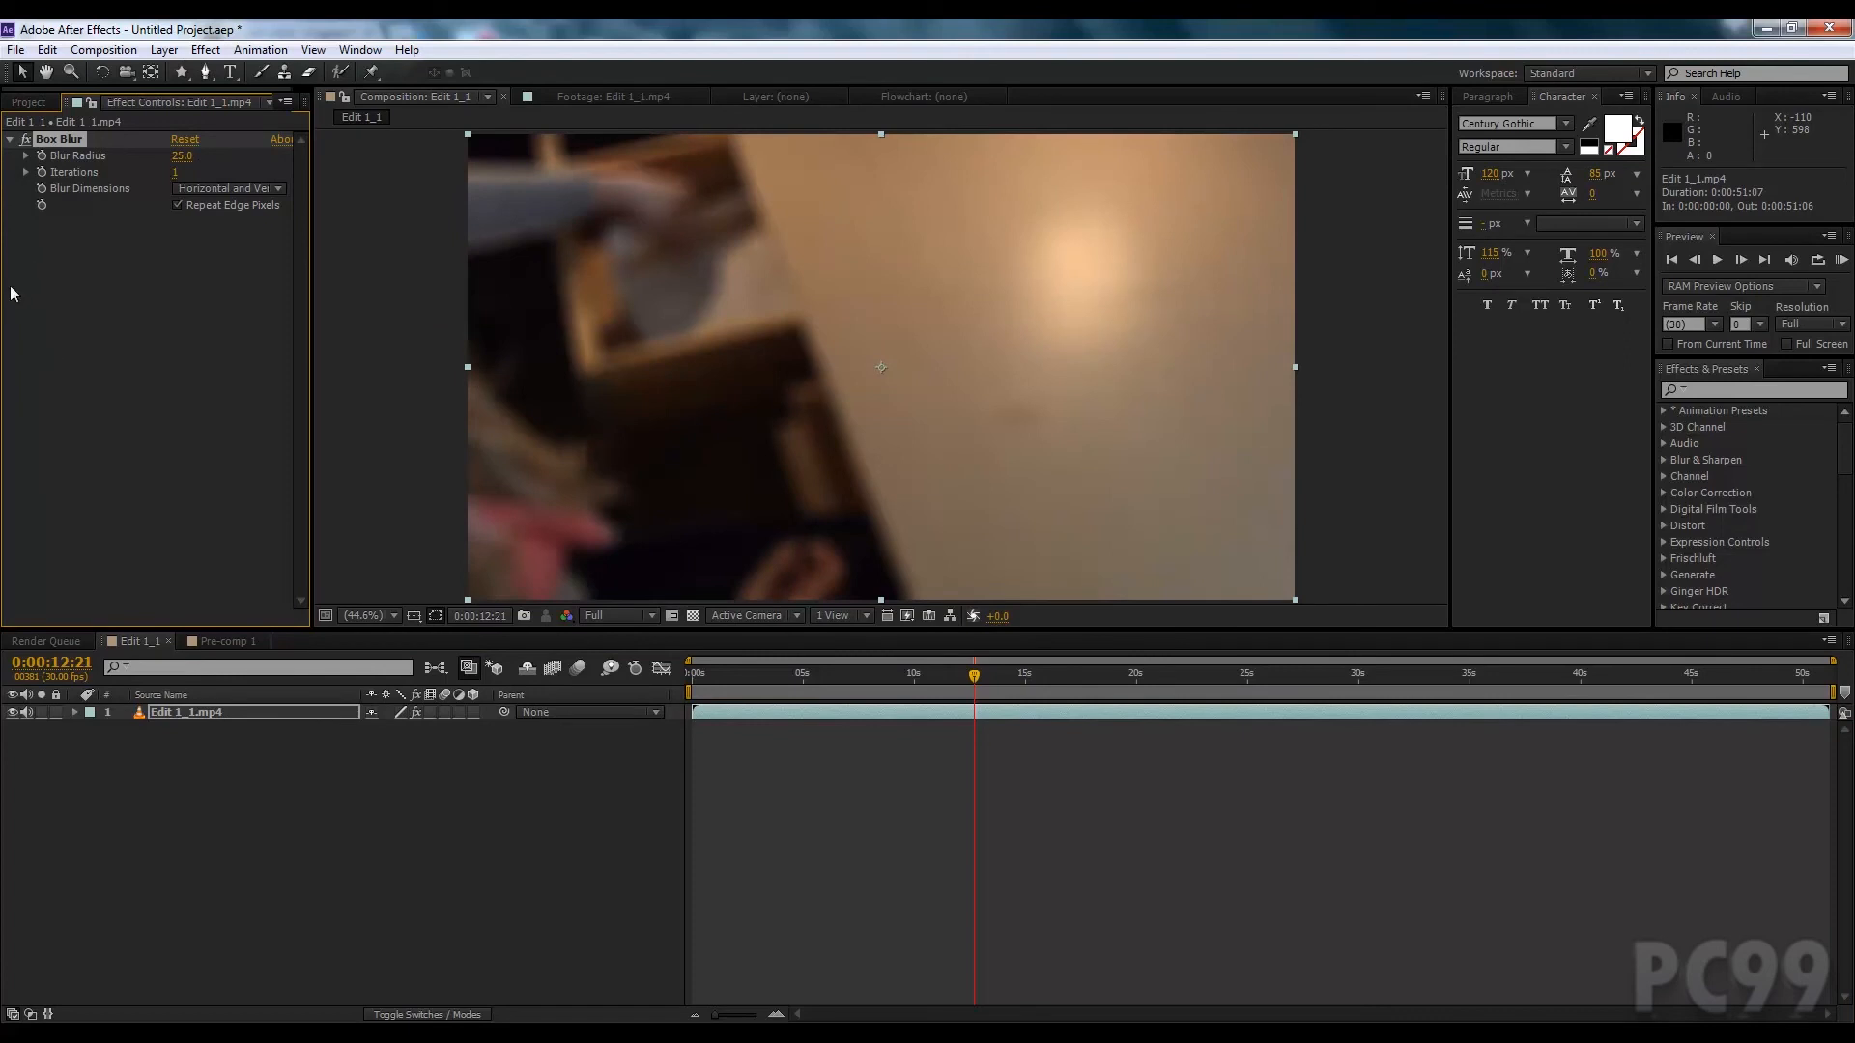
{"action": "mouse_move", "coordinate": [44, 162]}
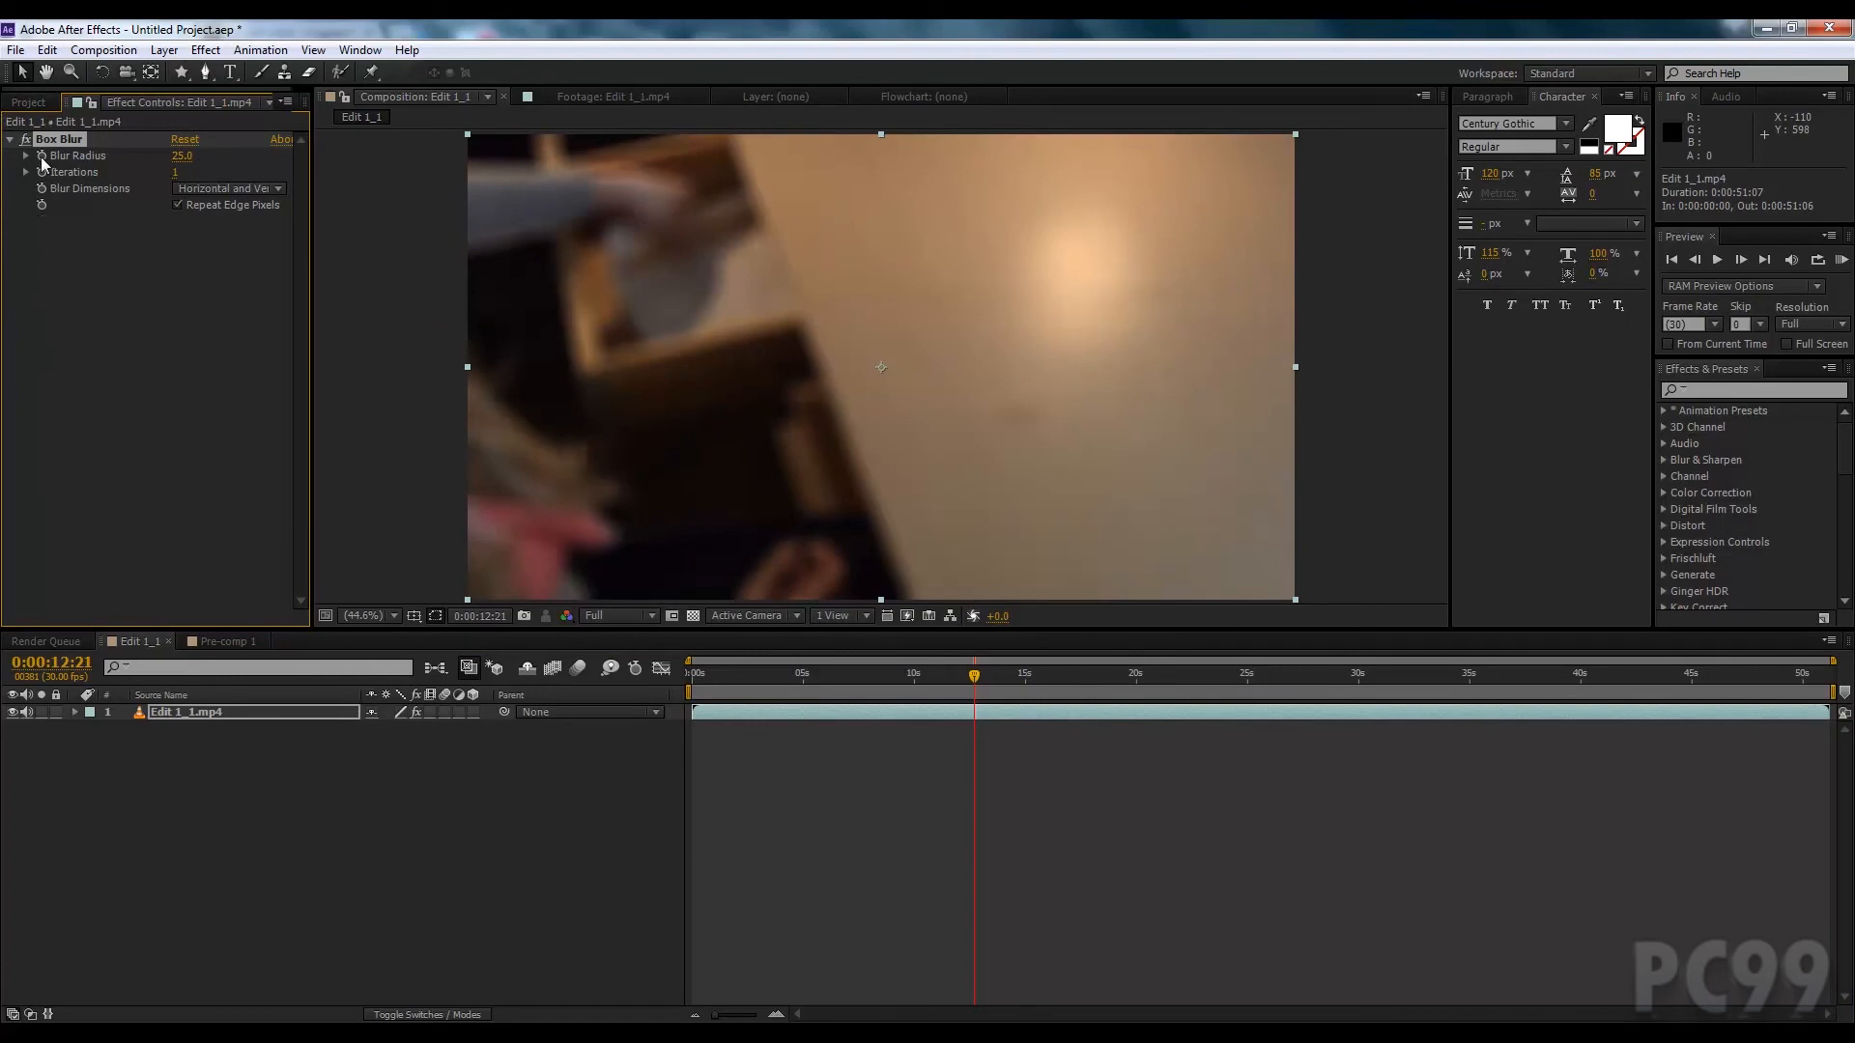
{"action": "mouse_move", "coordinate": [144, 753]}
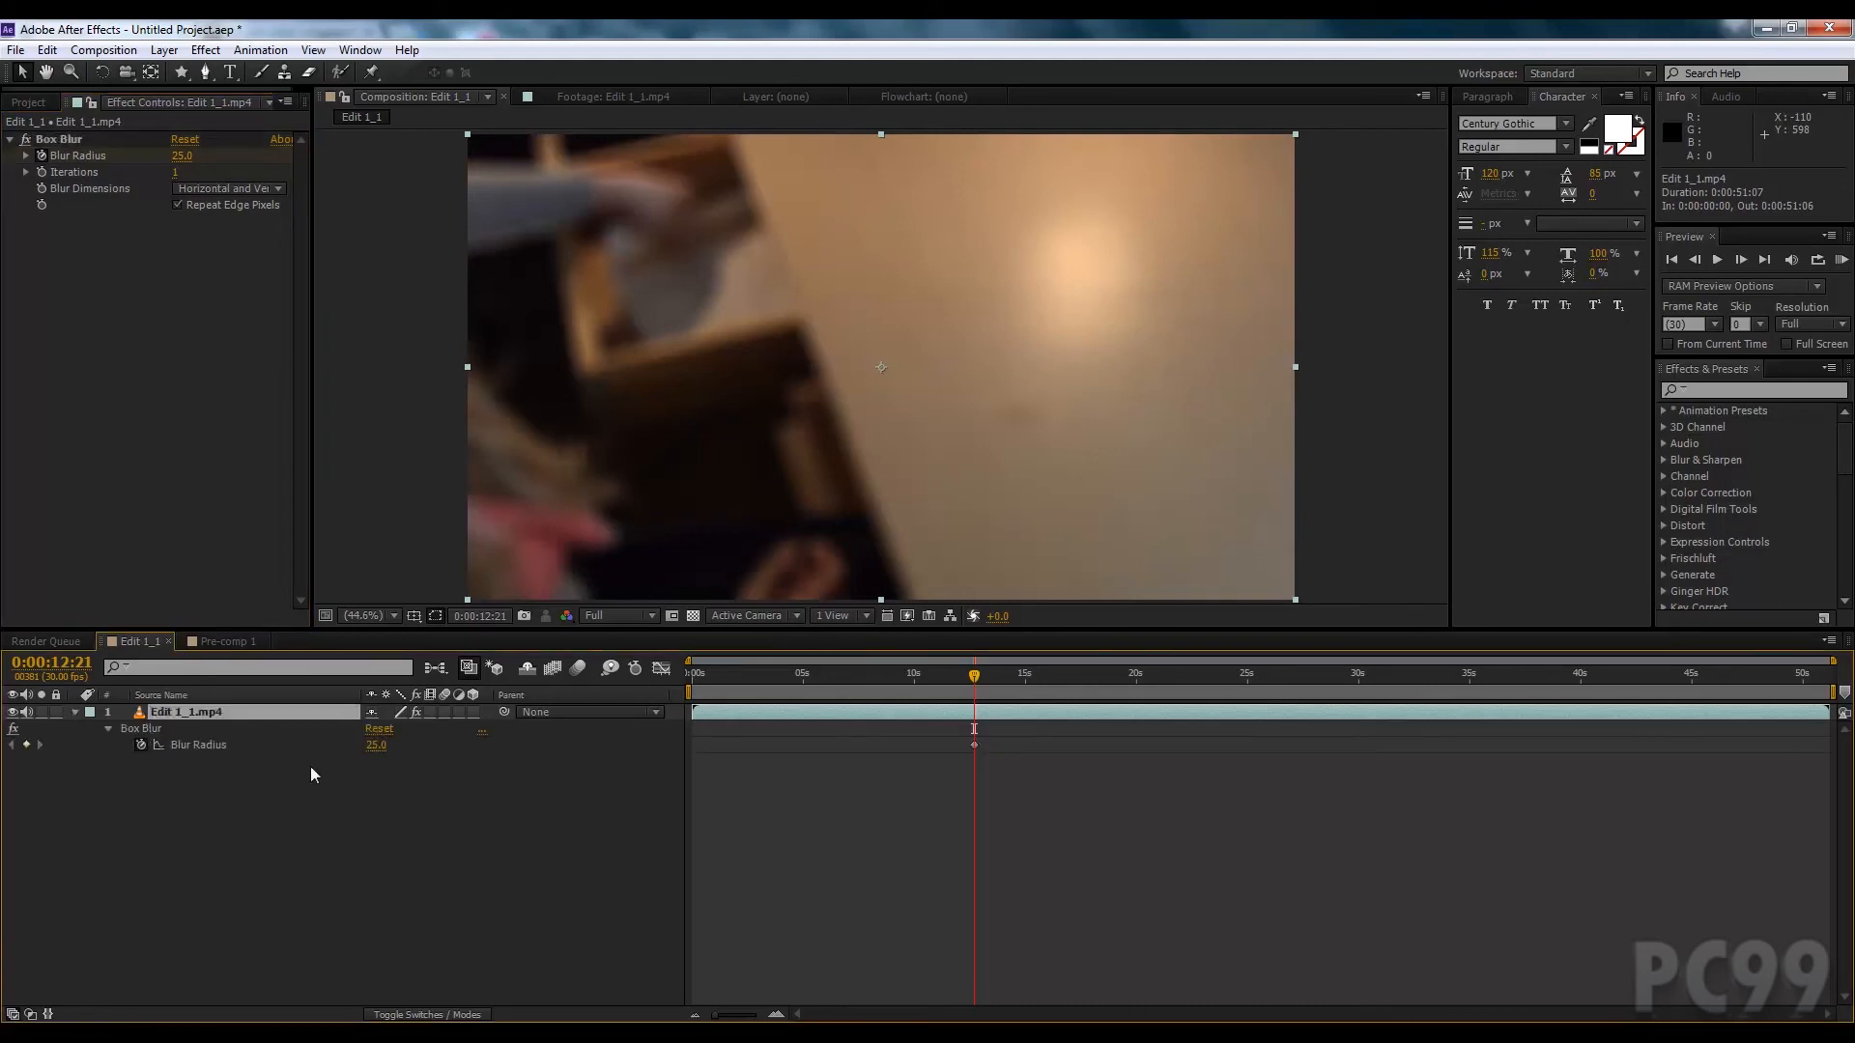
{"action": "left_click", "coordinate": [1010, 674]}
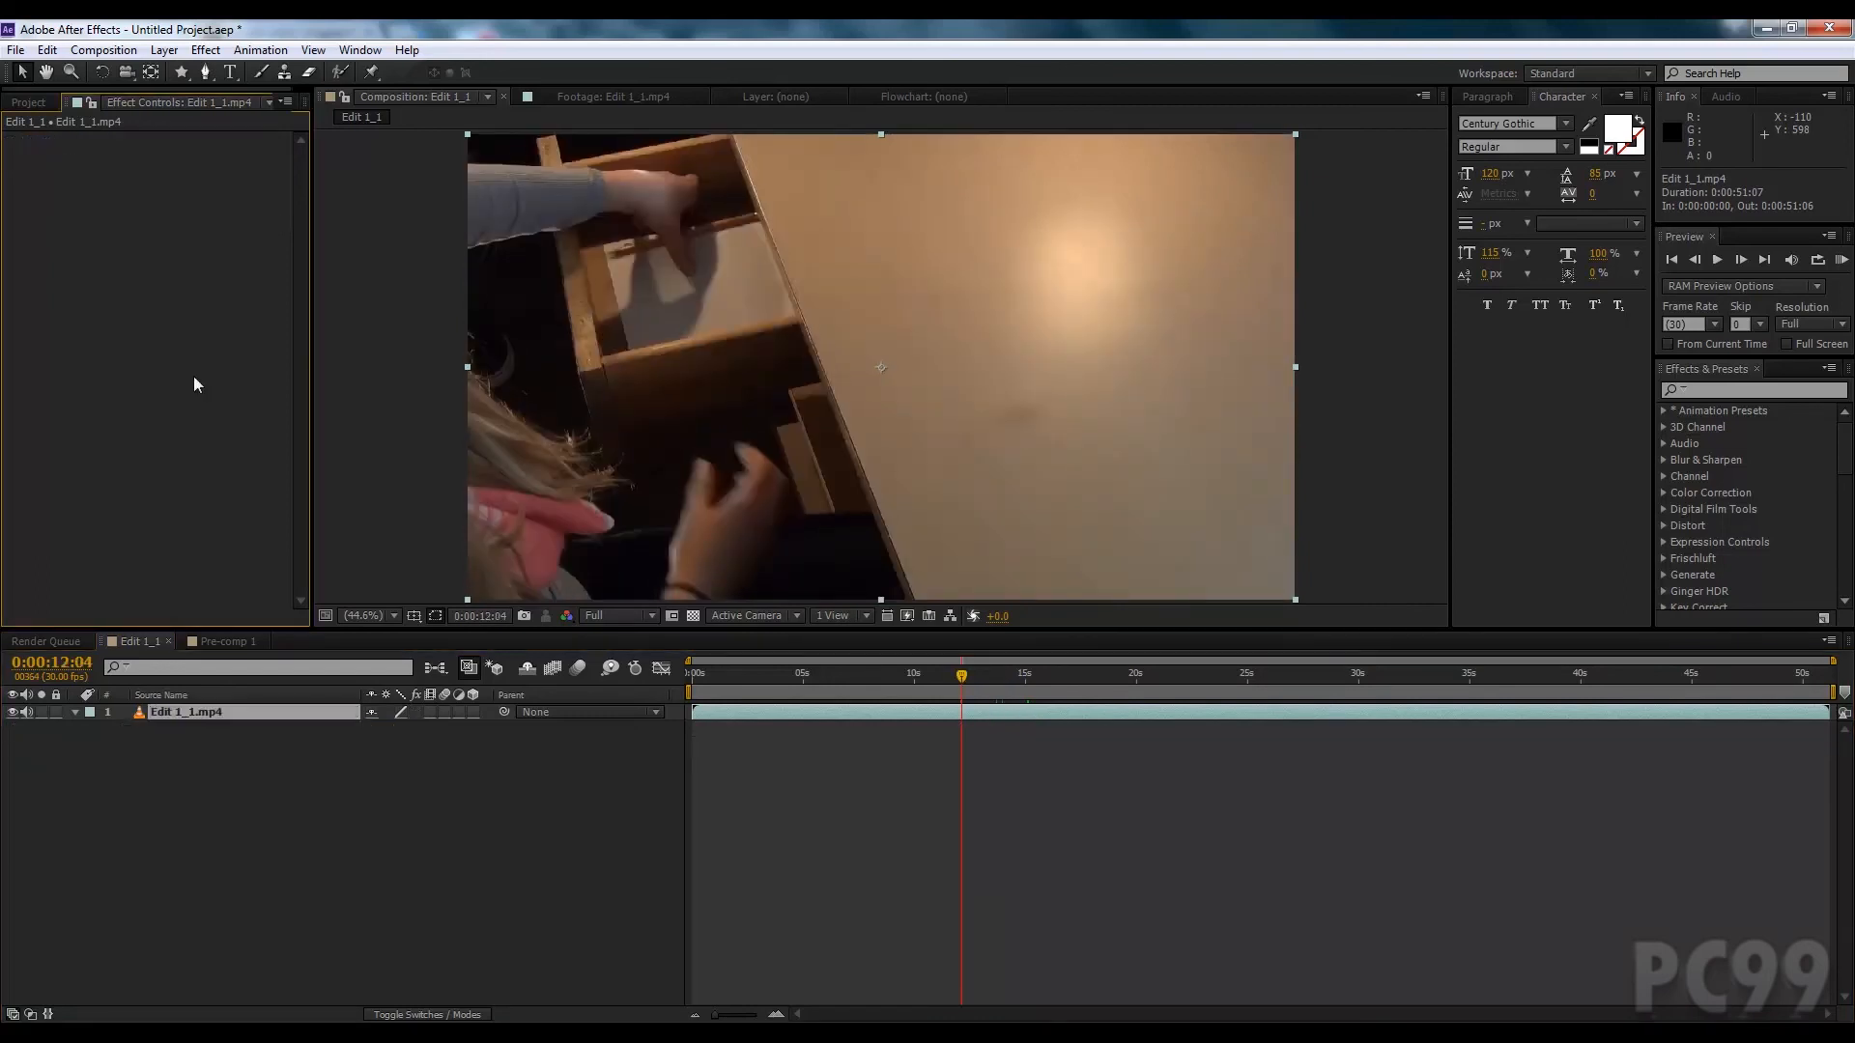
{"action": "mouse_move", "coordinate": [364, 804]}
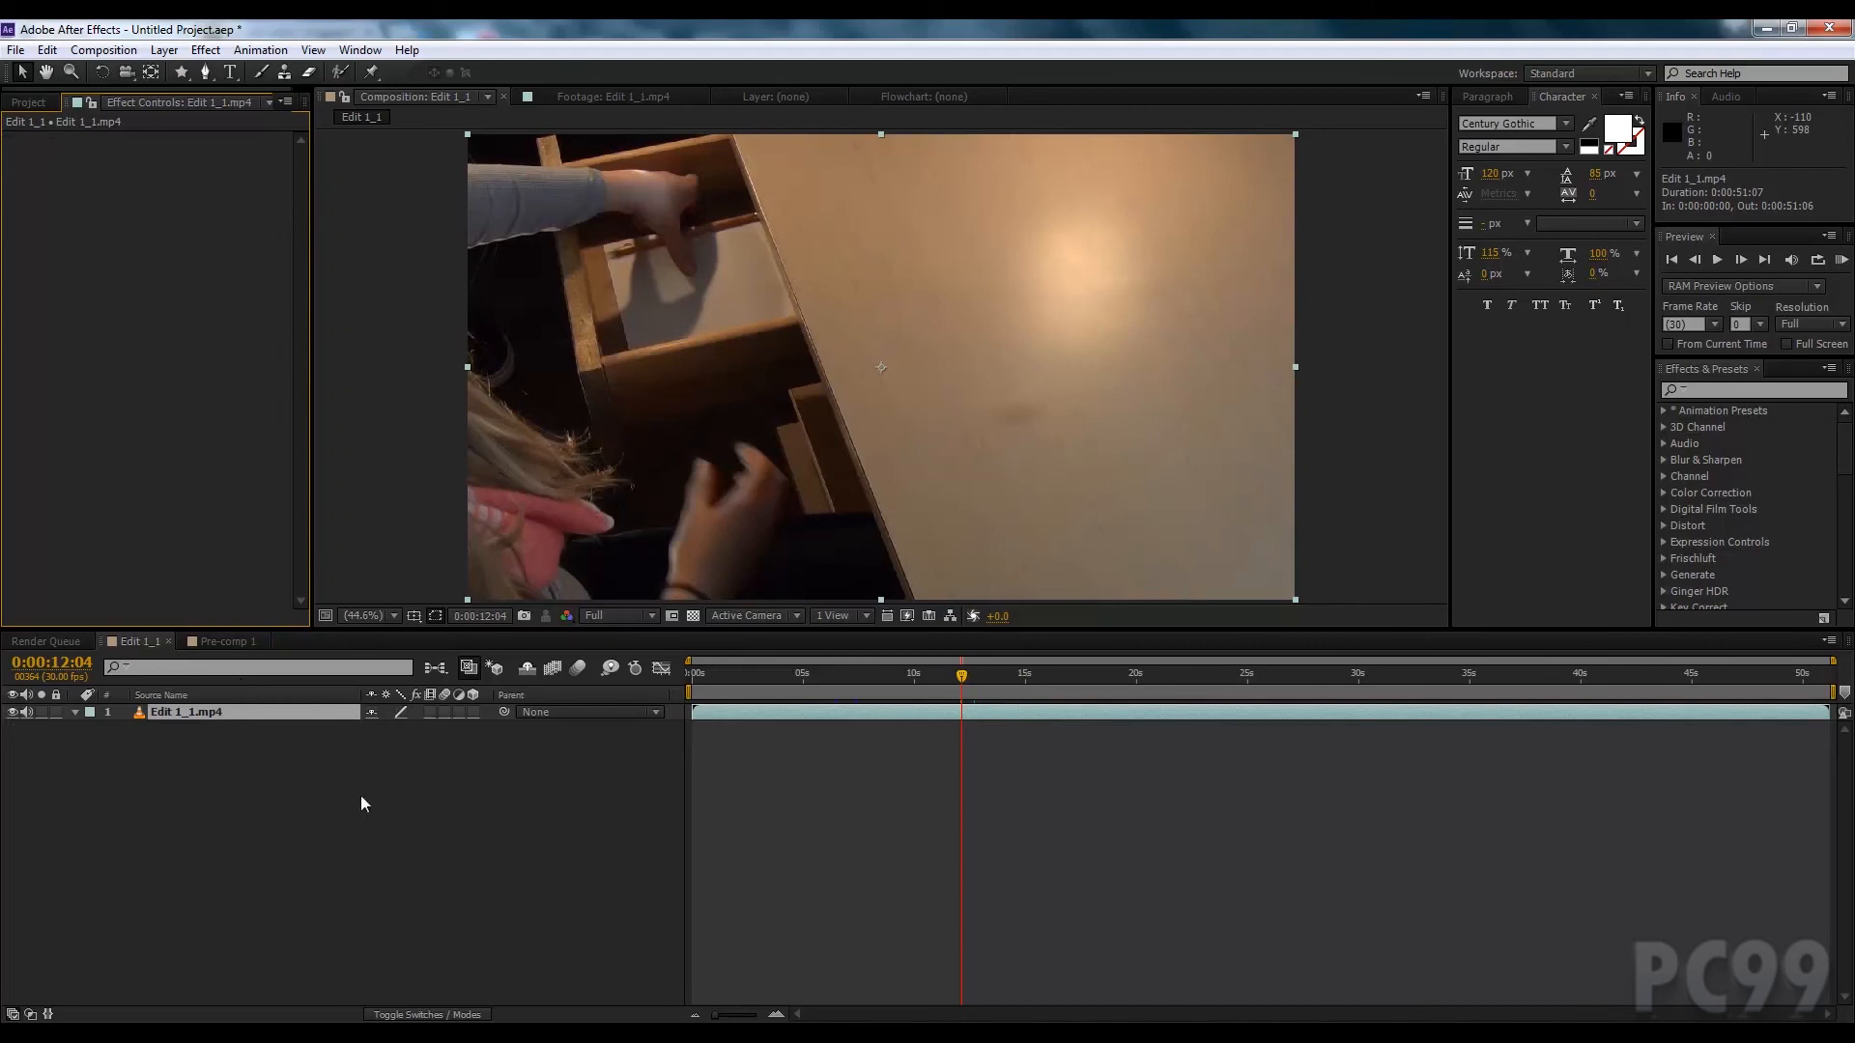
{"action": "mouse_move", "coordinate": [334, 804]}
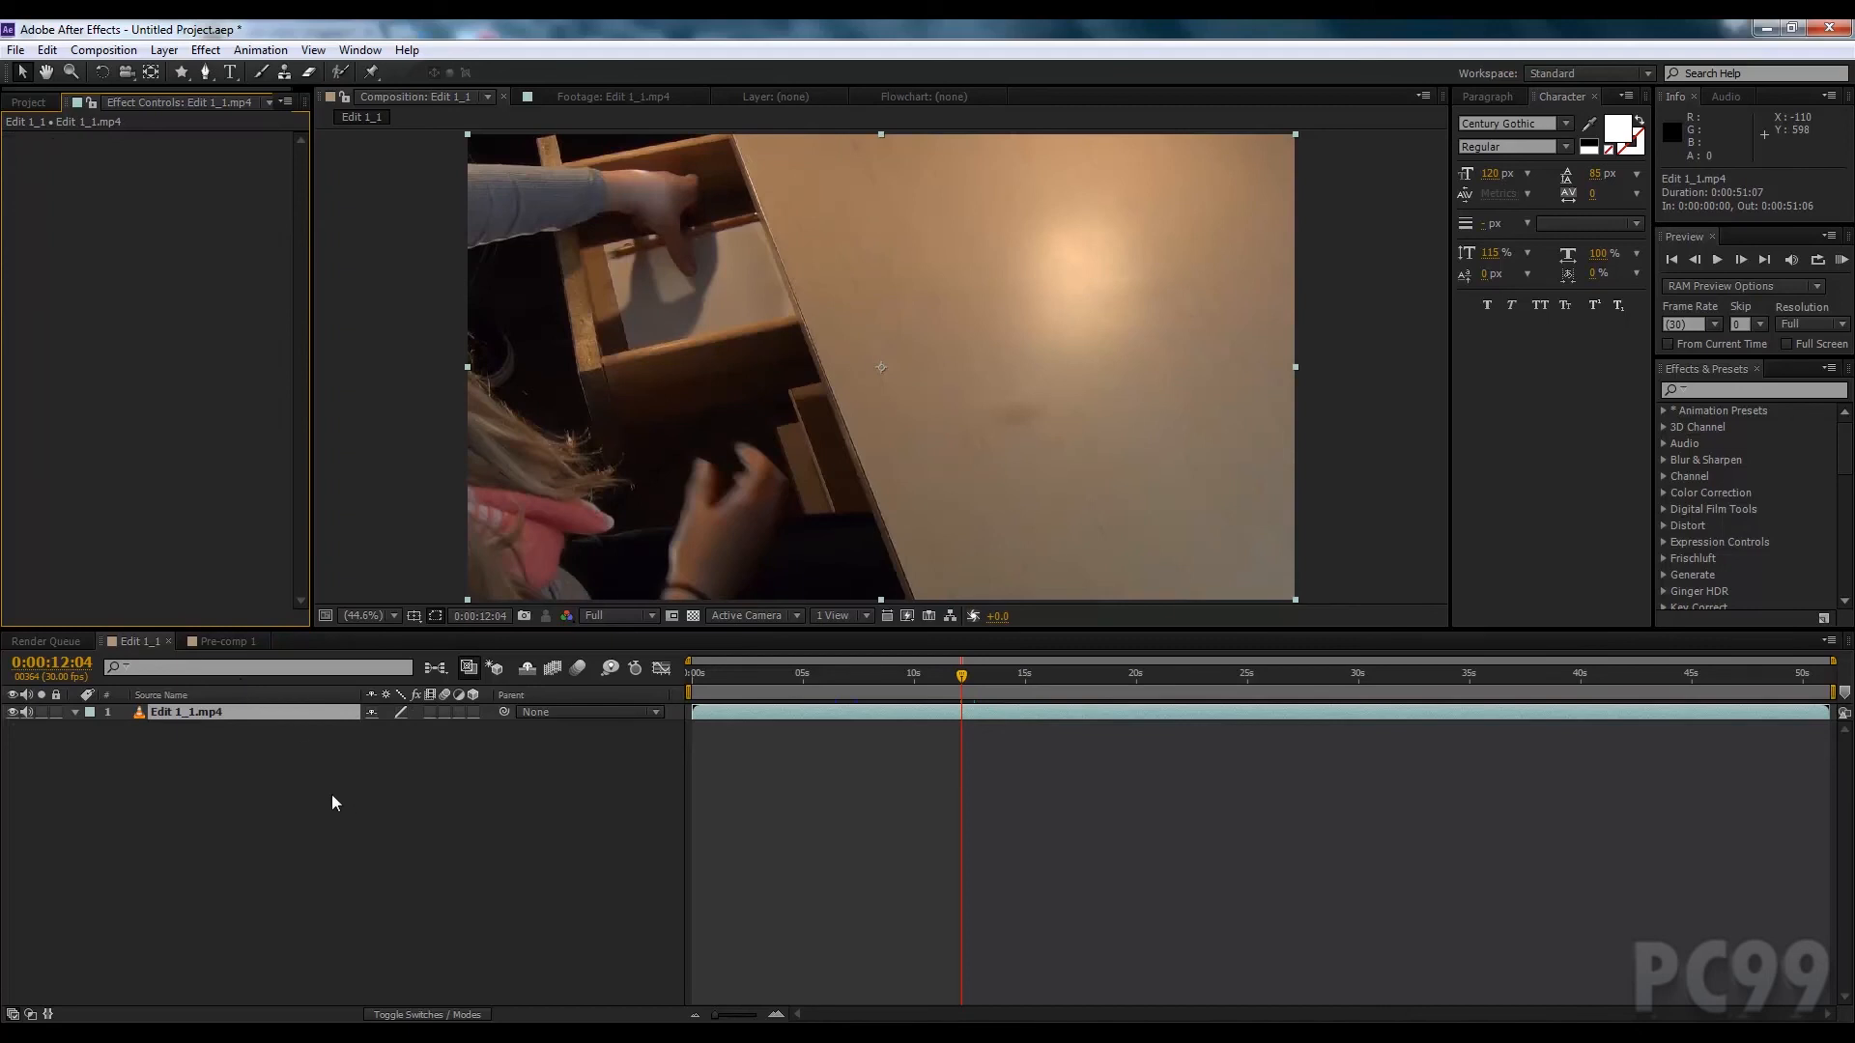
{"action": "mouse_move", "coordinate": [313, 742]}
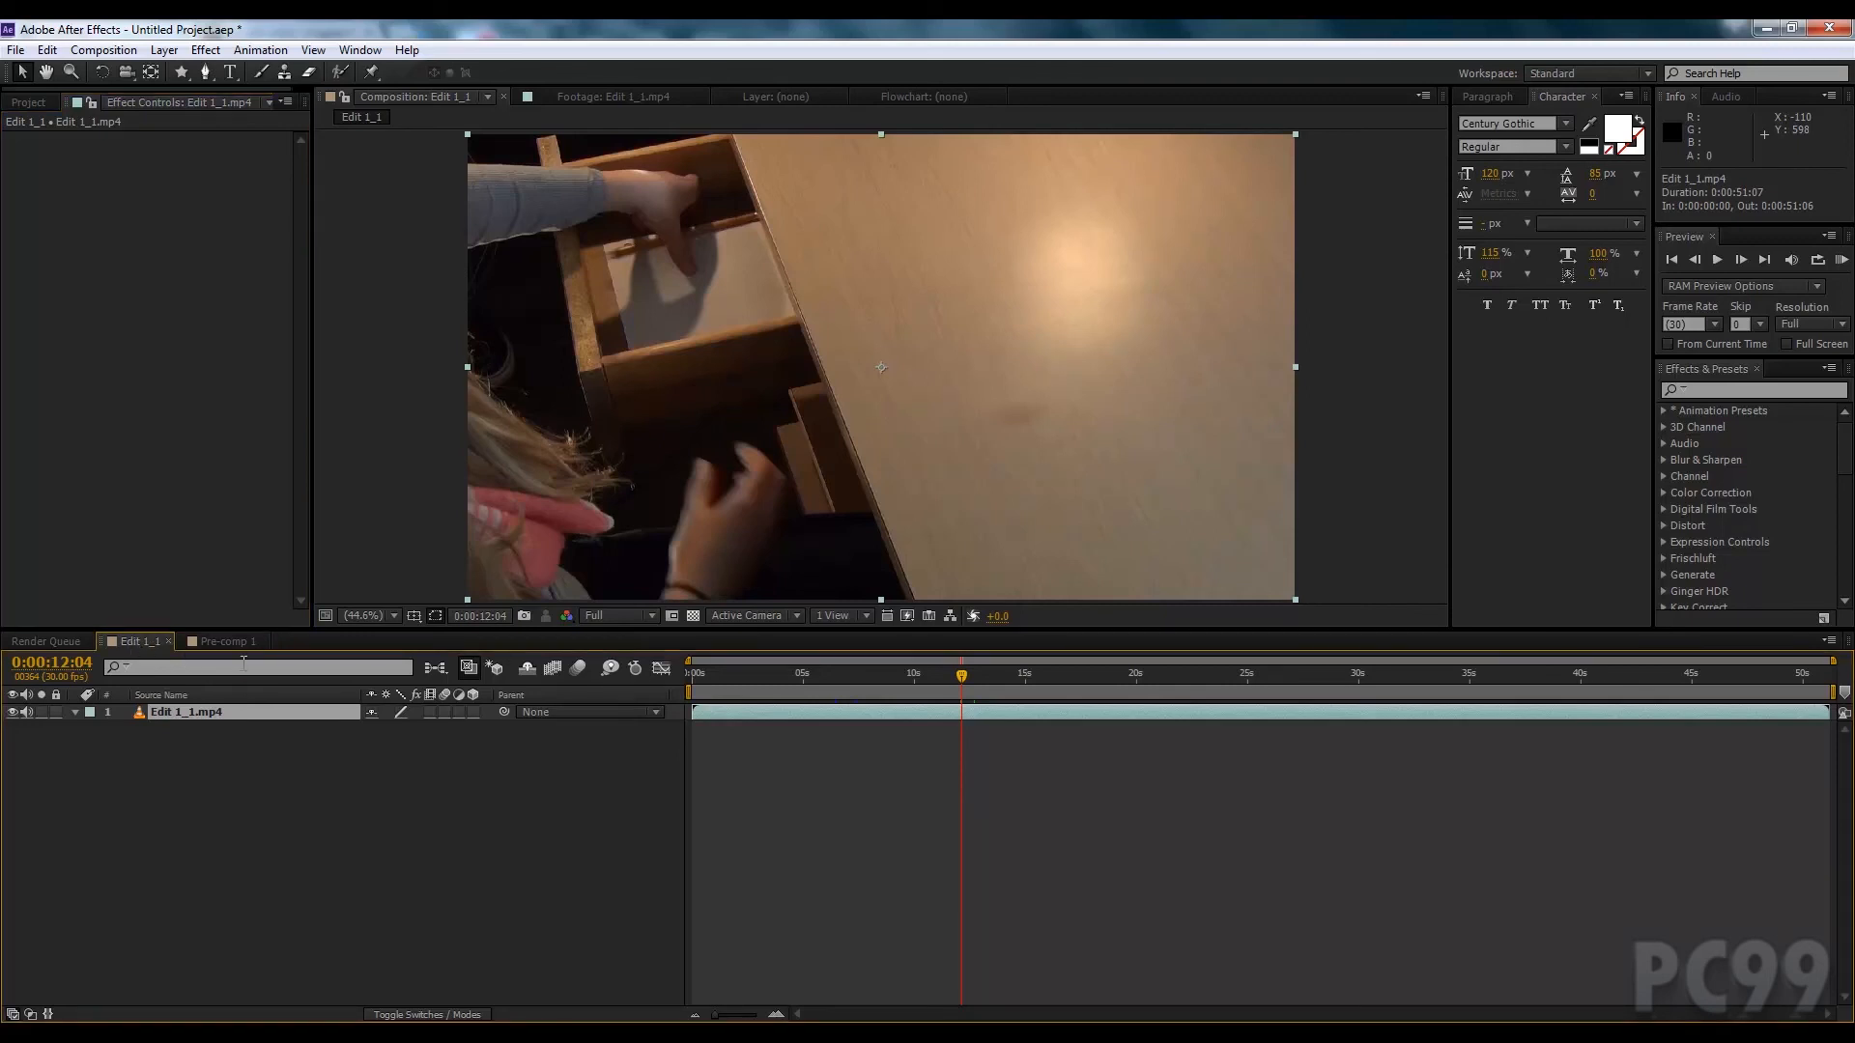
{"action": "mouse_move", "coordinate": [1667, 224]}
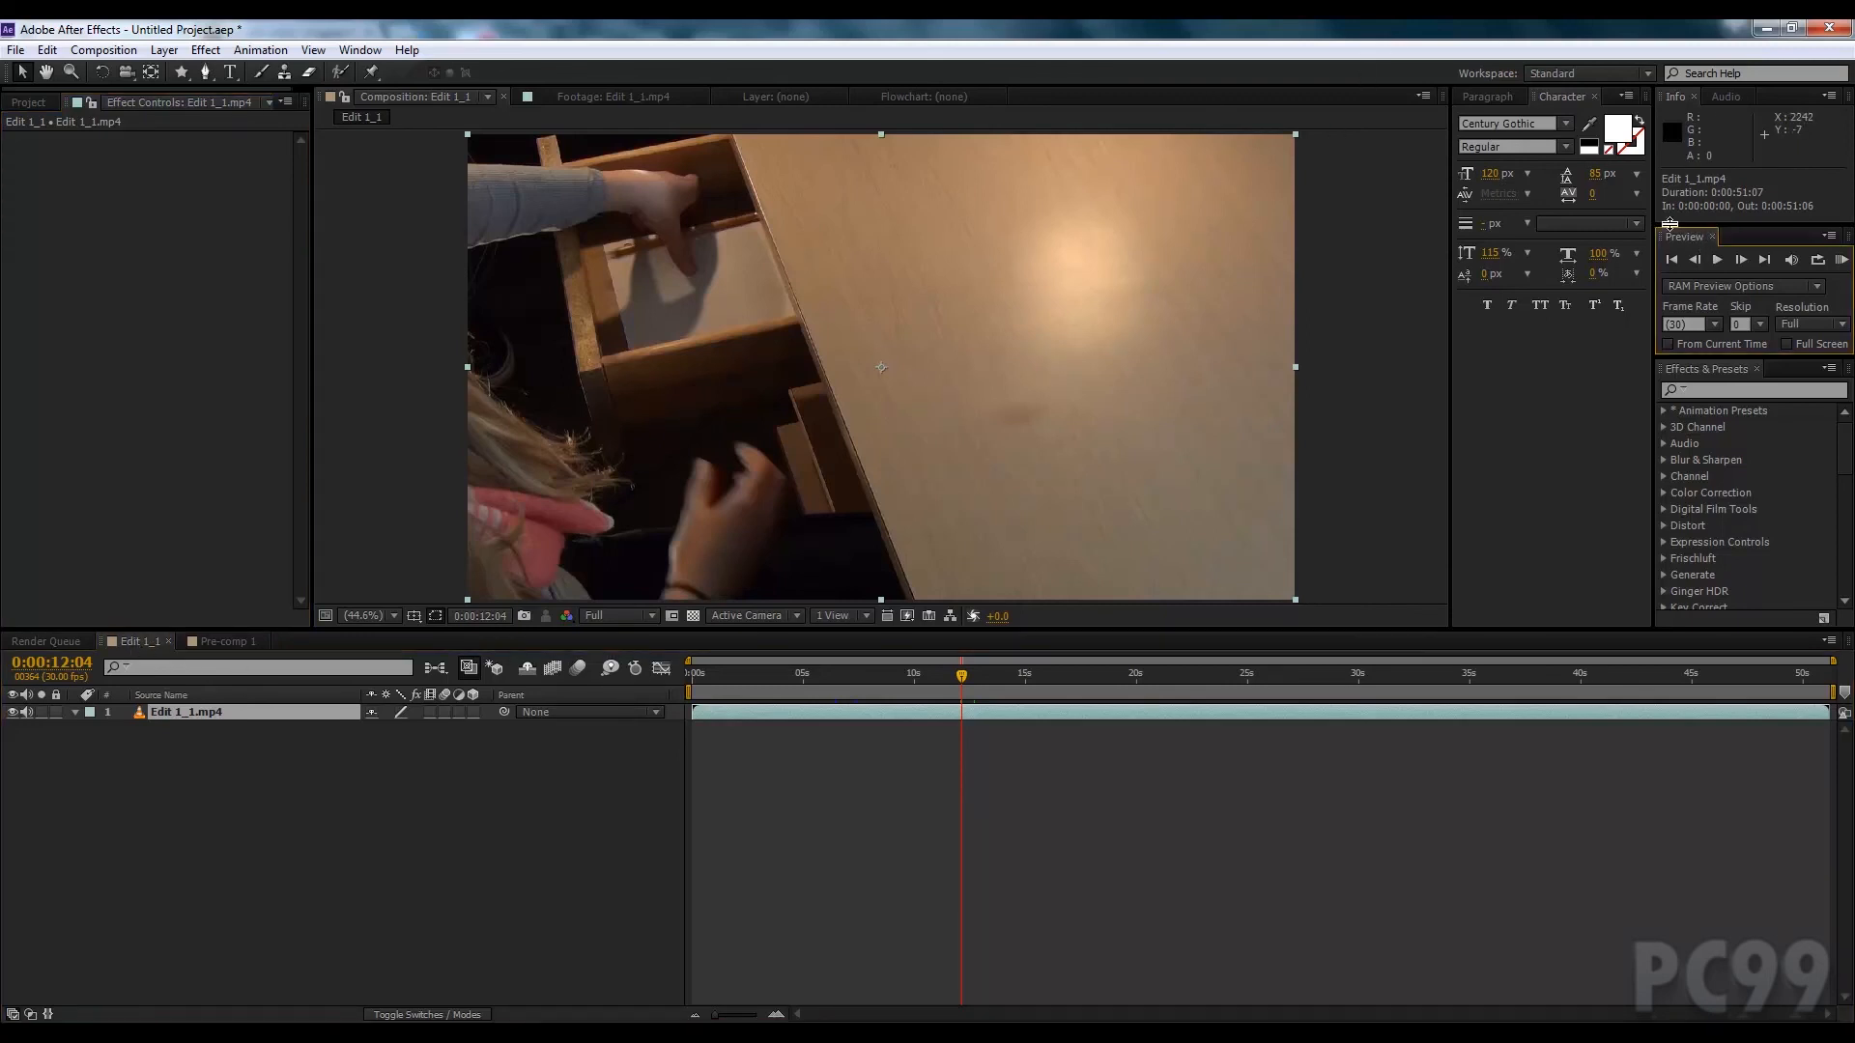
Step: Run a RAM Preview of Edit 1_1 and stop playback after a few seconds
{"action": "left_click", "coordinate": [1683, 324]}
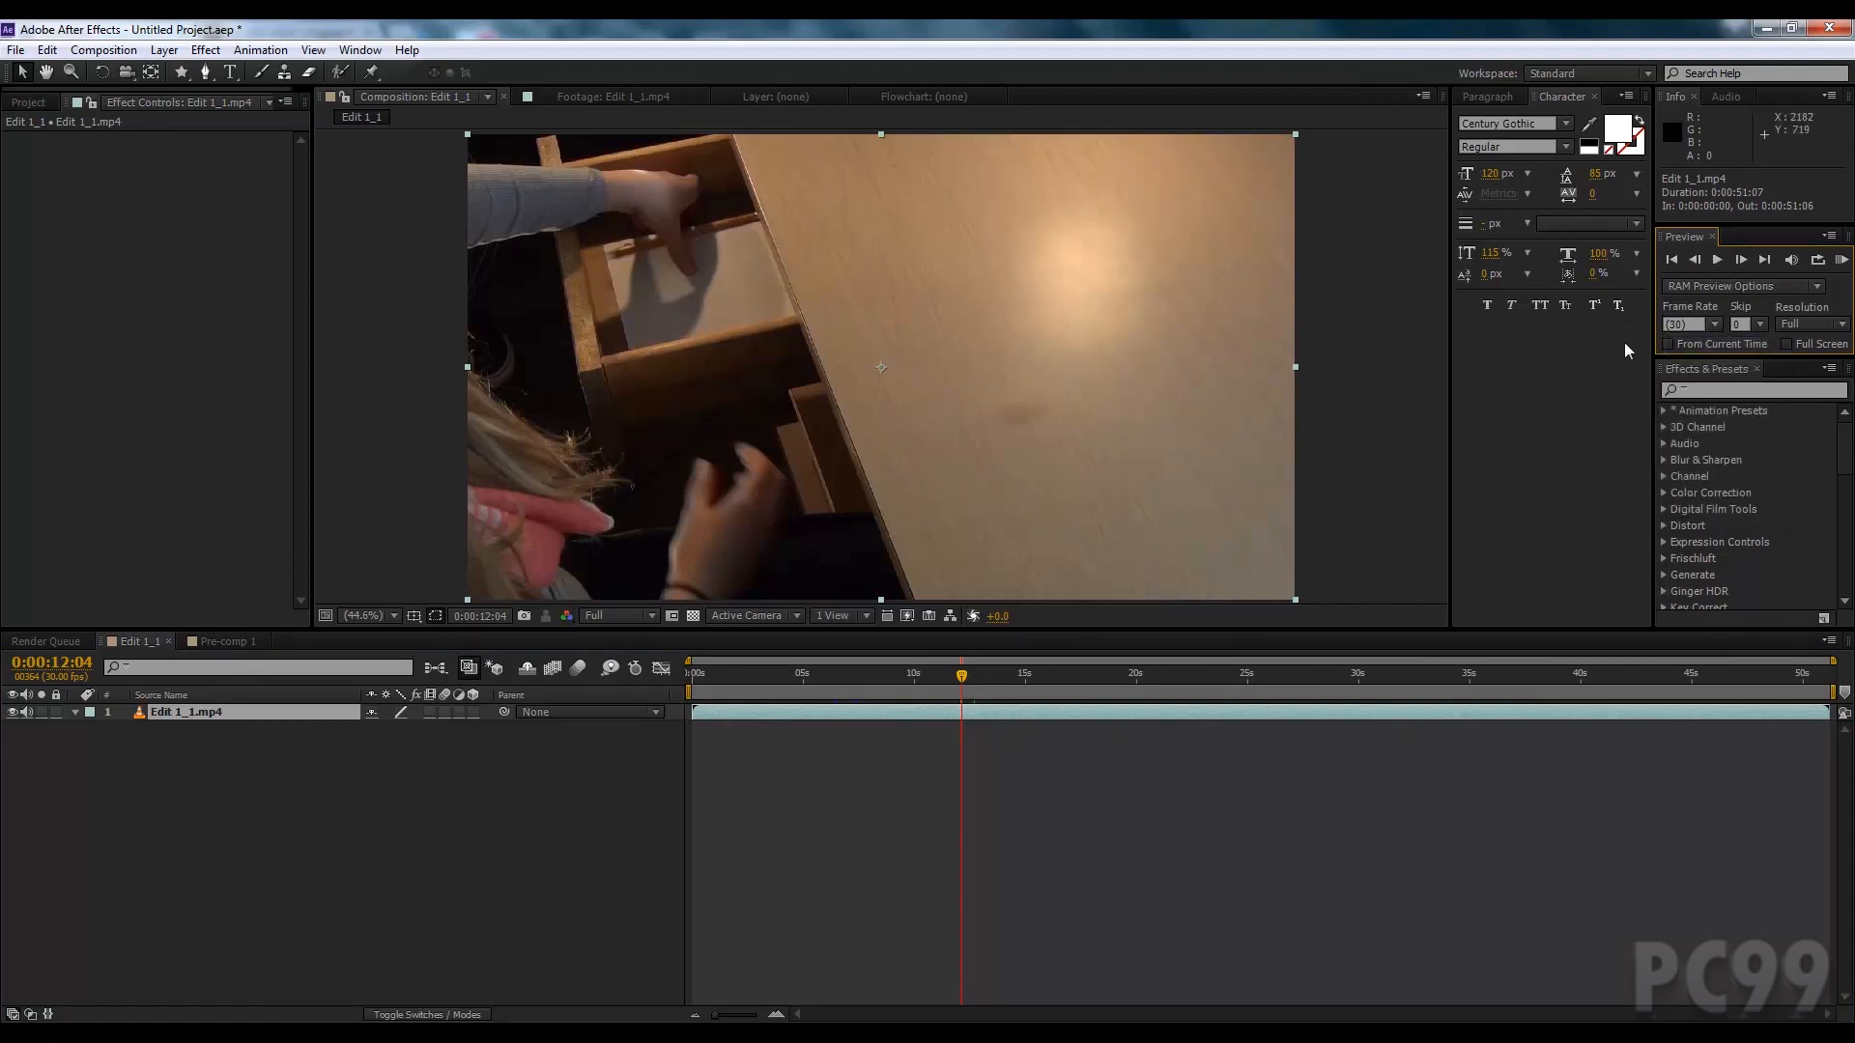
{"action": "mouse_move", "coordinate": [1709, 359]}
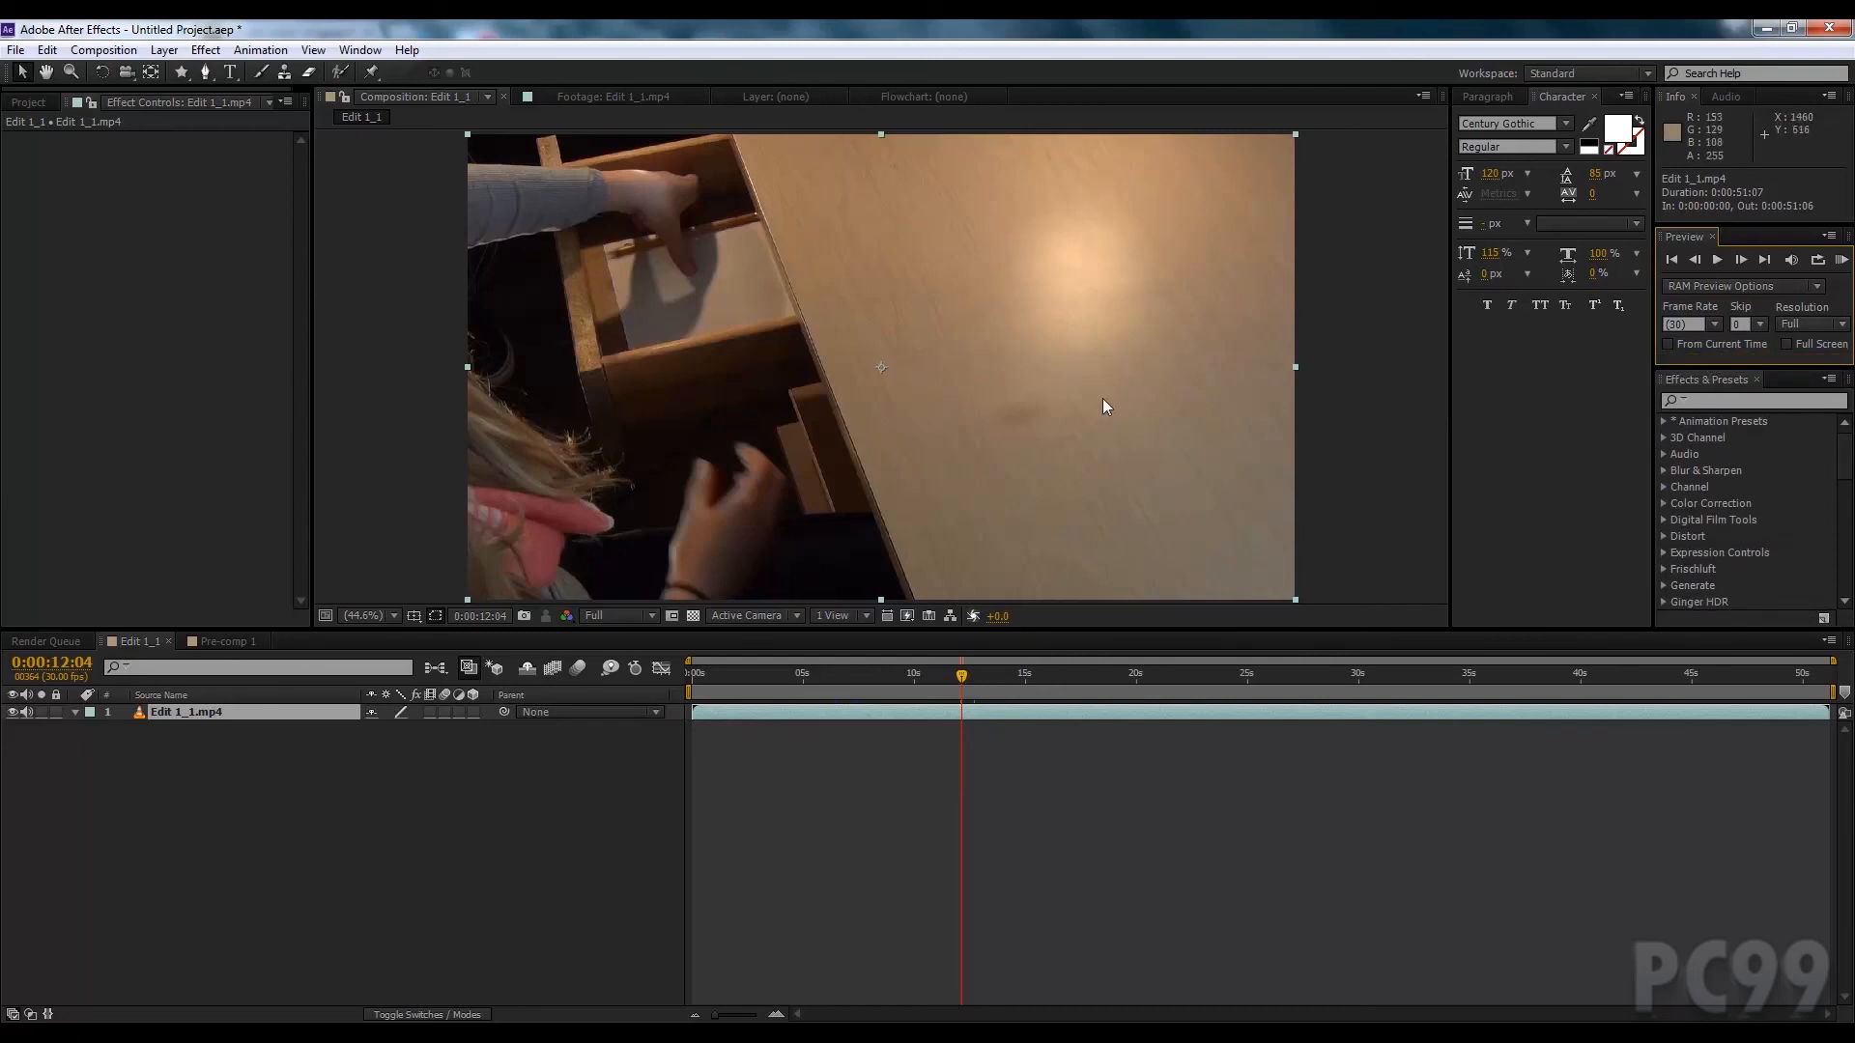
{"action": "mouse_move", "coordinate": [345, 688]}
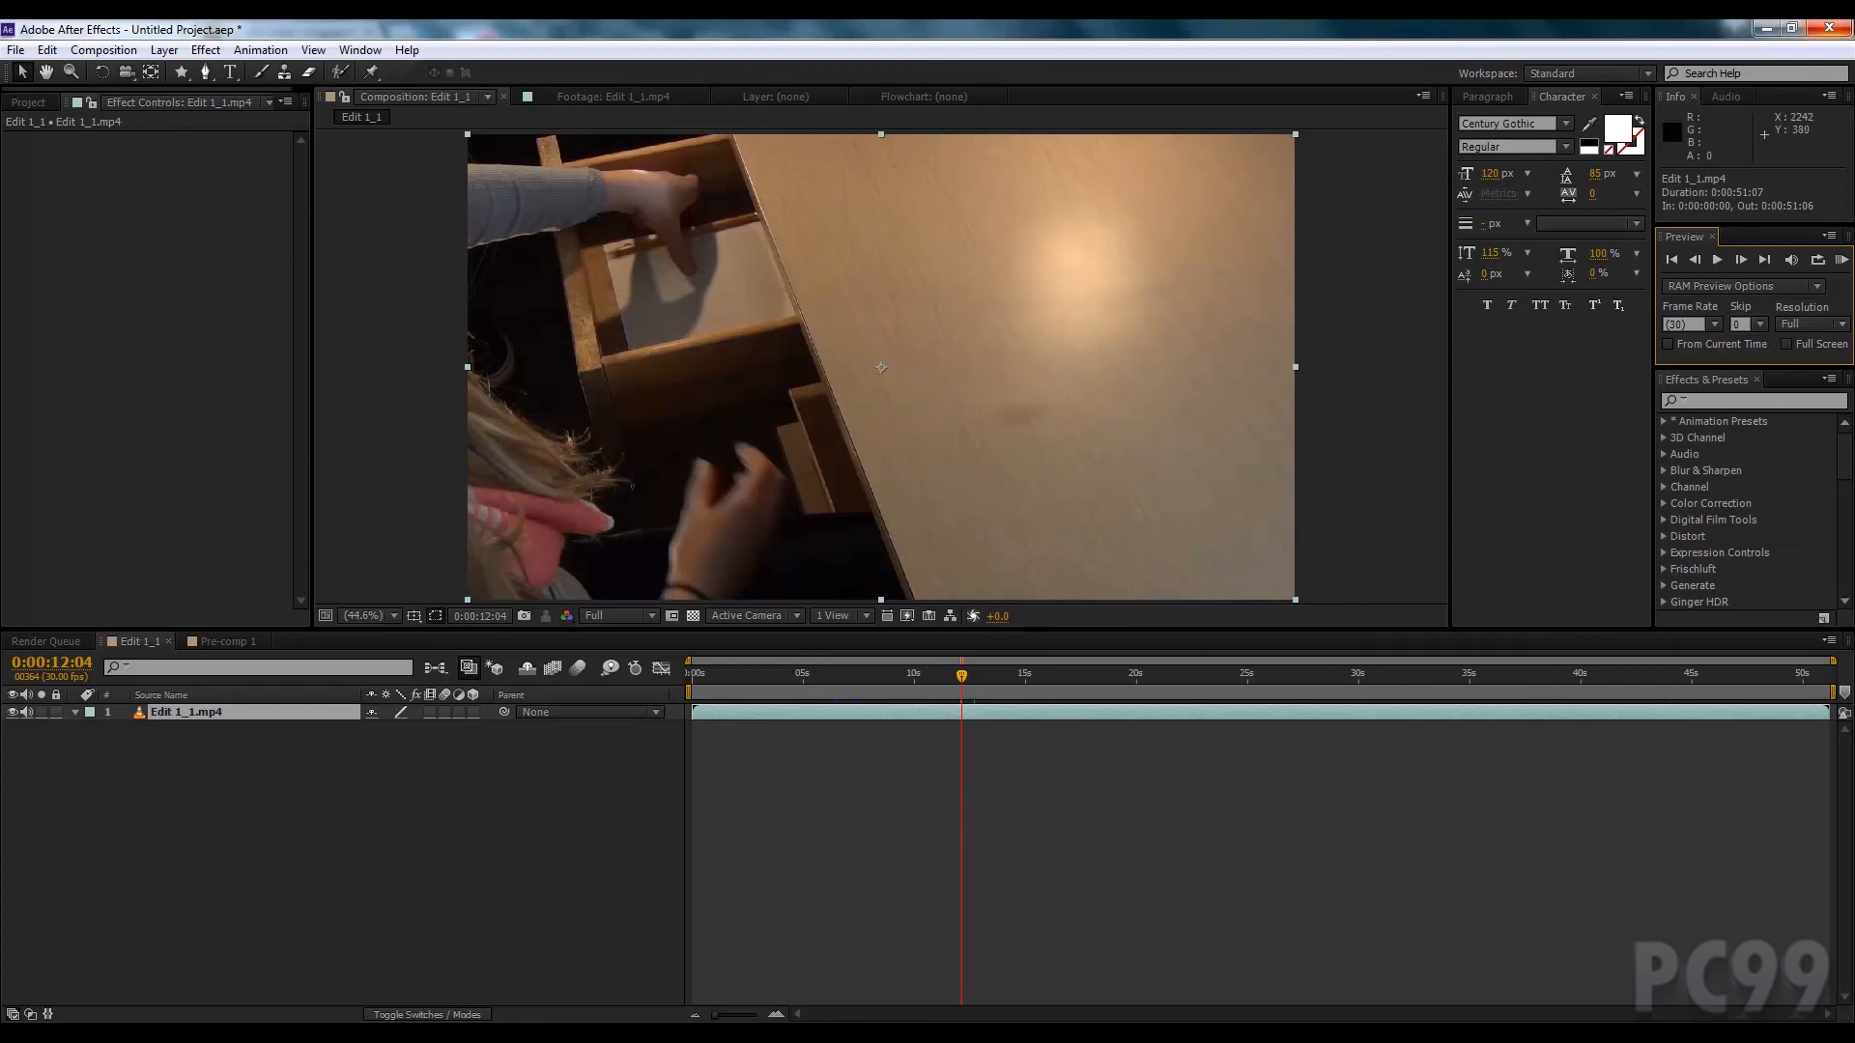
{"action": "mouse_move", "coordinate": [1837, 258]}
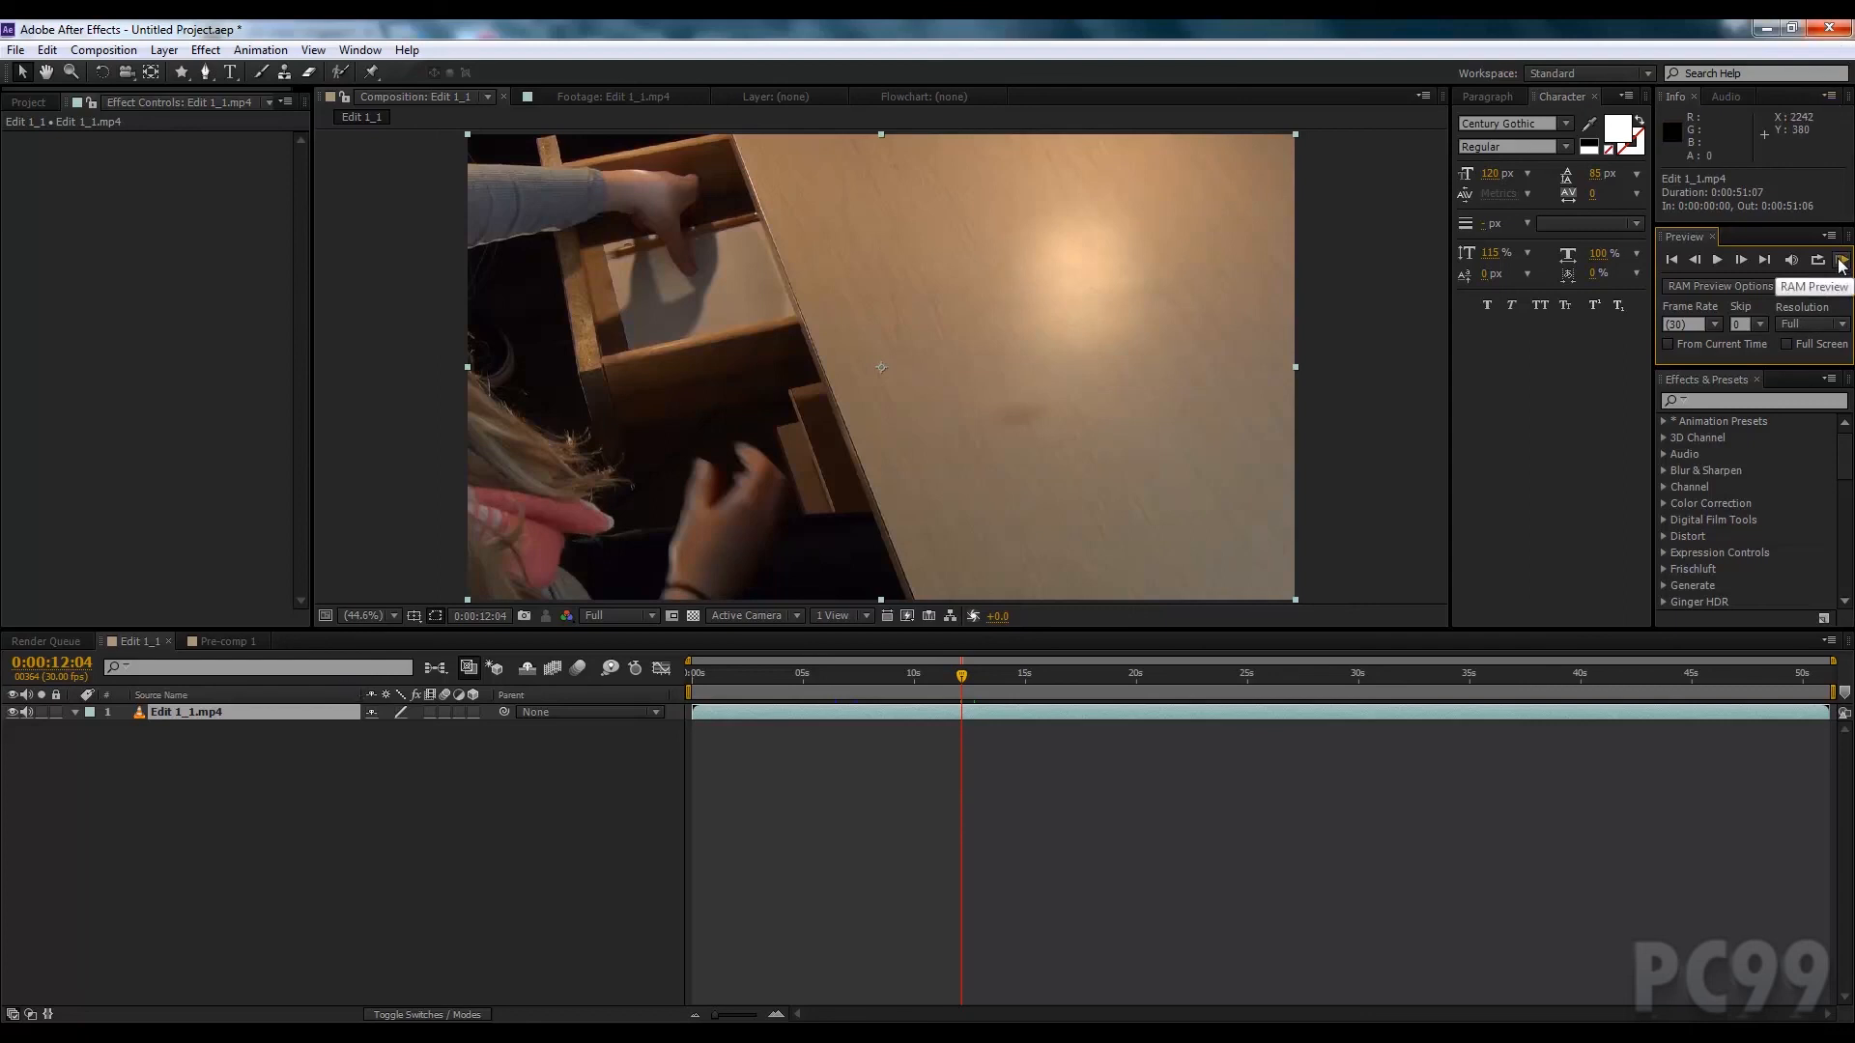
{"action": "mouse_move", "coordinate": [1007, 526]}
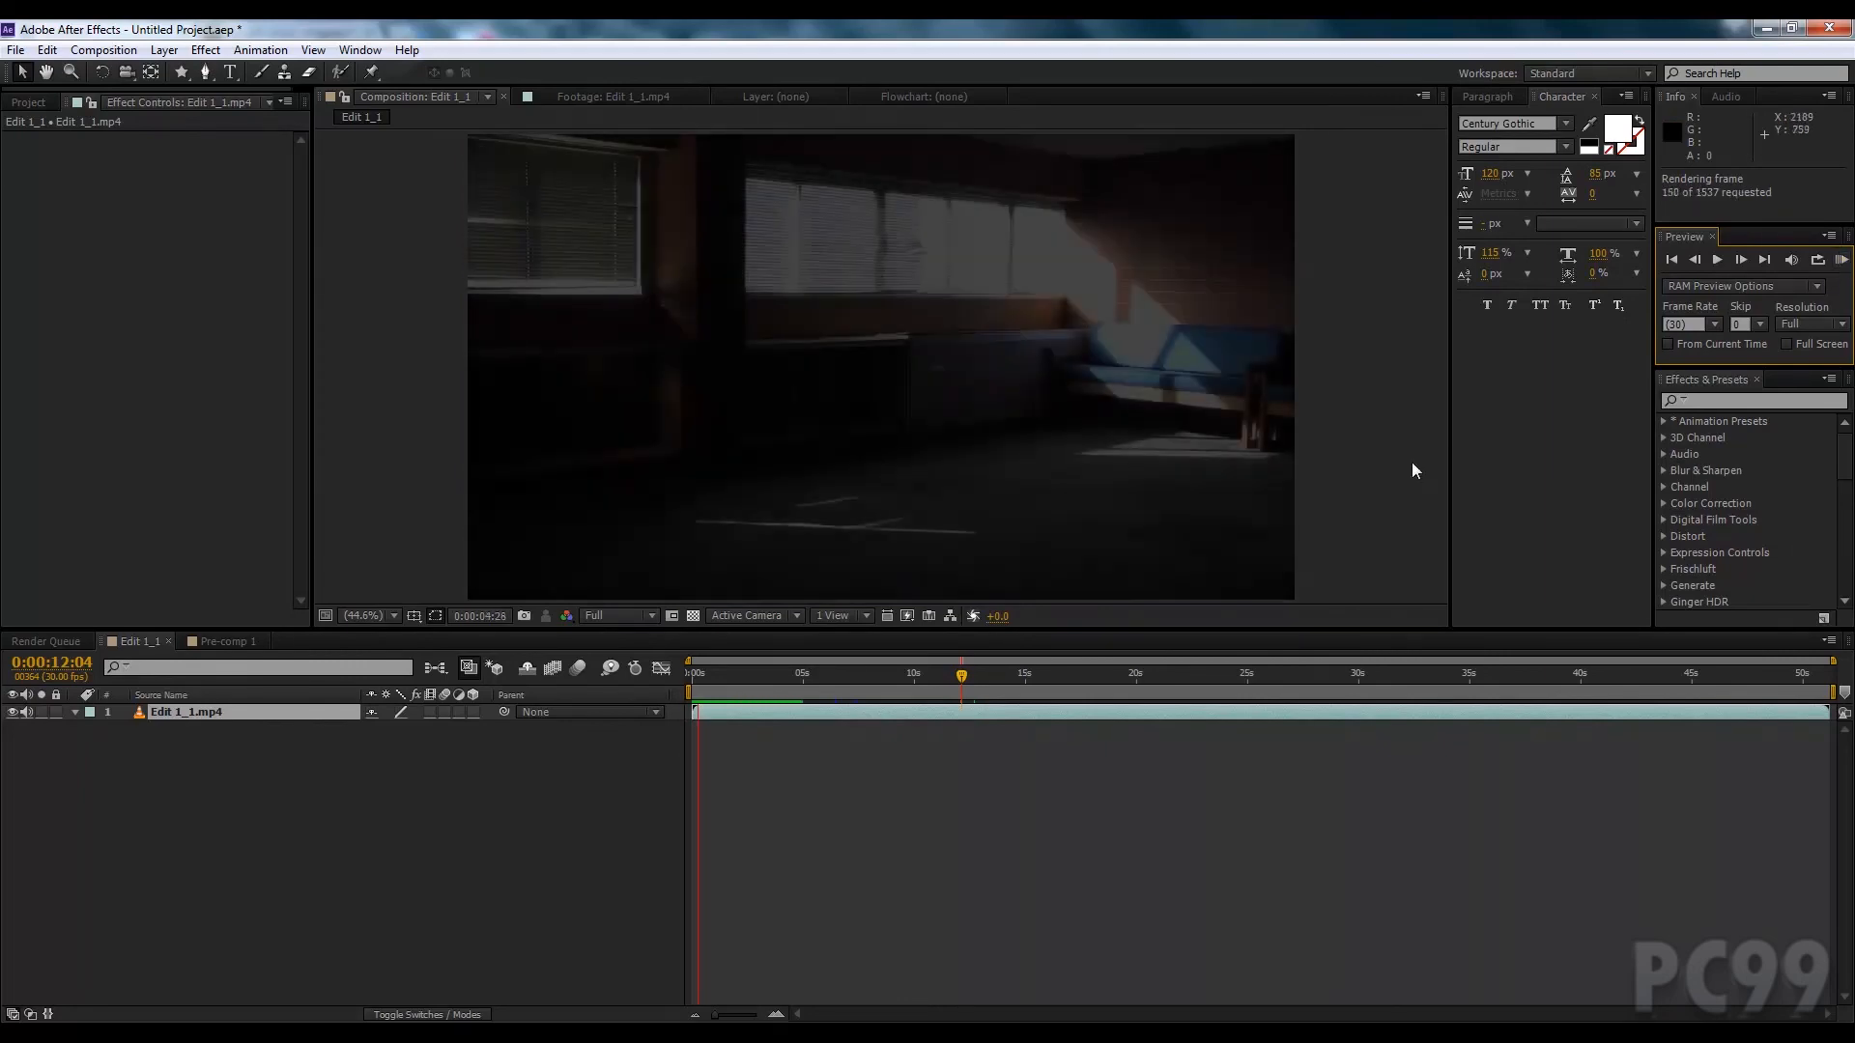
{"action": "left_click", "coordinate": [1715, 259]}
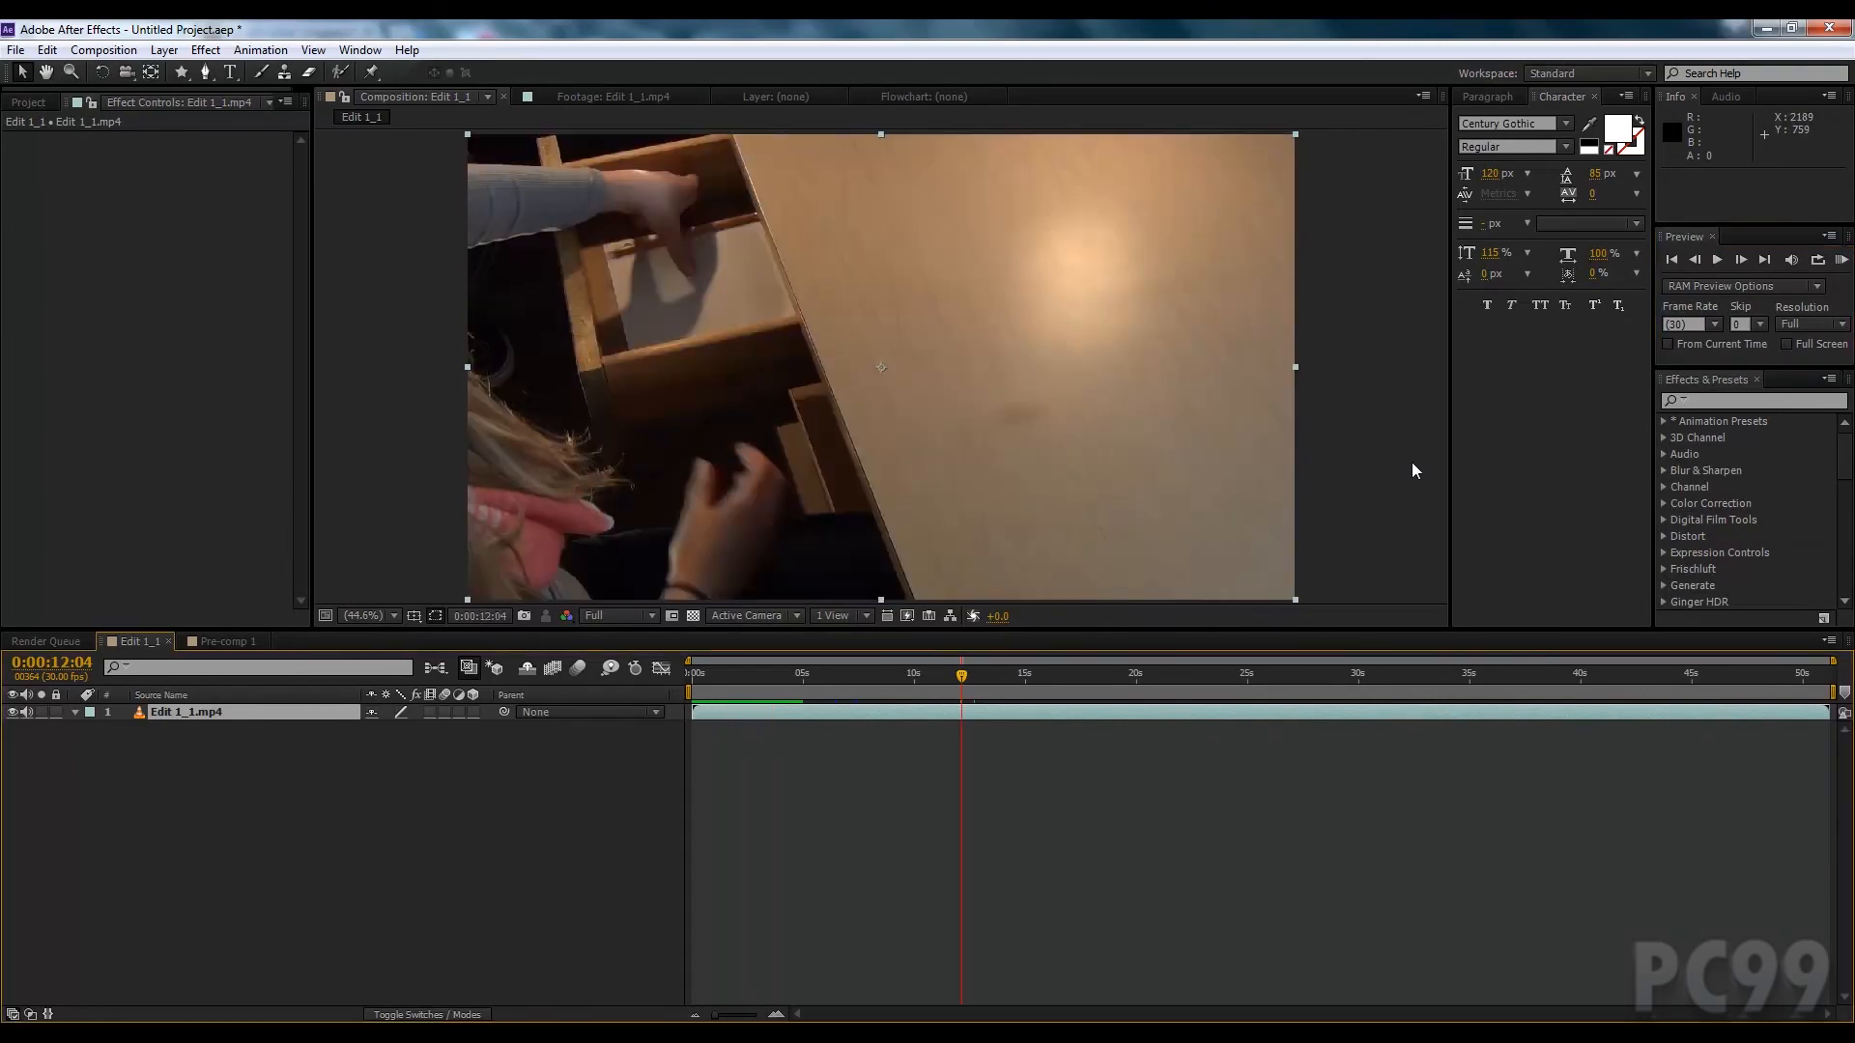
{"action": "mouse_move", "coordinate": [761, 684]}
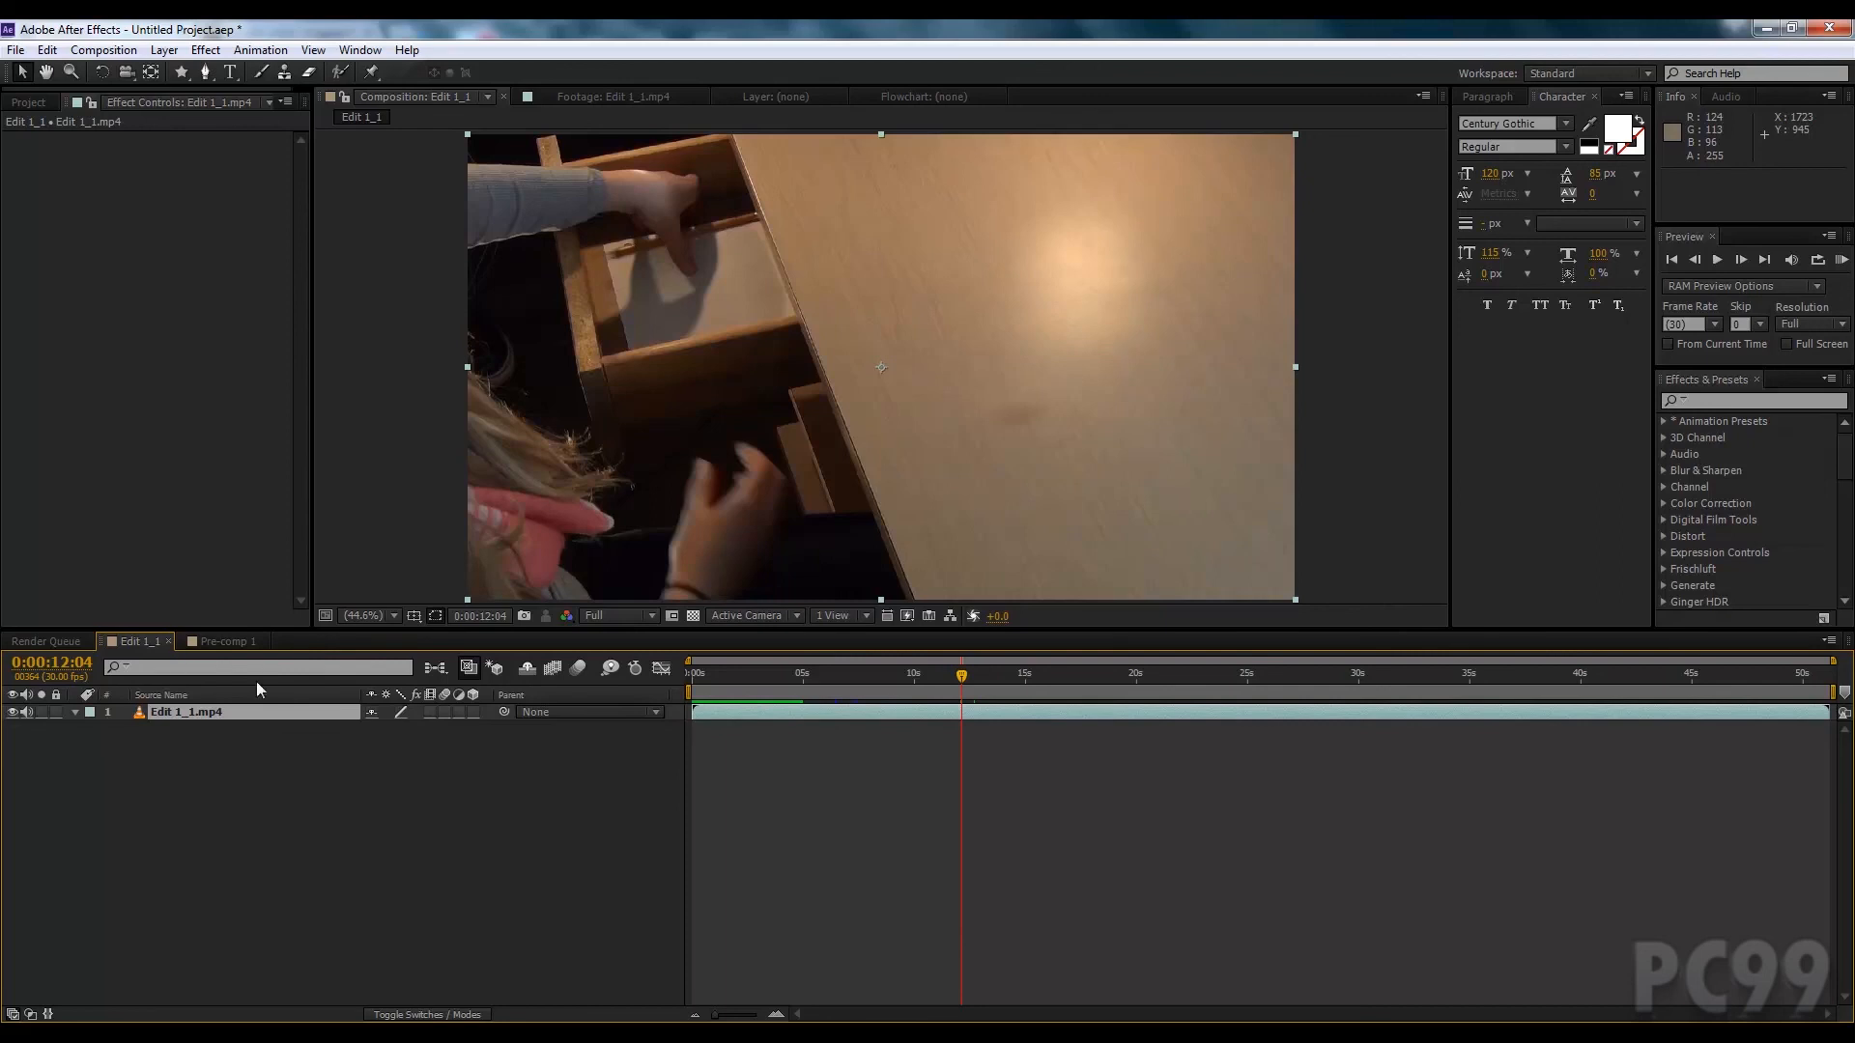
{"action": "mouse_move", "coordinate": [131, 71]}
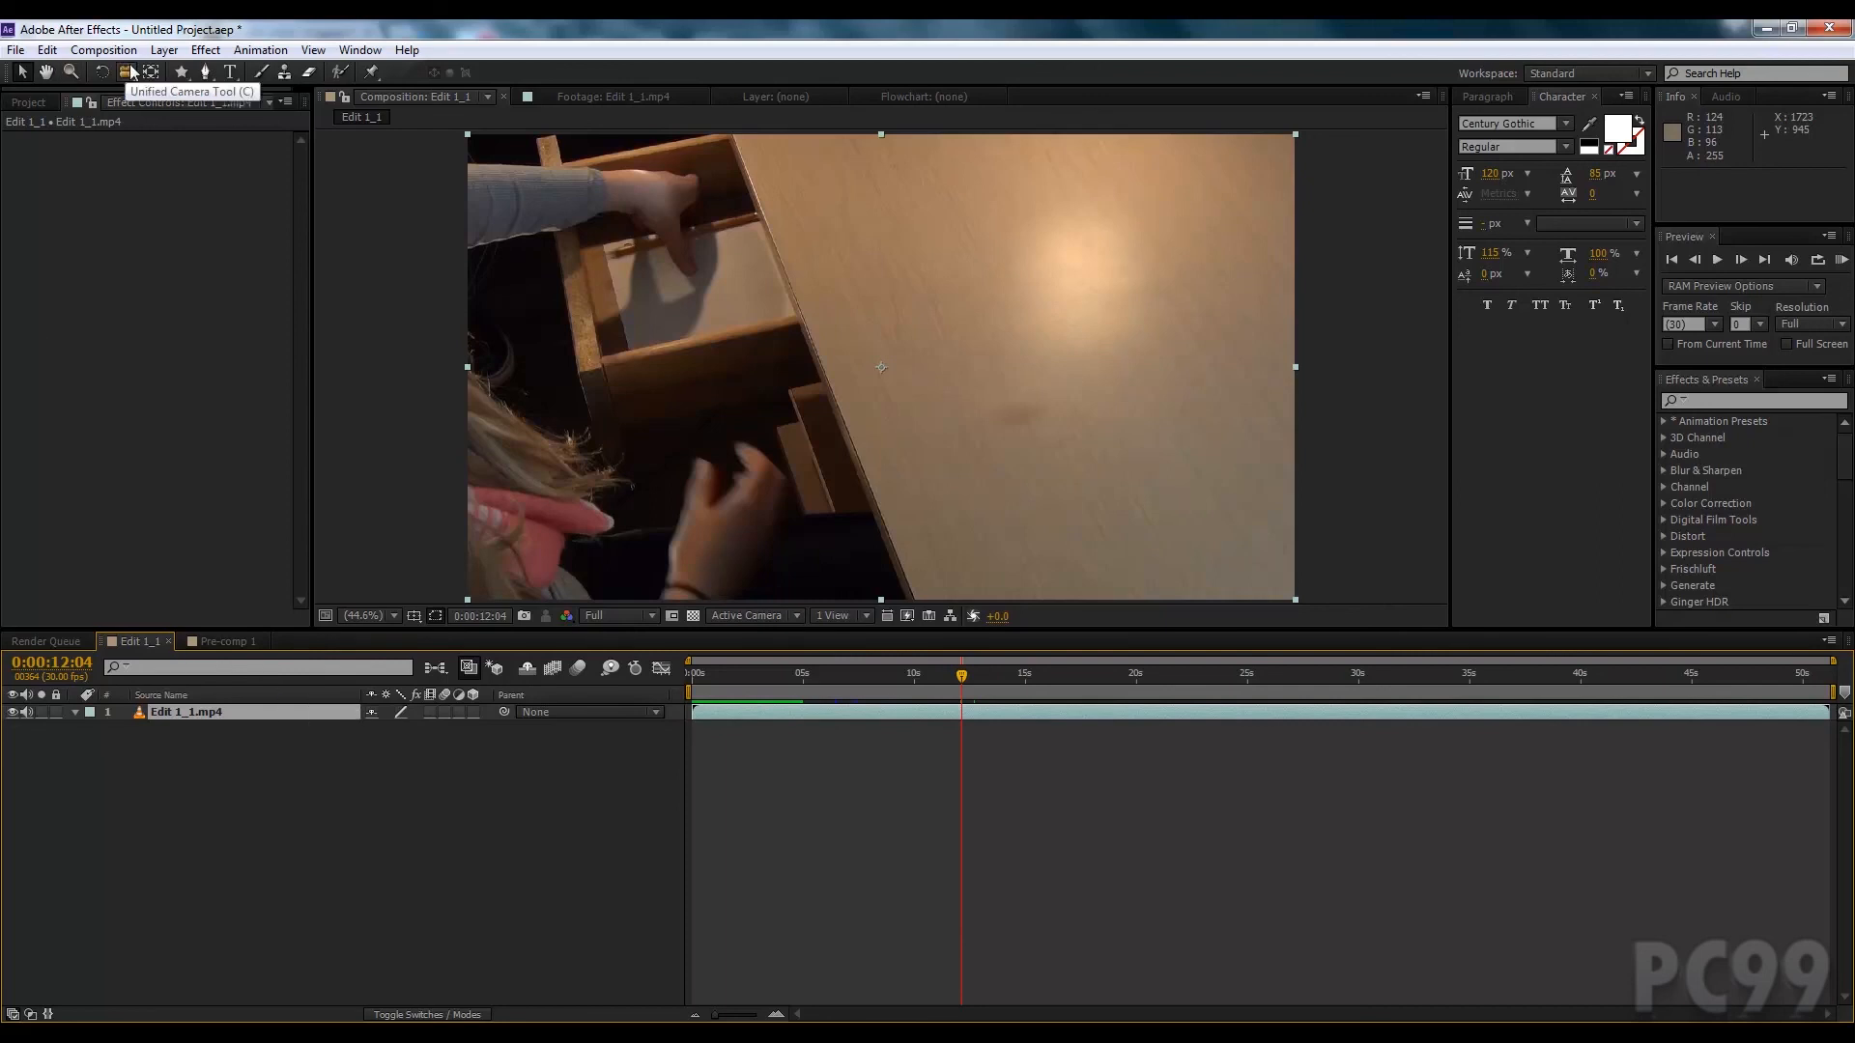
Step: Add Edit 1_1 to the render queue
{"action": "left_click", "coordinate": [102, 50]}
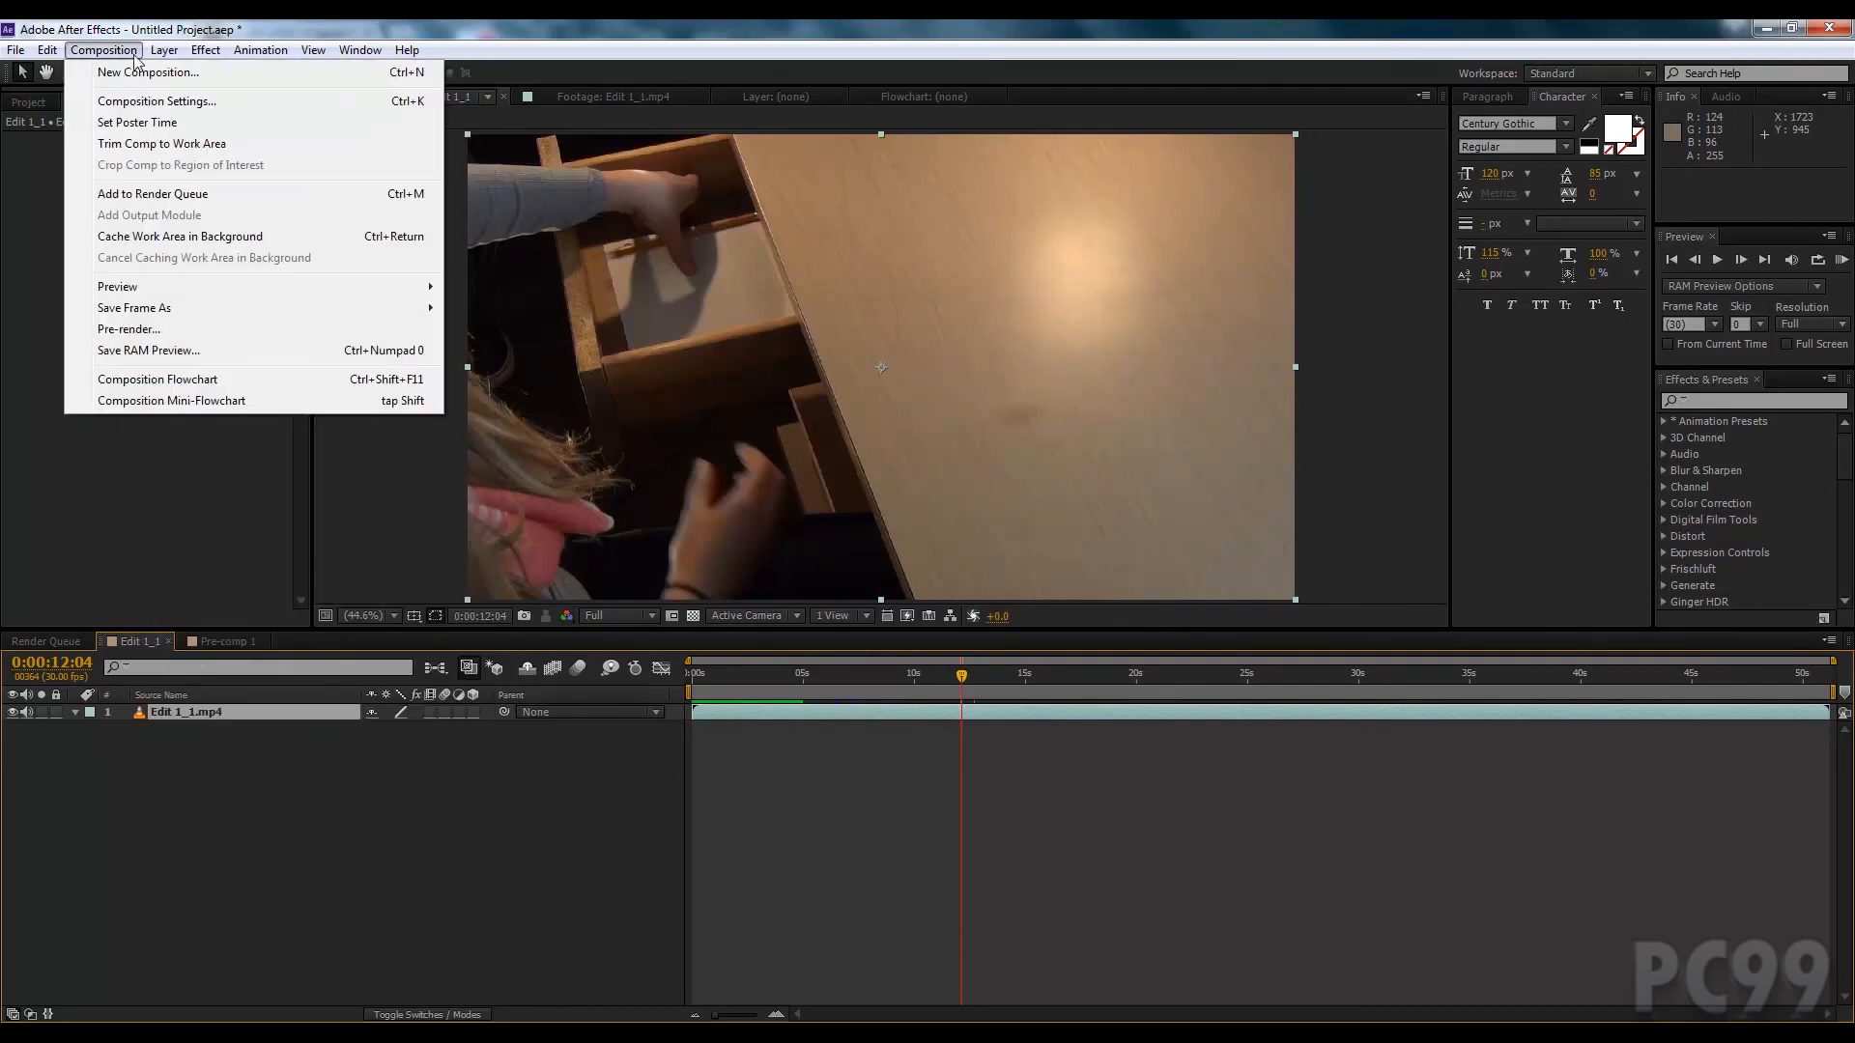
{"action": "left_click", "coordinate": [151, 193]}
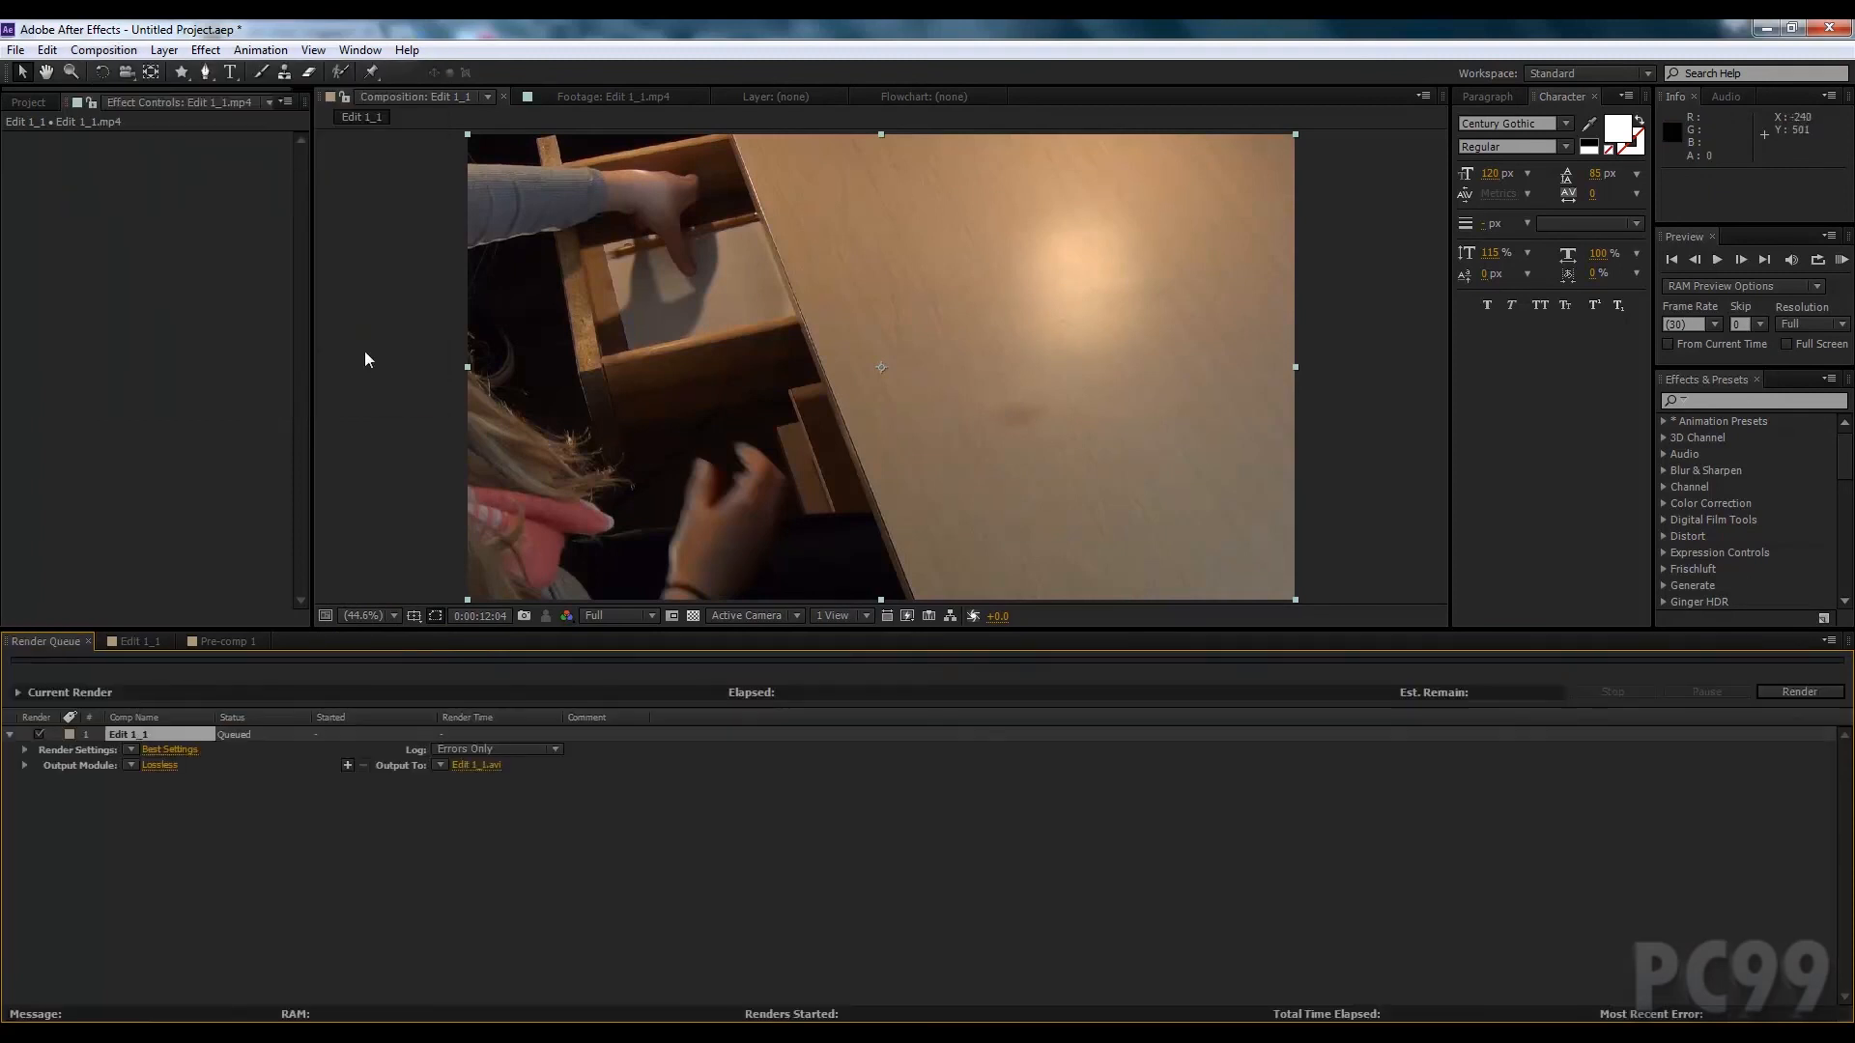
{"action": "mouse_move", "coordinate": [545, 566]}
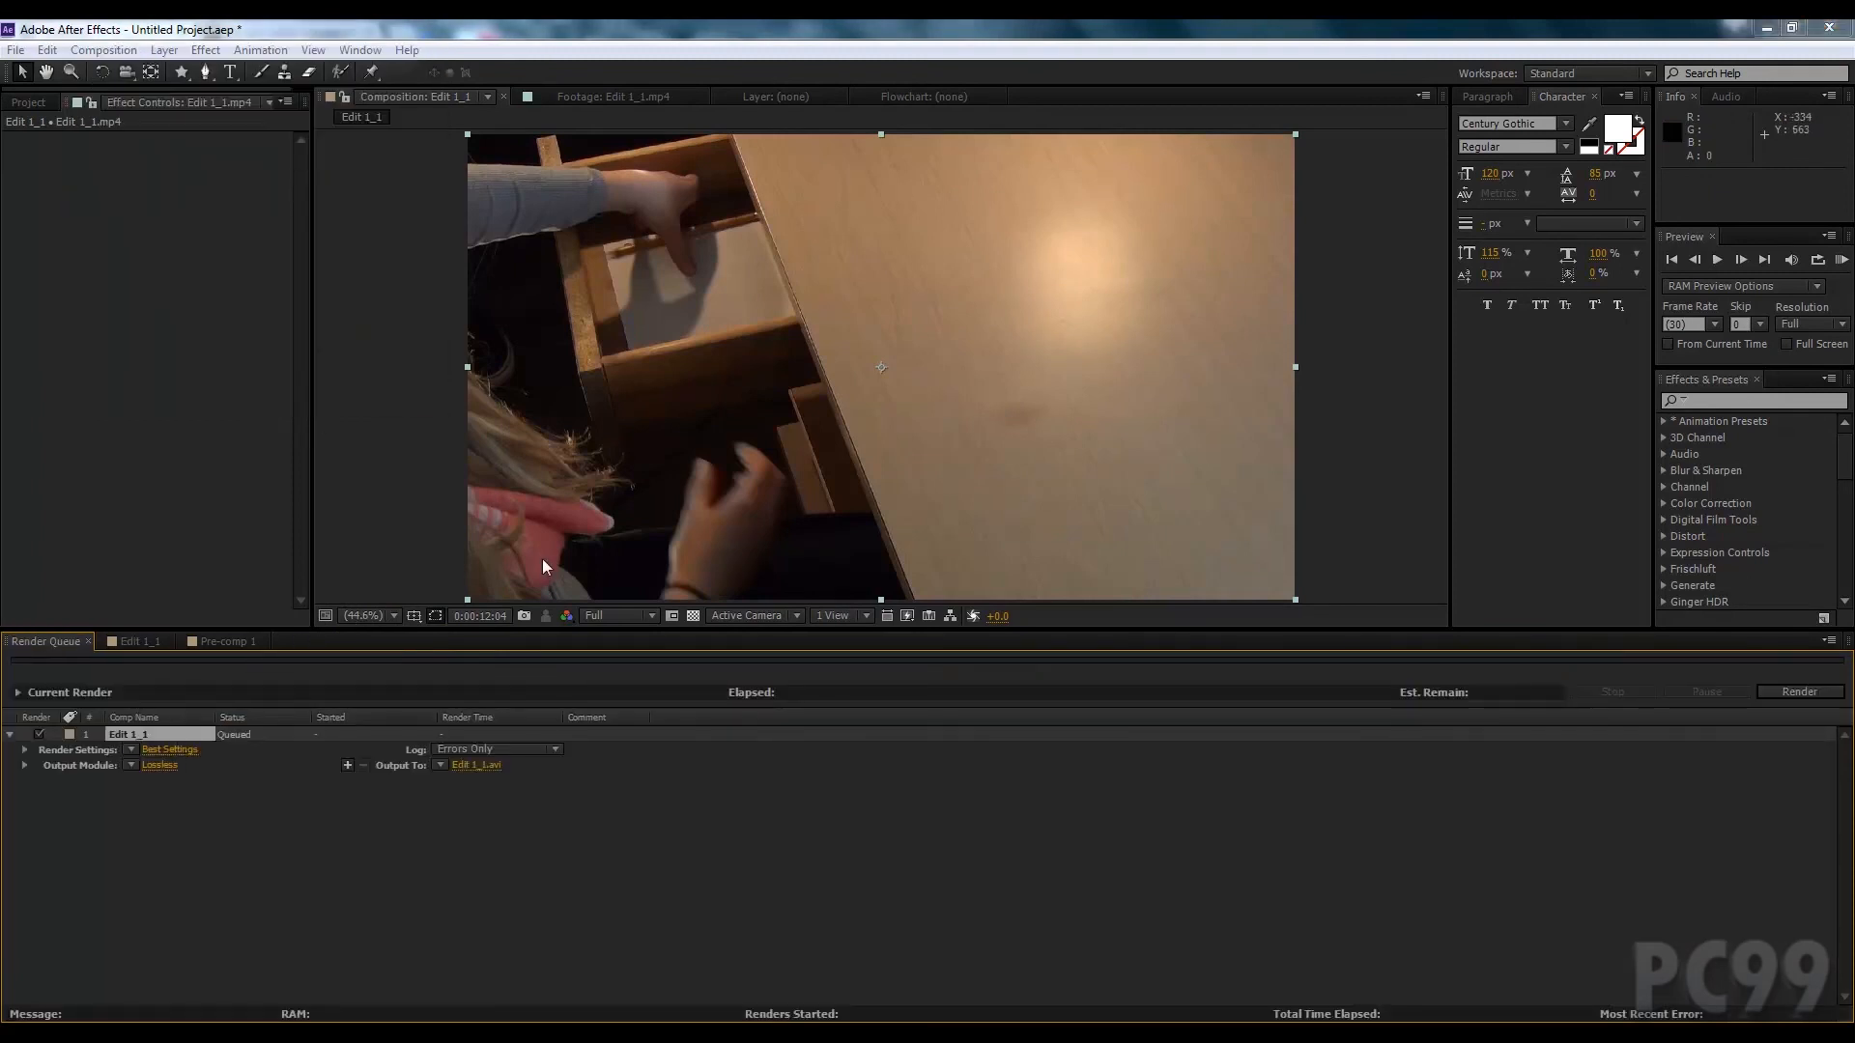
Step: Set the output module to H.264 format with audio output enabled
{"action": "left_click", "coordinate": [161, 764]}
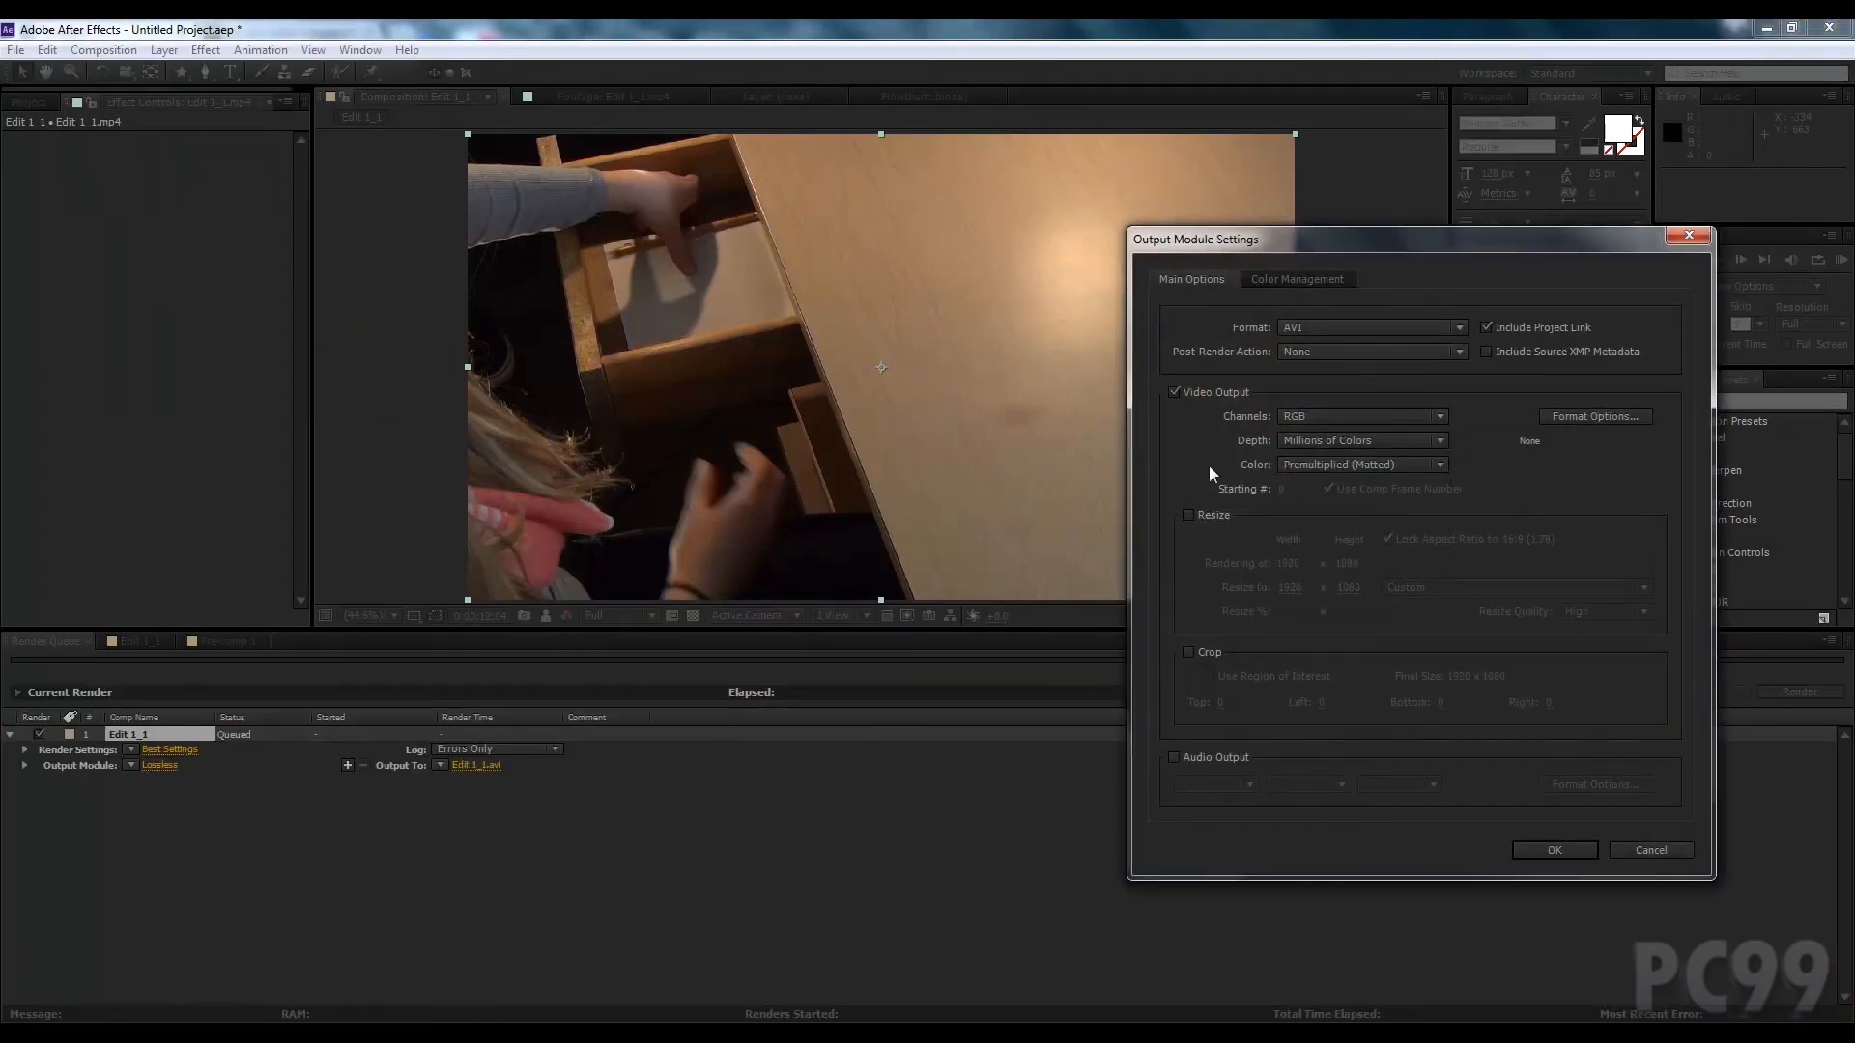
{"action": "left_click", "coordinate": [1367, 329]}
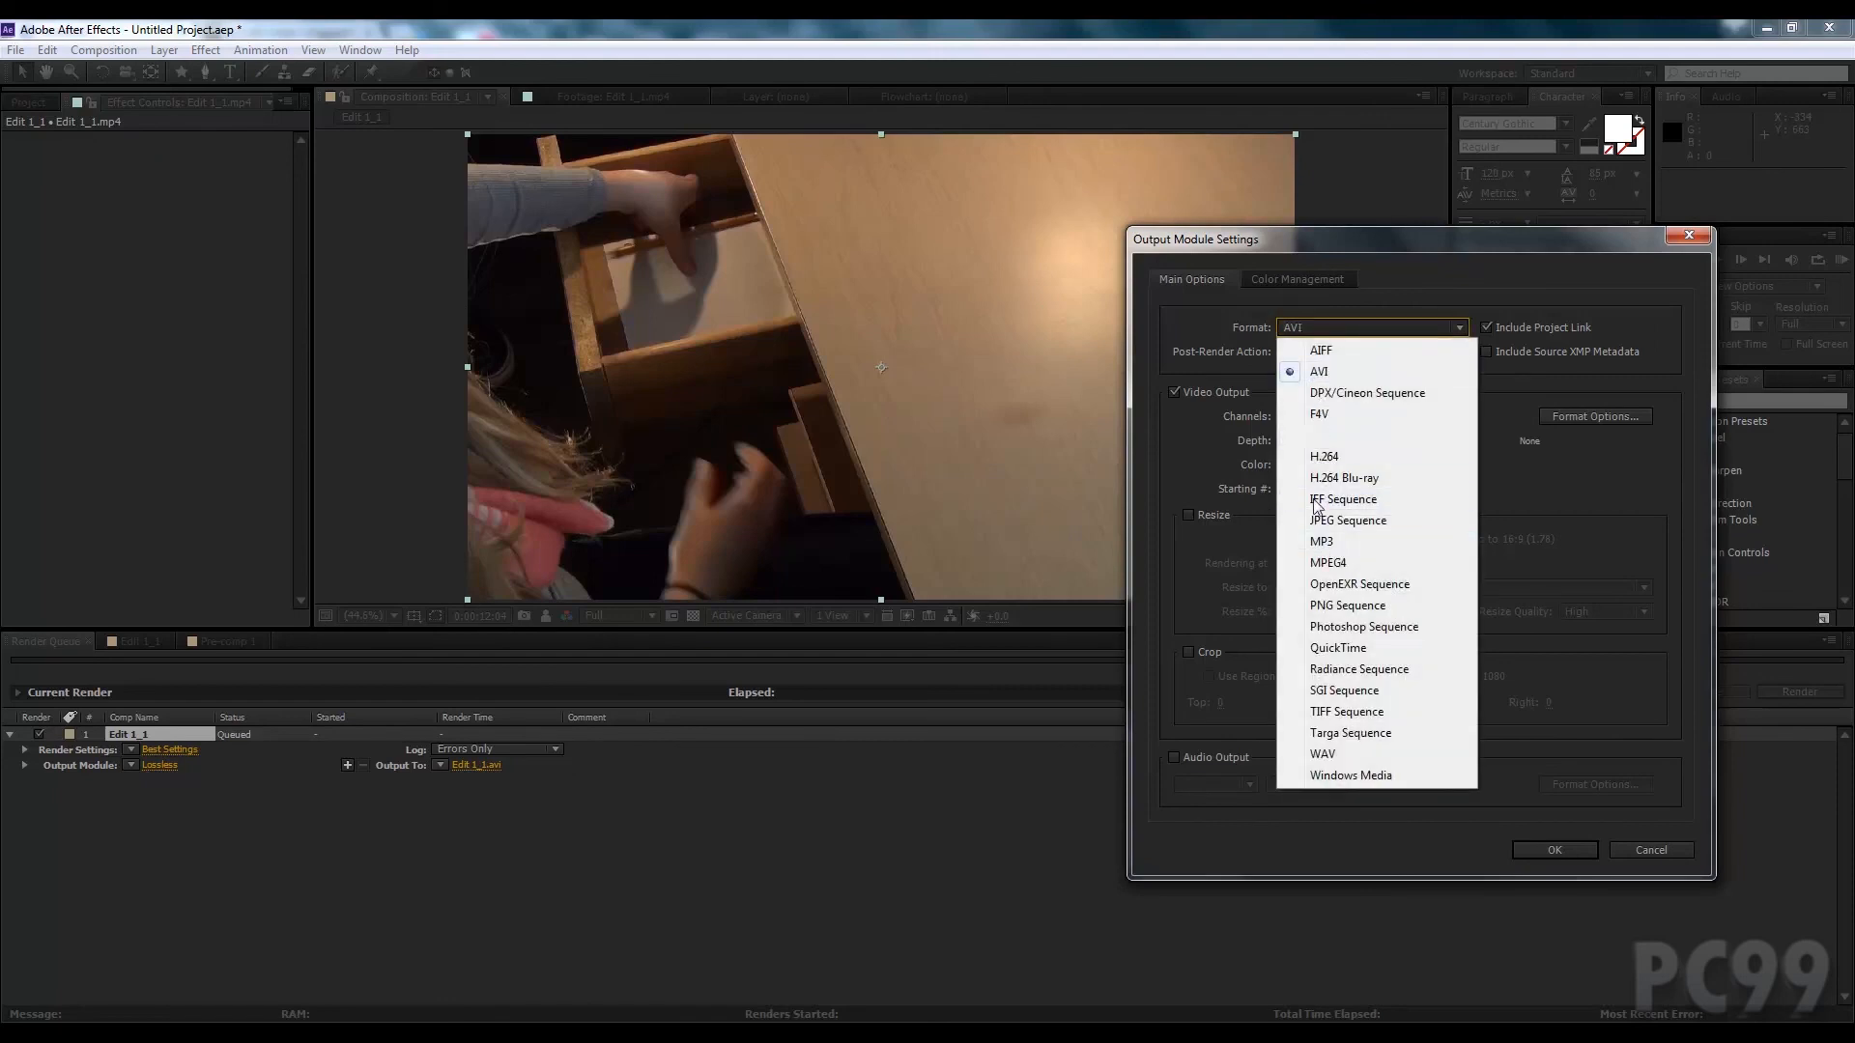
{"action": "mouse_move", "coordinate": [1353, 460]}
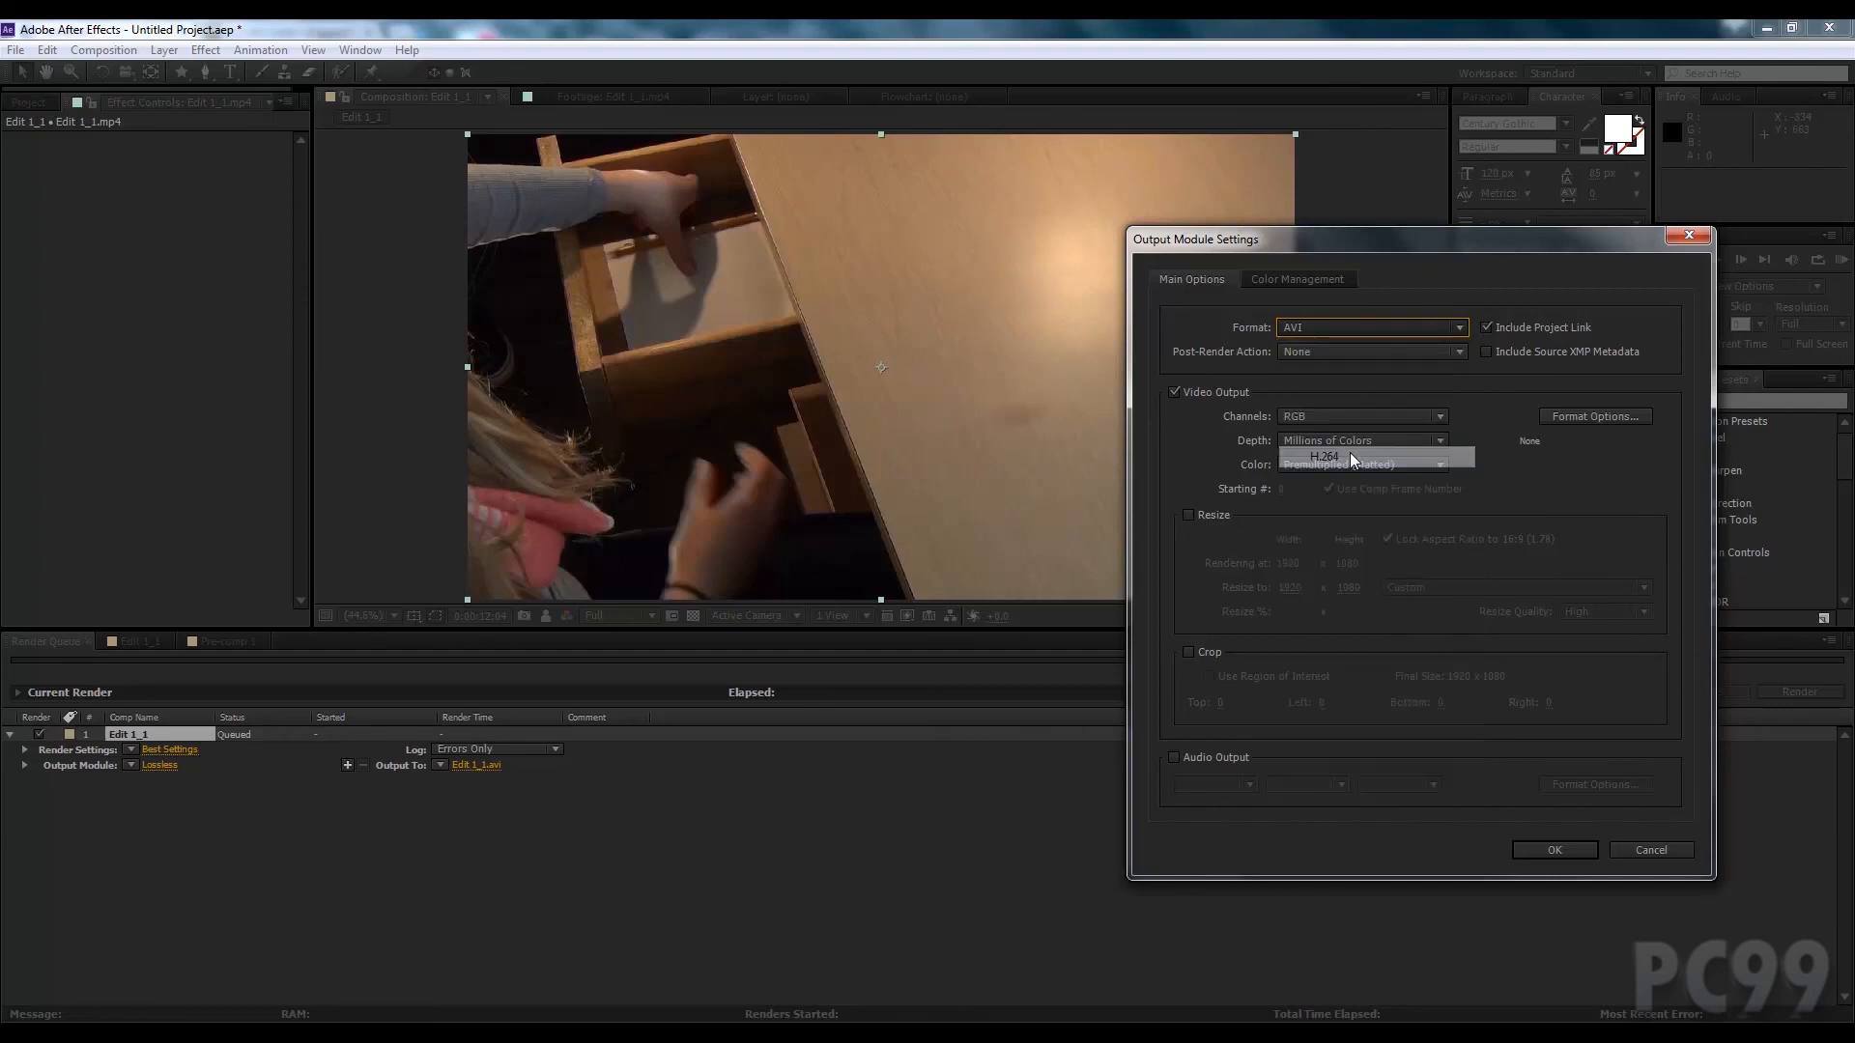
{"action": "left_click", "coordinate": [1319, 458]}
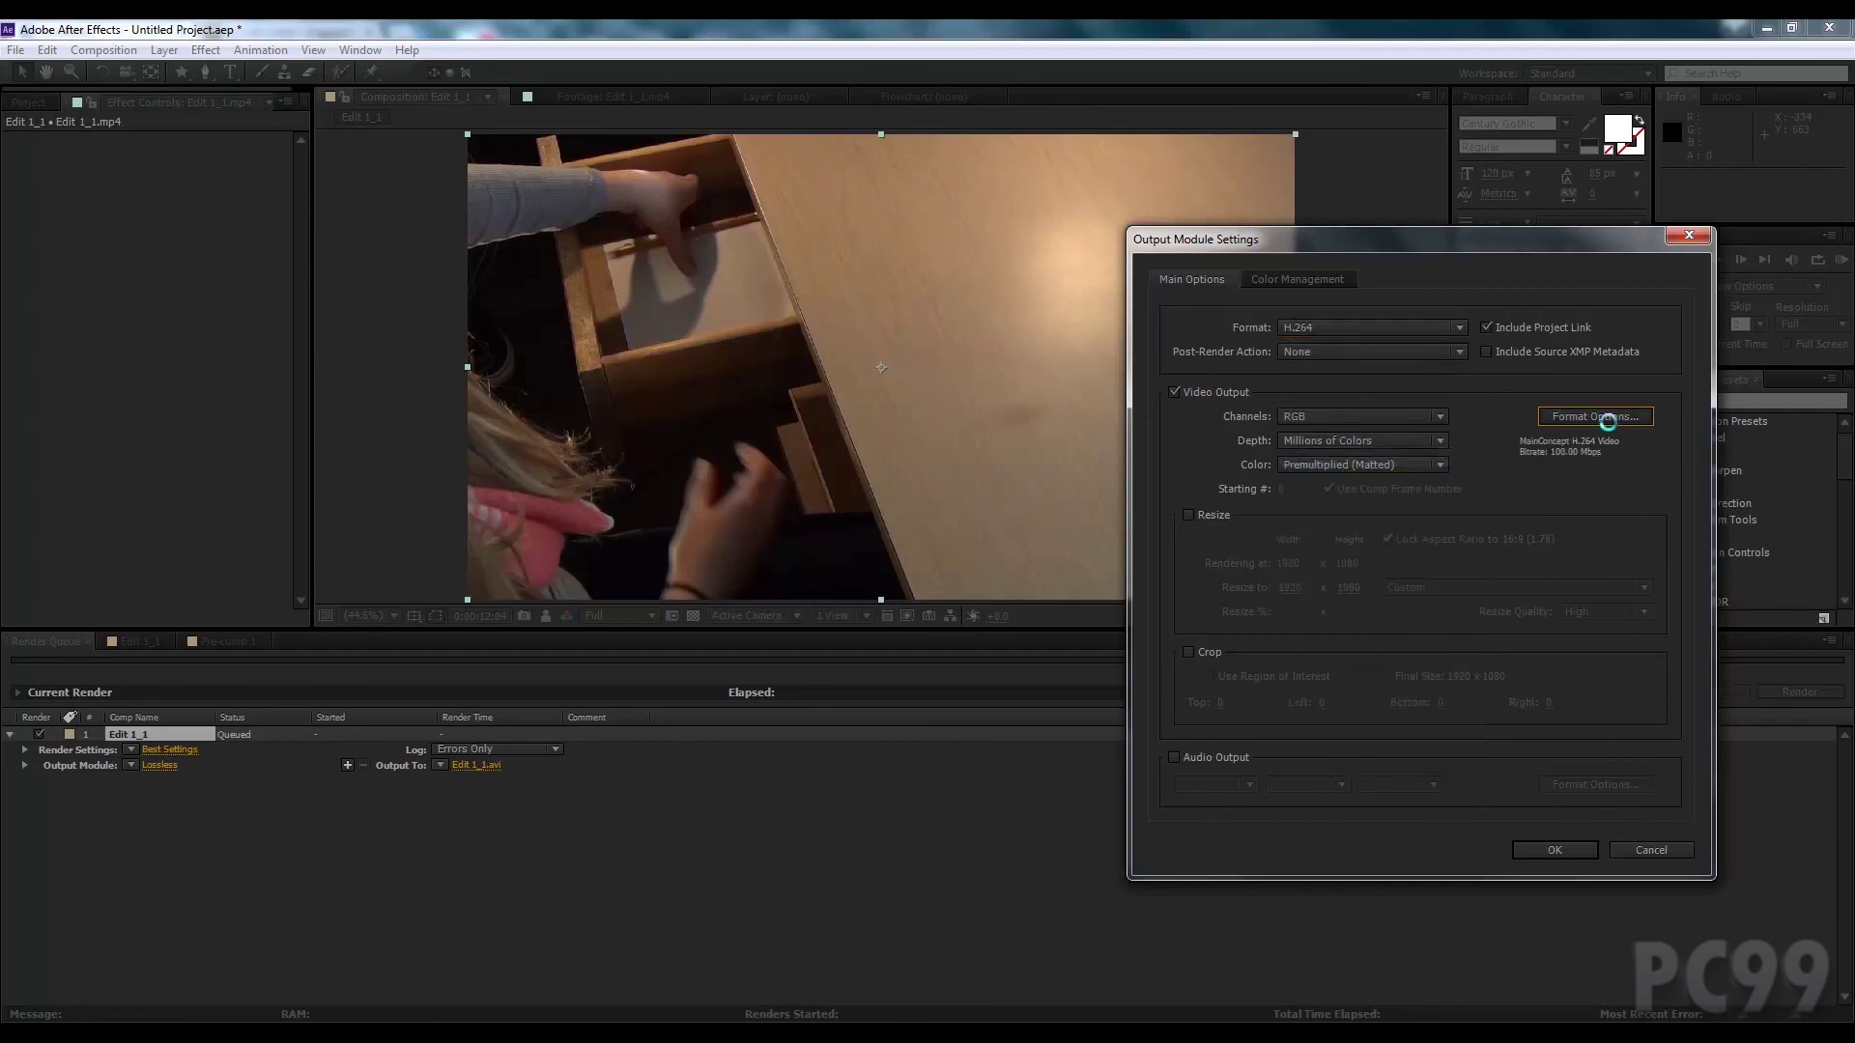
{"action": "left_click", "coordinate": [1594, 417]}
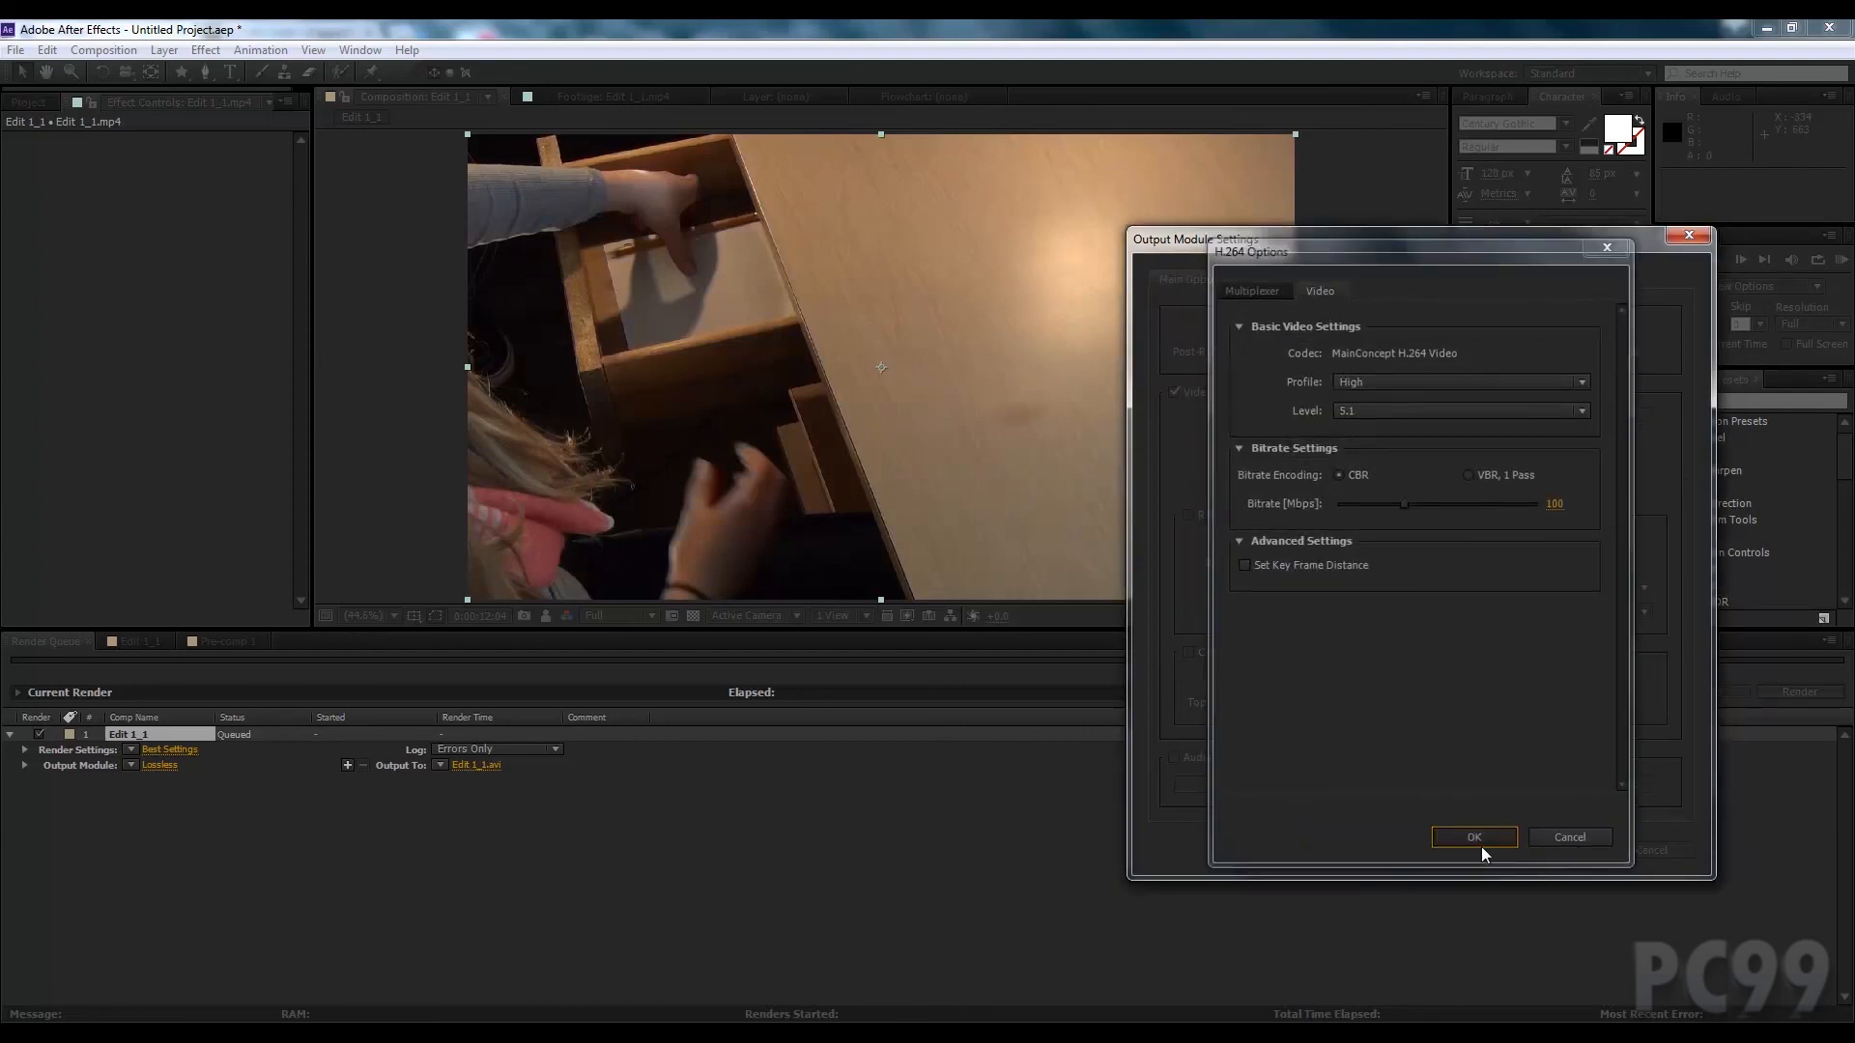
{"action": "left_click", "coordinate": [1472, 836]}
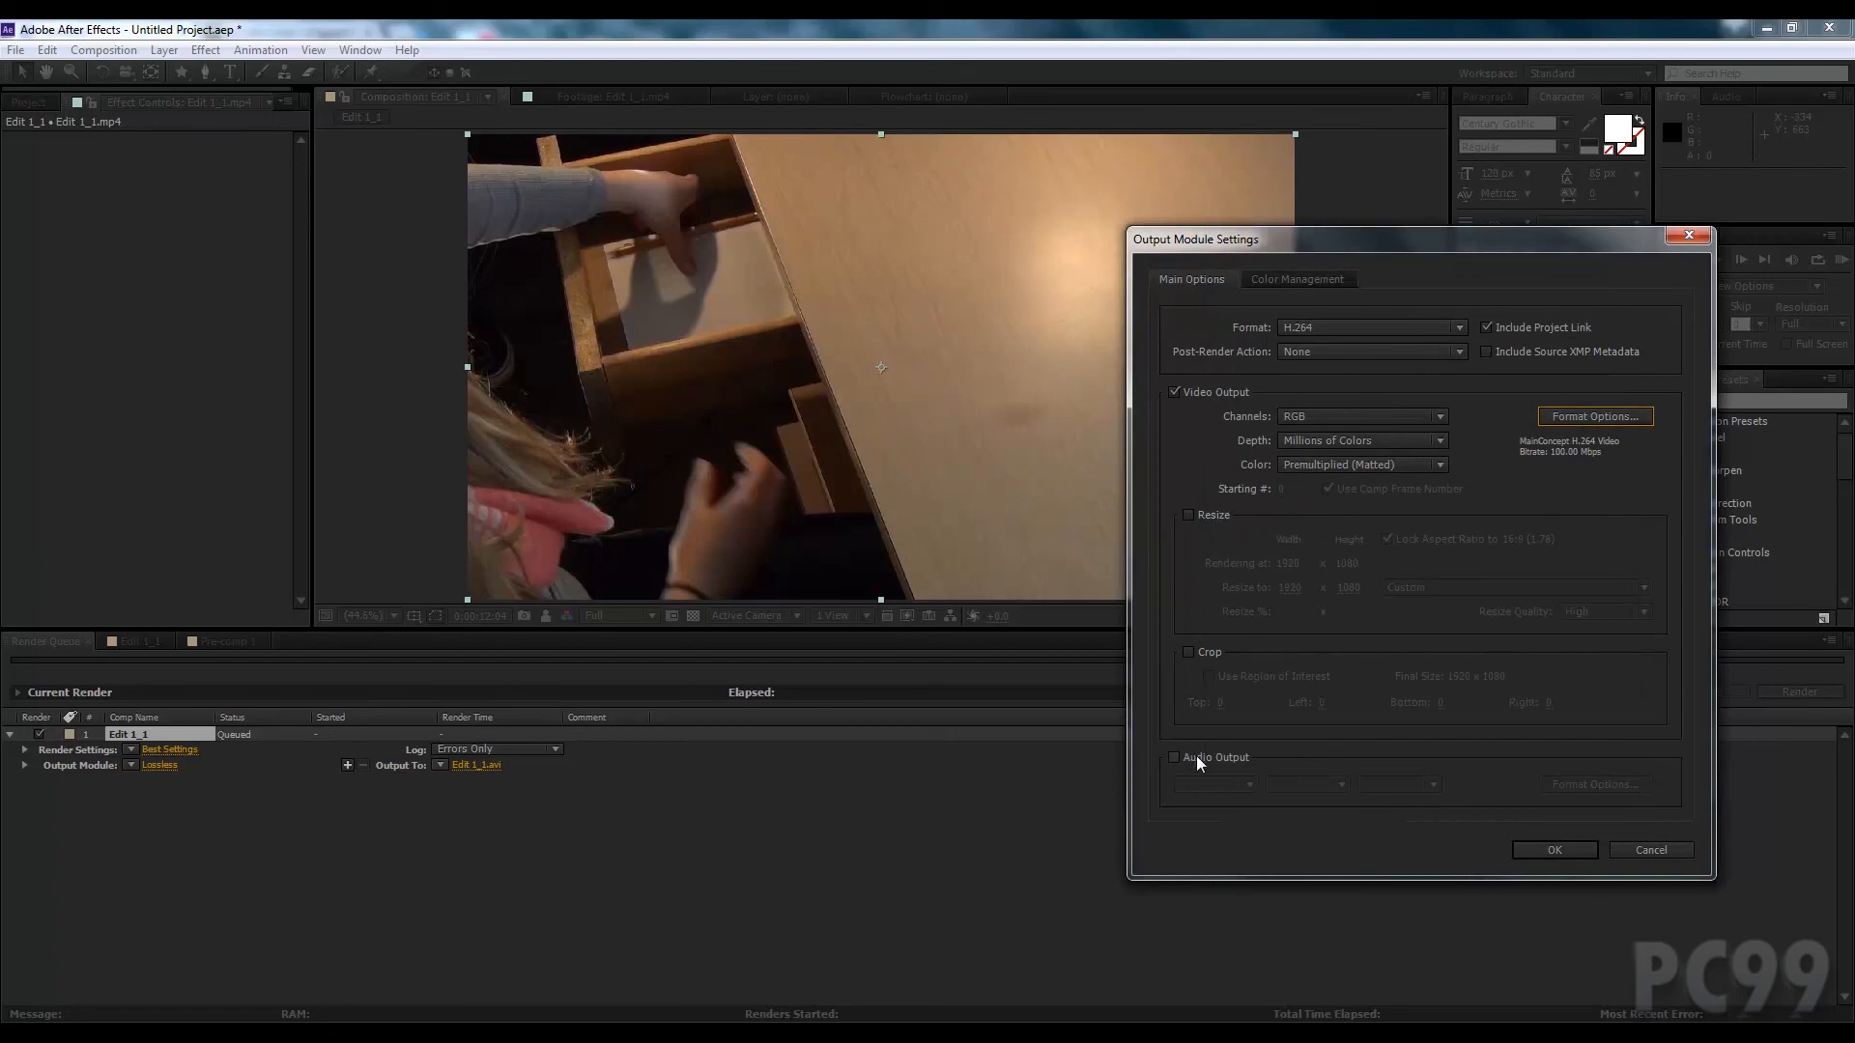
{"action": "left_click", "coordinate": [1173, 757]}
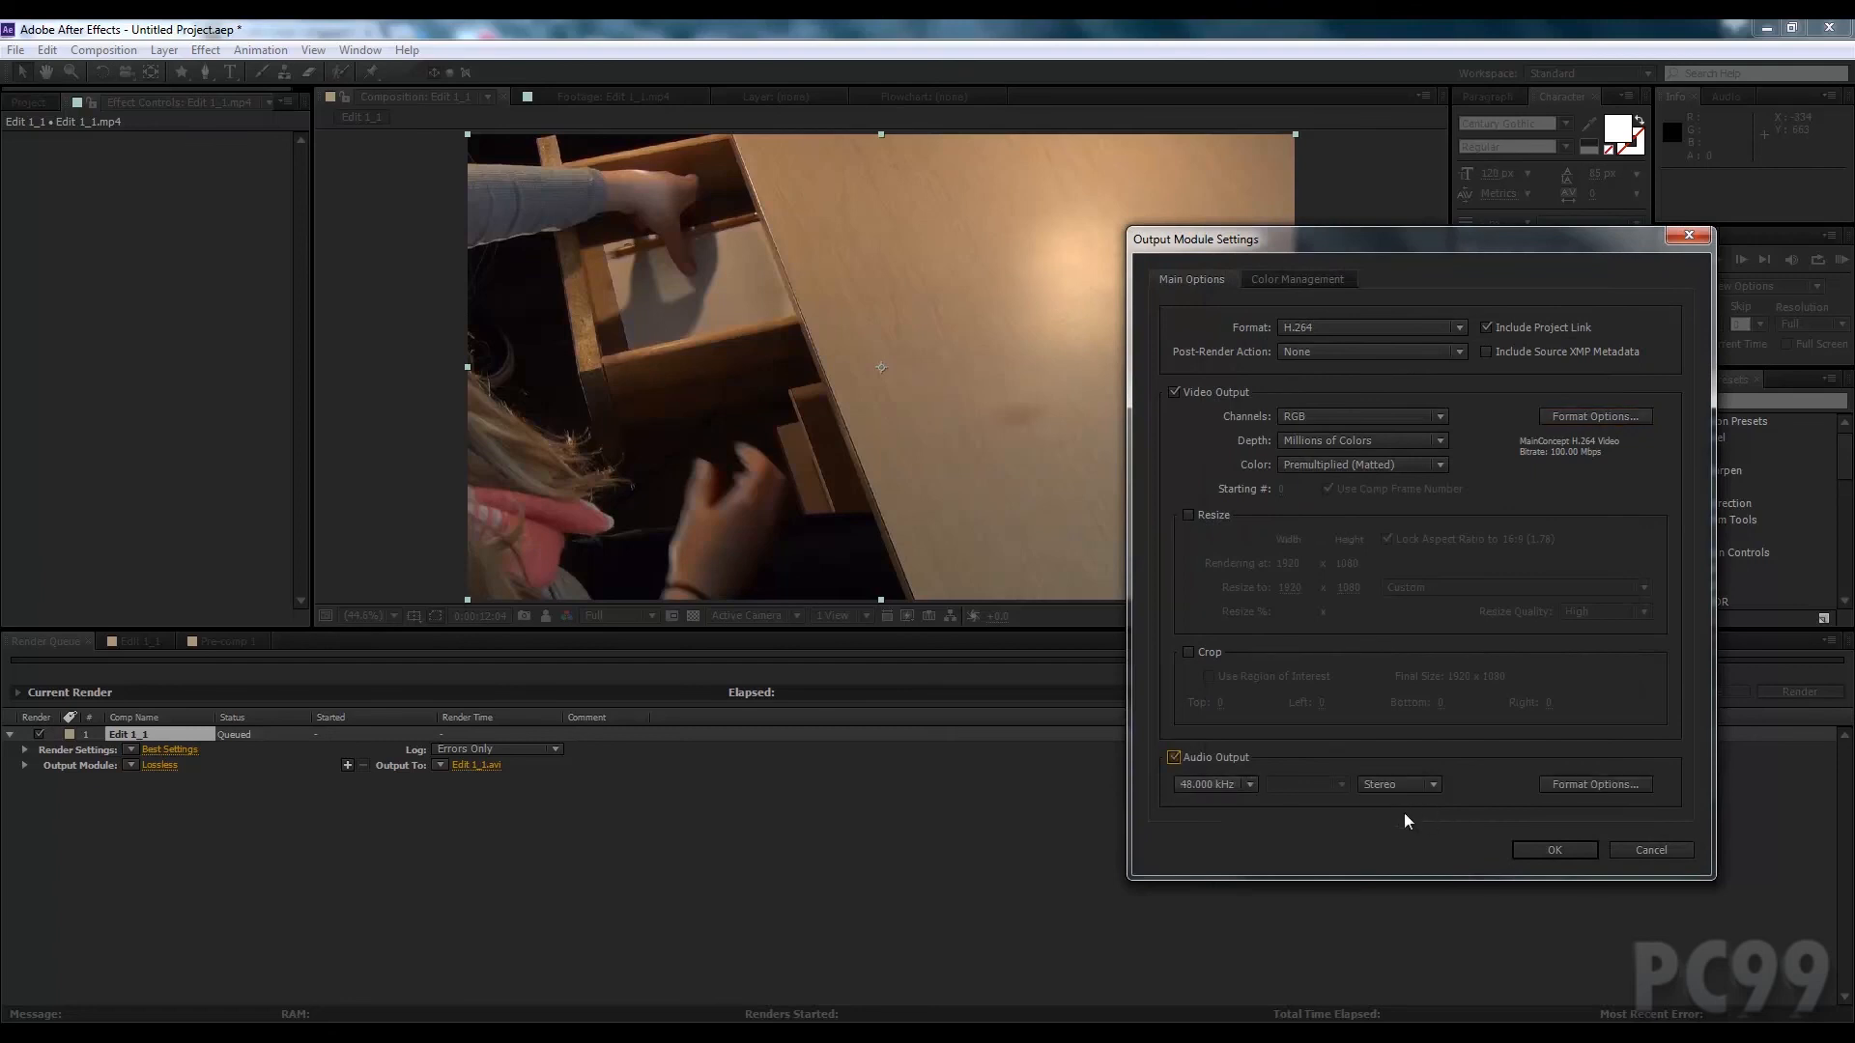
{"action": "left_click", "coordinate": [1551, 850]}
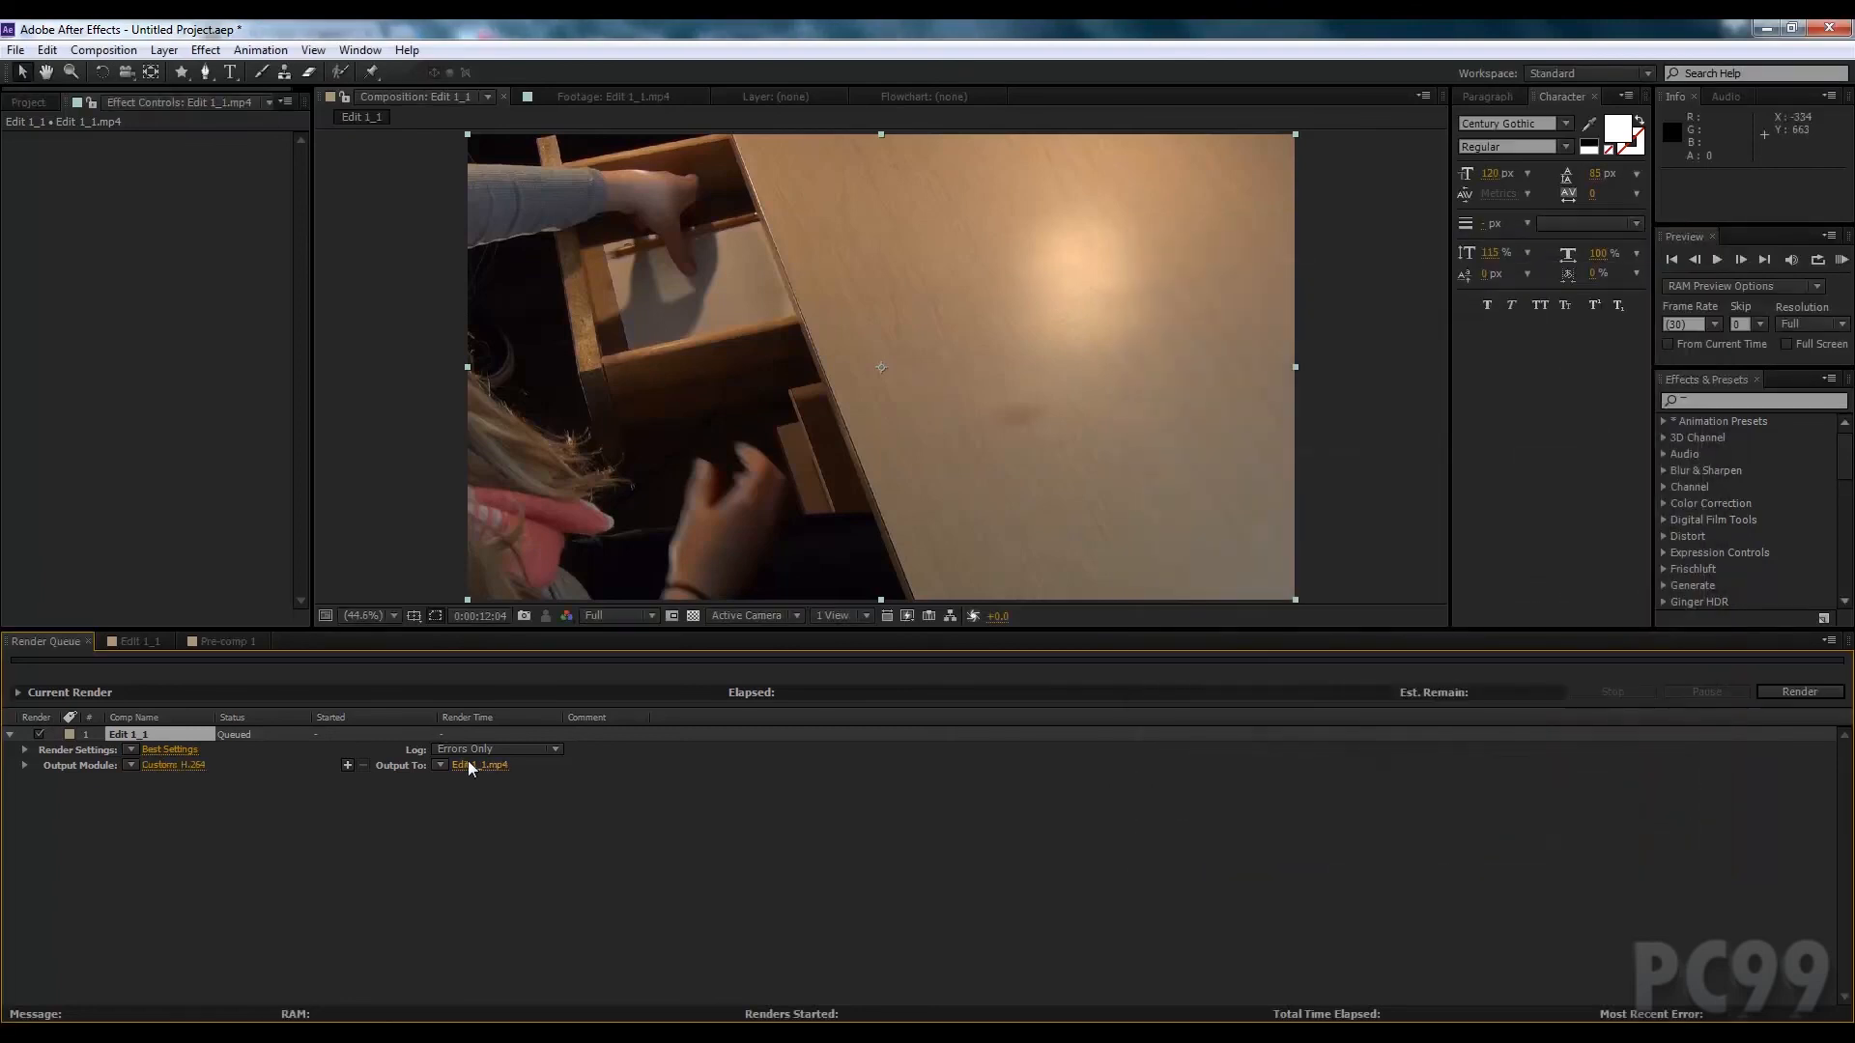
Step: Set the output file to tutorial.mp4
{"action": "left_click", "coordinate": [481, 765]}
{"action": "type", "text": "tutor"}
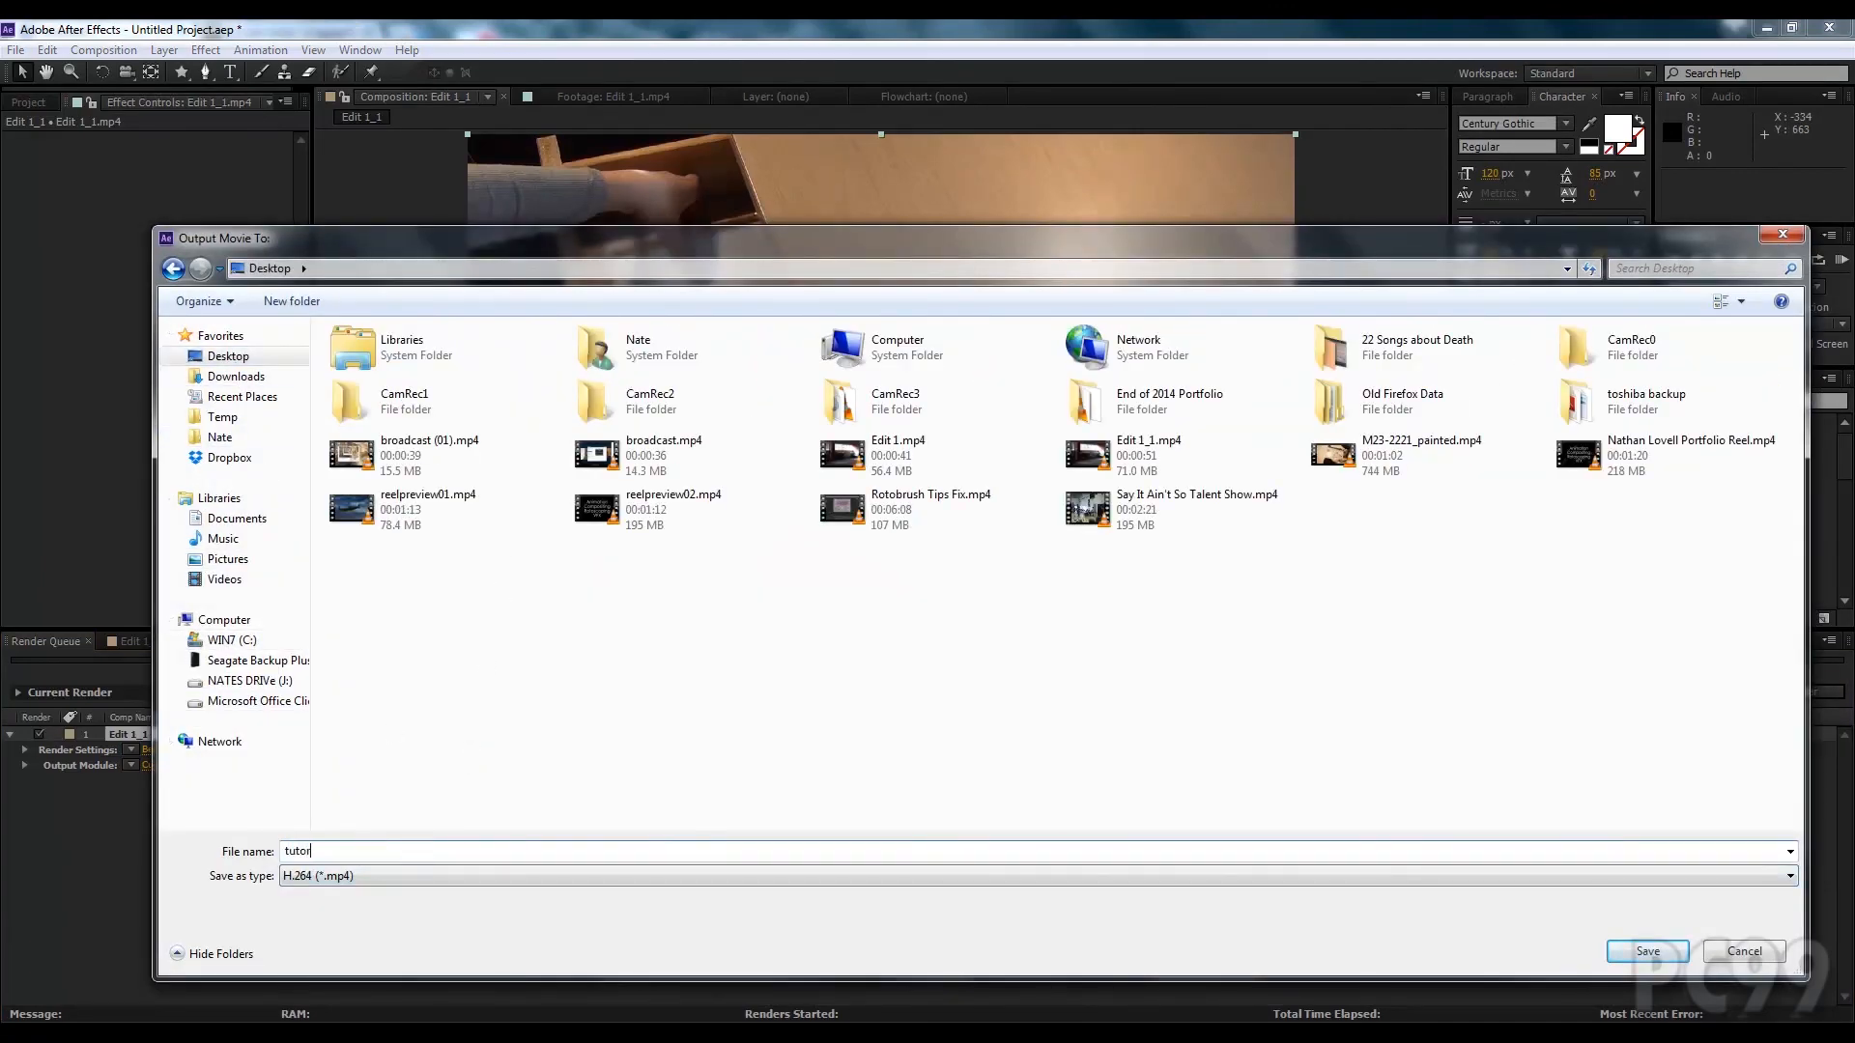
{"action": "left_click", "coordinate": [1646, 951]}
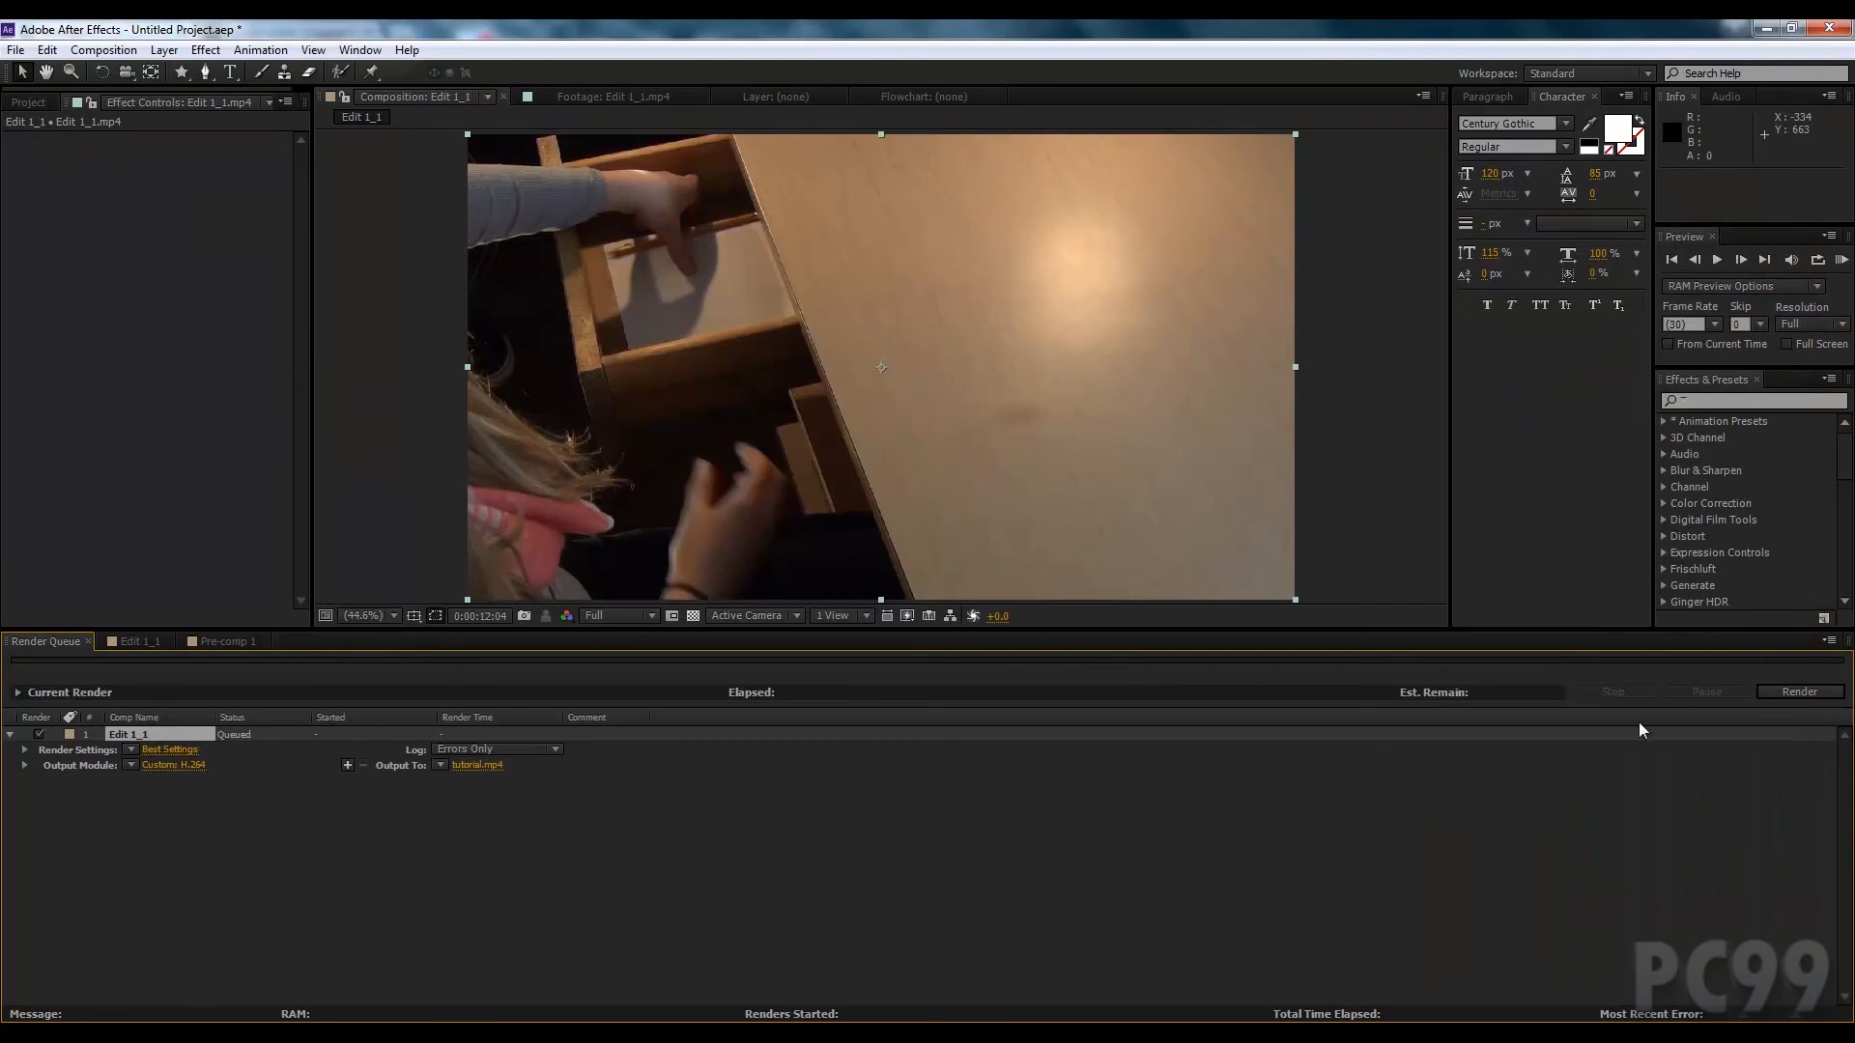
{"action": "mouse_move", "coordinate": [846, 667]}
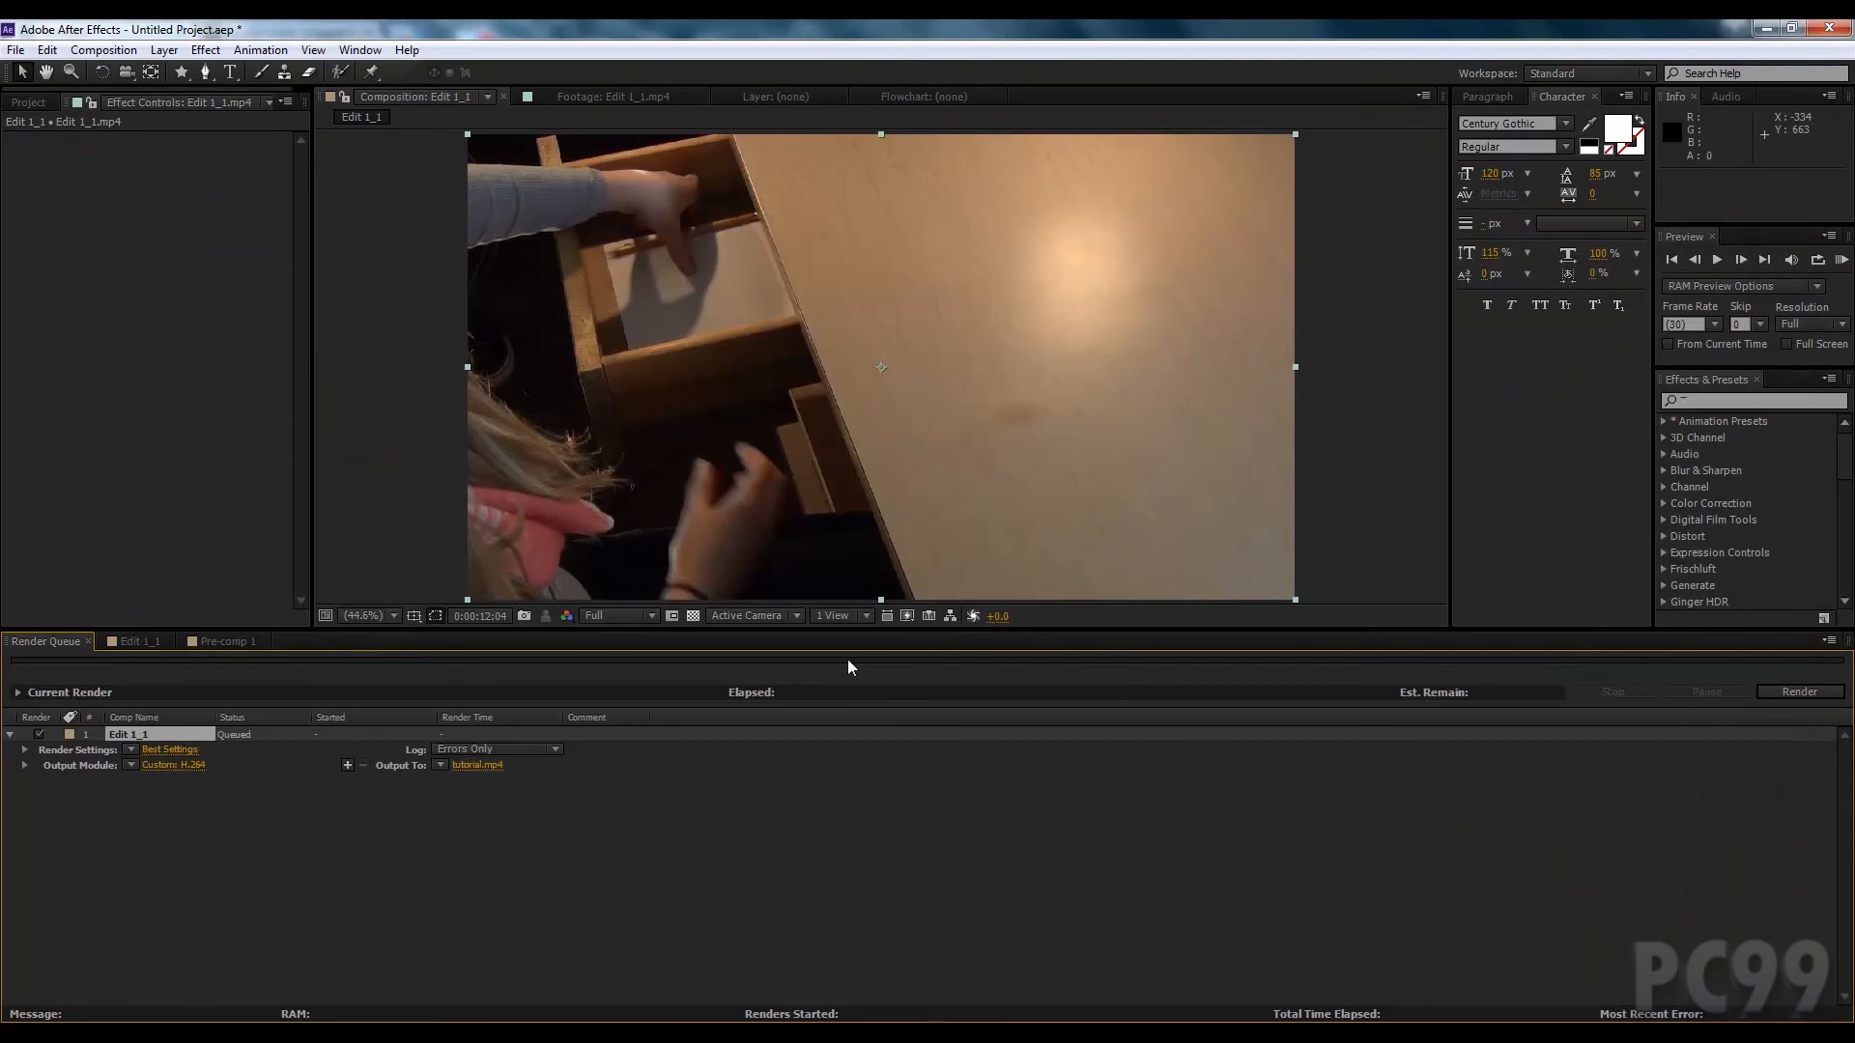
{"action": "mouse_move", "coordinate": [883, 731]}
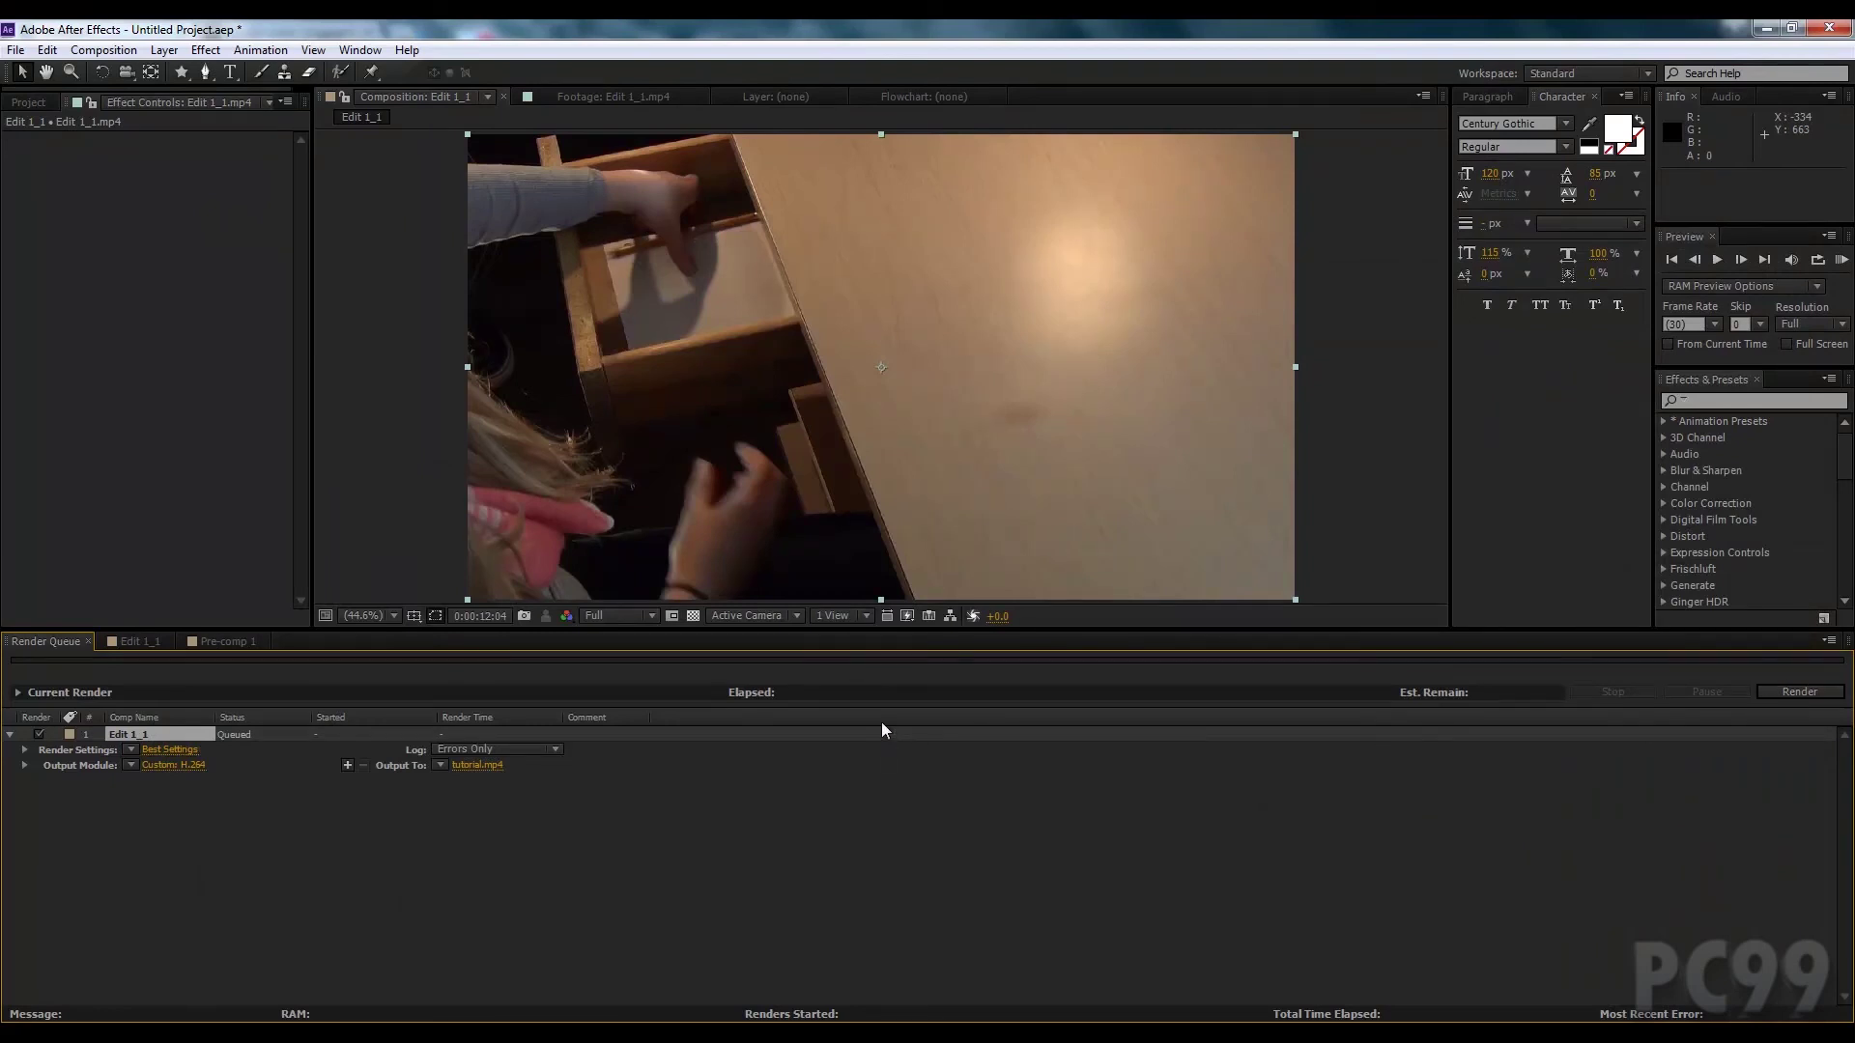